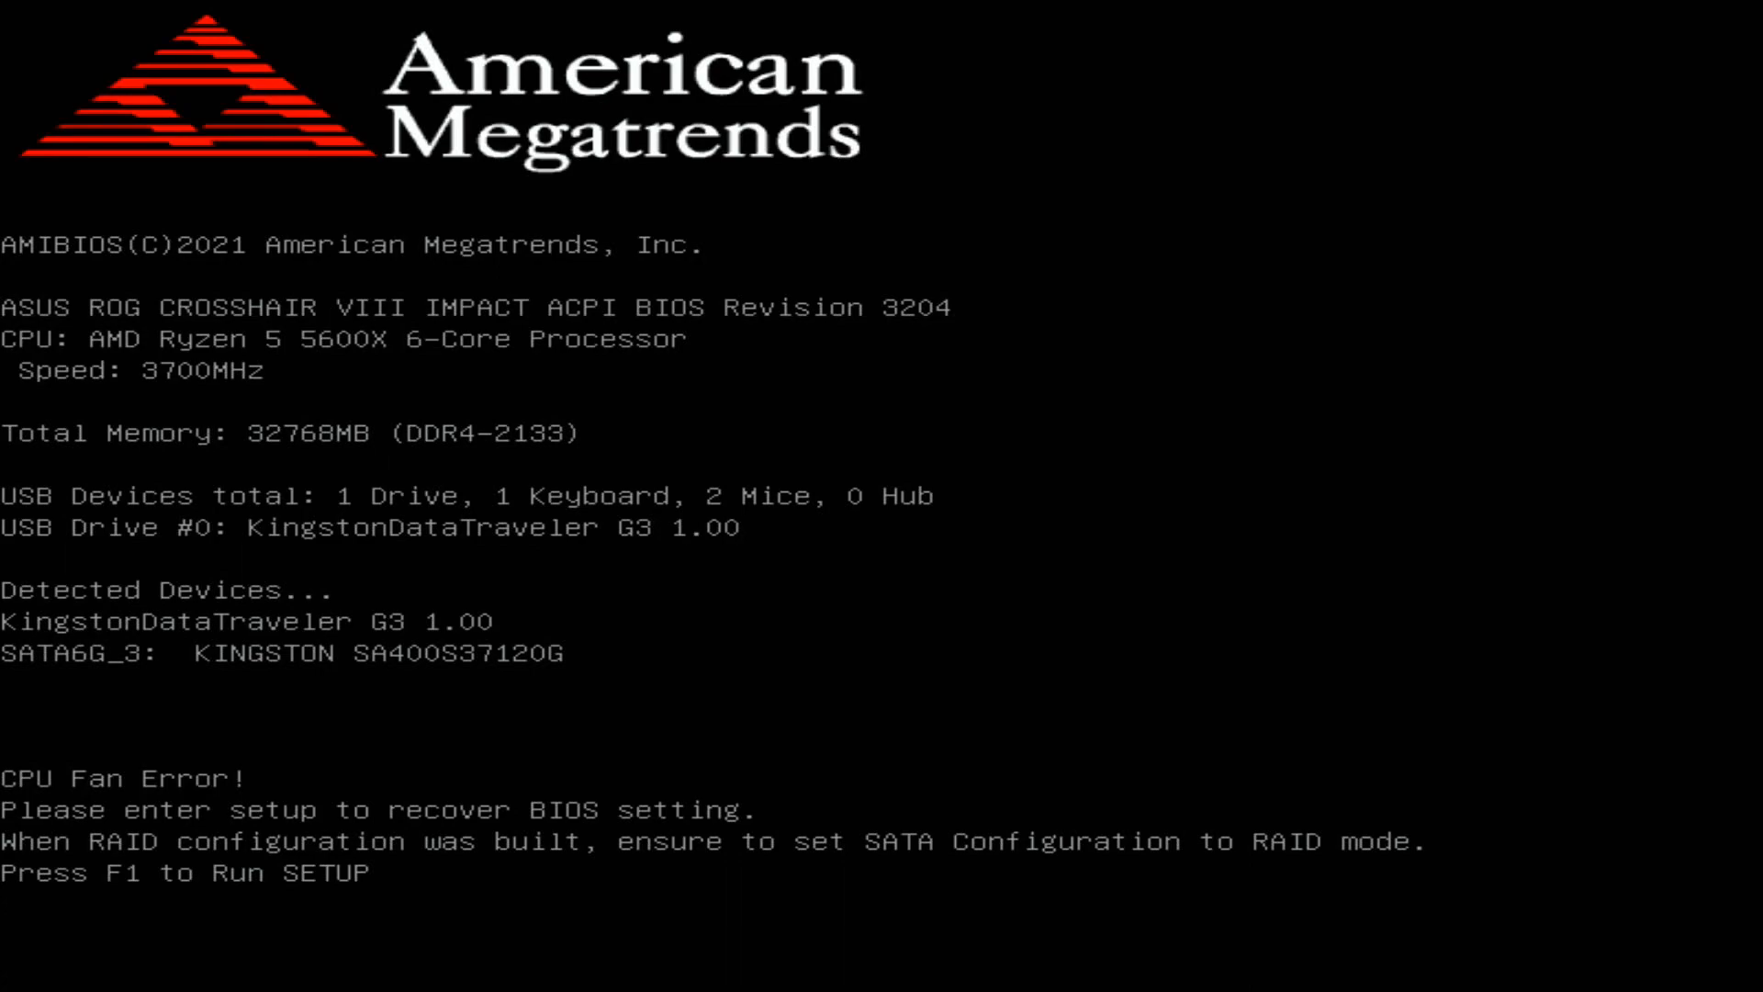
Step: Enter BIOS setup with F1 at POST and reach Extreme Tweaker in Advanced Mode
key("f1")
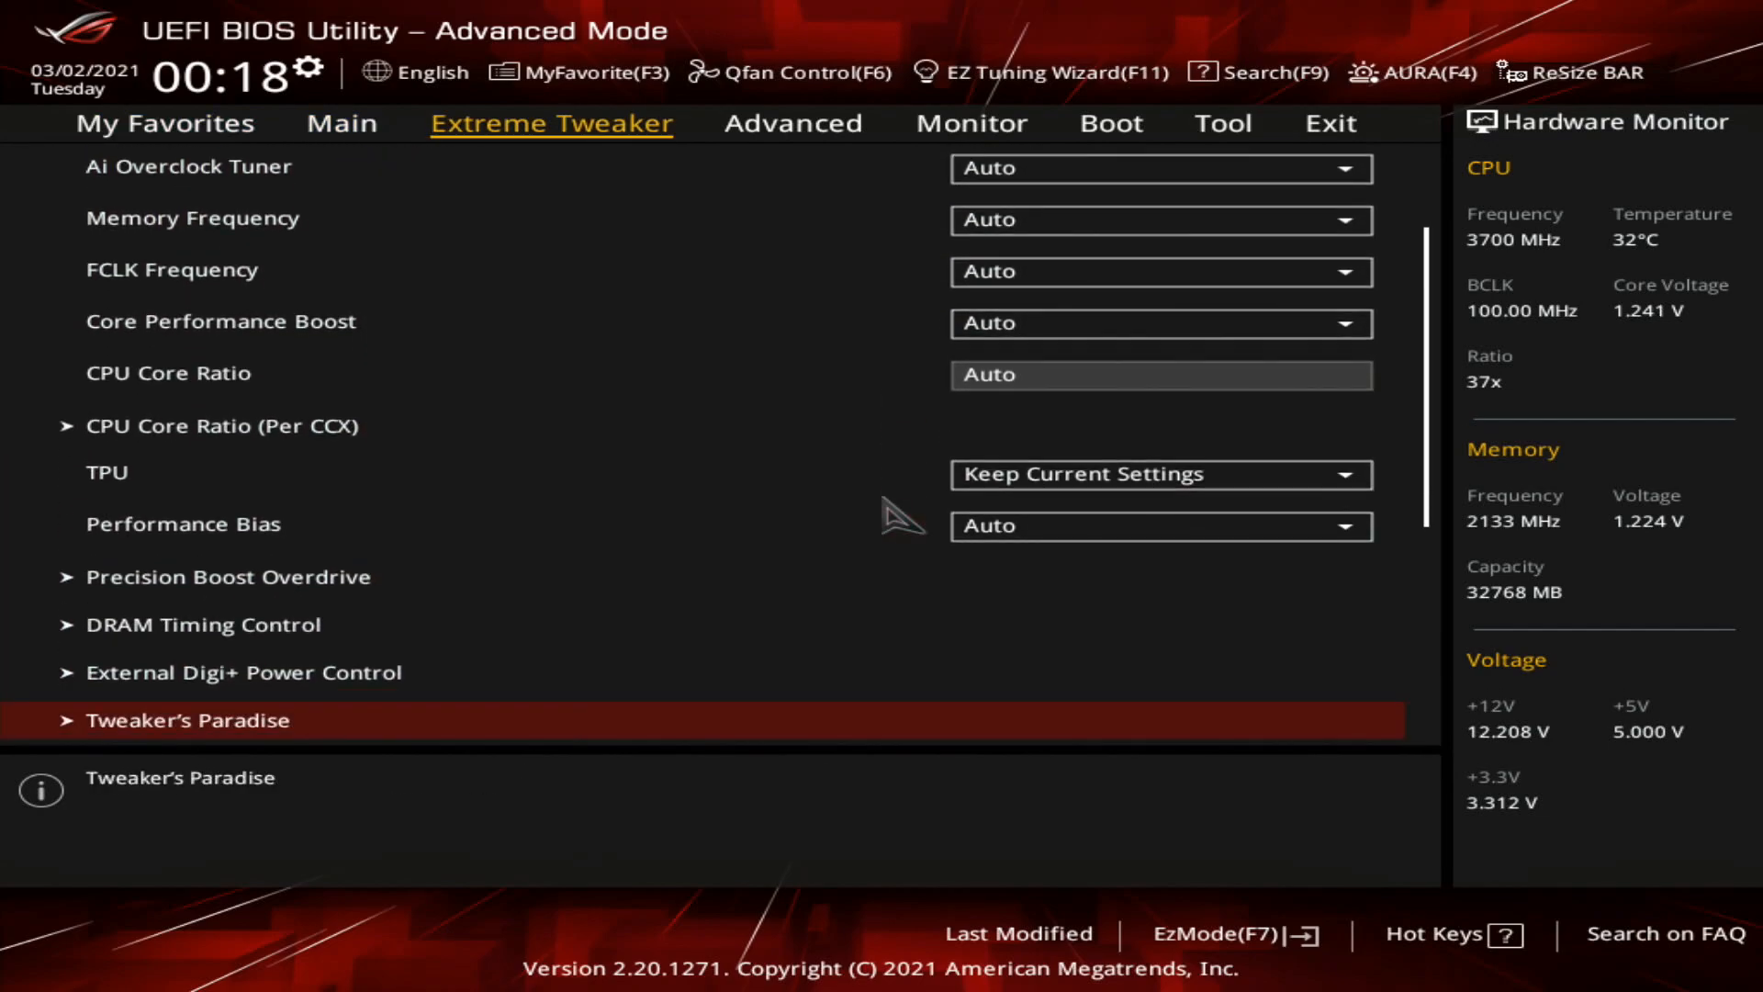
Step: Set Ai Overclock Tuner to Manual and memory frequency to DDR4-4400MHz
scroll("down", 3)
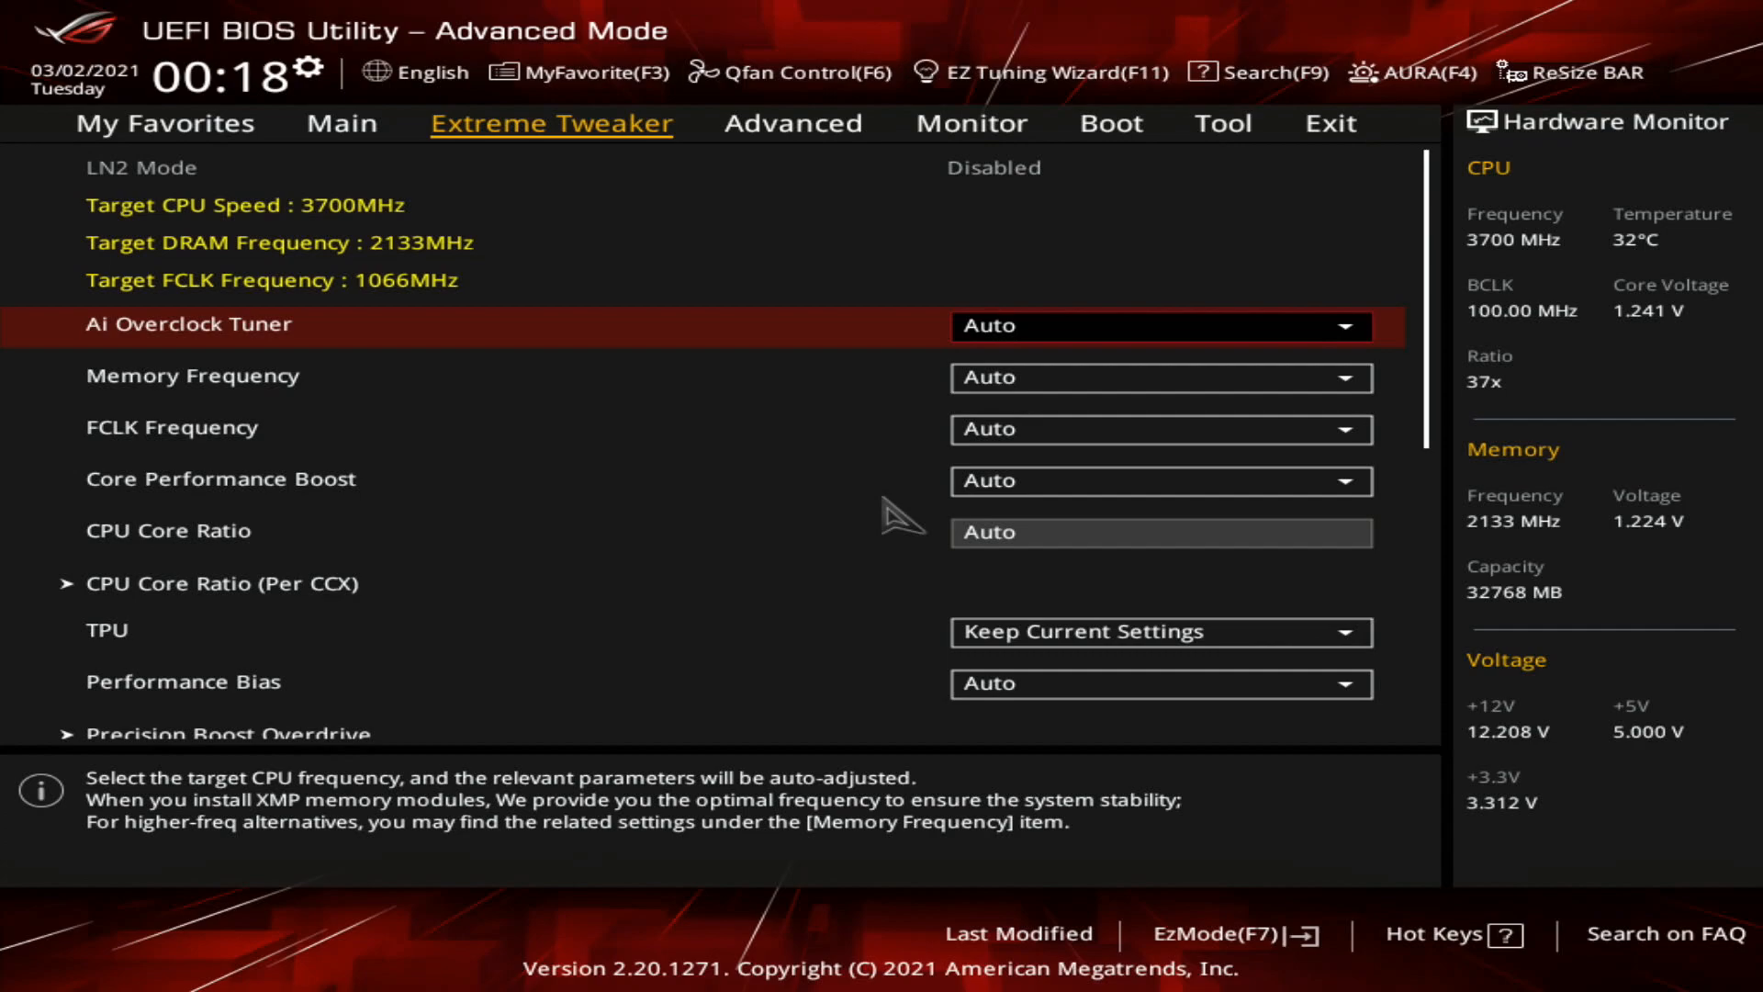
left_click(1159, 326)
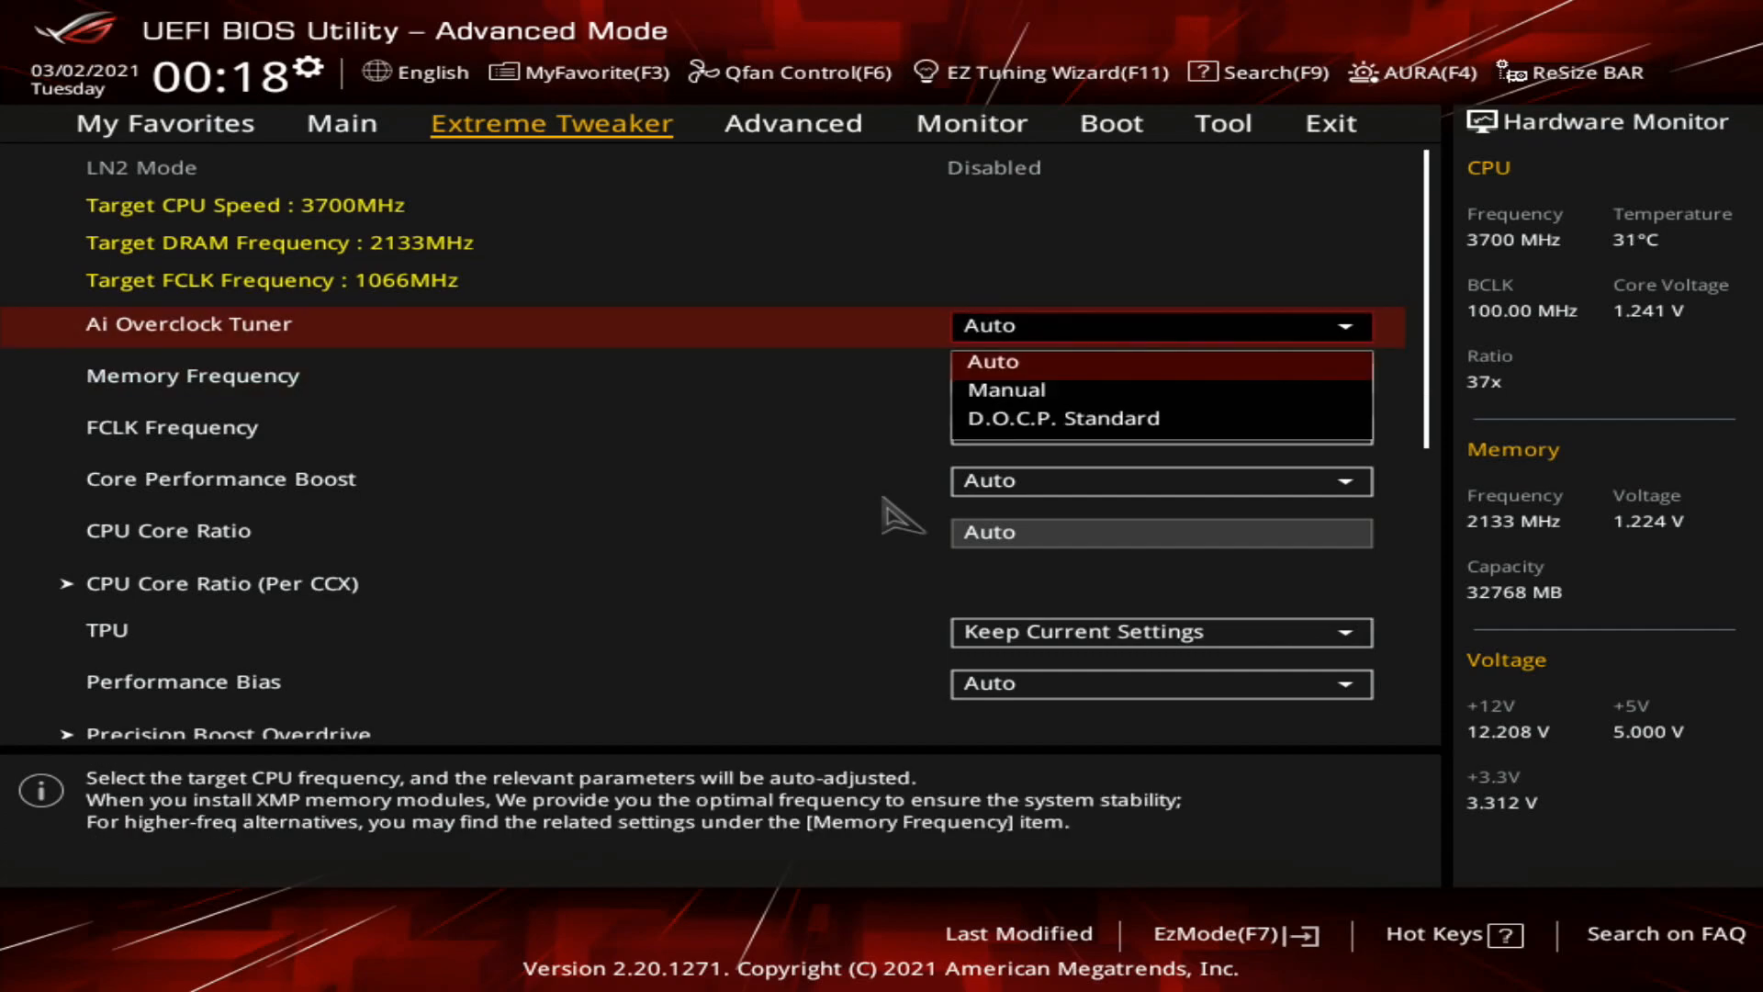
left_click(1006, 390)
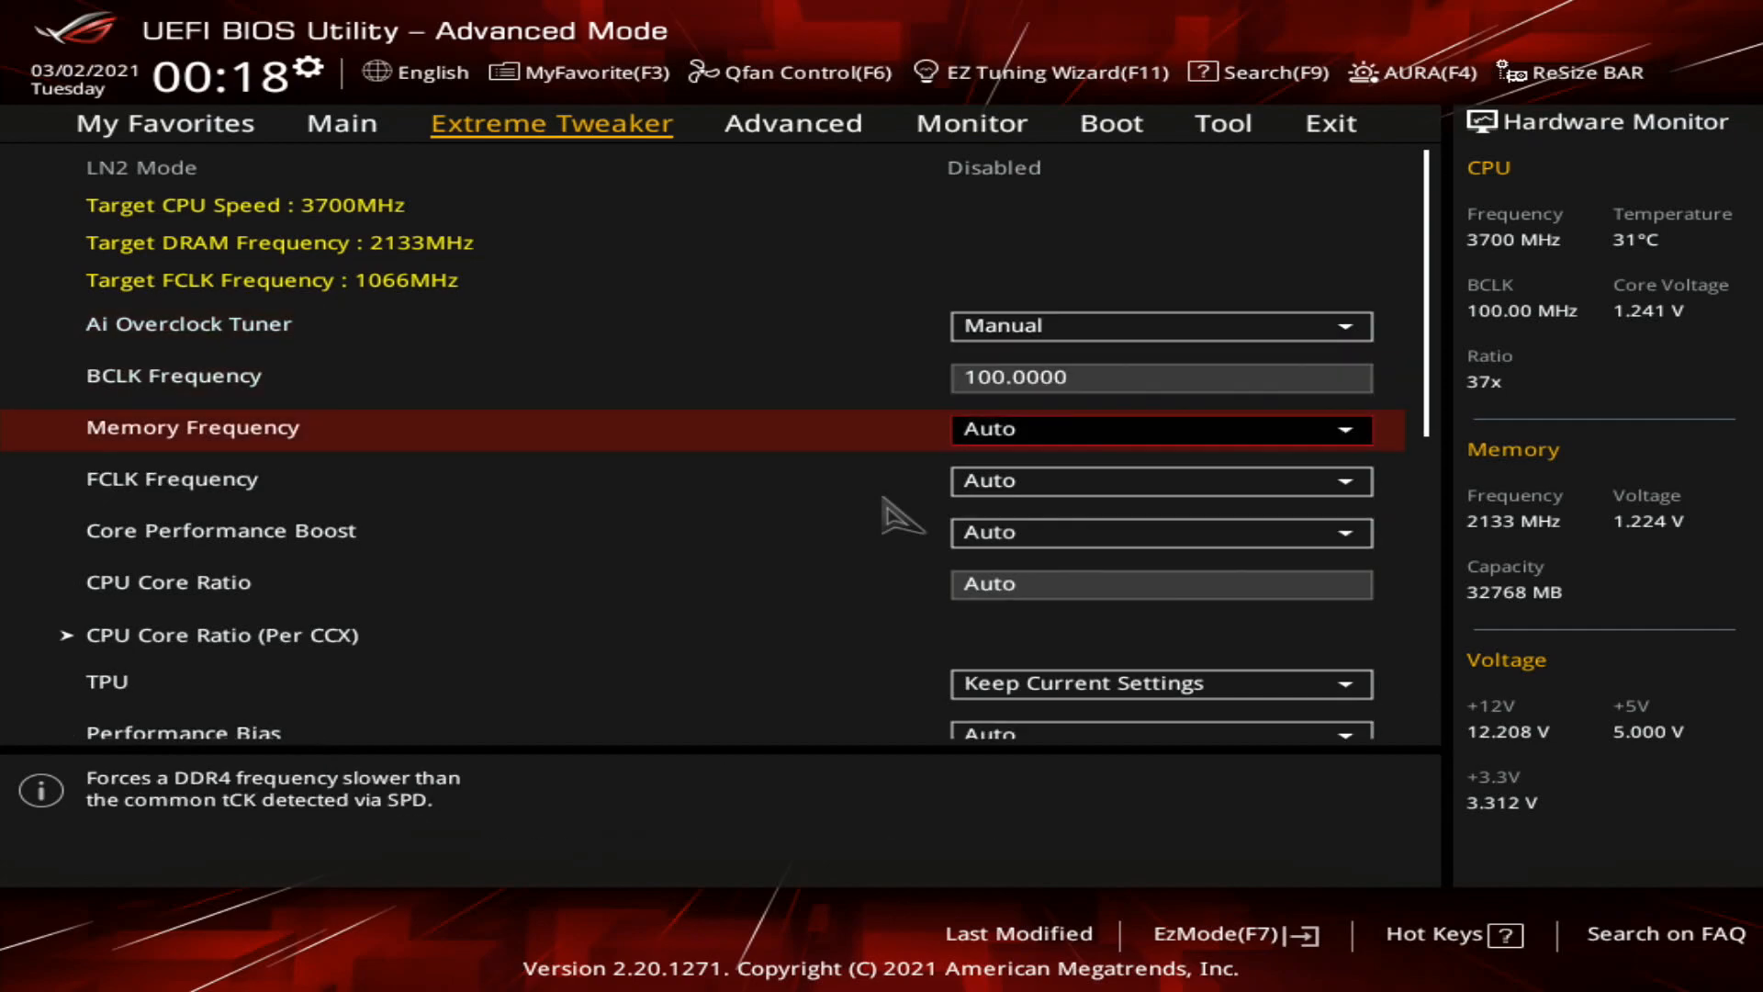
left_click(1162, 429)
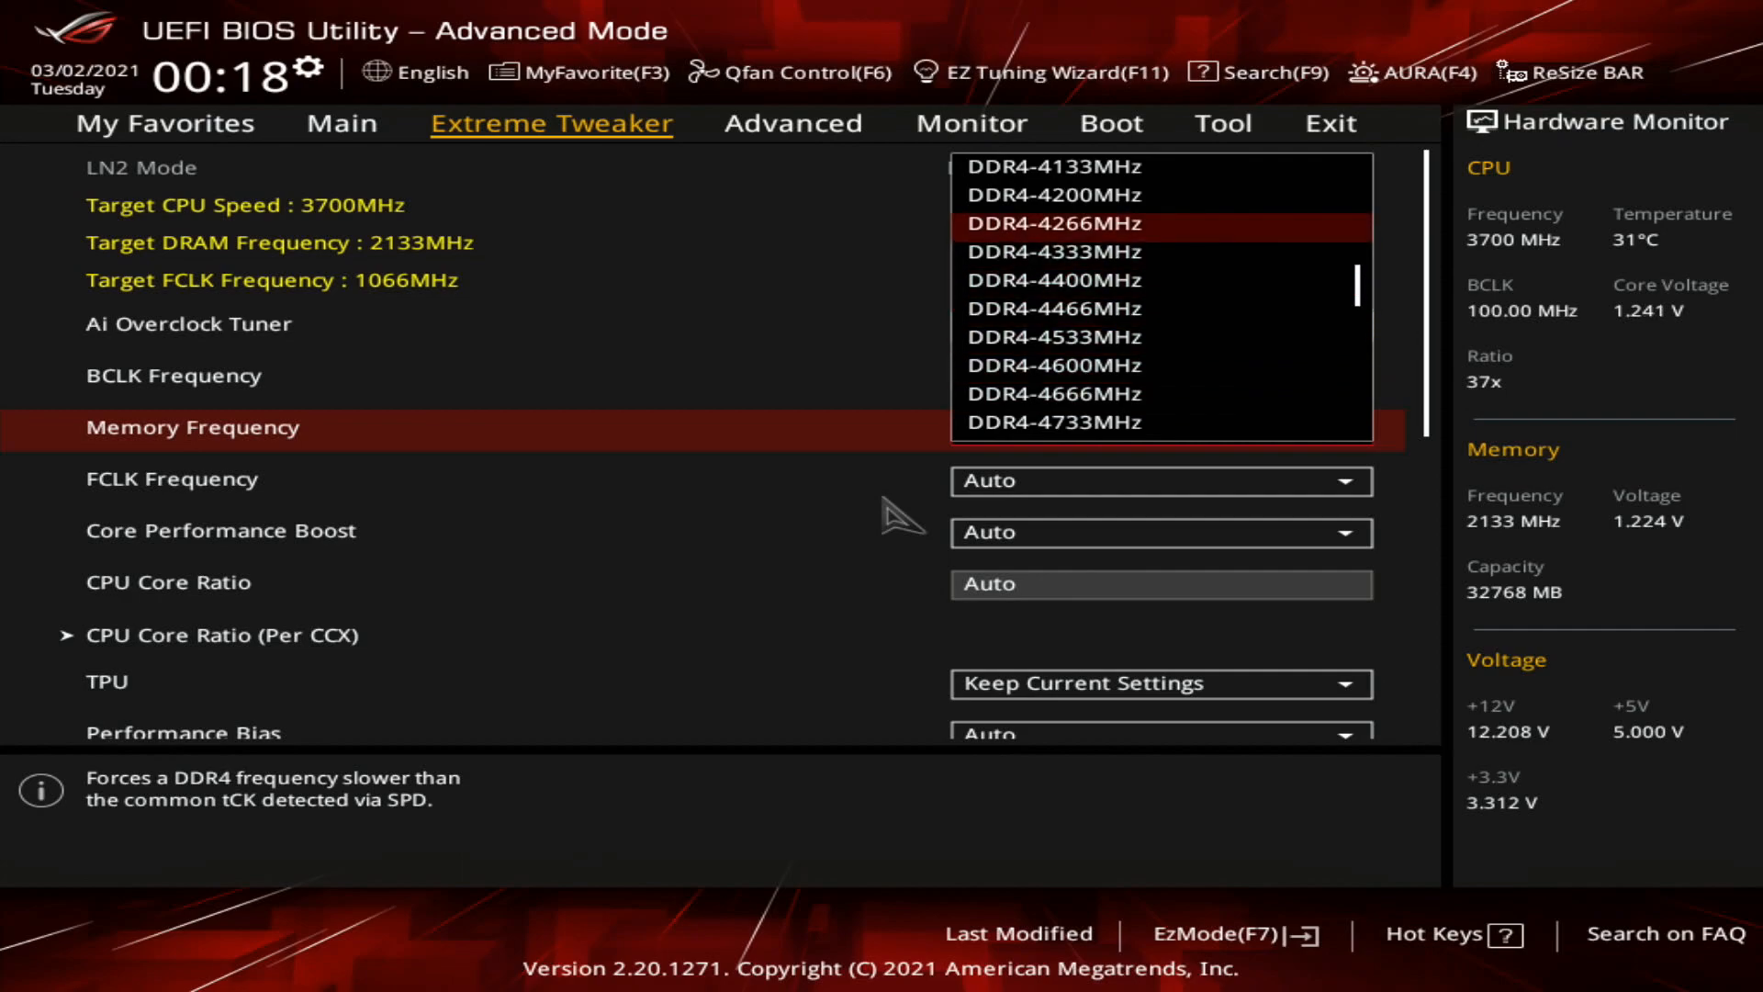
left_click(1055, 280)
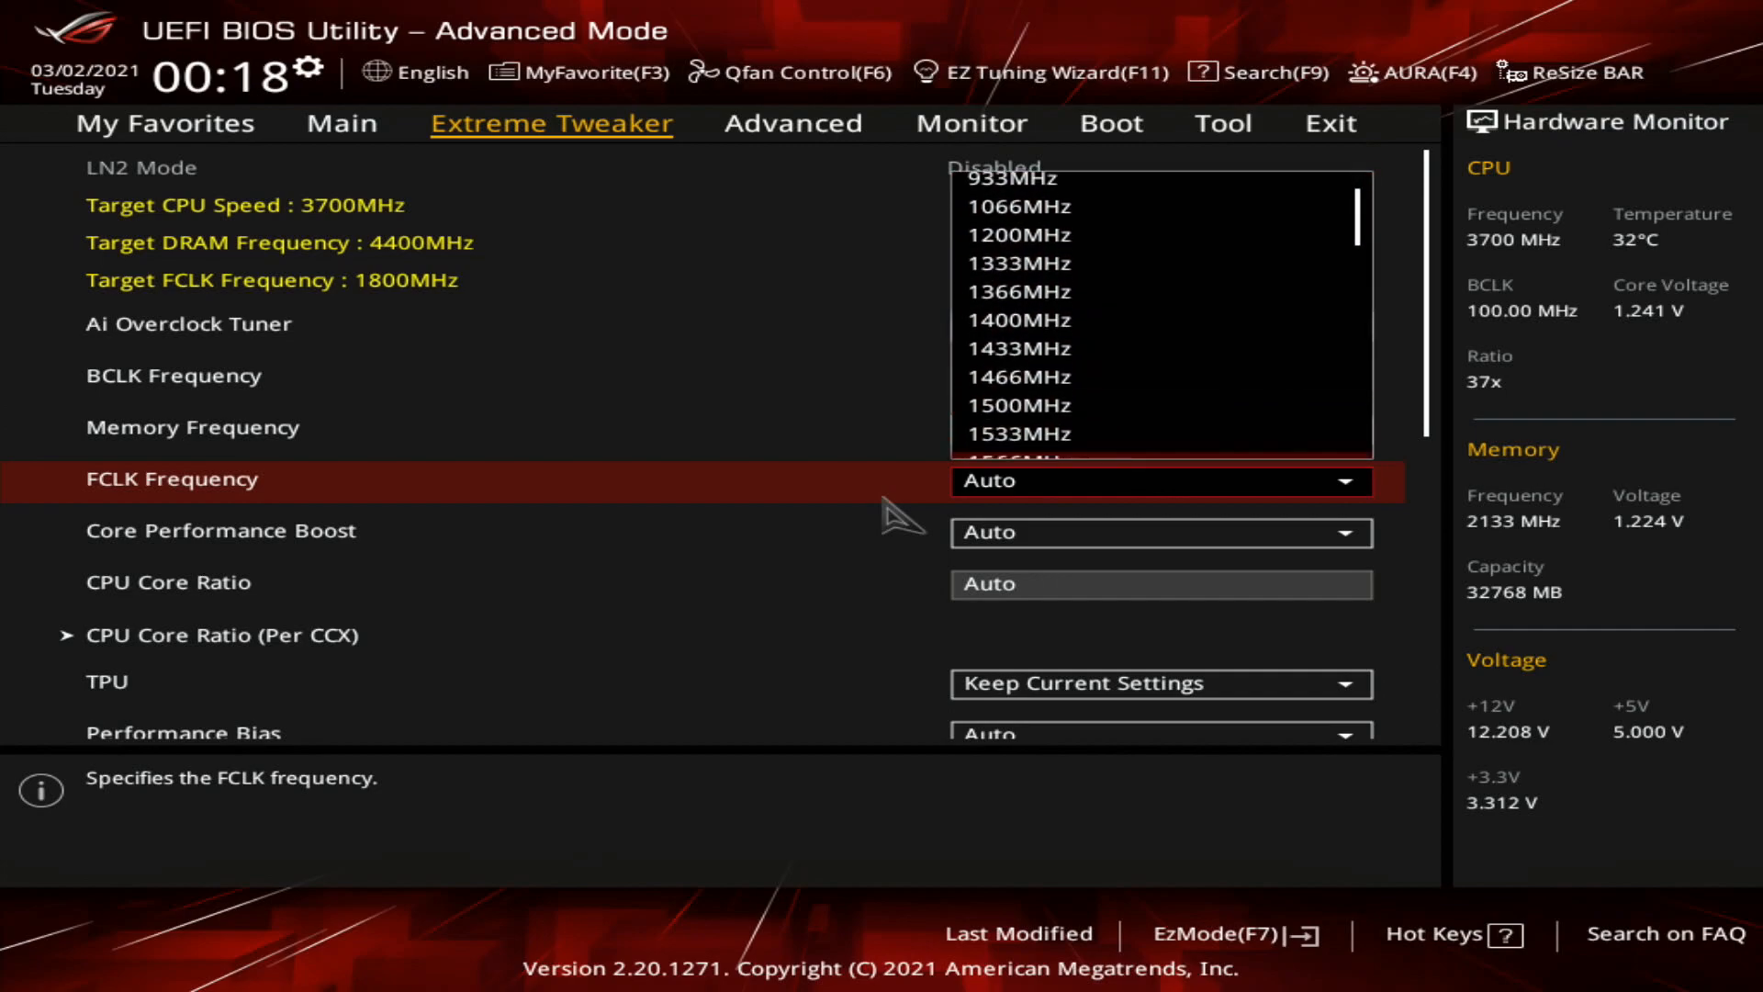
Step: Set FCLK frequency to 1600MHz and CPU core ratio to 46.50
scroll("down", 3)
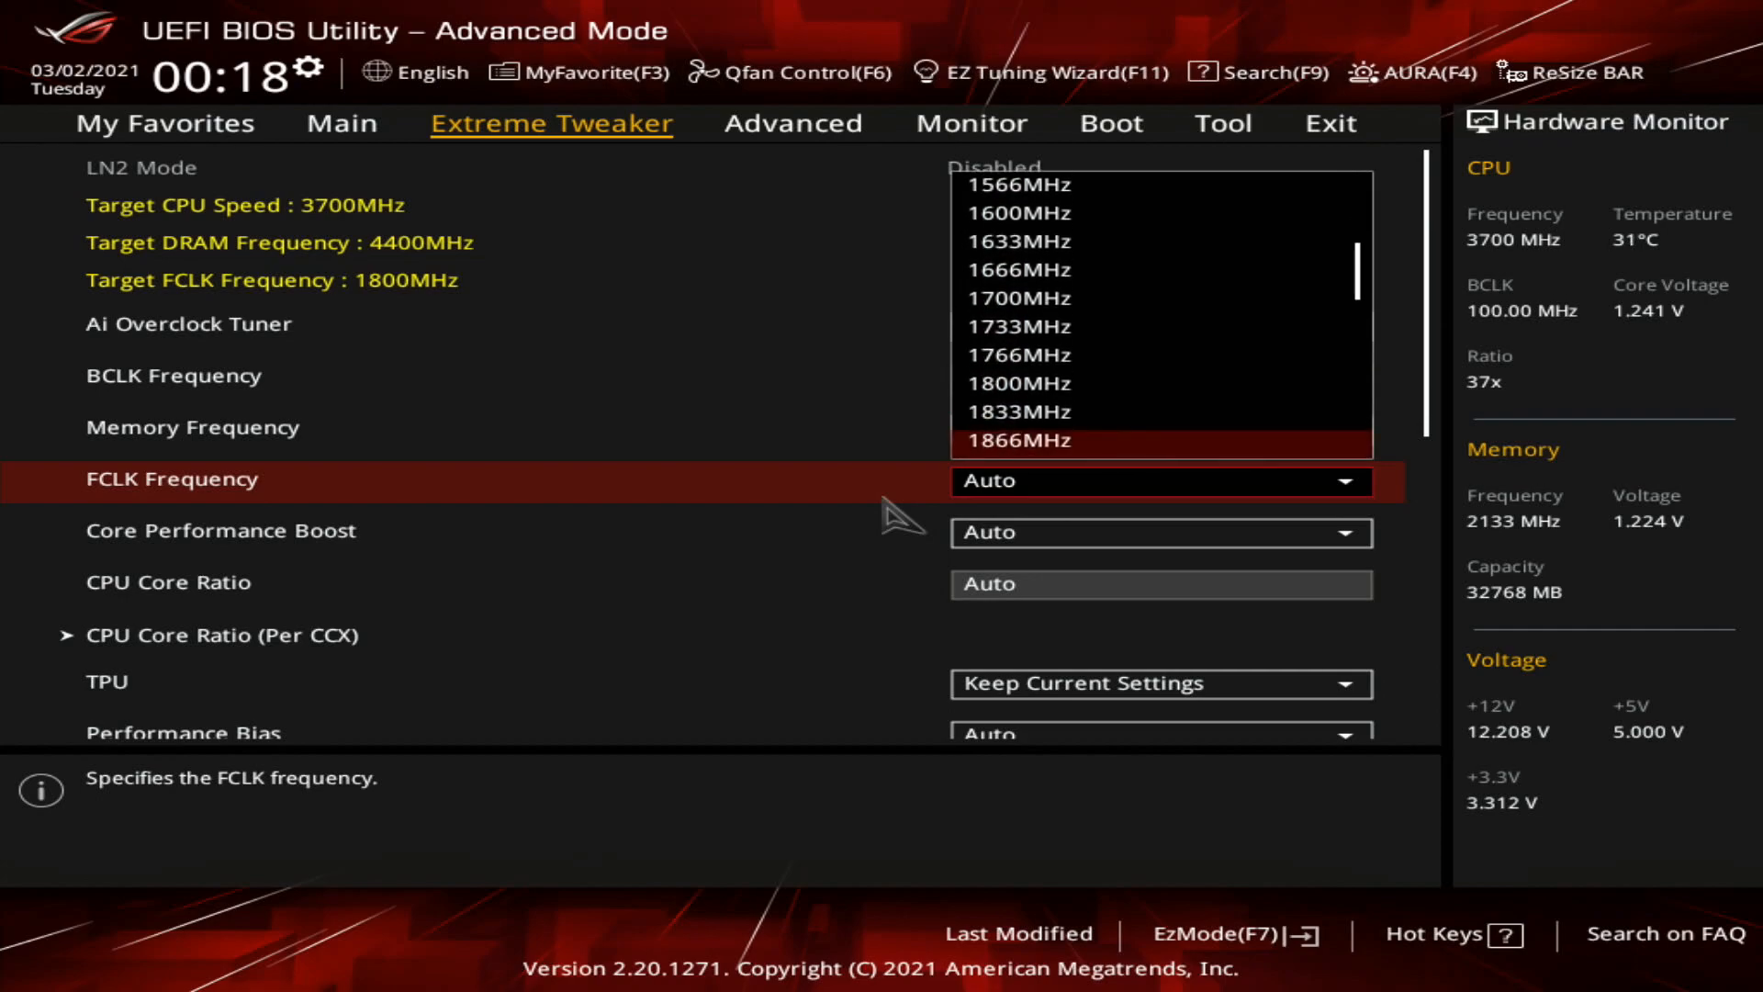
scroll("down", 3)
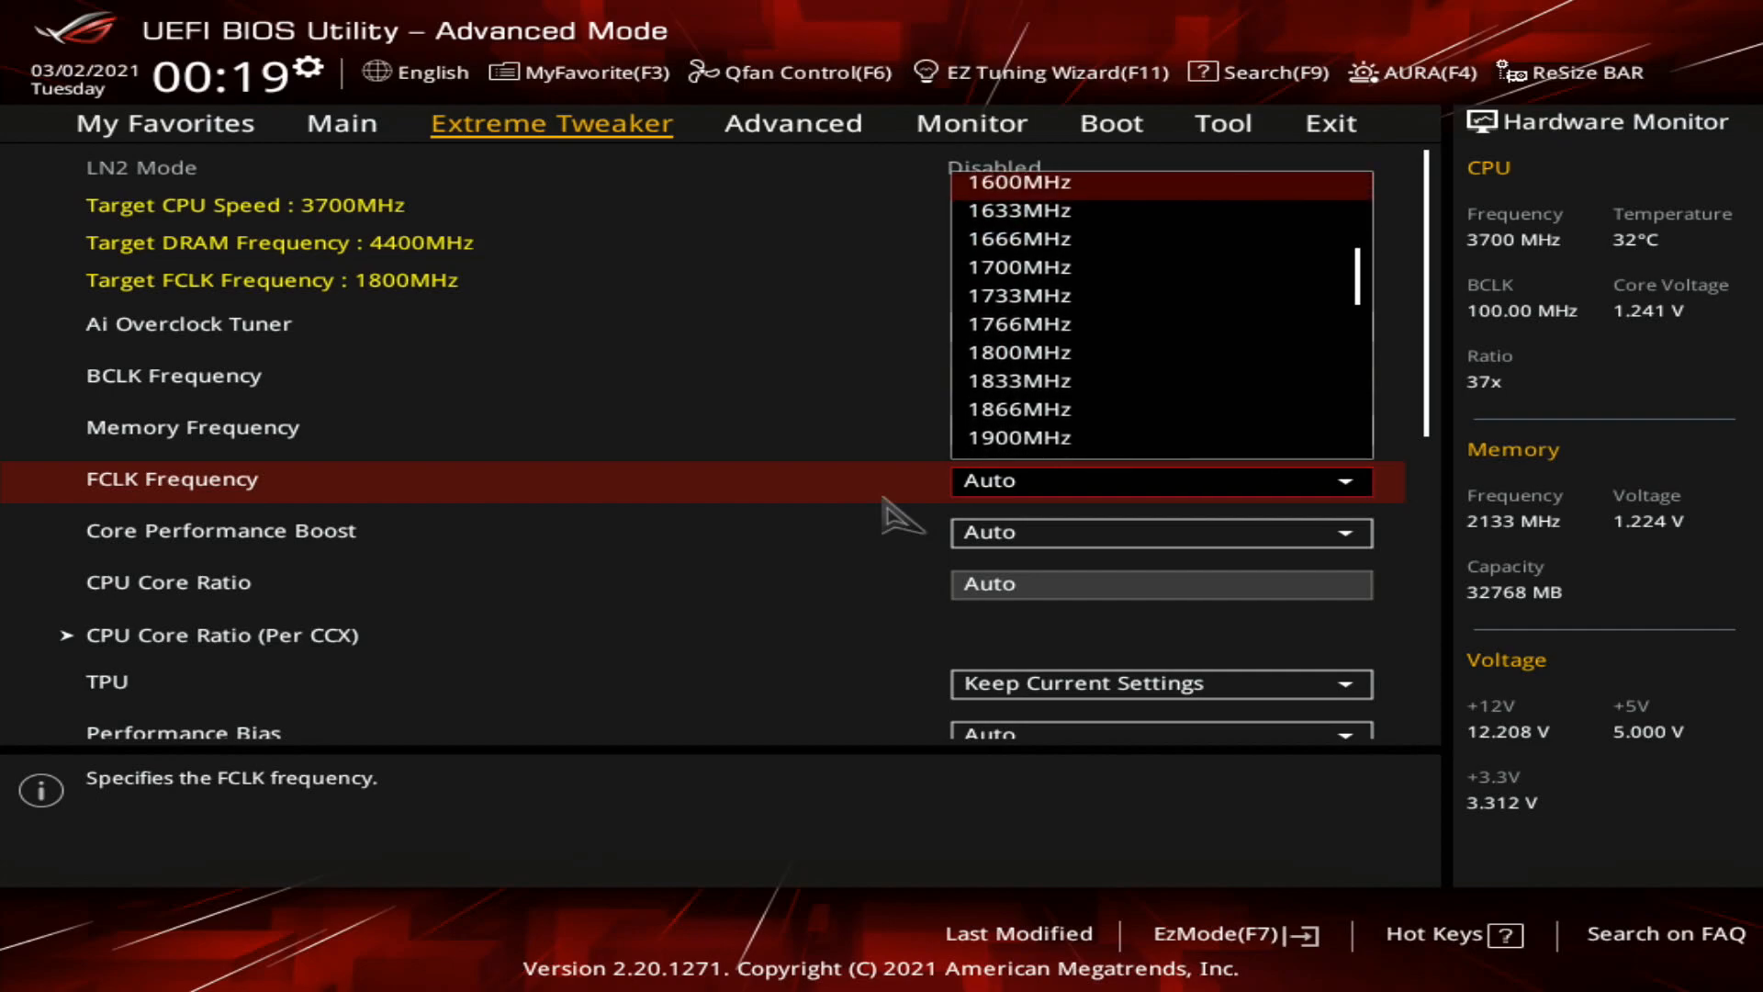
left_click(1015, 182)
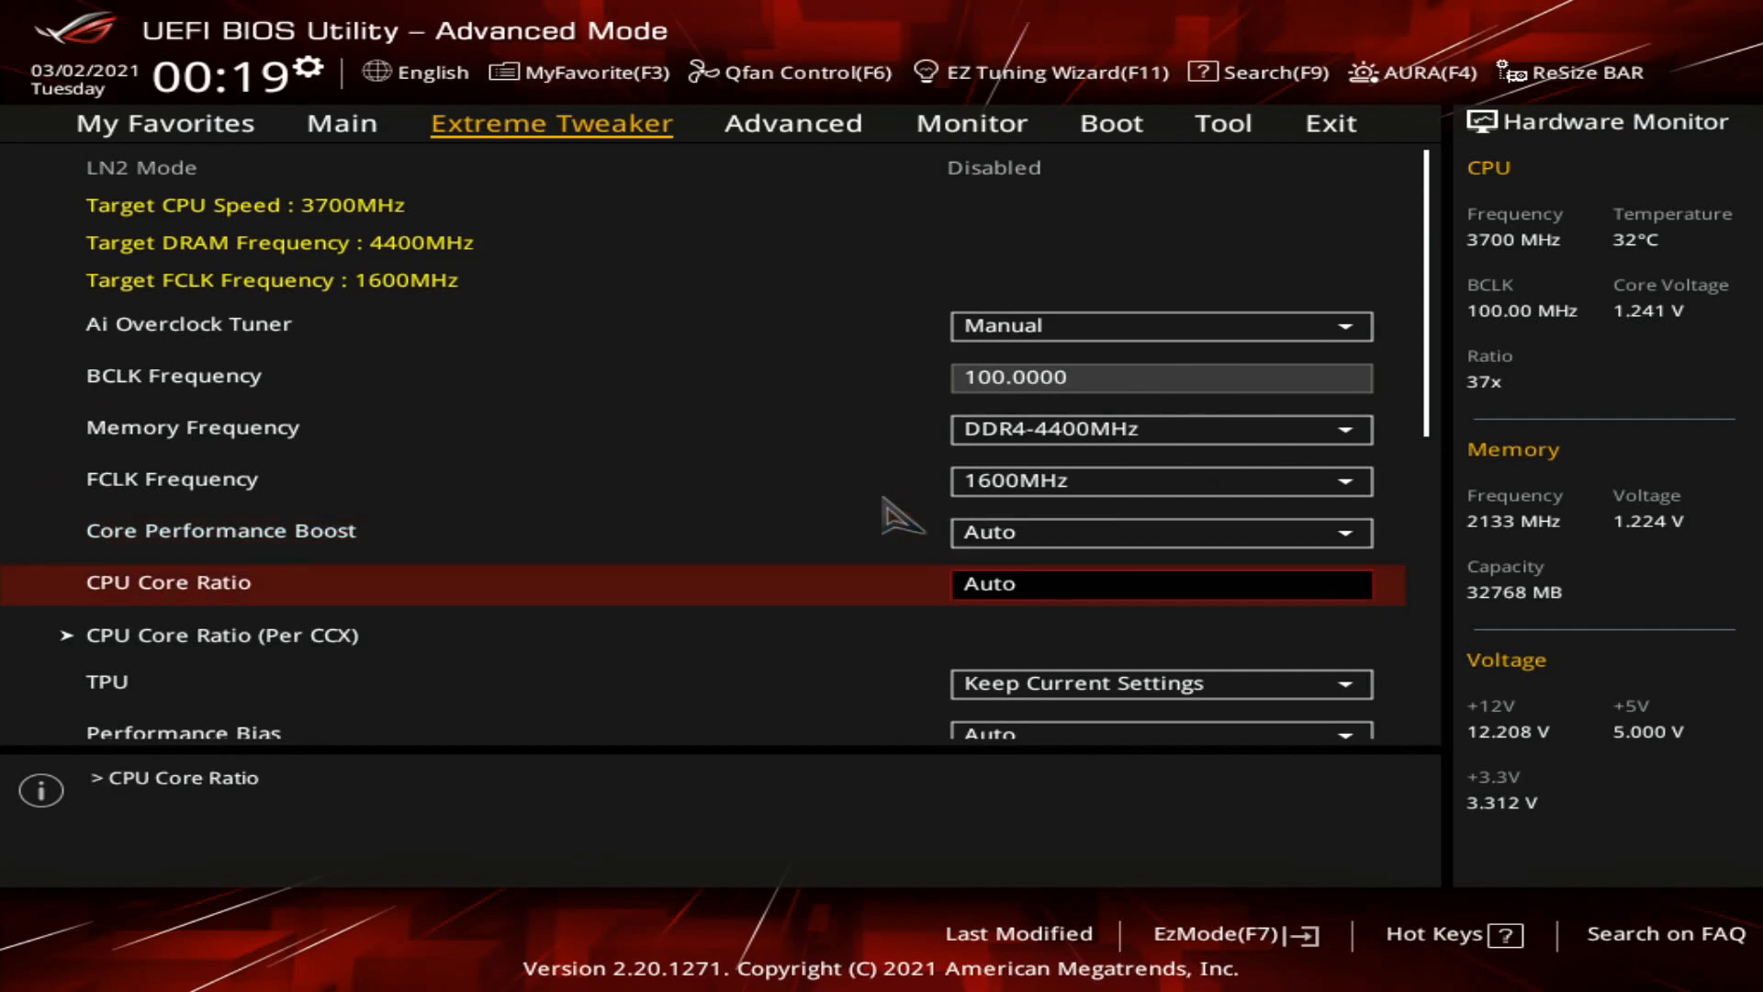
type("46.50")
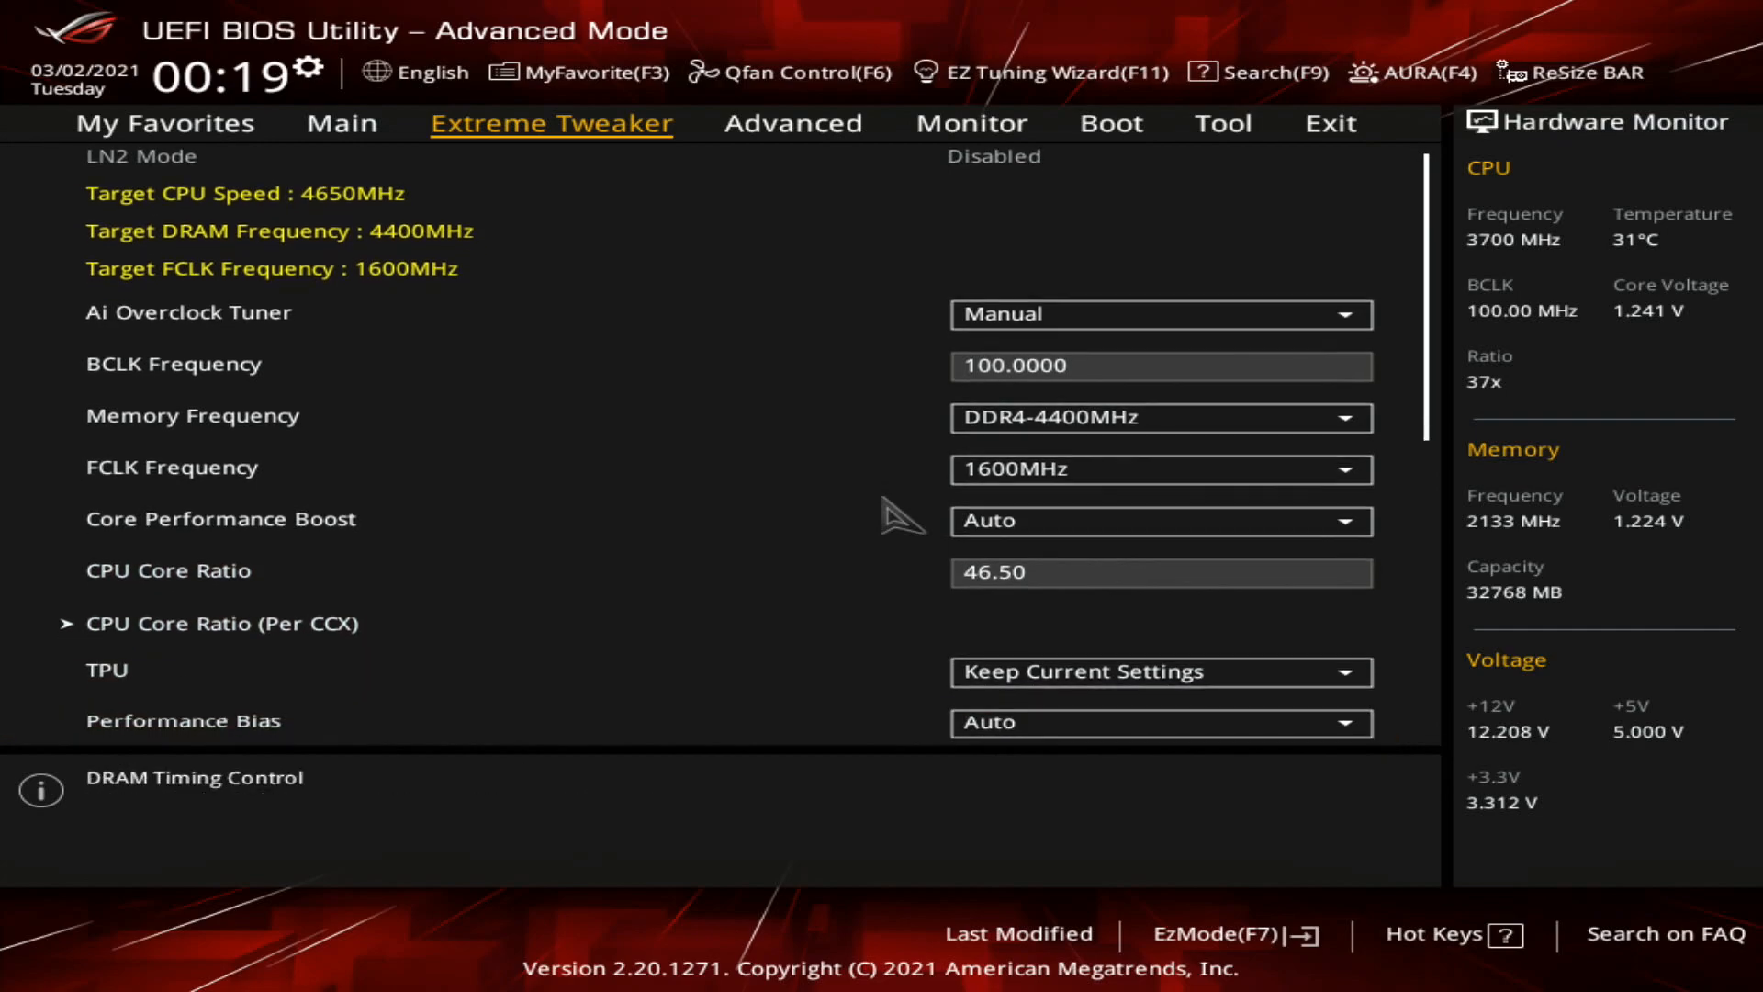
Step: Set DRAM timings CAS 17, Trcdrd 18, Trcdwr 18, RAS# ACT 28, then return to Extreme Tweaker
scroll("down", 3)
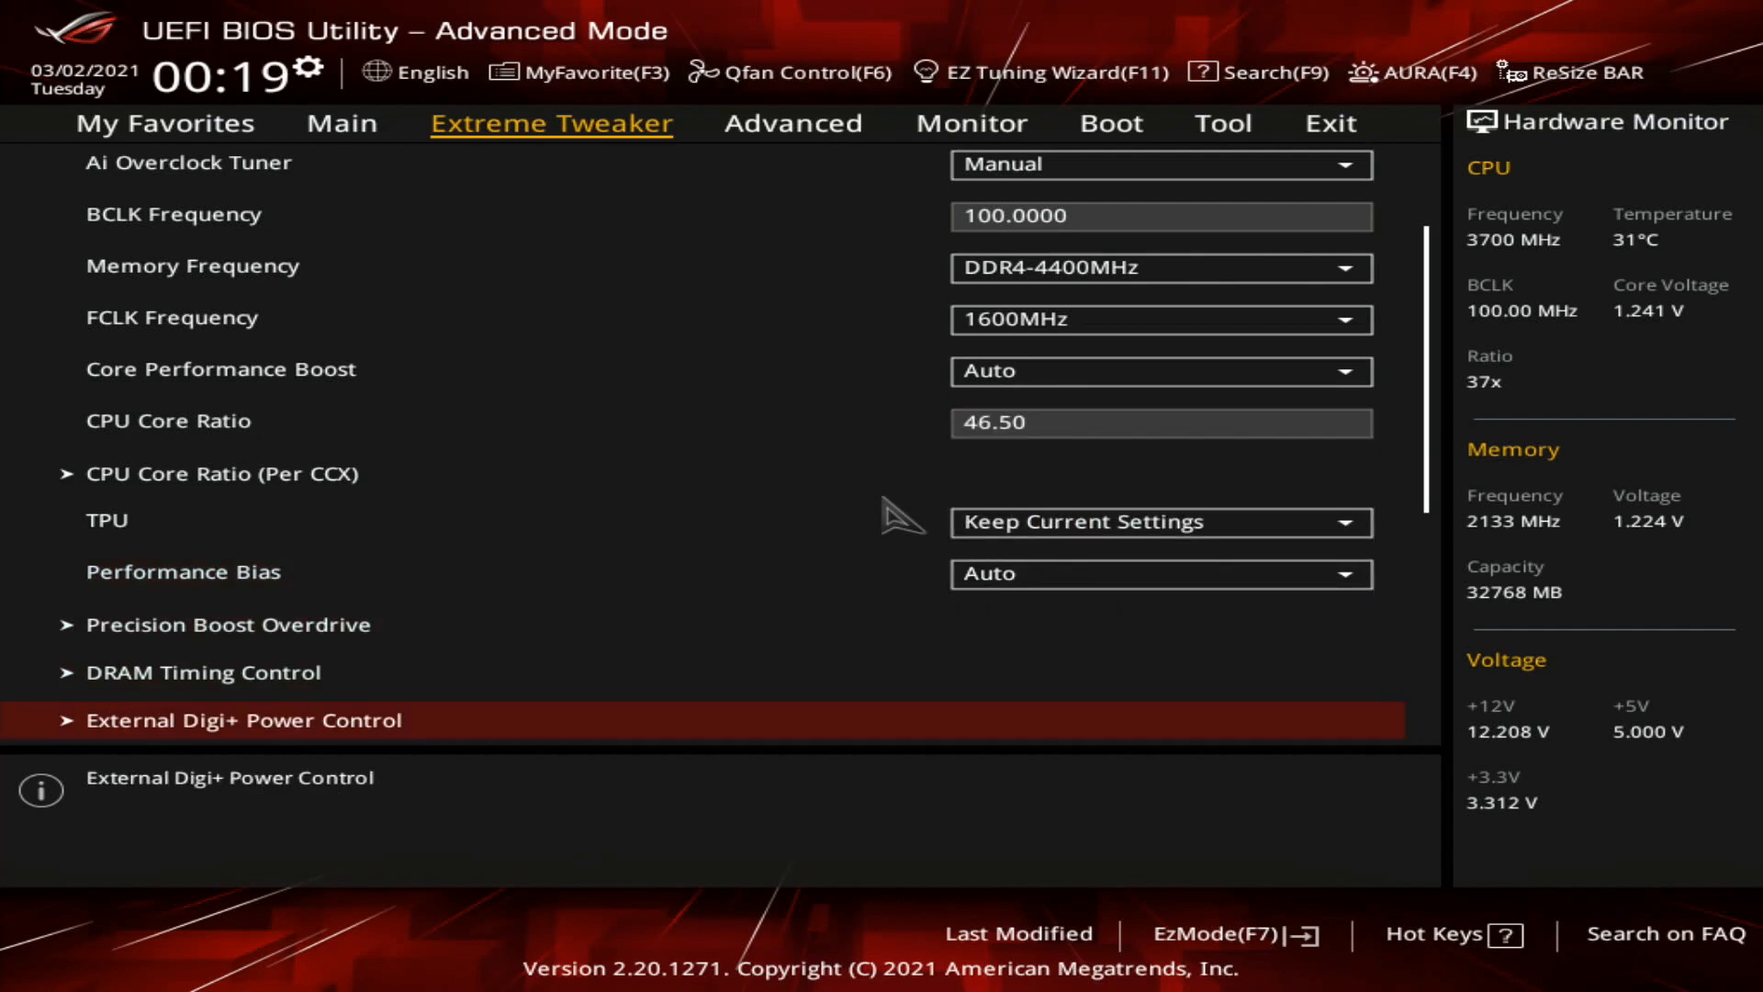
left_click(202, 672)
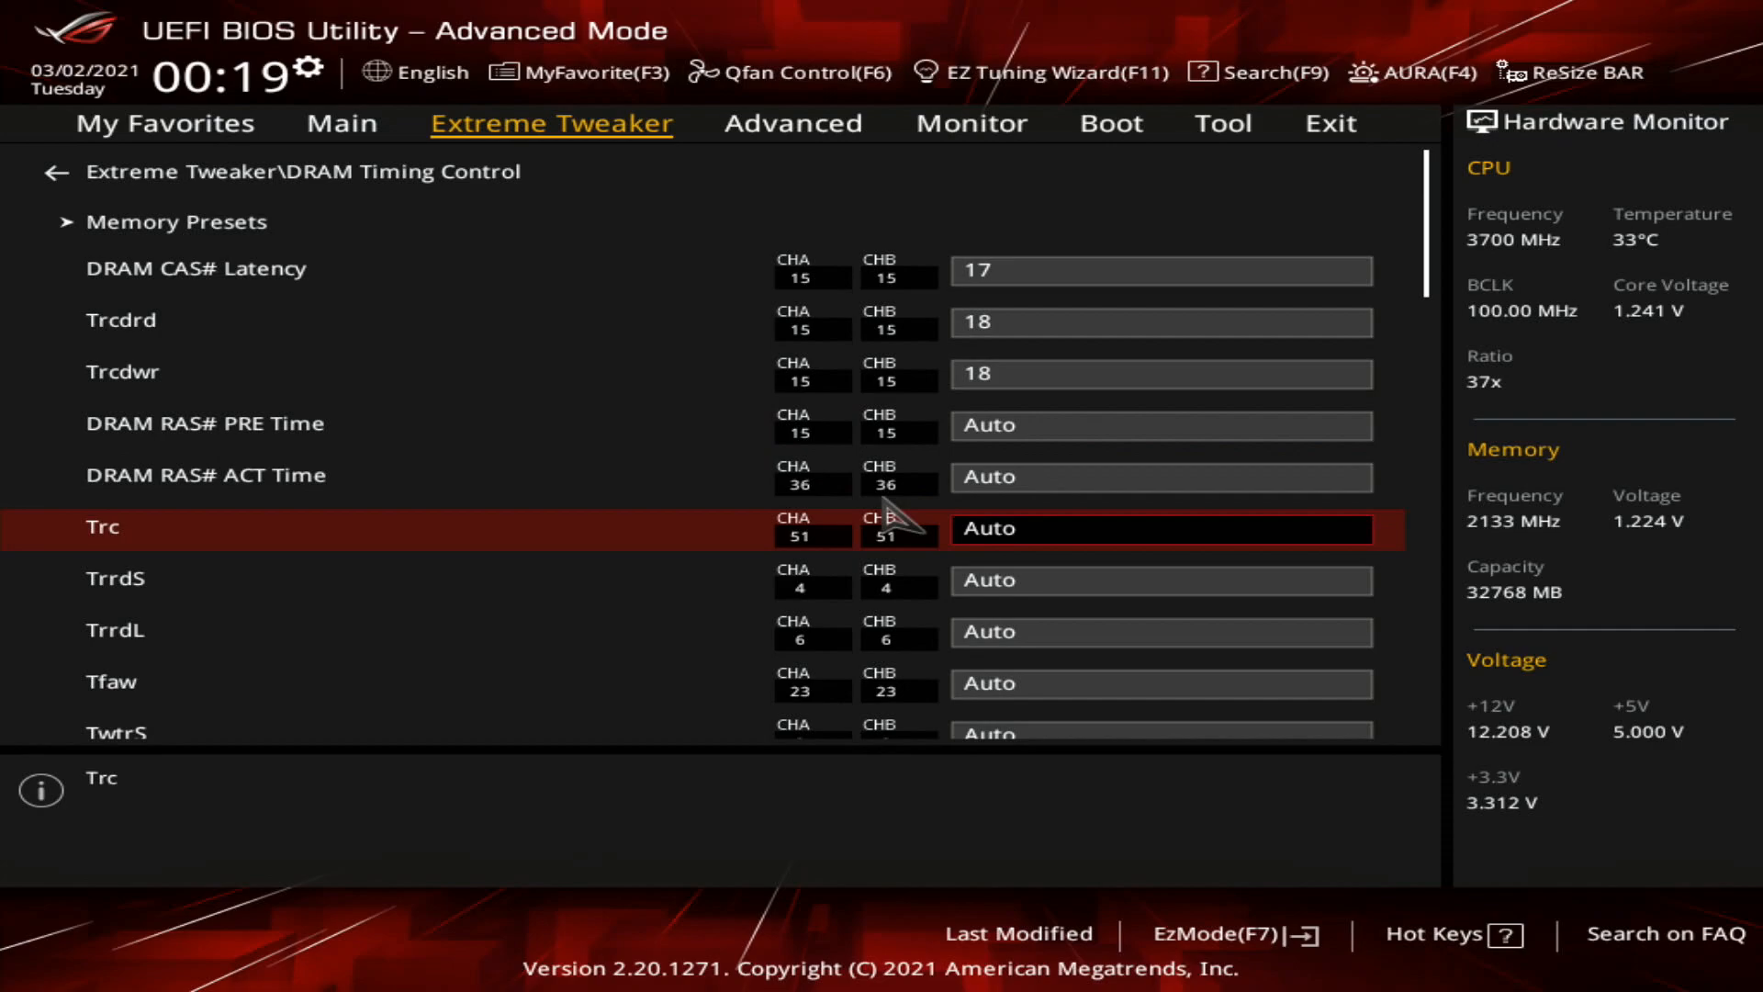
scroll("down", 3)
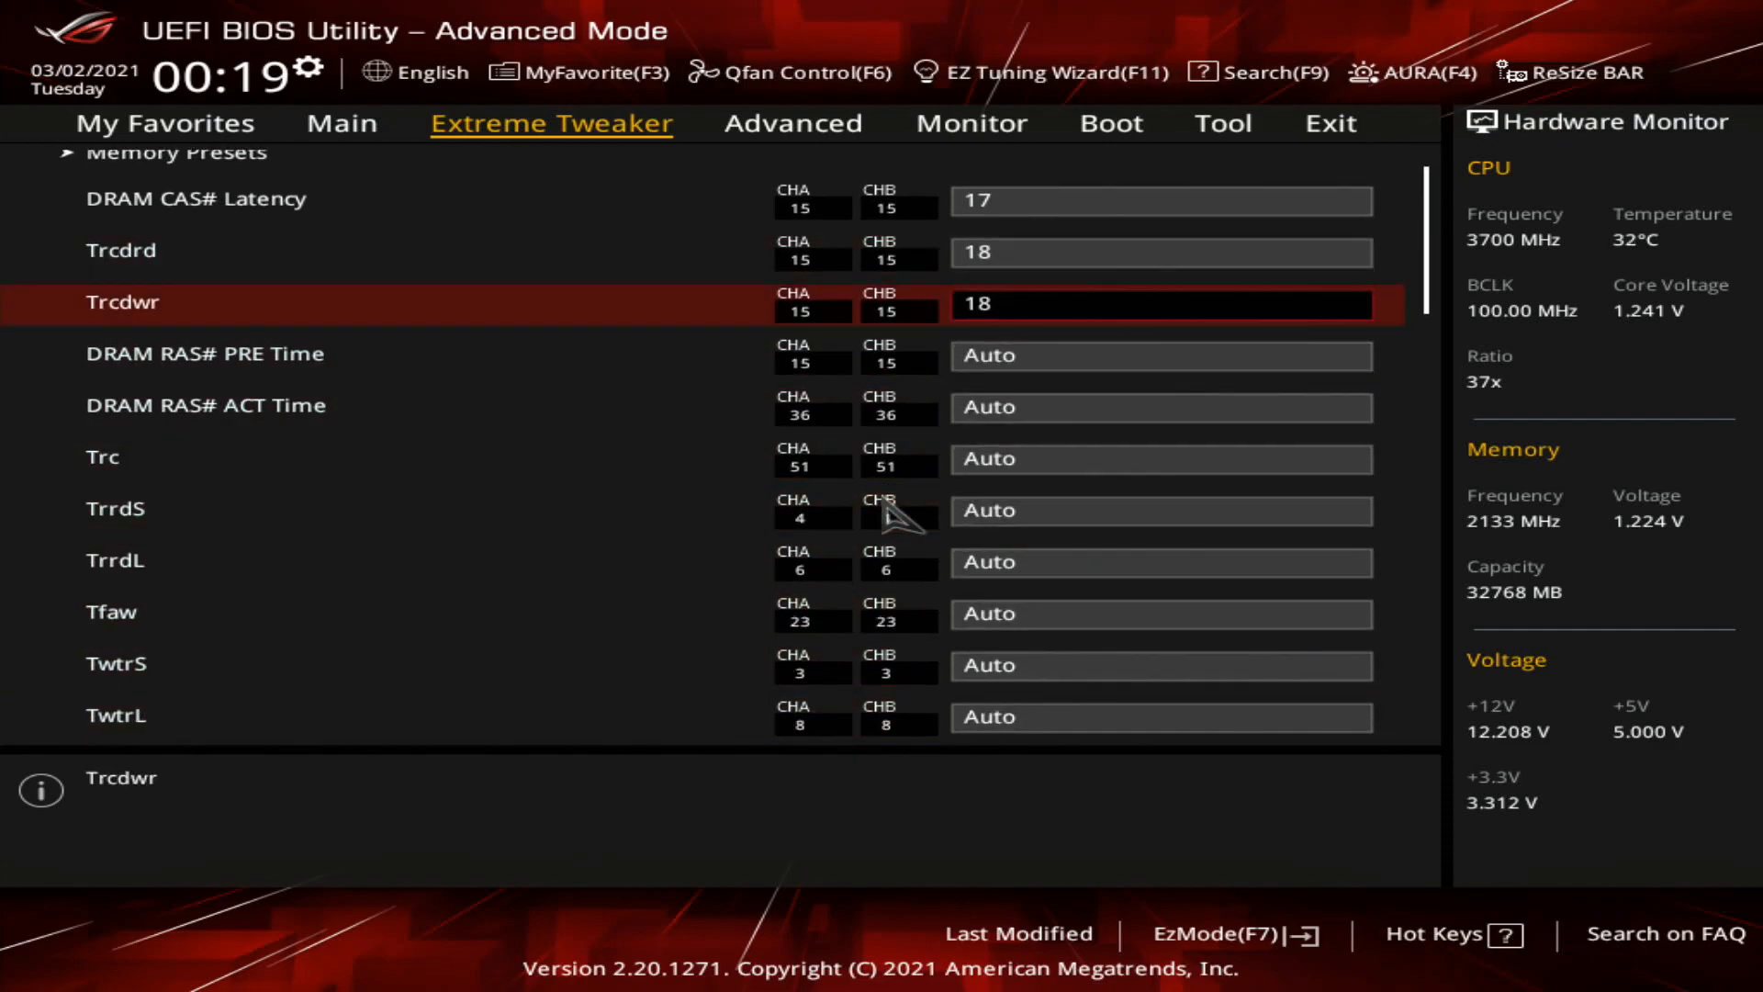
left_click(1161, 406)
type("28")
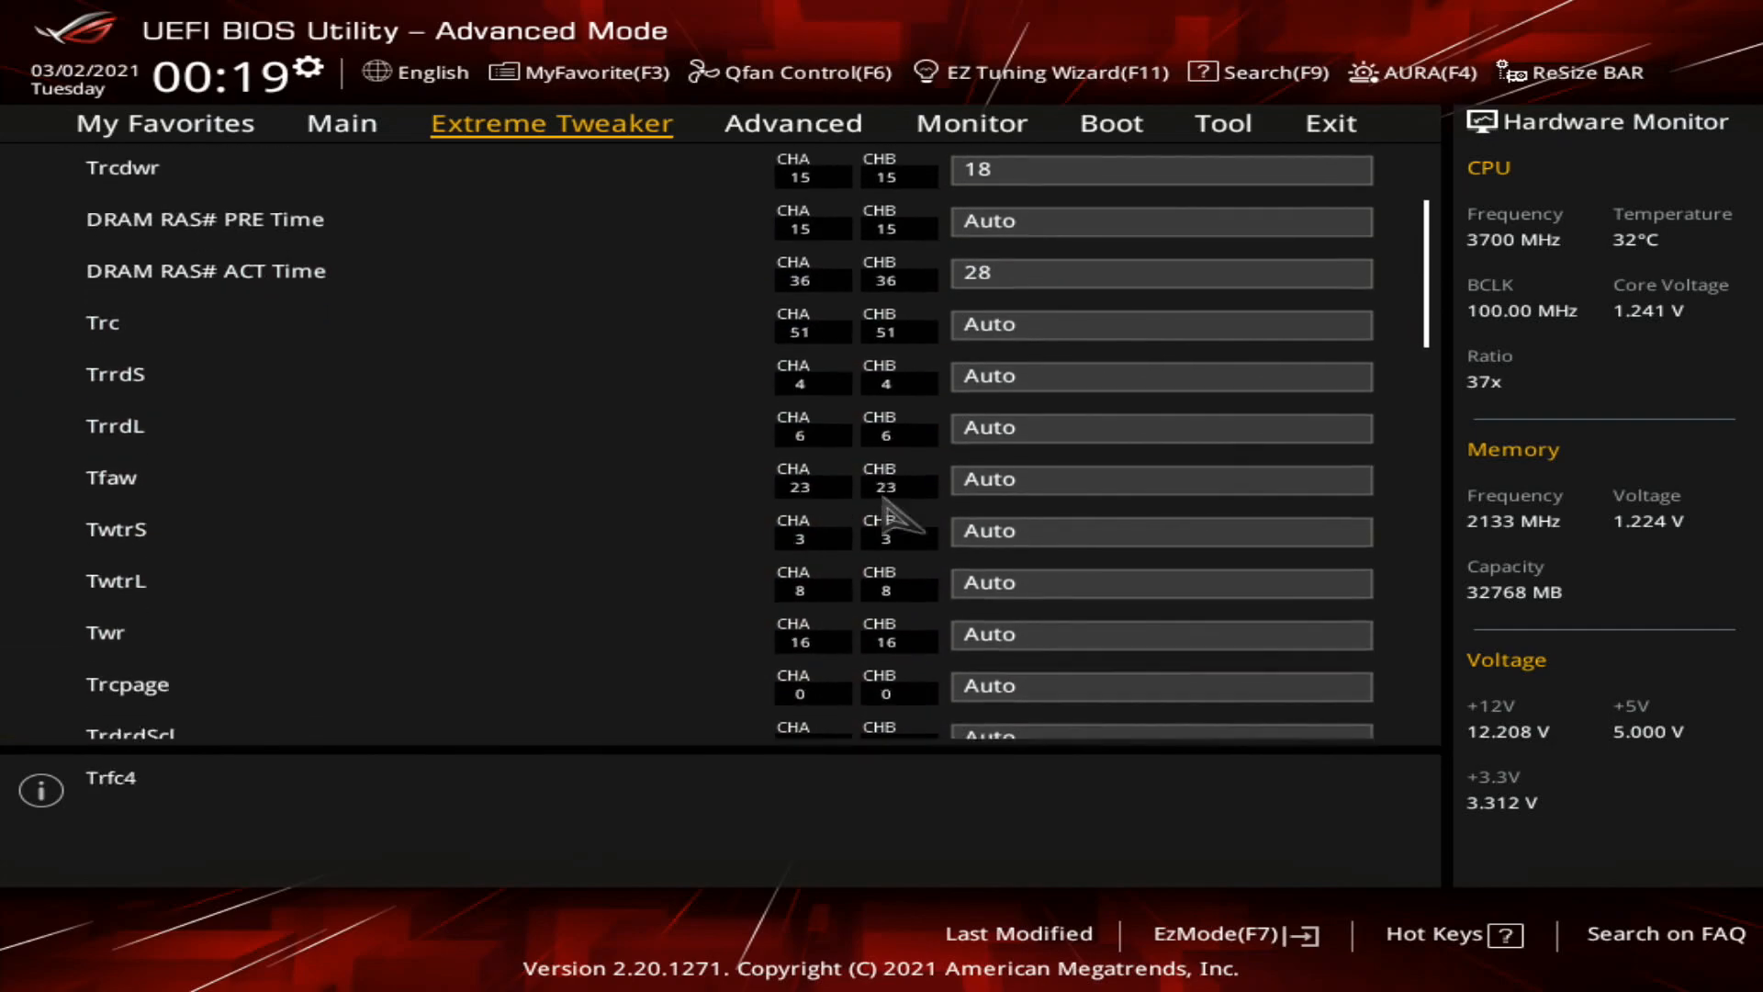
scroll("down", 3)
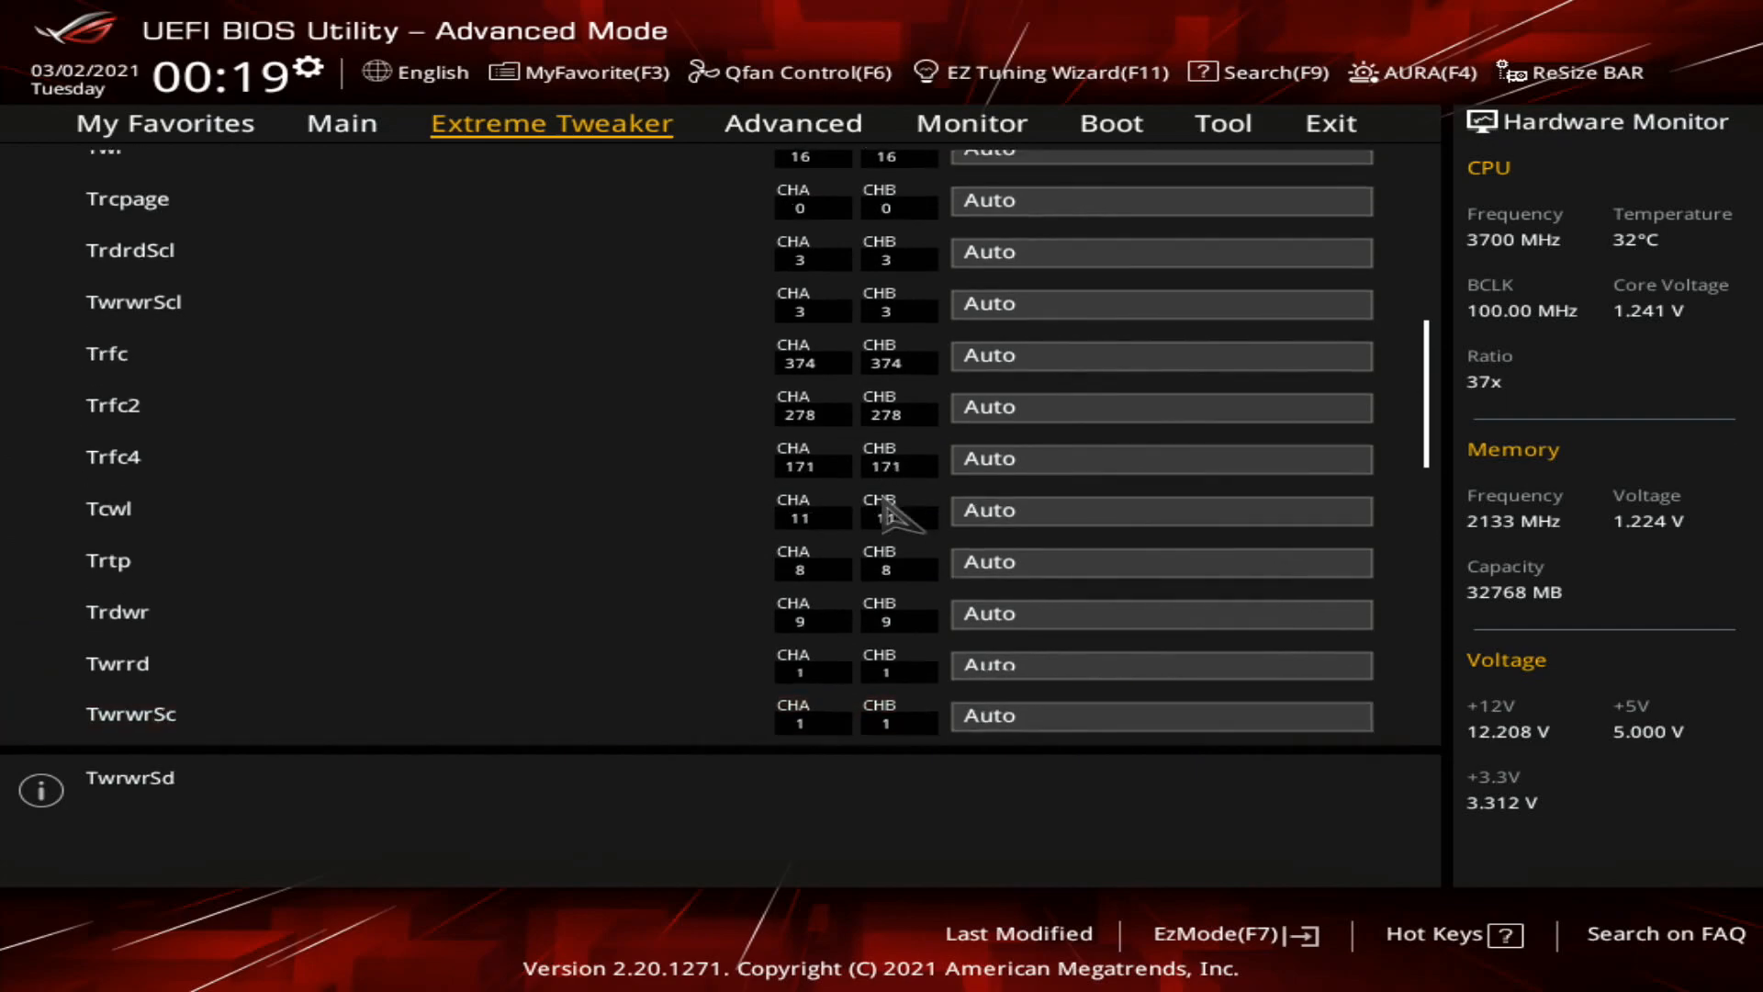
scroll("down", 3)
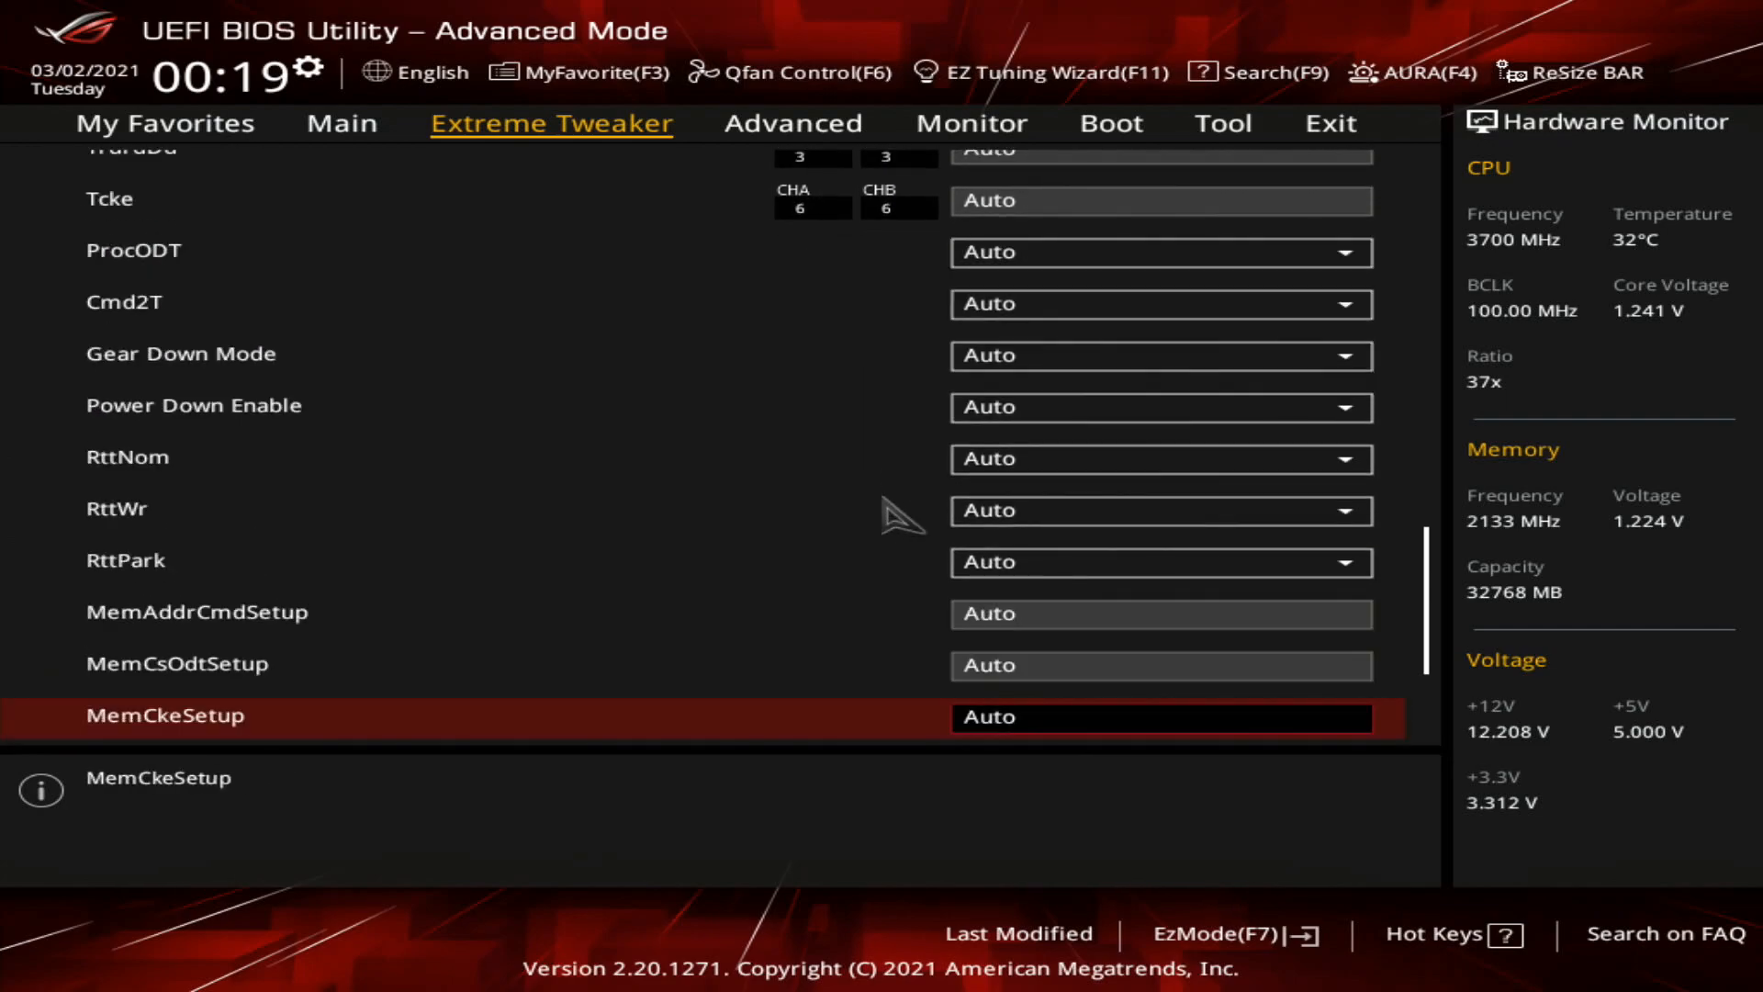
left_click(1160, 304)
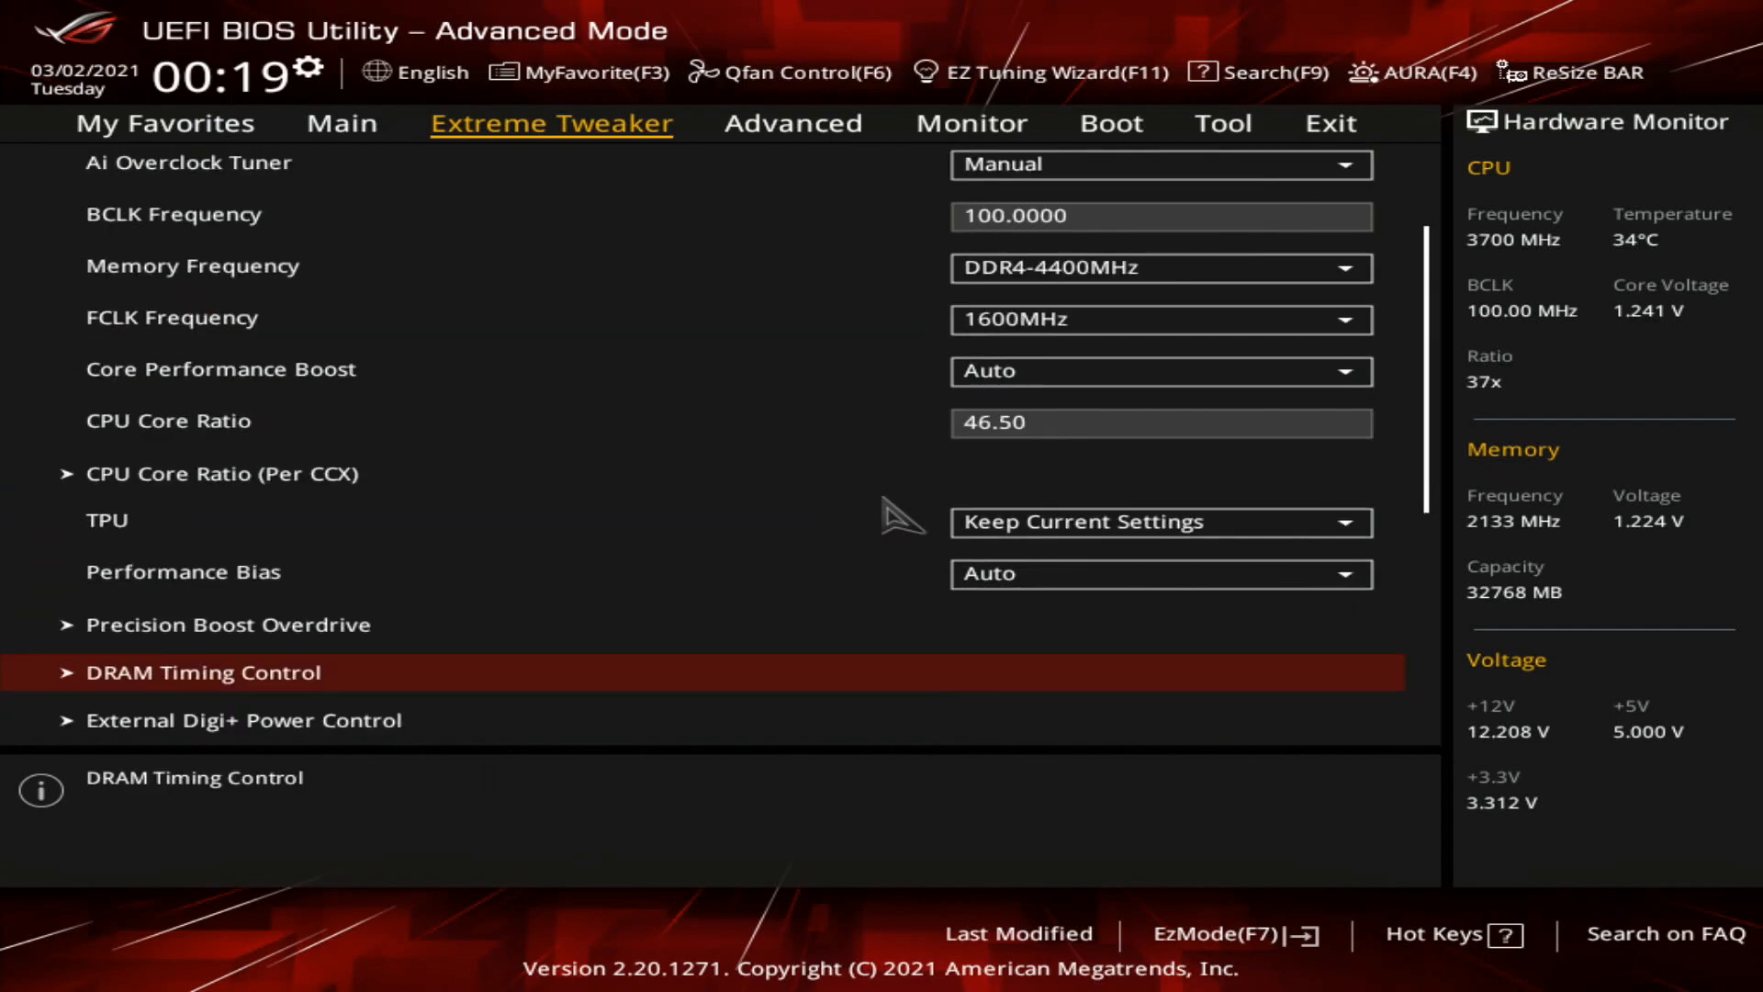
Step: Give the CPU Level 3 load-line, manual switching frequency, Extreme power duty and Optimized phase control
left_click(242, 719)
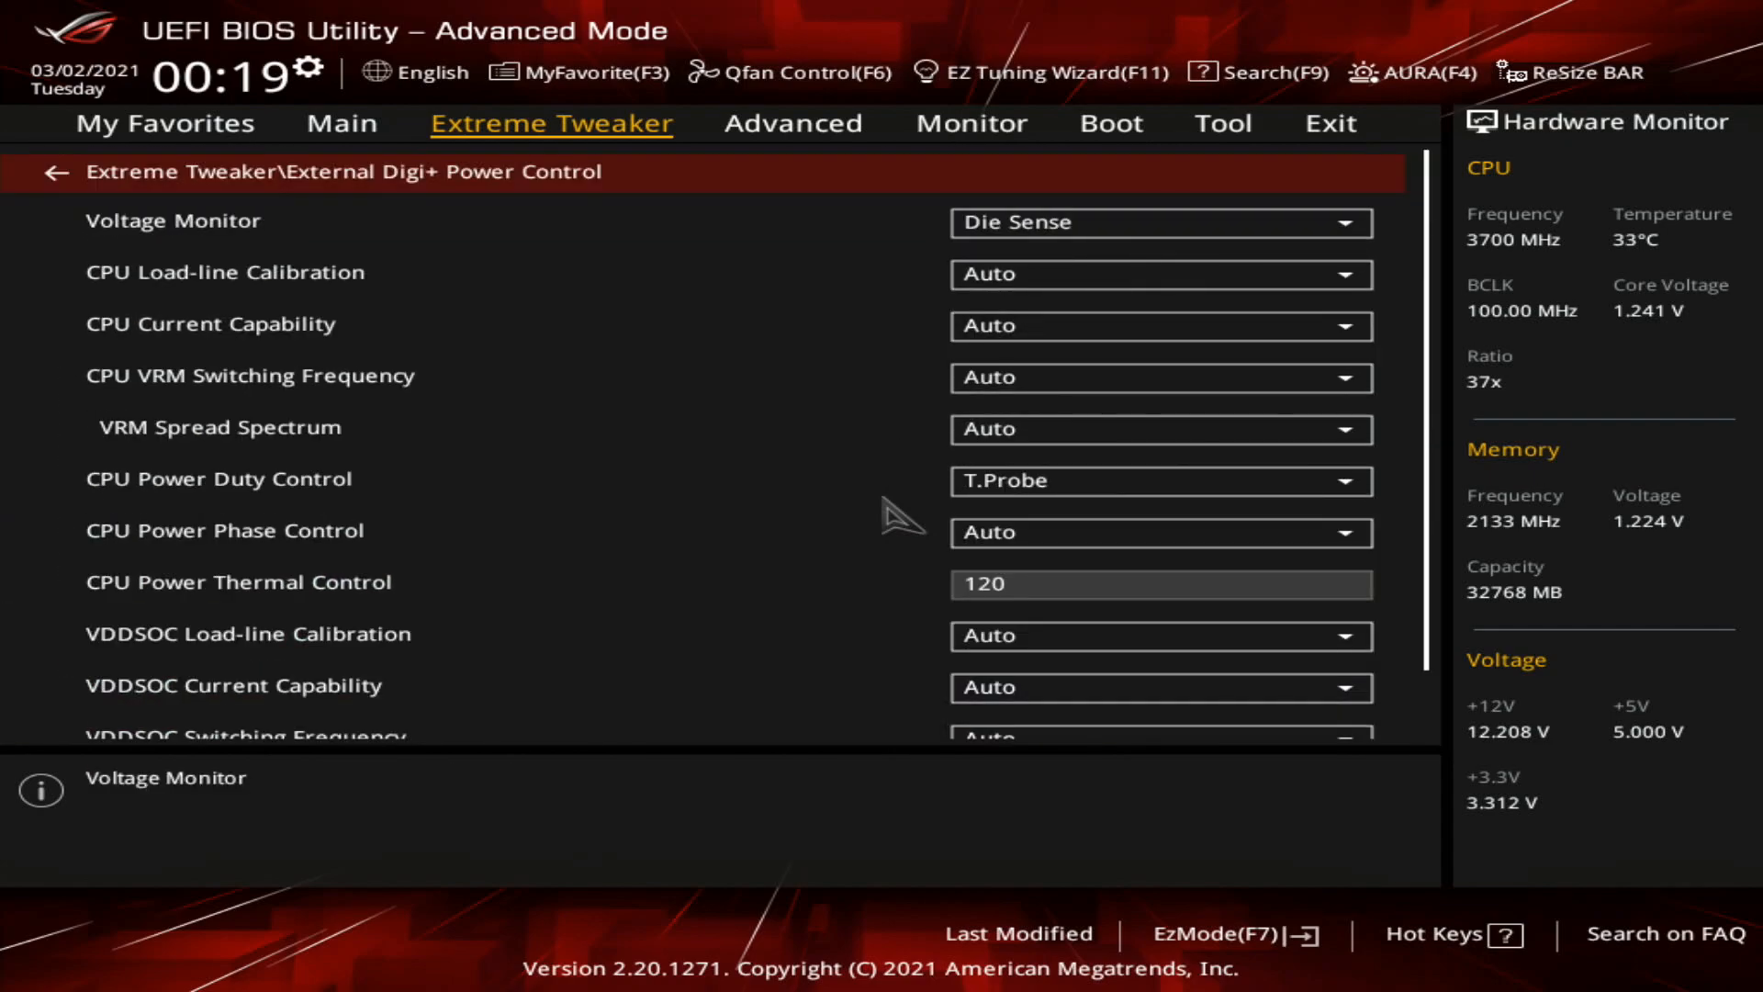
left_click(1161, 221)
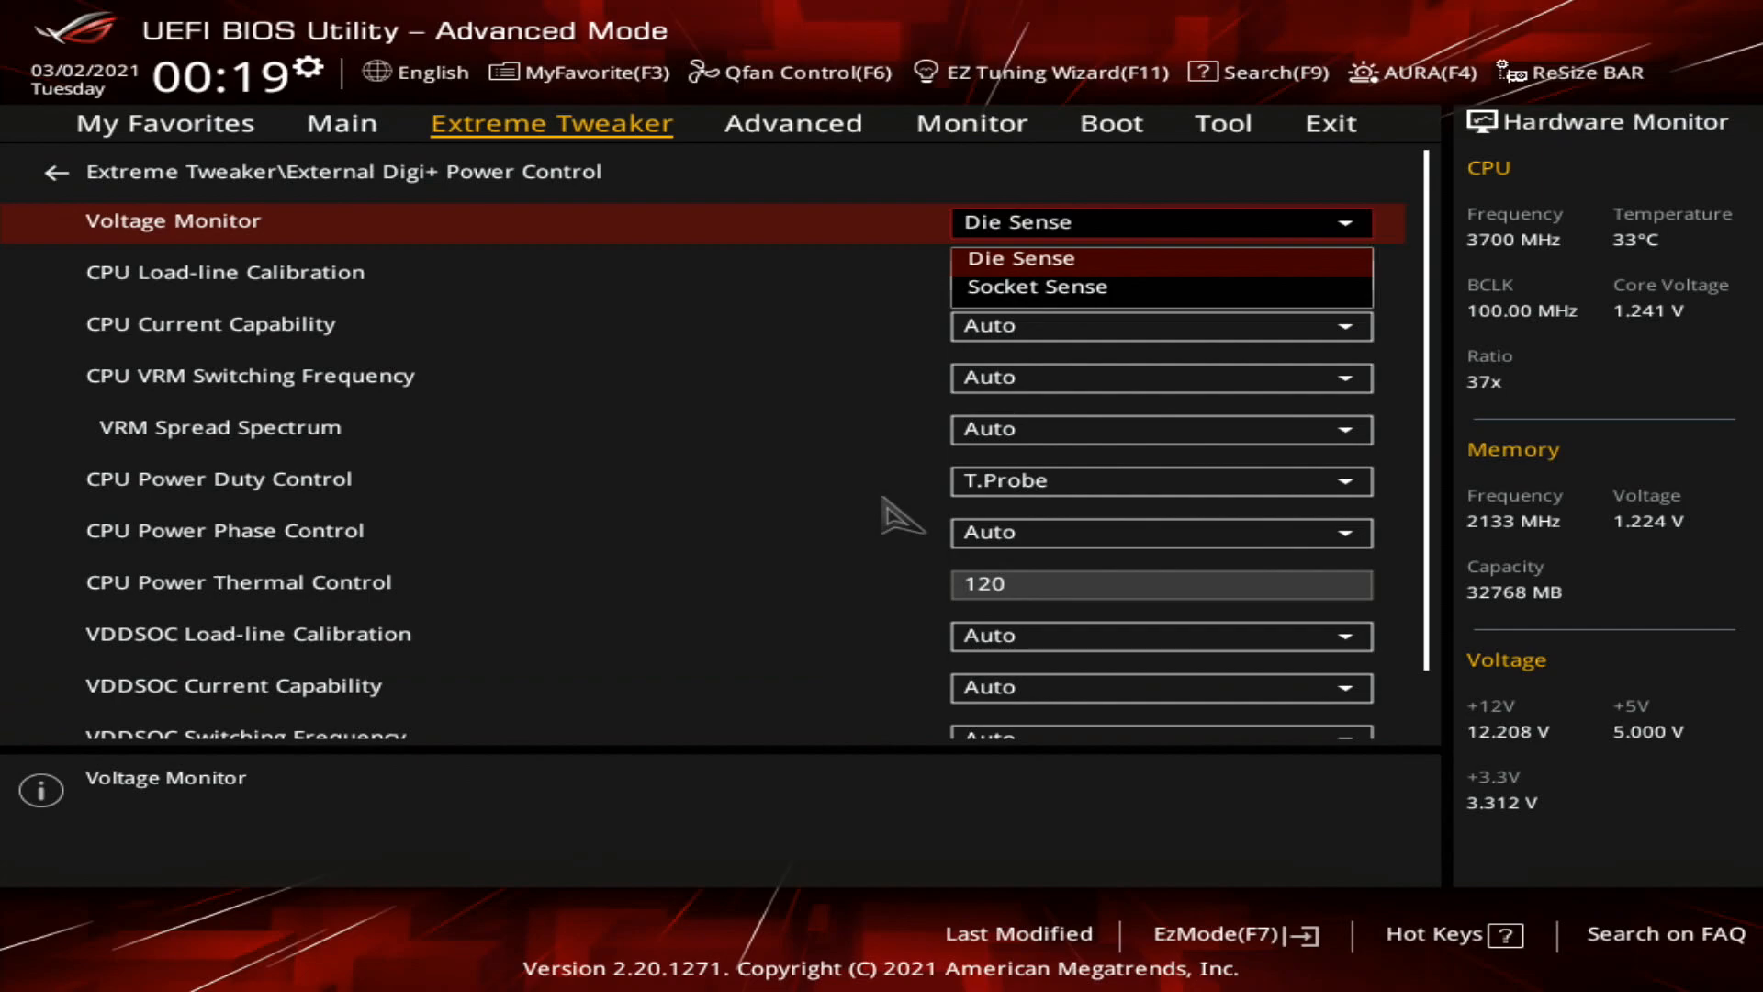
left_click(1162, 272)
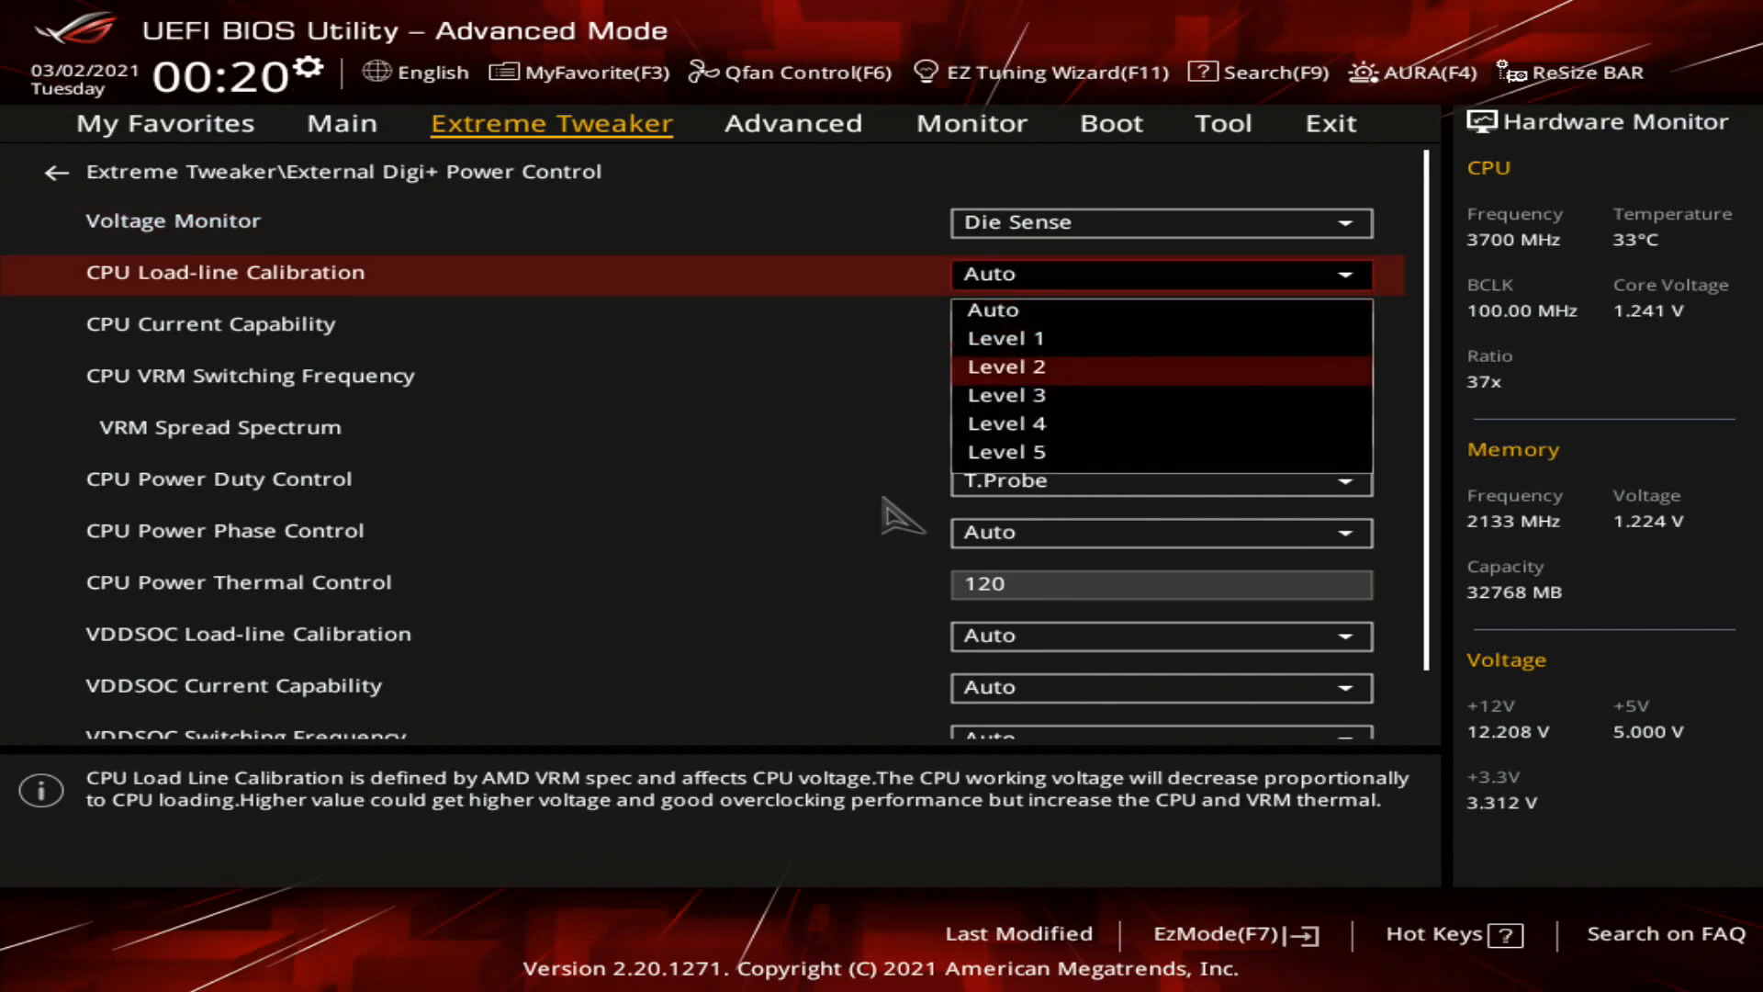
left_click(1004, 395)
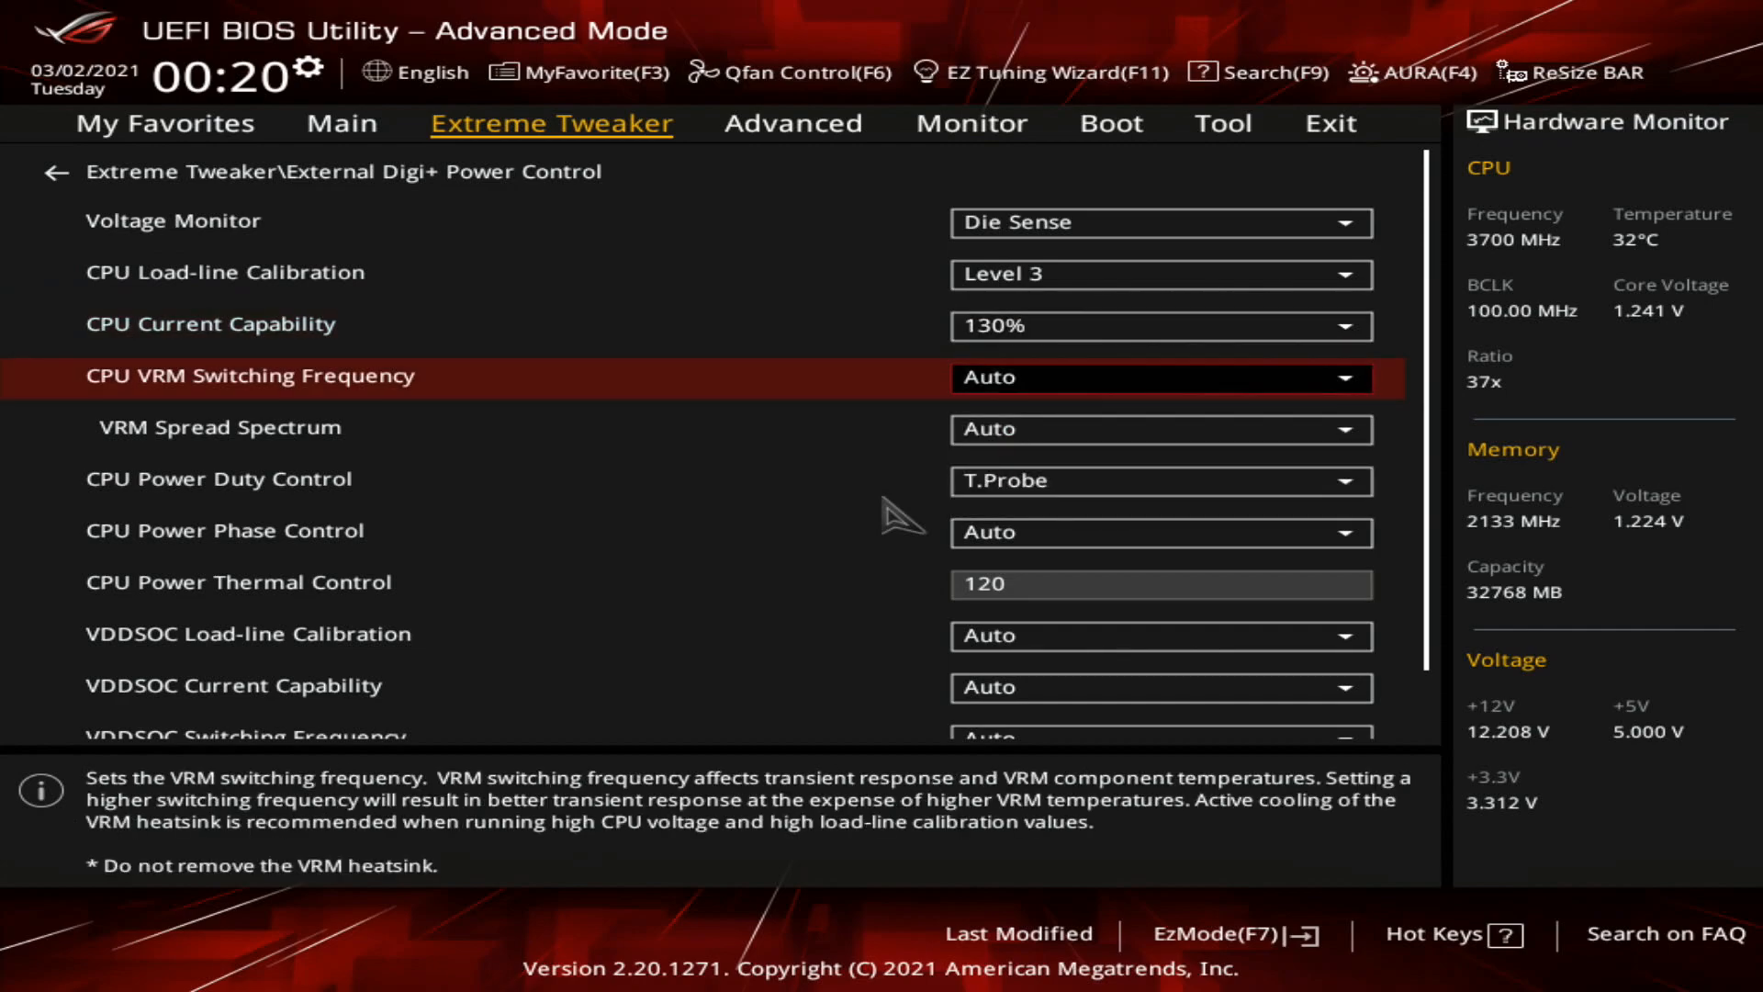
left_click(1162, 376)
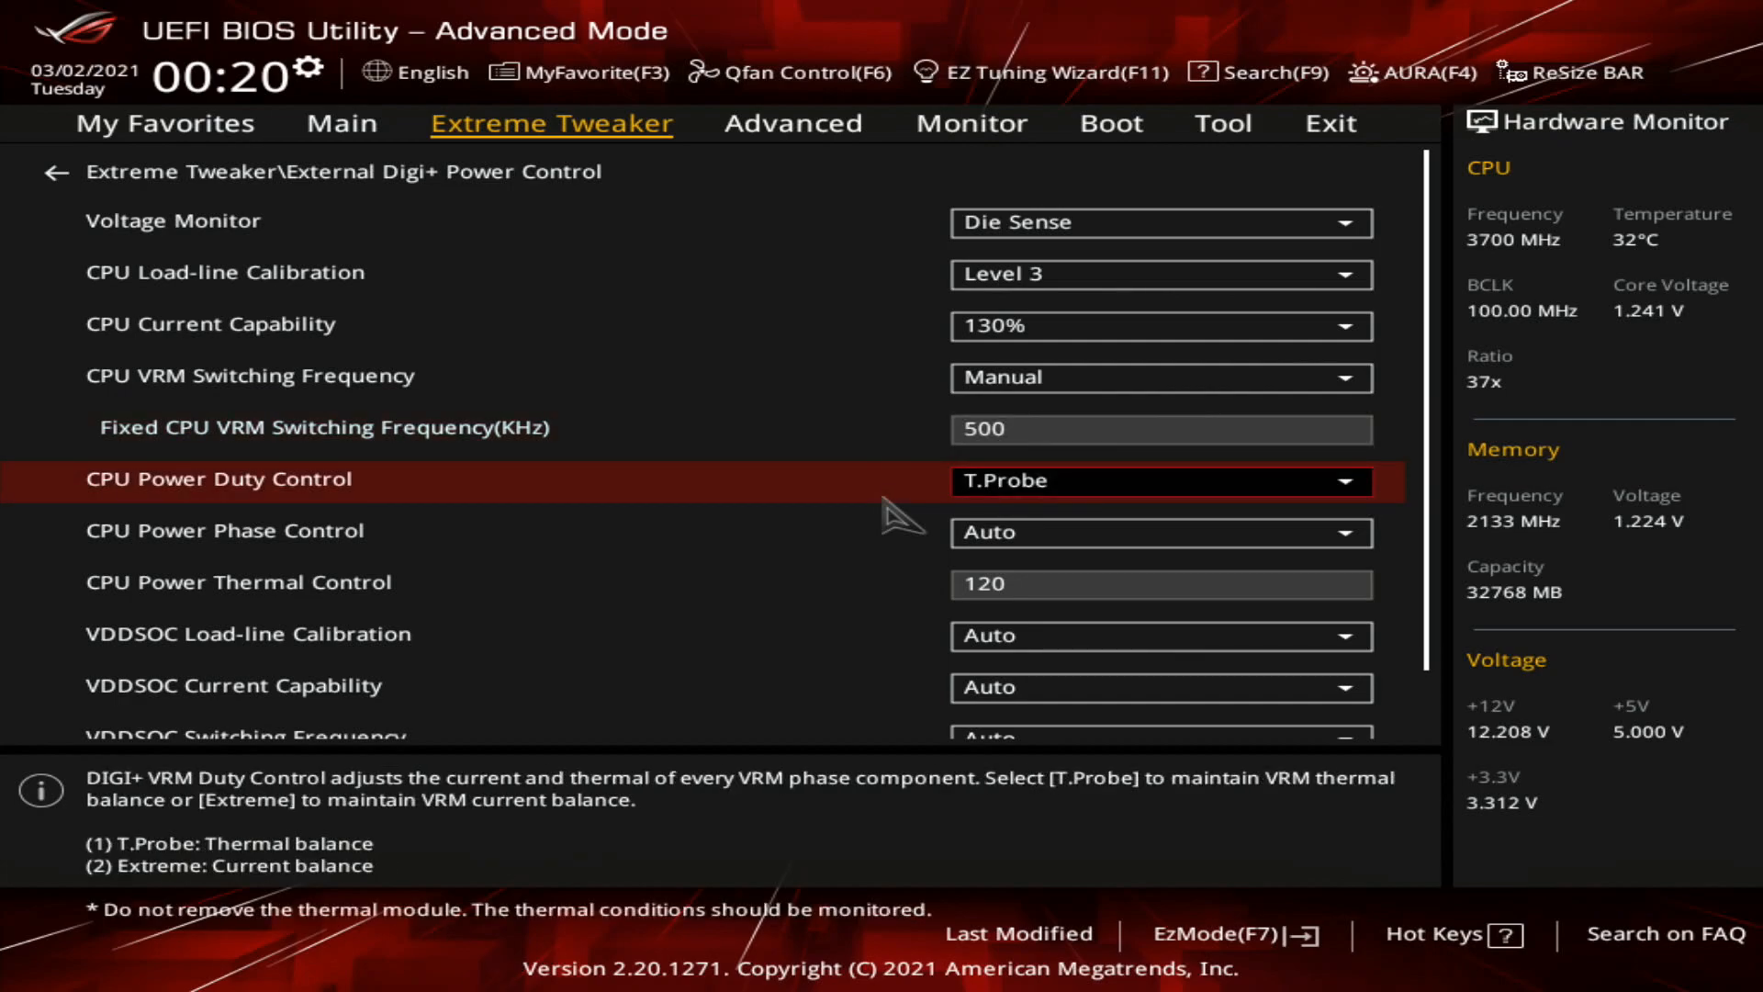
left_click(1161, 480)
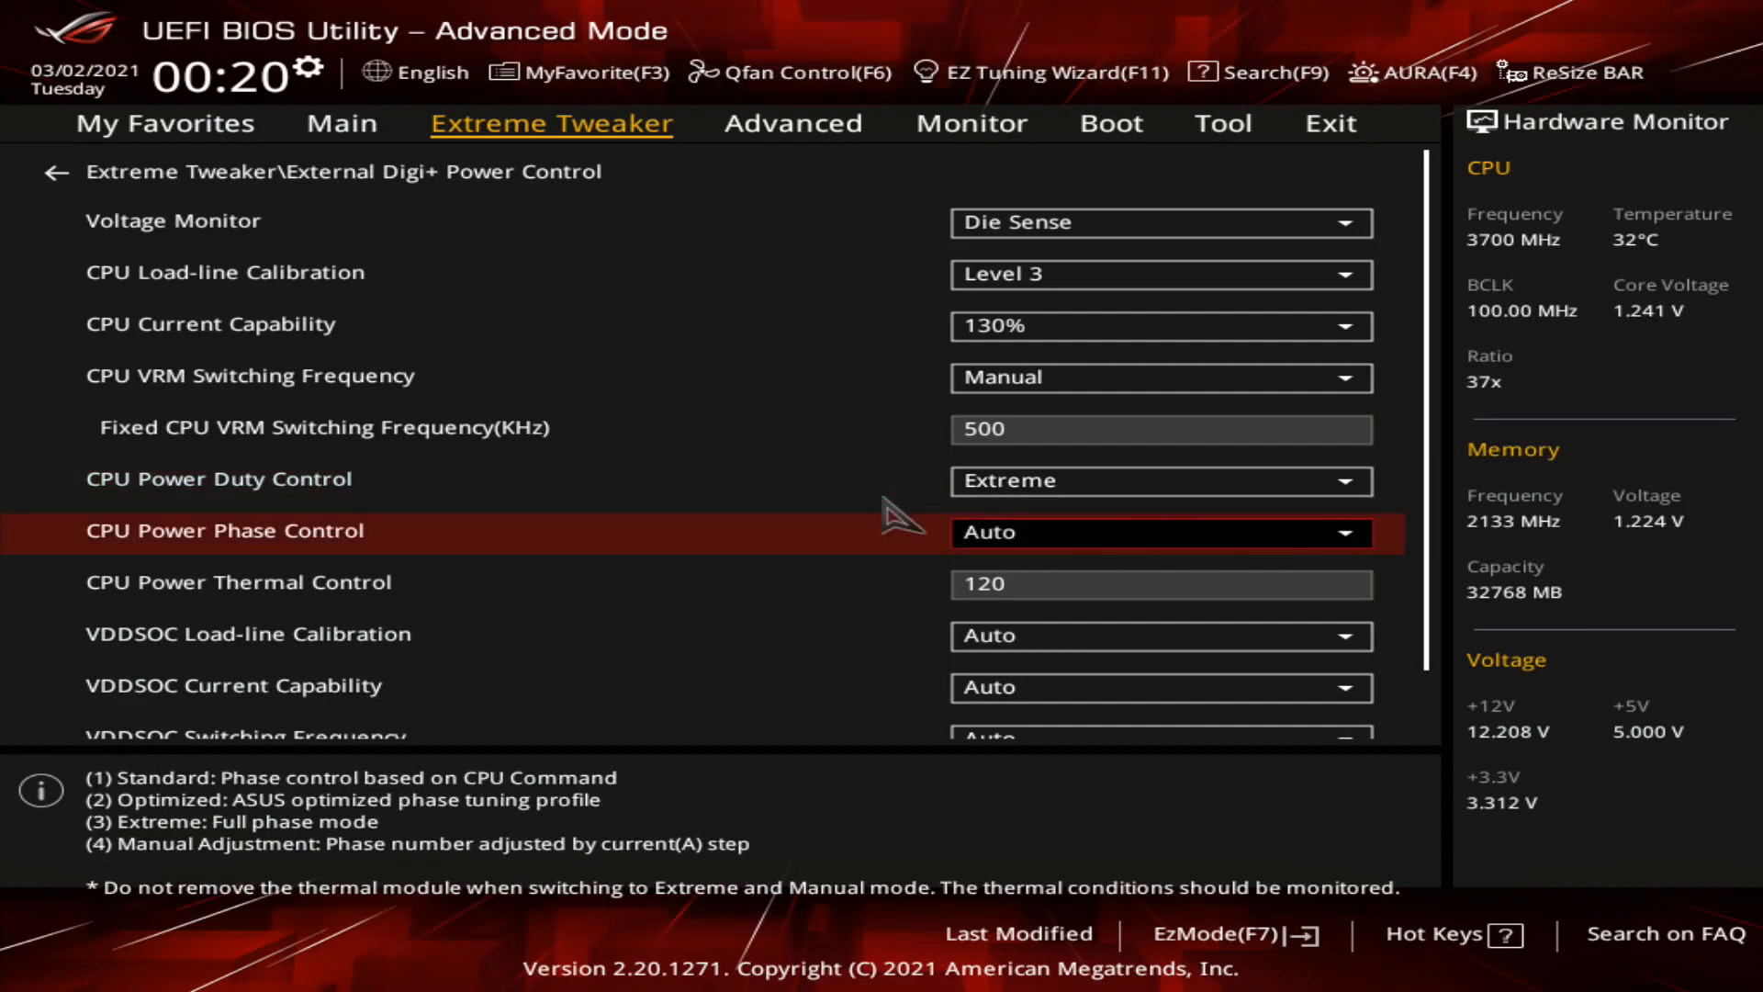
left_click(1161, 532)
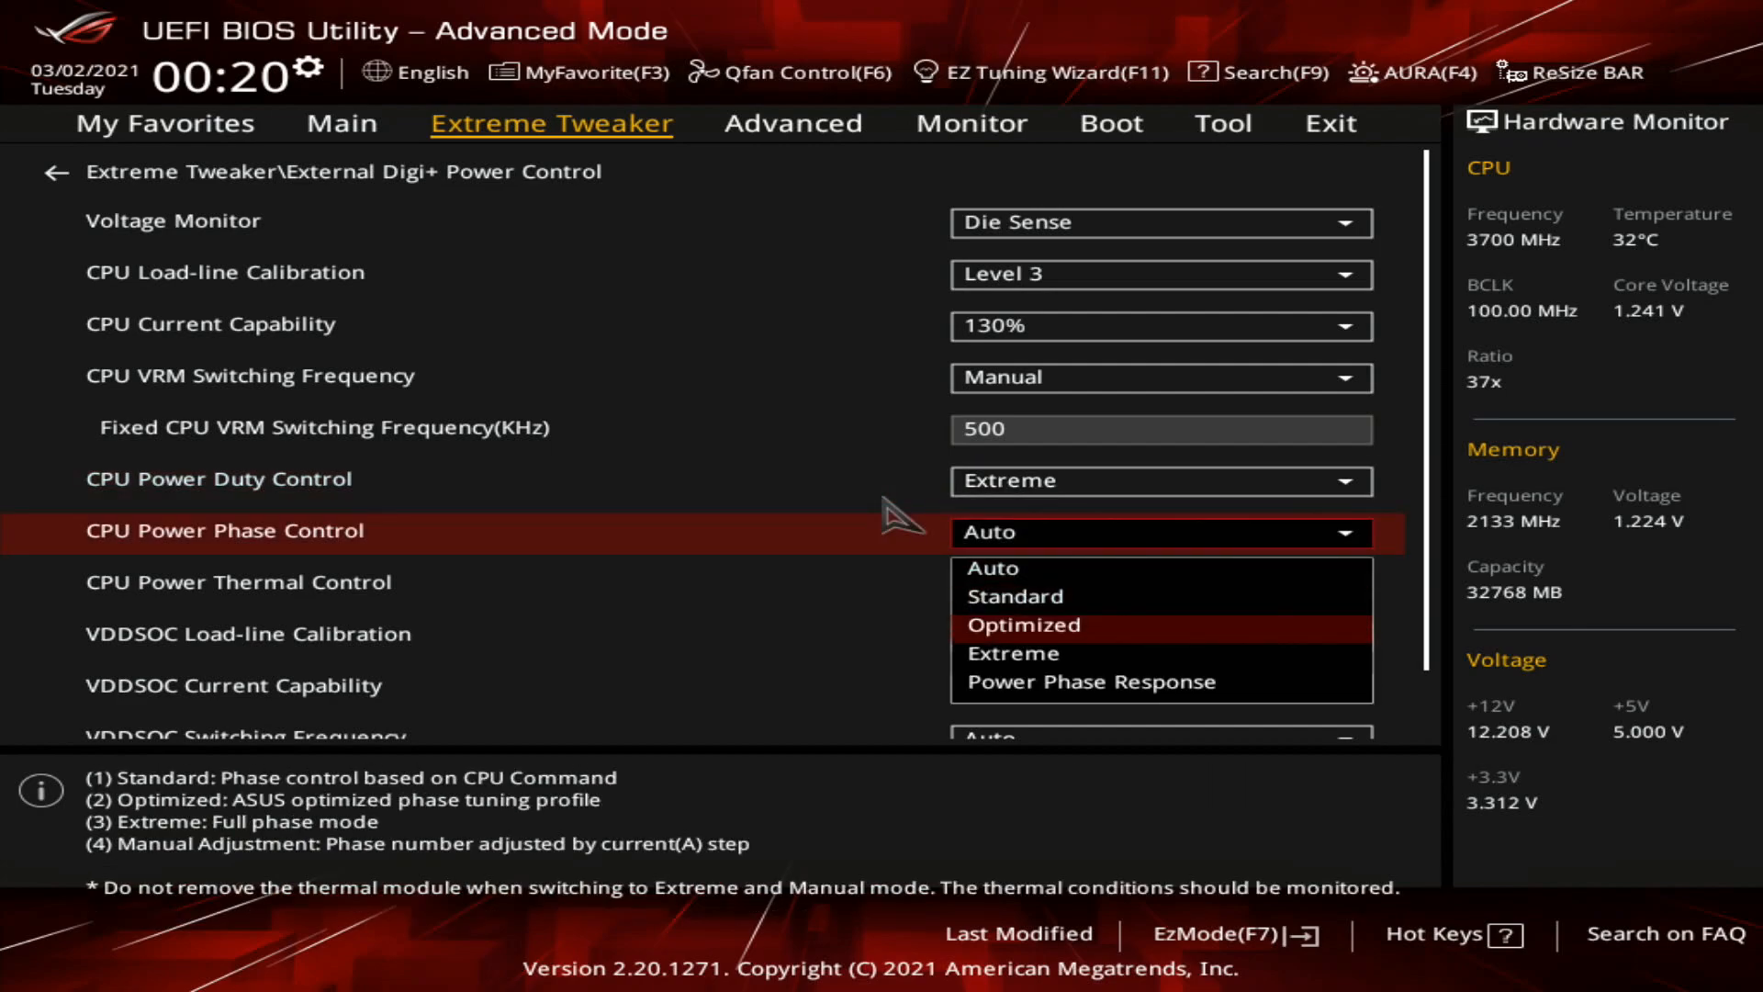
left_click(1021, 625)
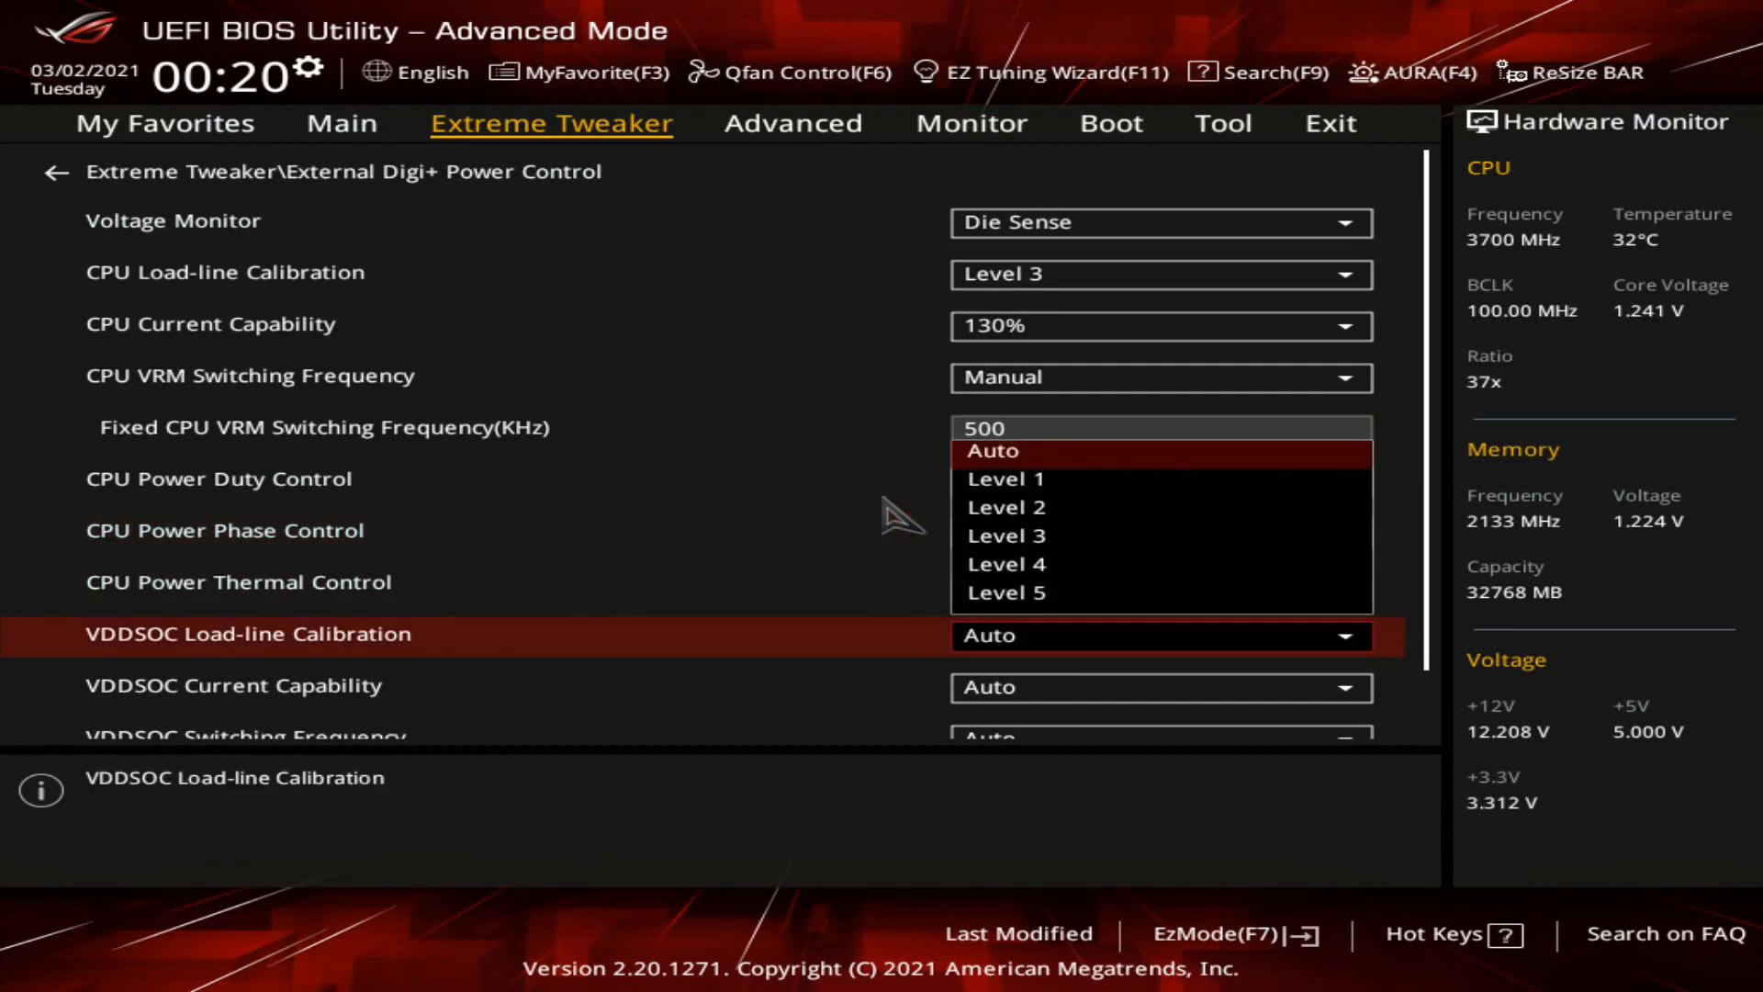
Step: Set VDDSOC load-line to Level 3 with manual switching frequency and adjusted phase control
left_click(1158, 477)
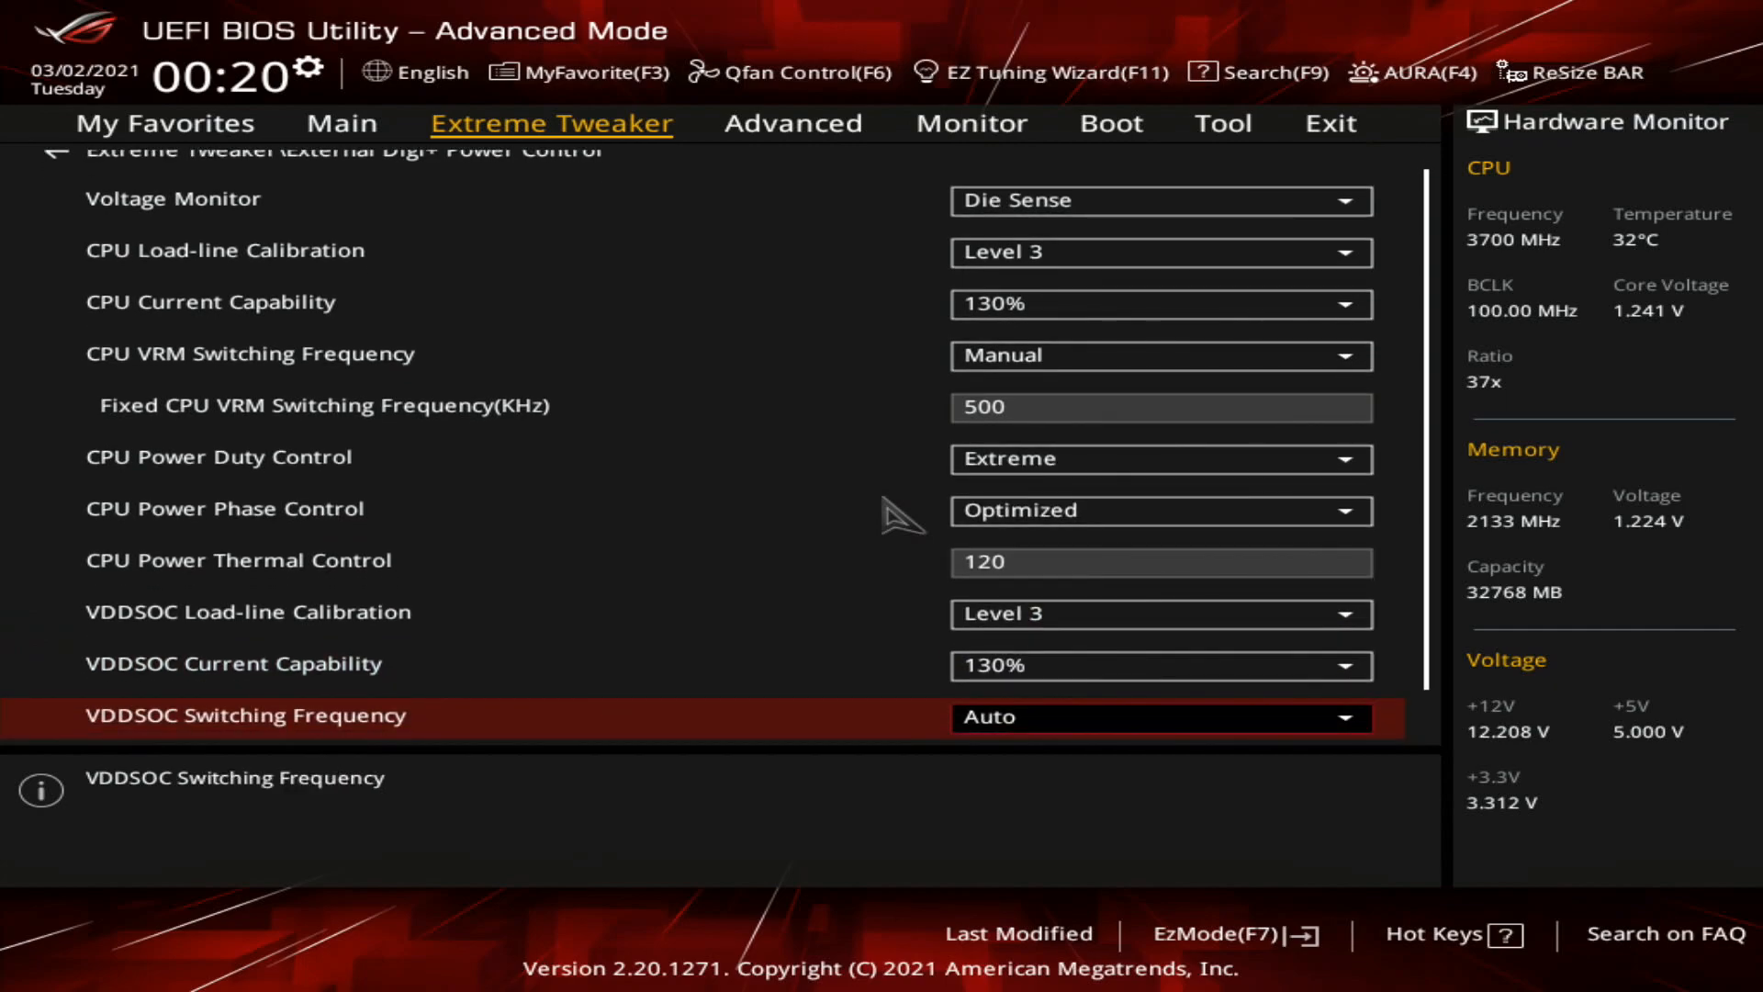
left_click(1161, 718)
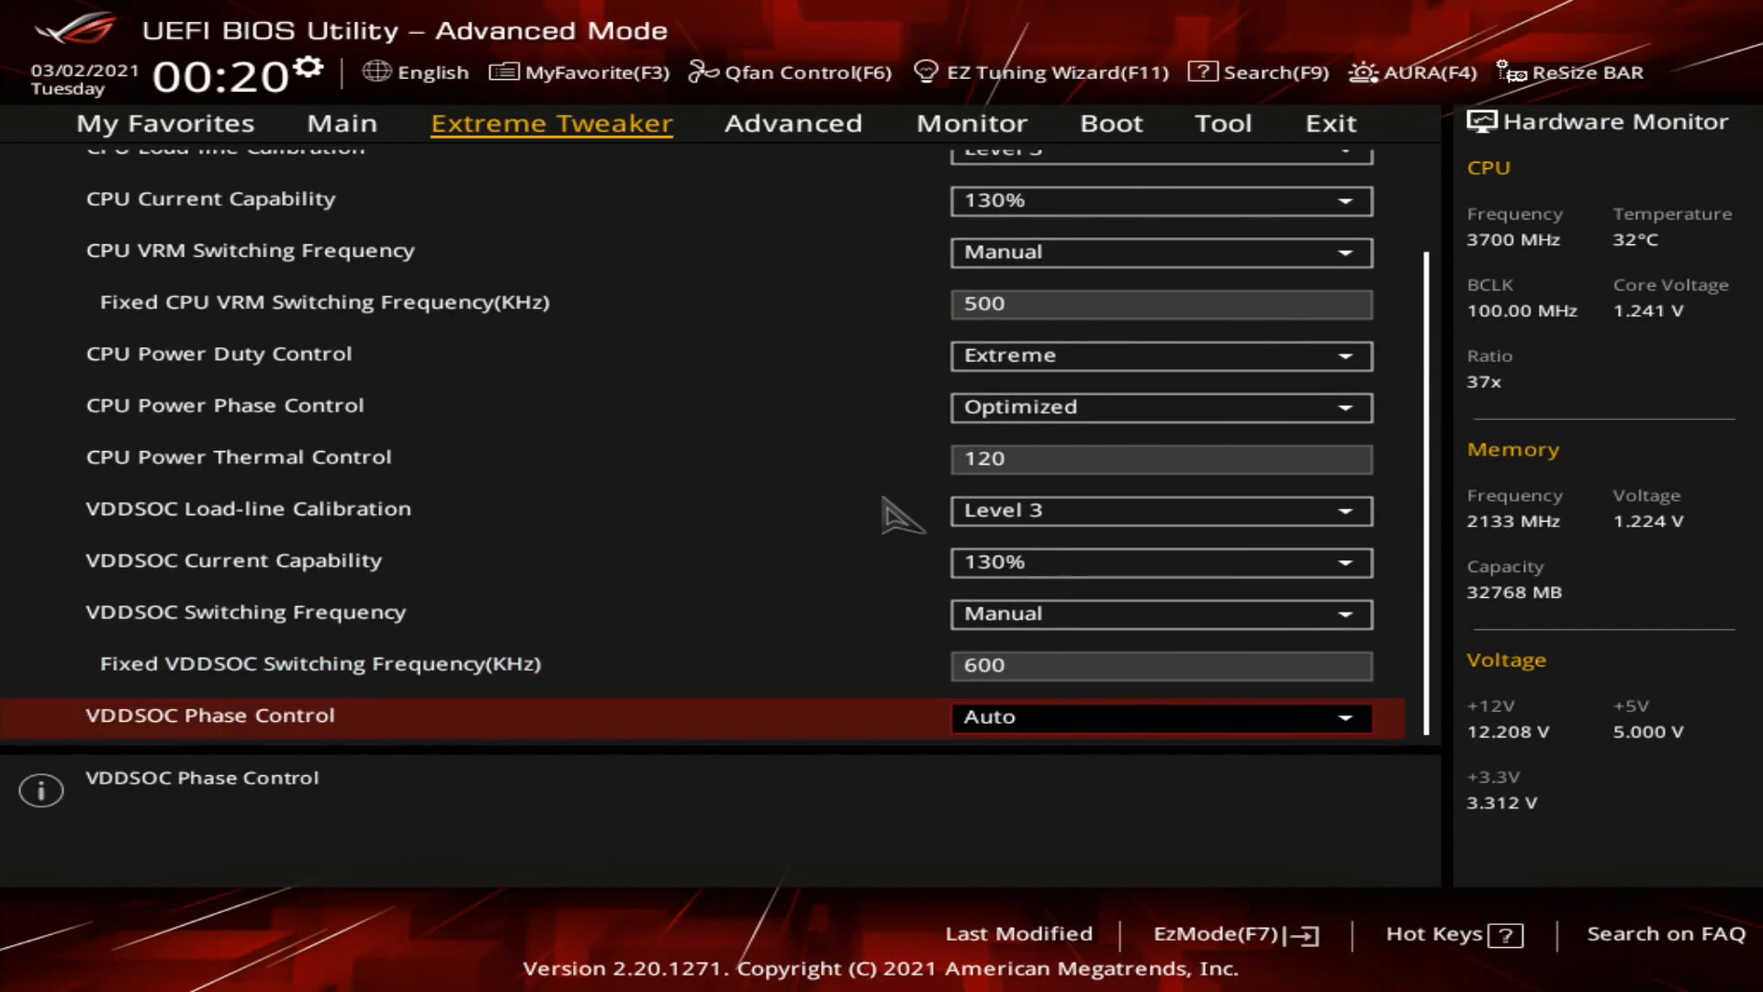
left_click(1161, 717)
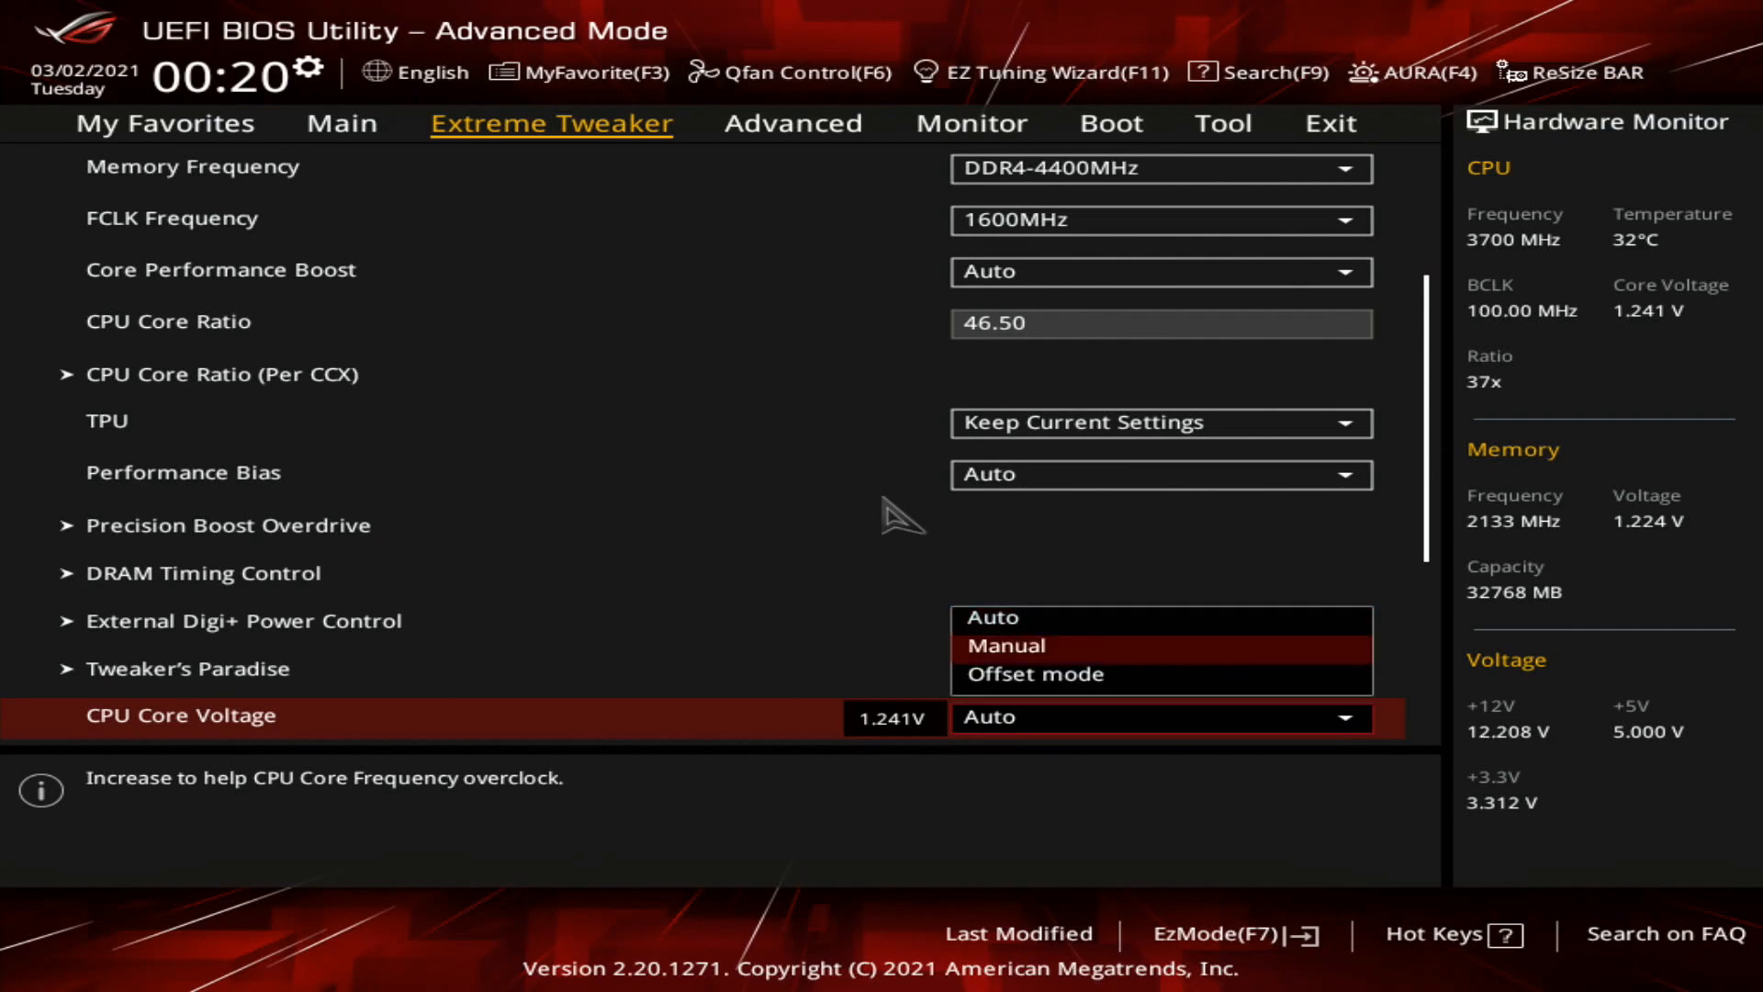
Step: Switch CPU core and SOC voltages to Manual with 1.3 V and 1.05 V overrides
left_click(1004, 645)
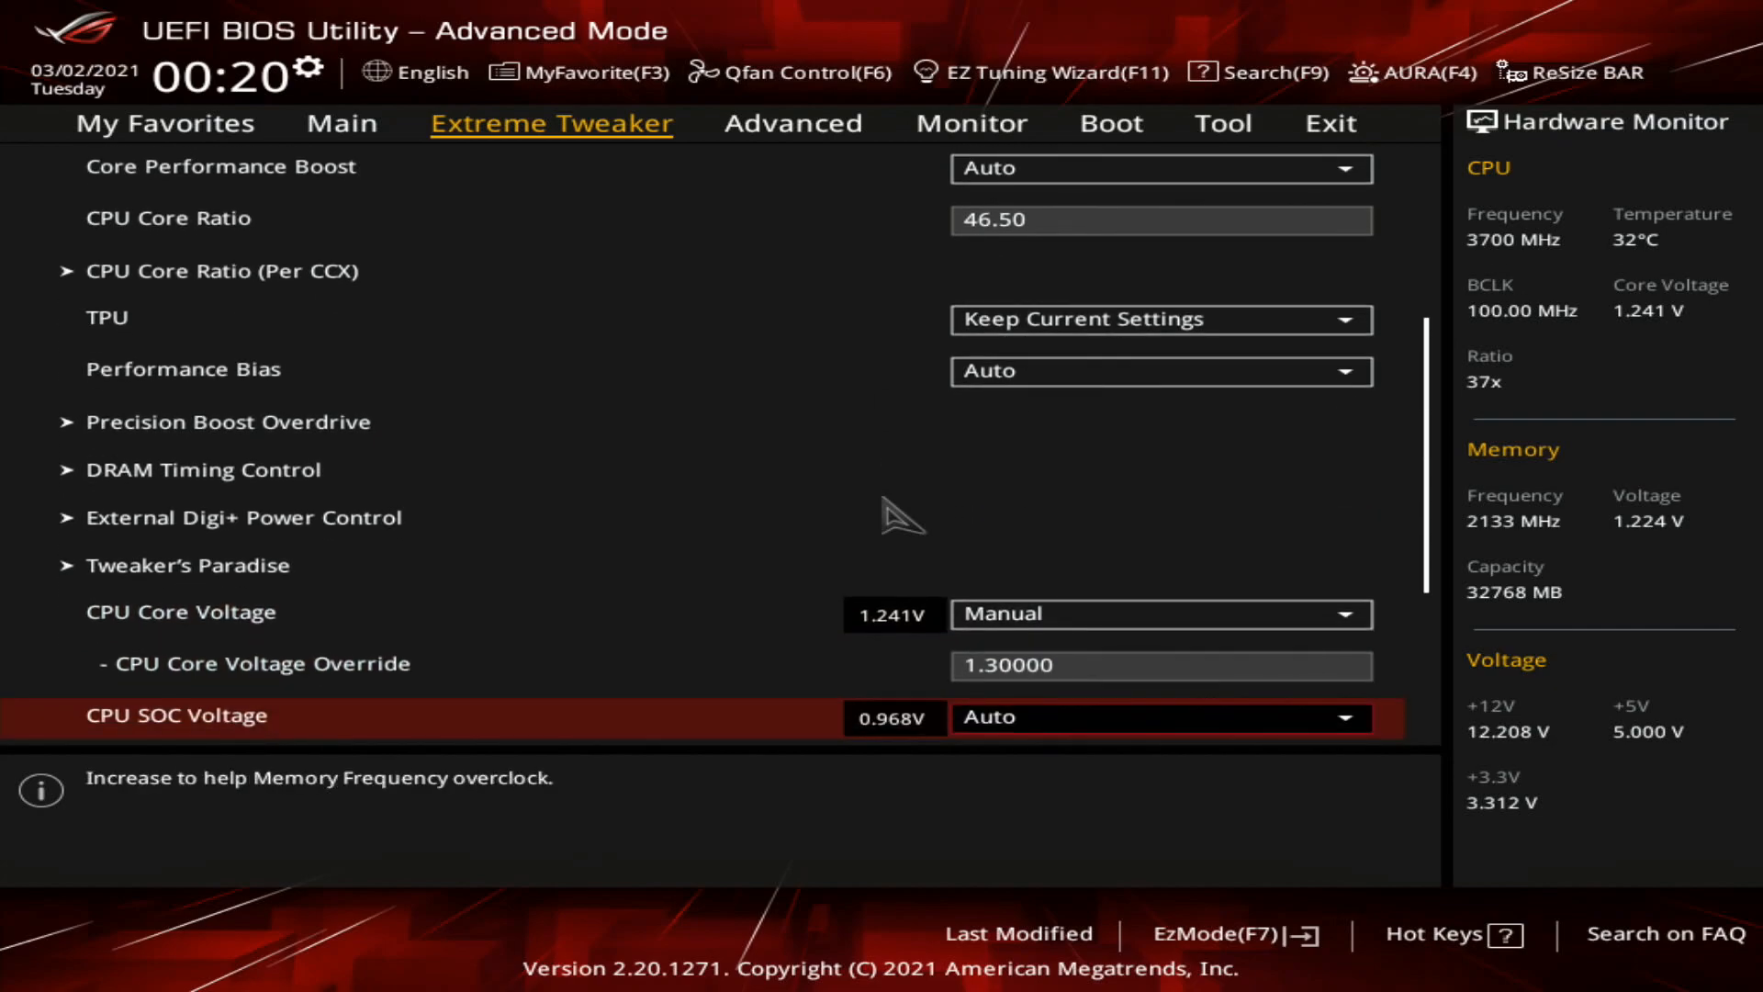
left_click(1159, 614)
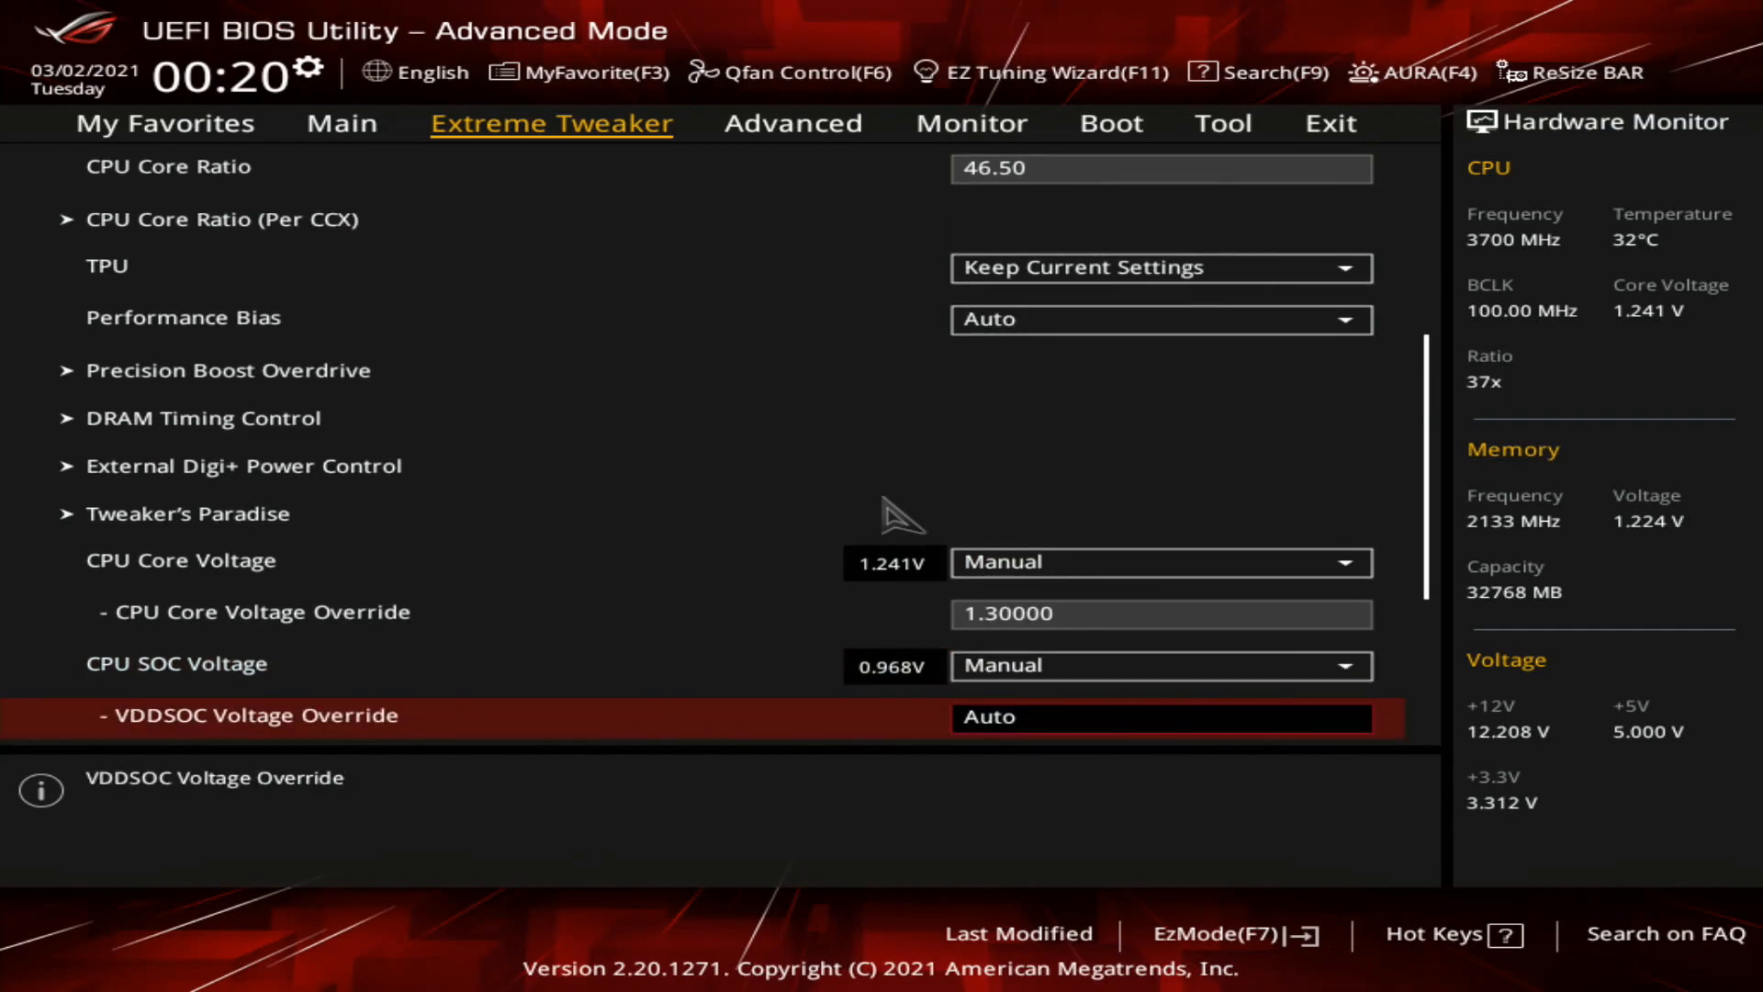
type("1.05000")
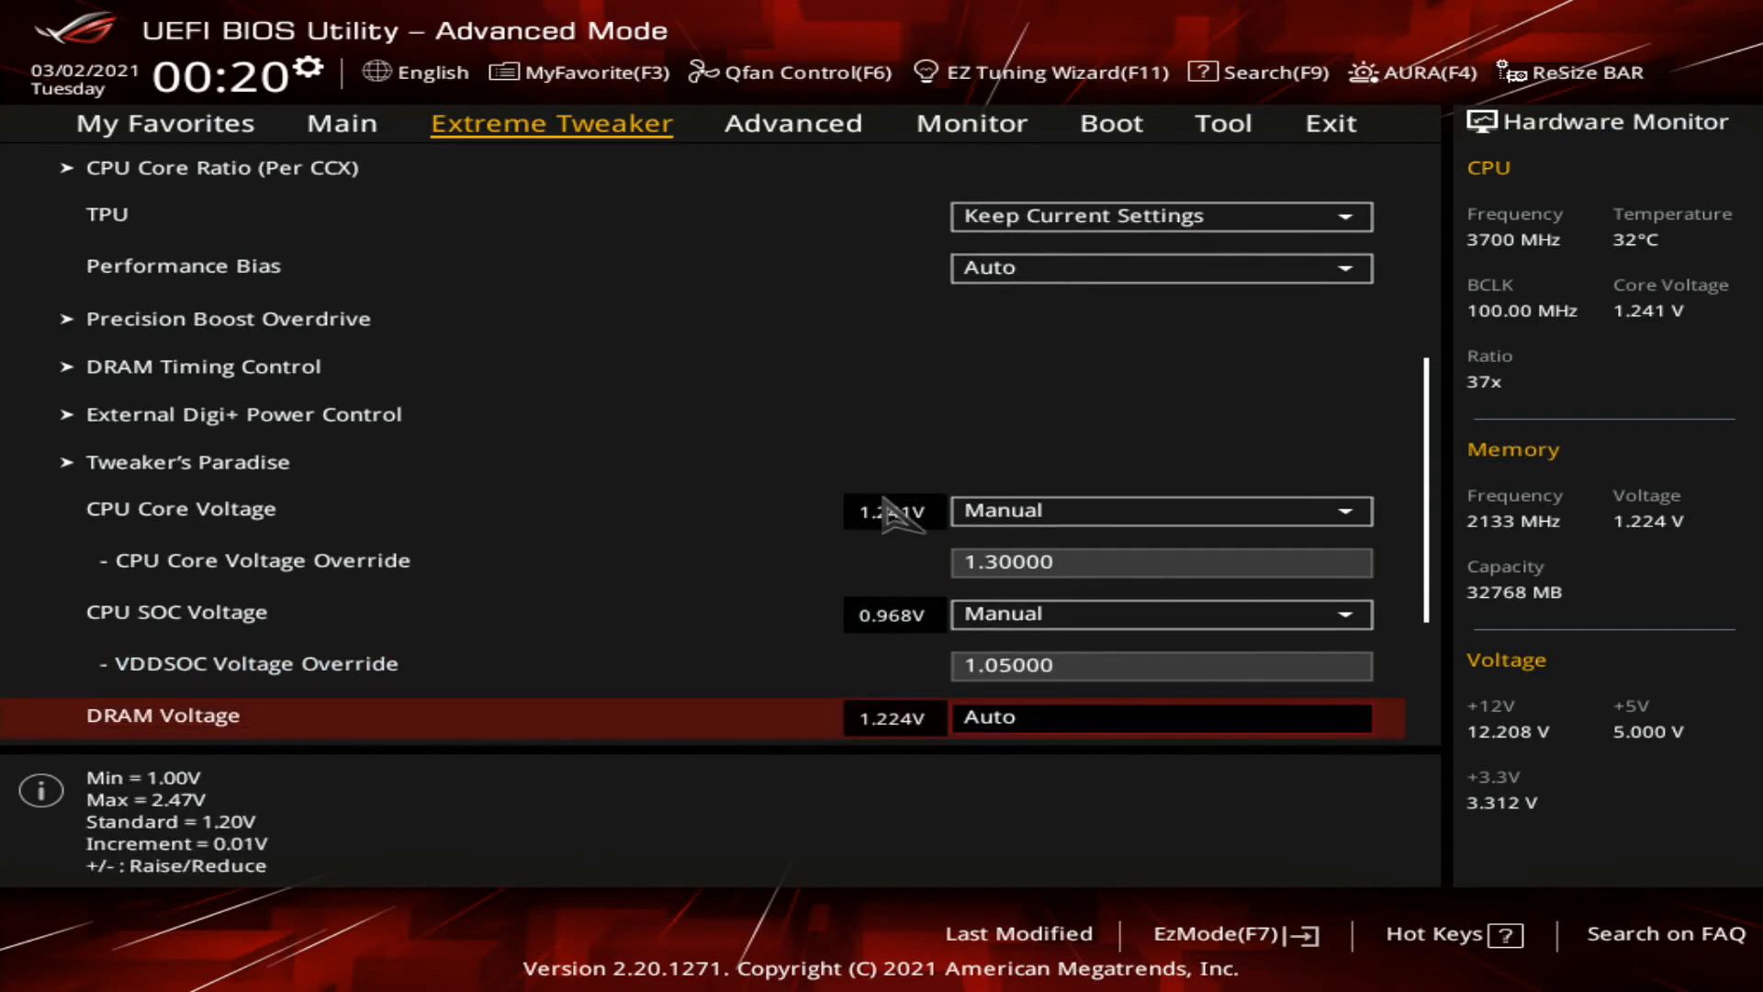
key("up")
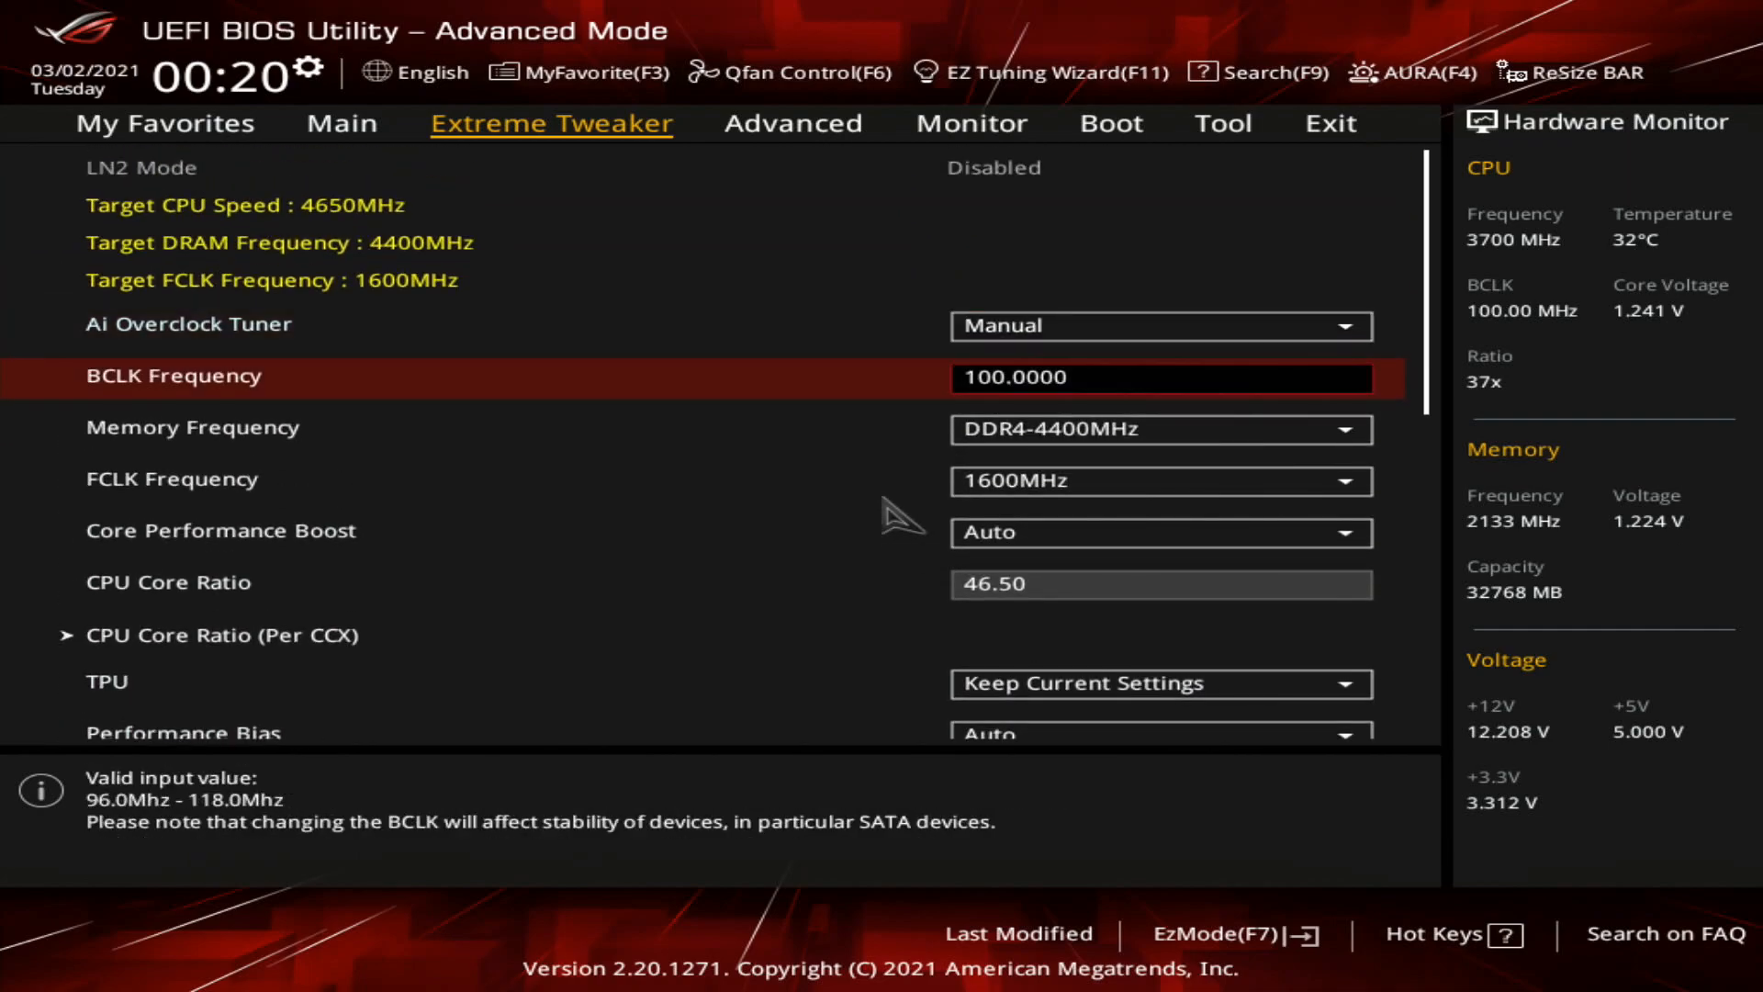
Step: Set DRAM voltage 1.40 V, 1.00V SB 1.00 V and 1.8V PLL 1.80 V
scroll("down", 3)
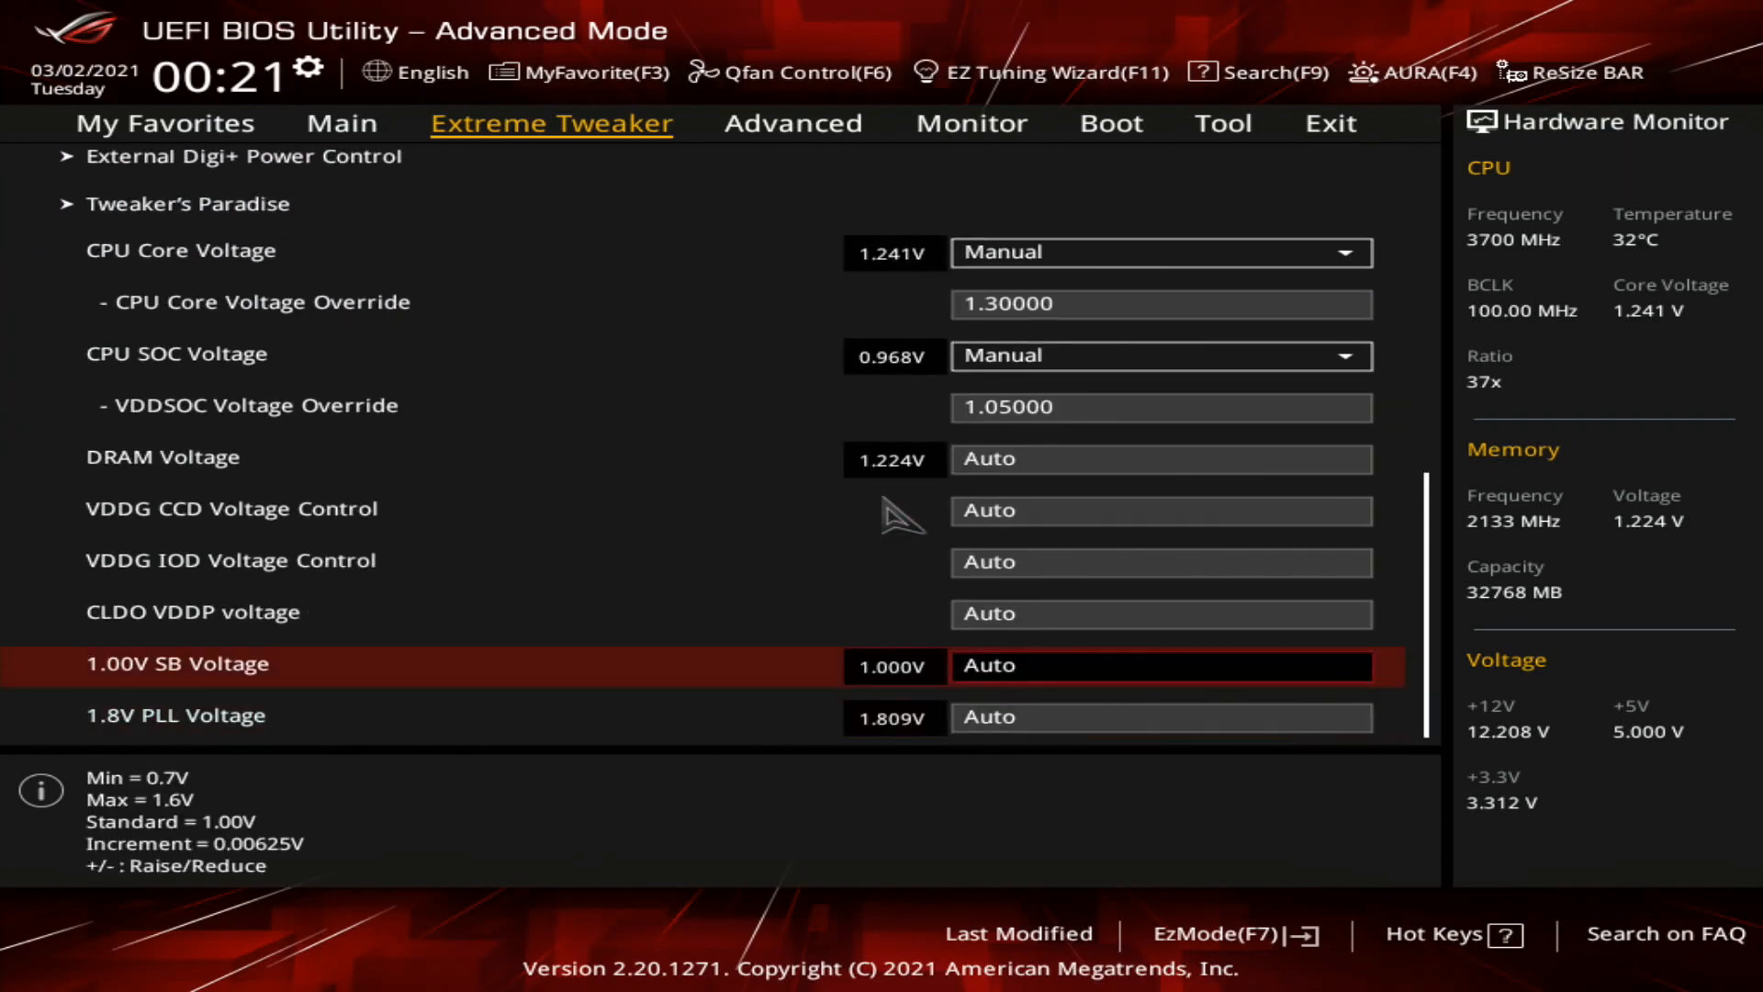
type("1.40000")
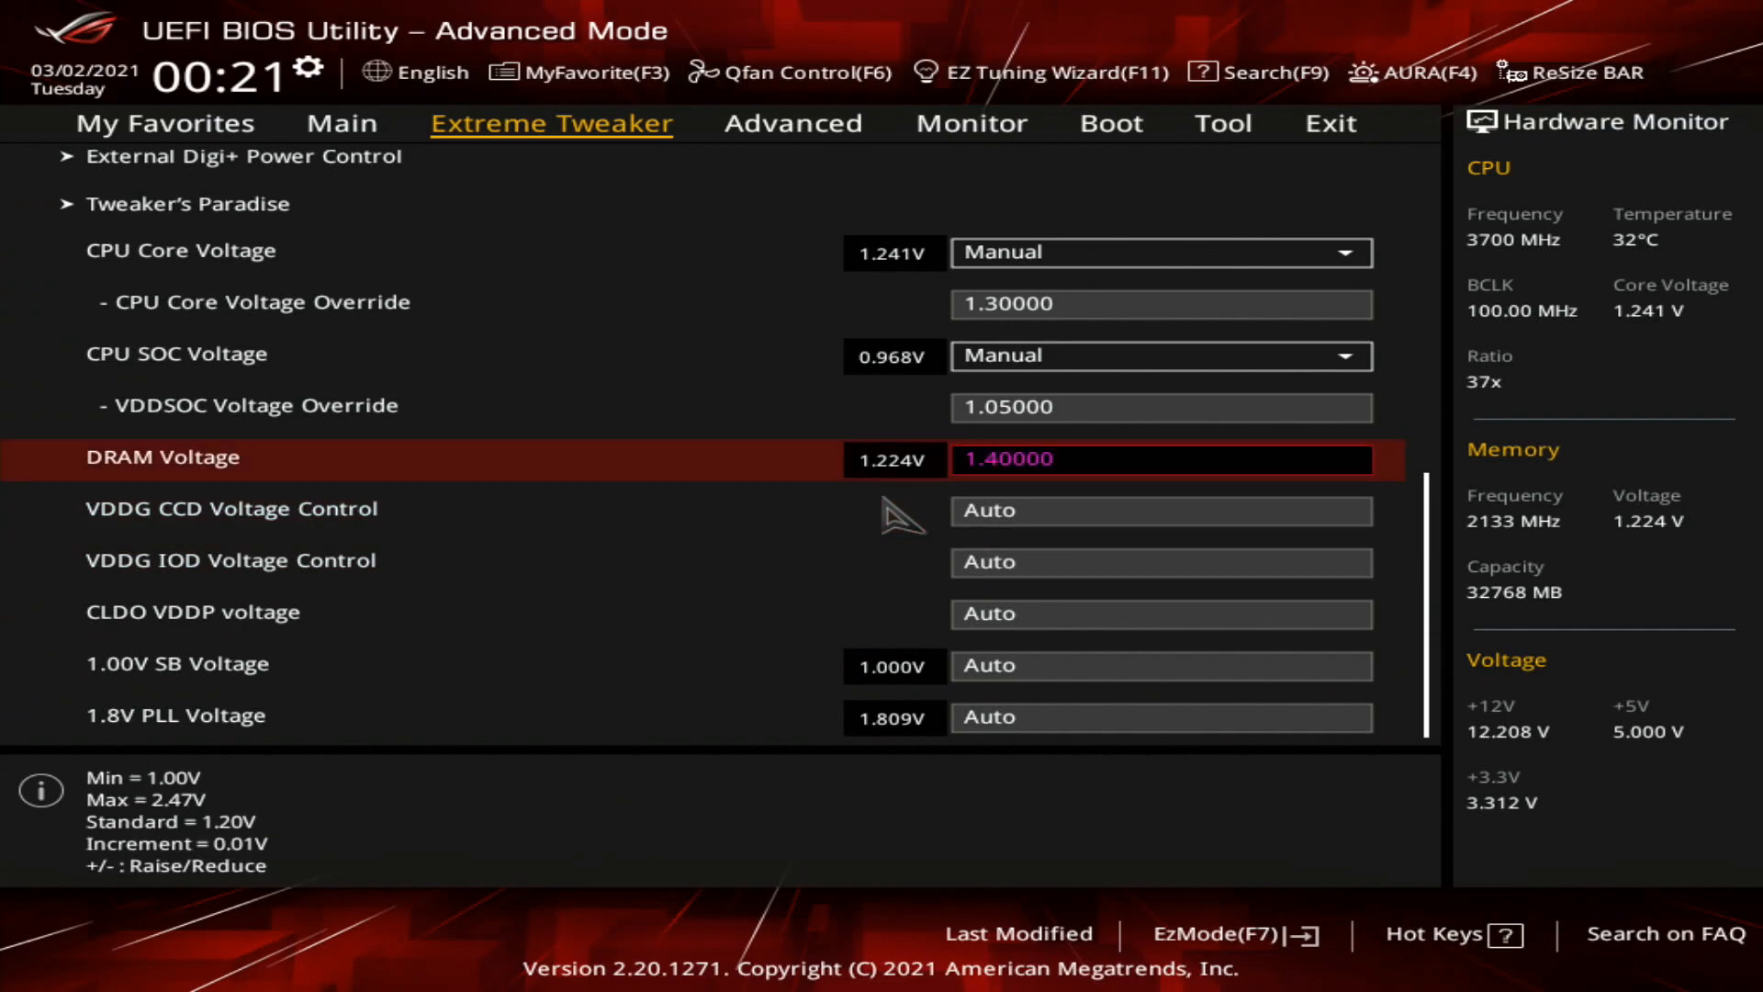
key("Down")
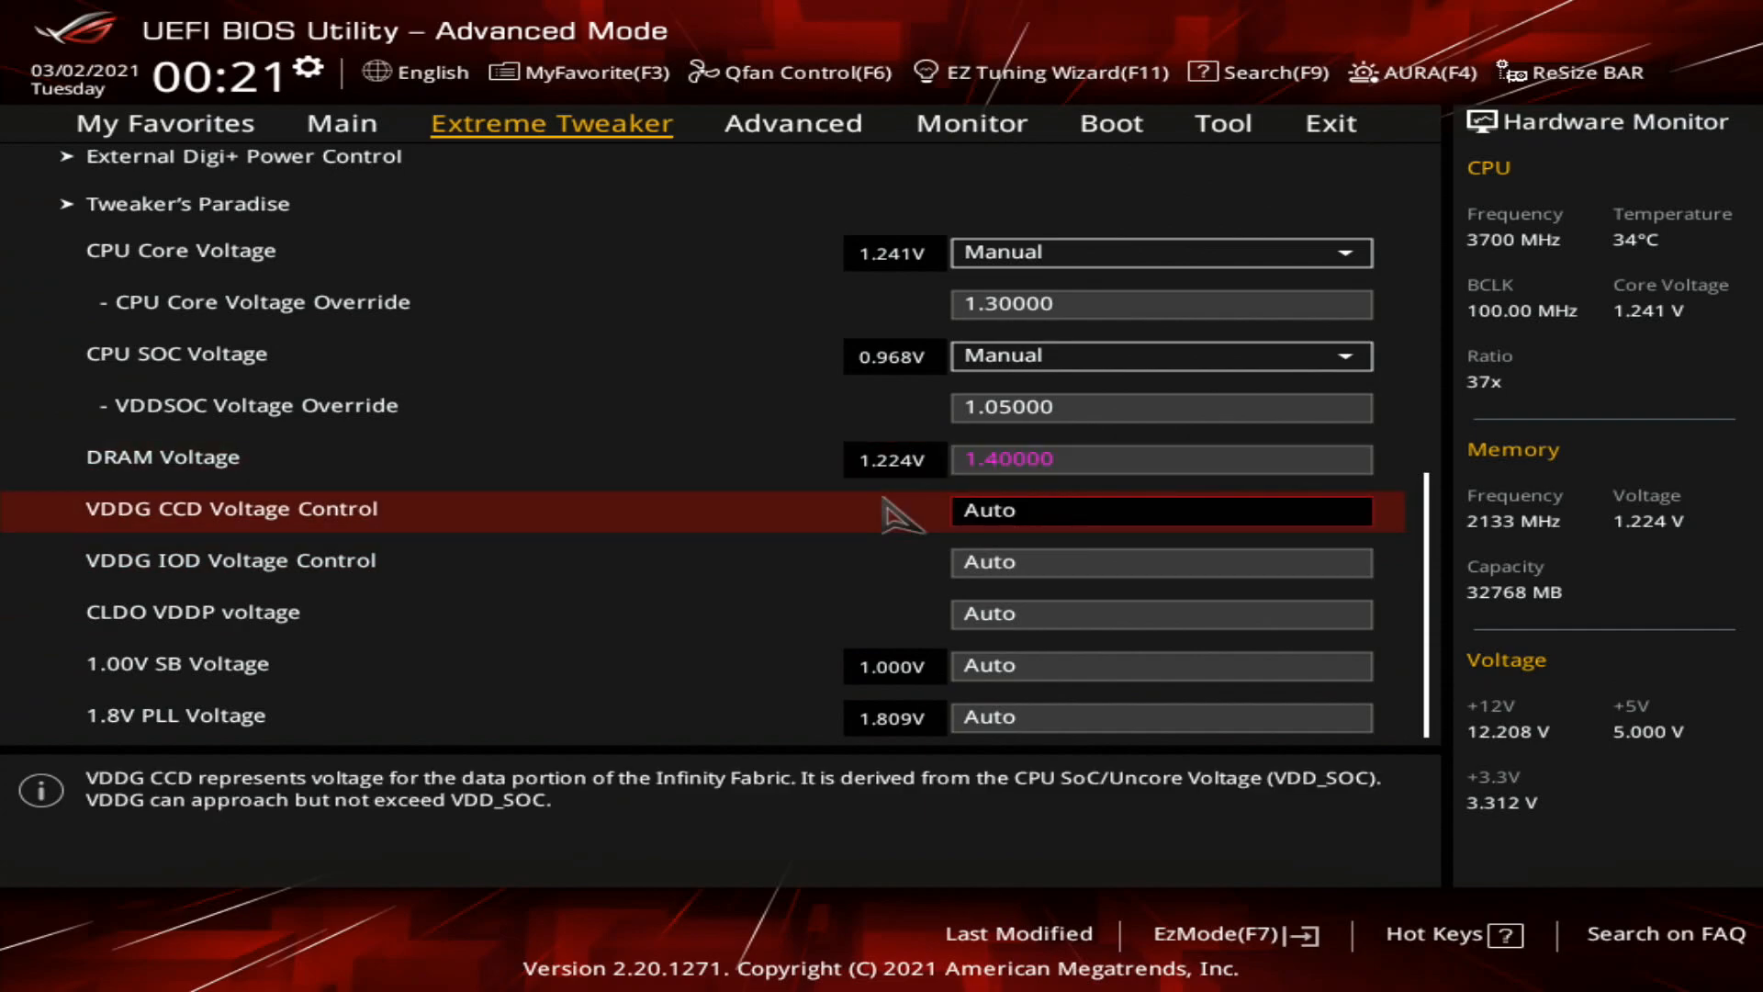
key("Down")
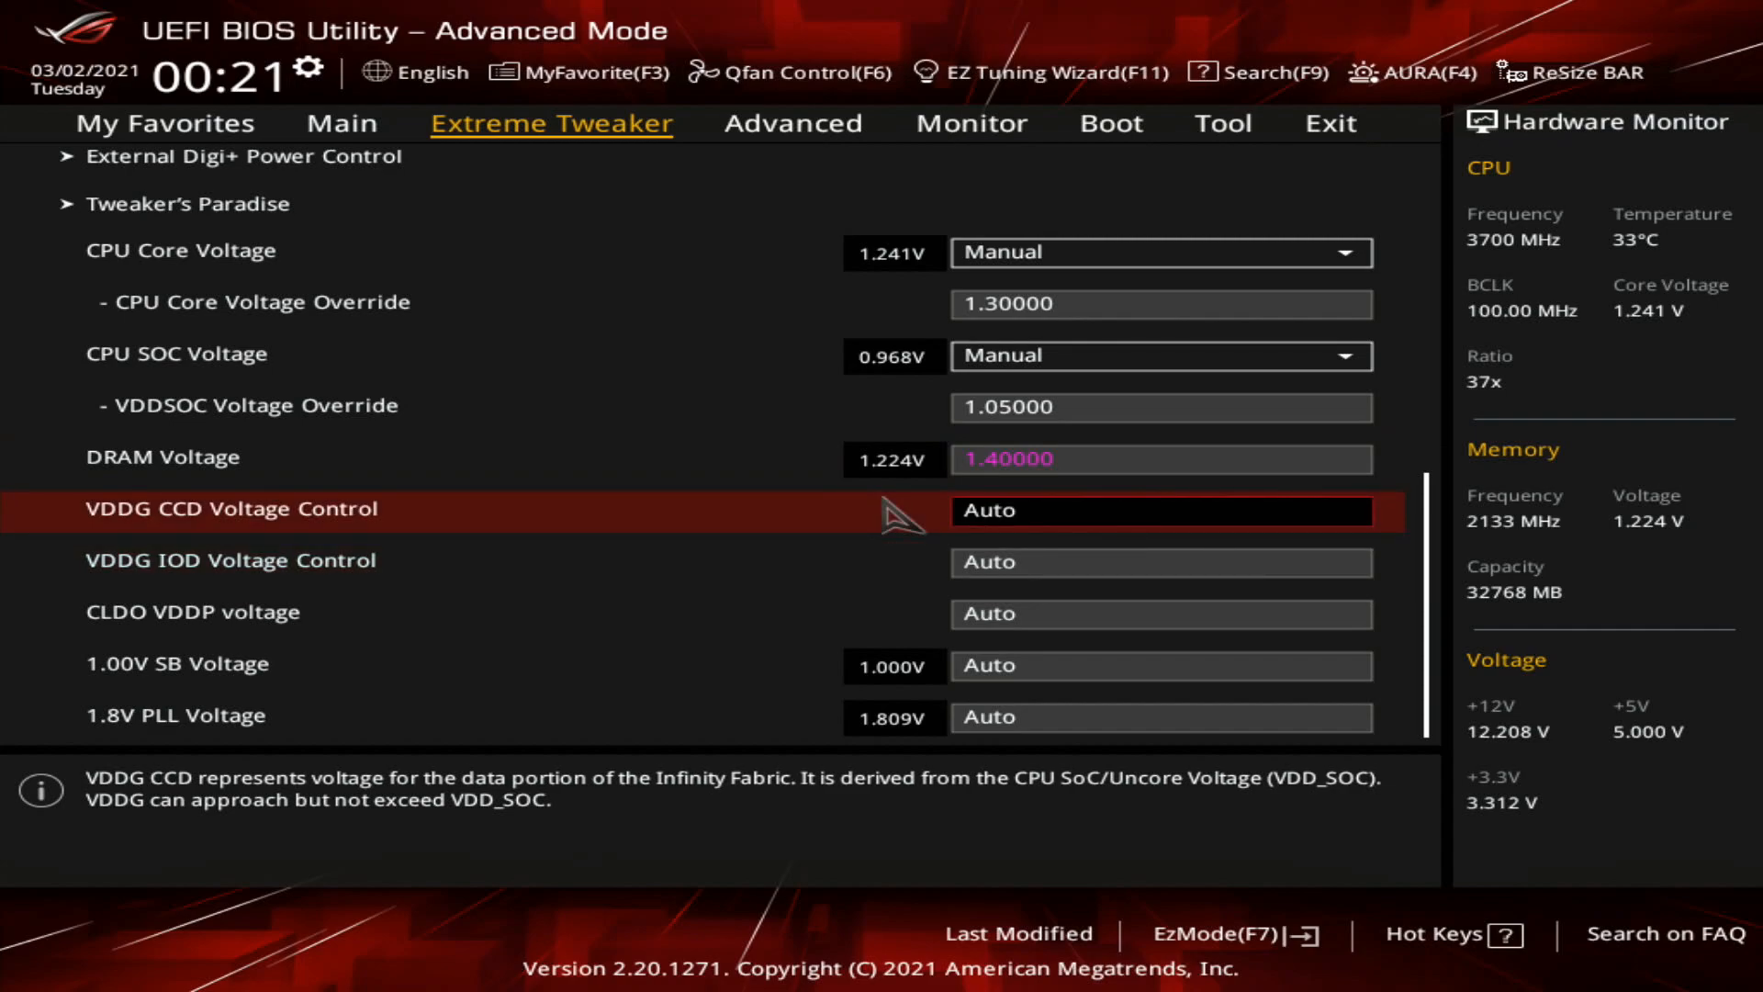
key("Down")
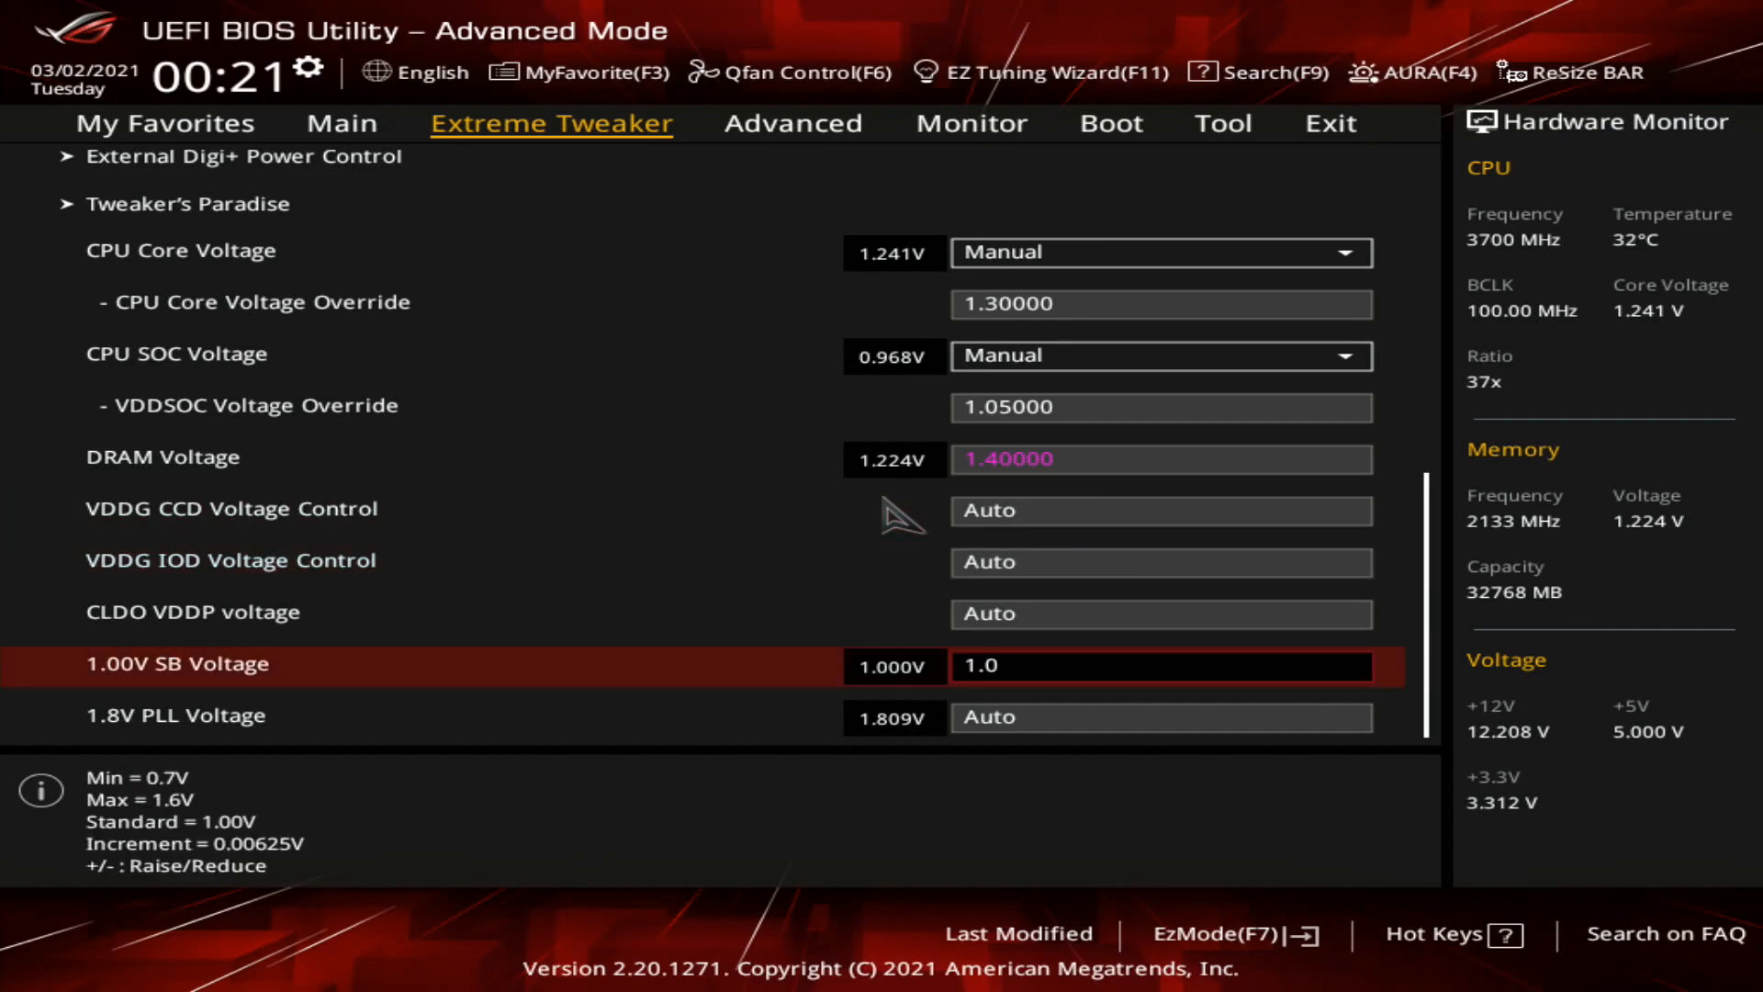
key("down")
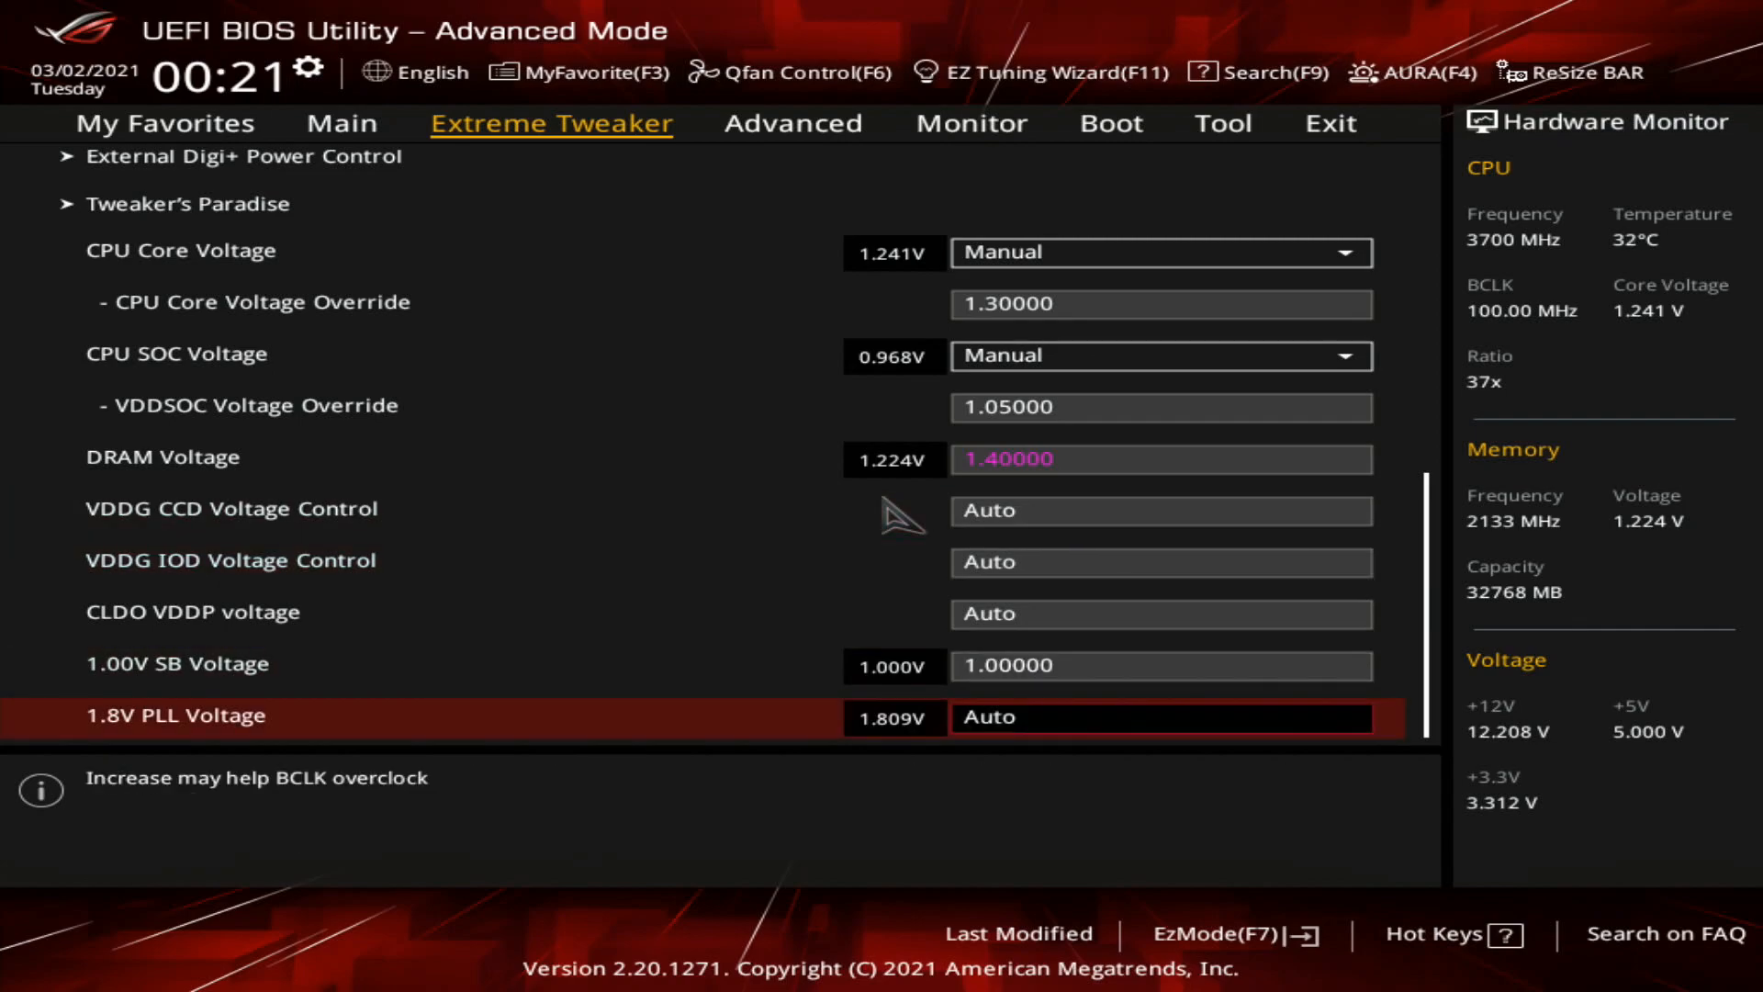
type("1.80000")
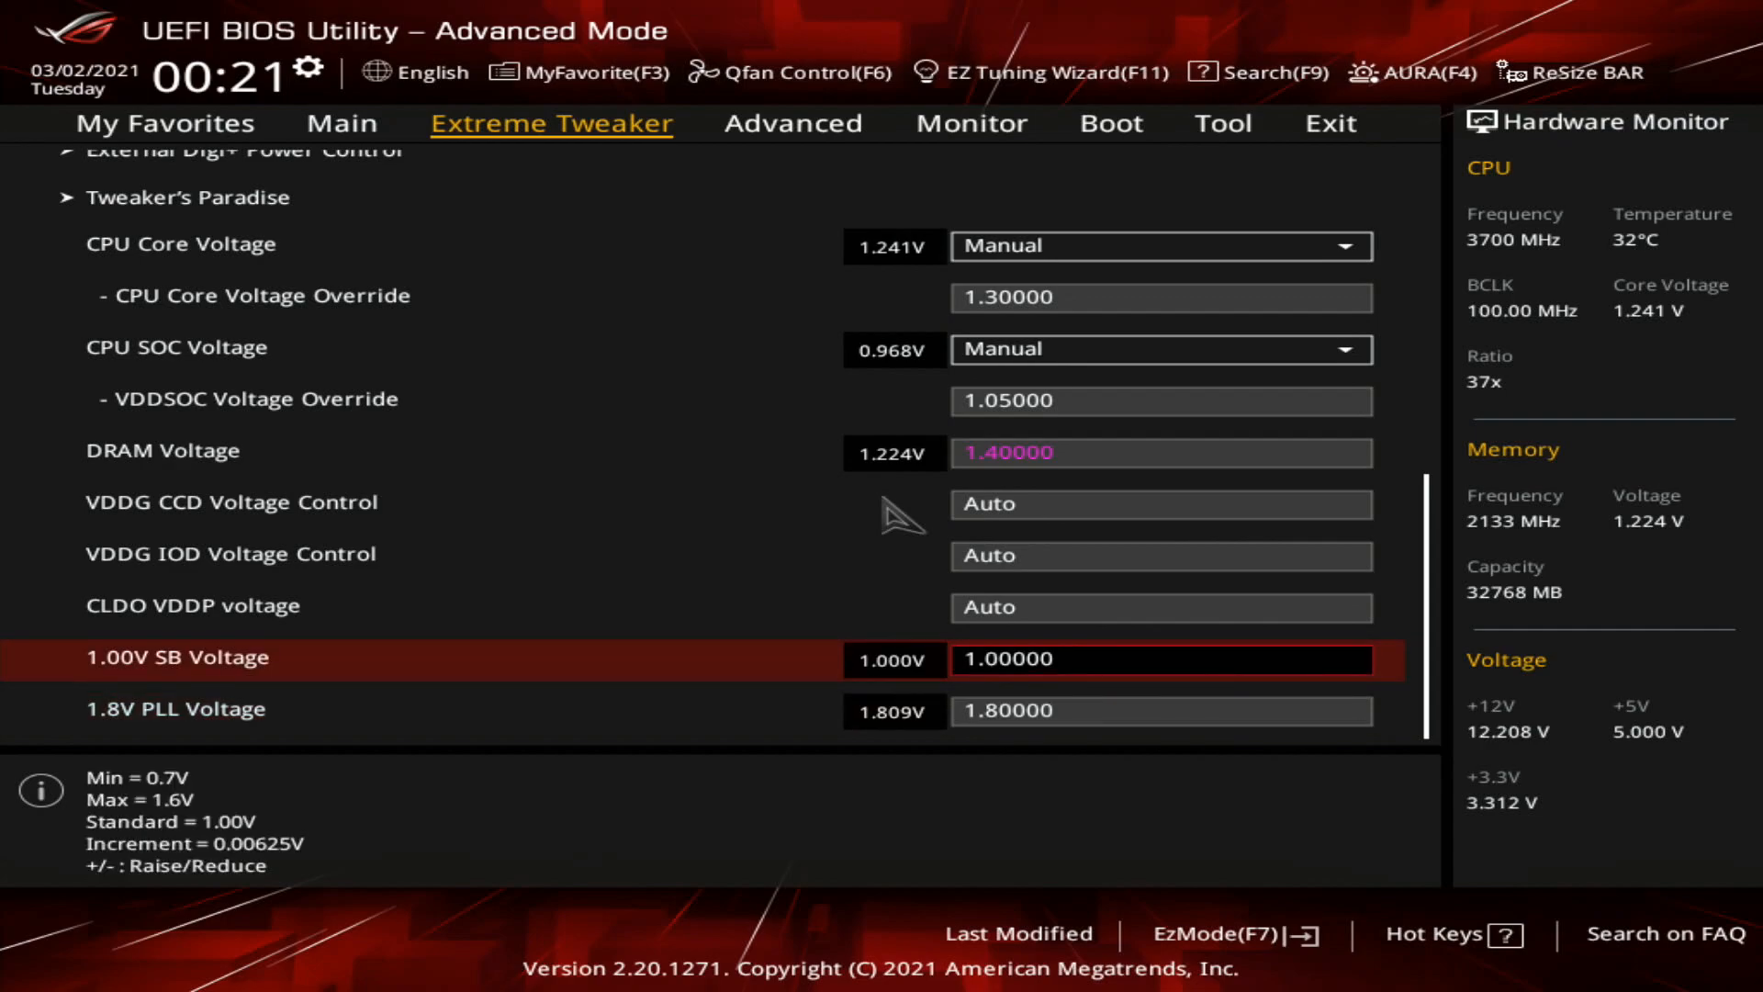
left_click(971, 124)
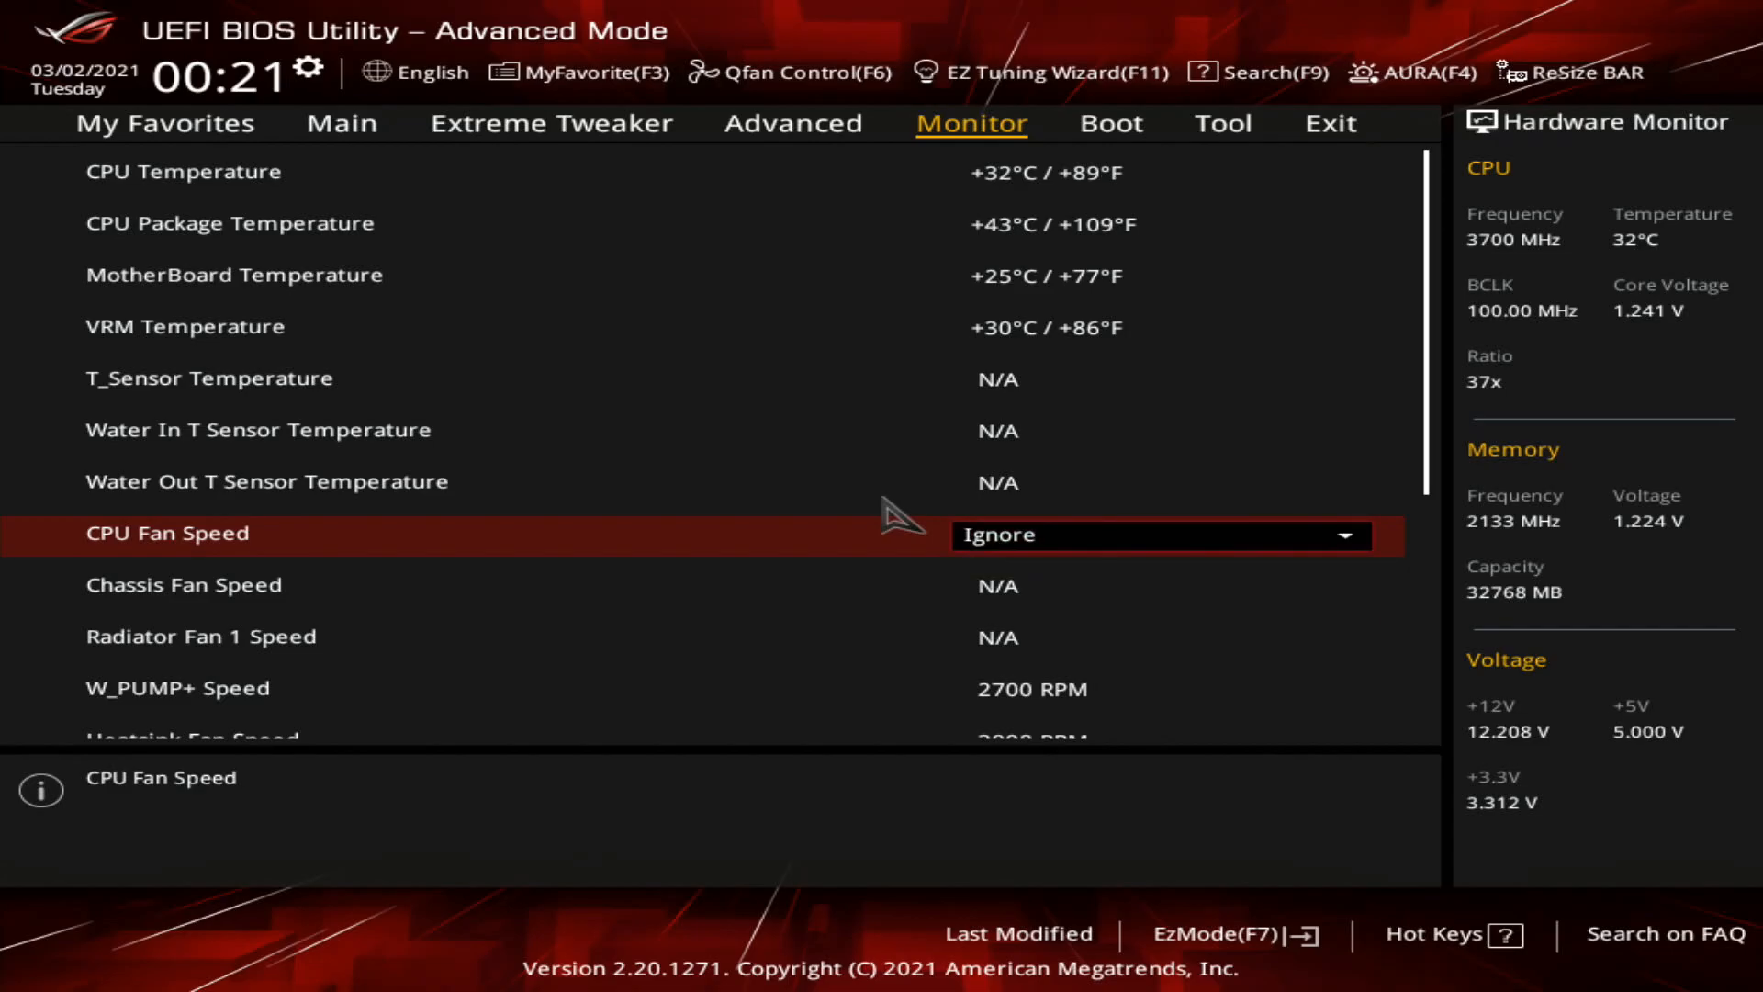
left_click(550, 124)
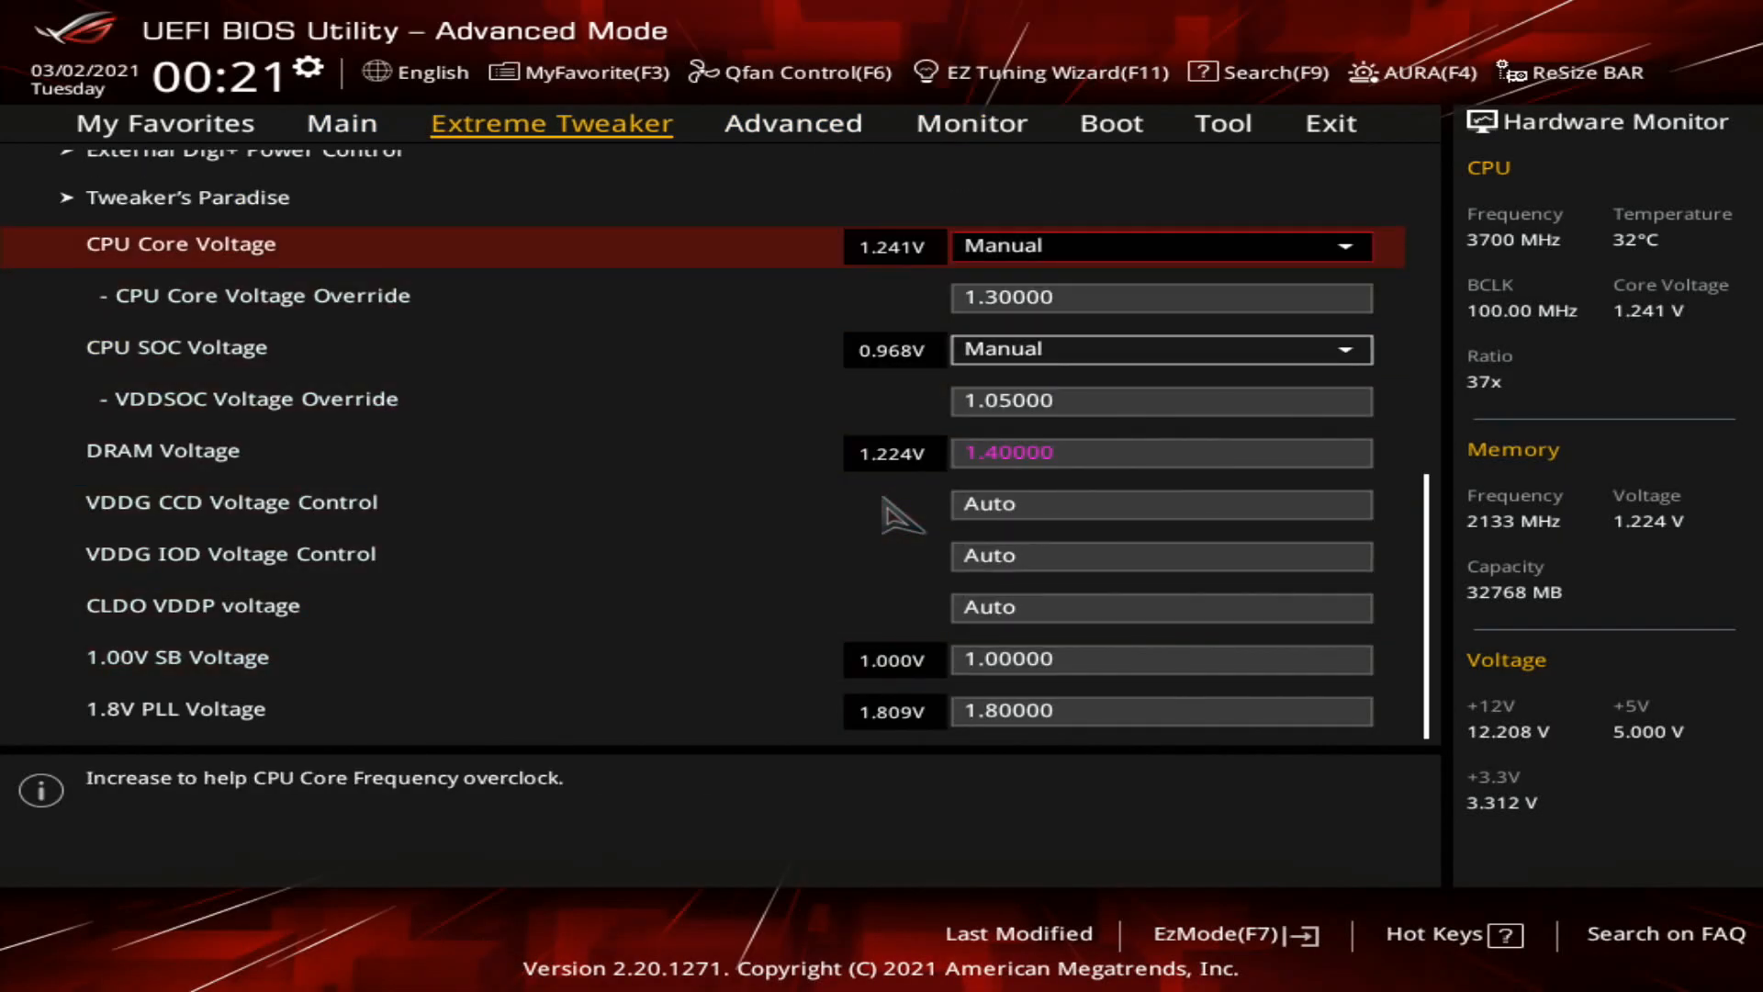
scroll("up", 3)
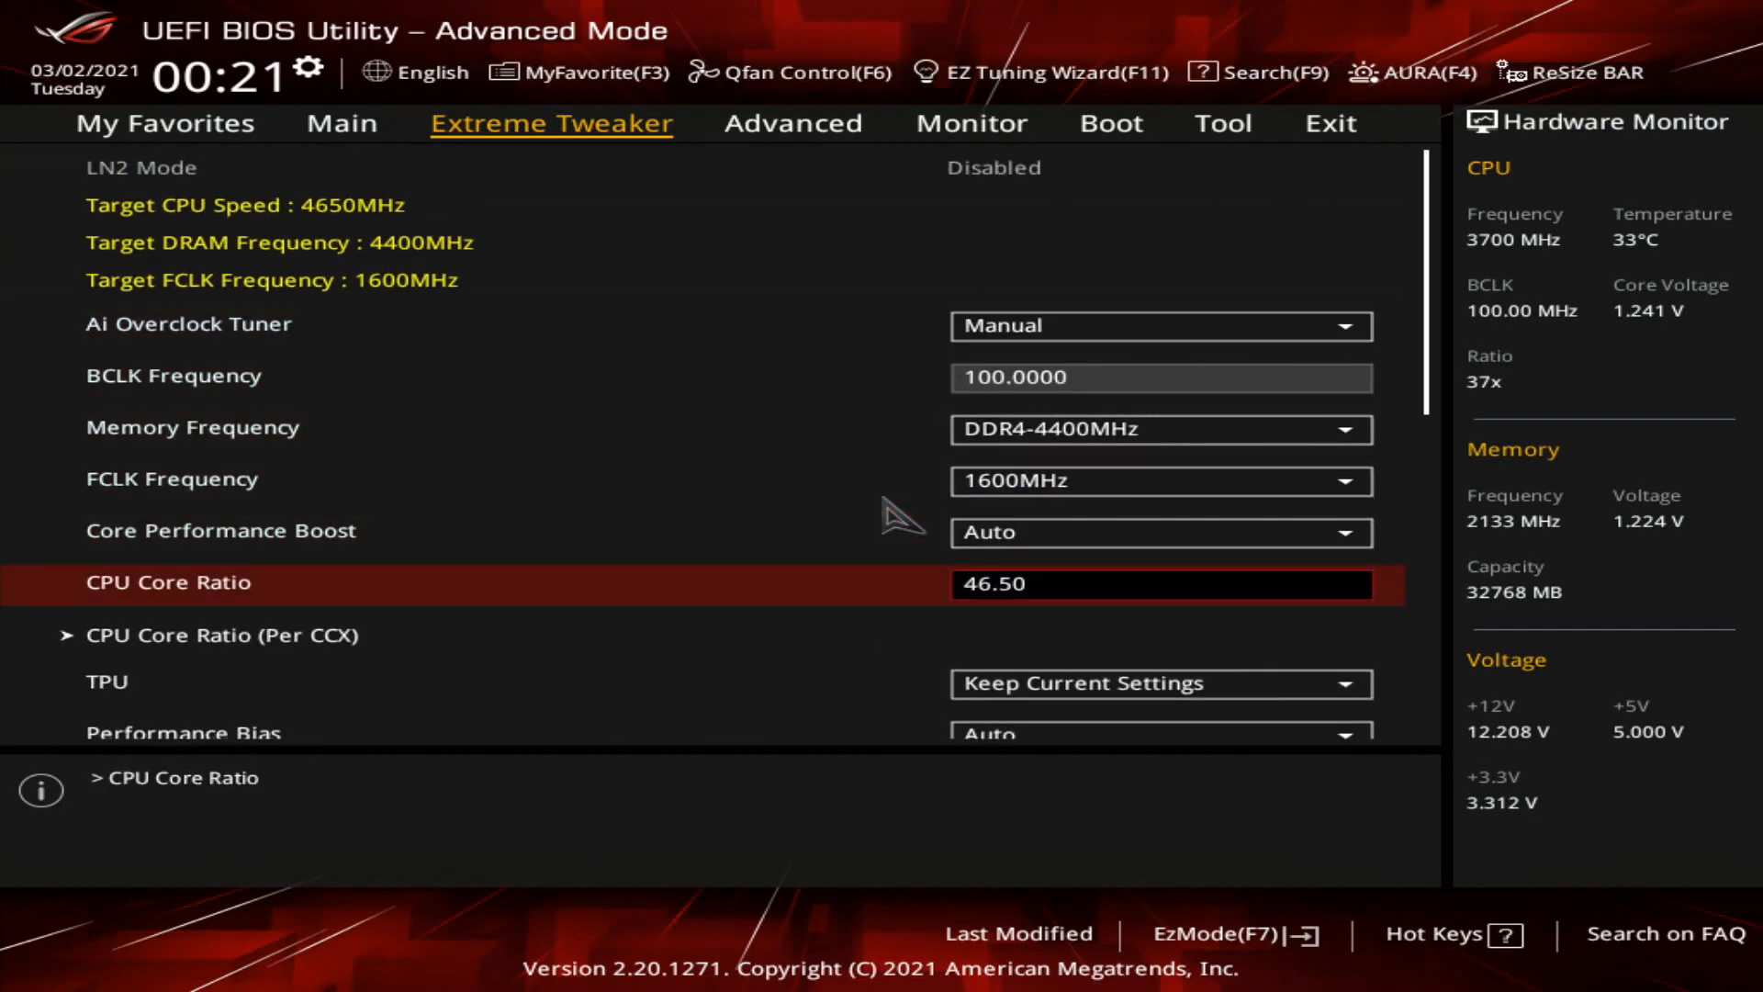
scroll("down", 3)
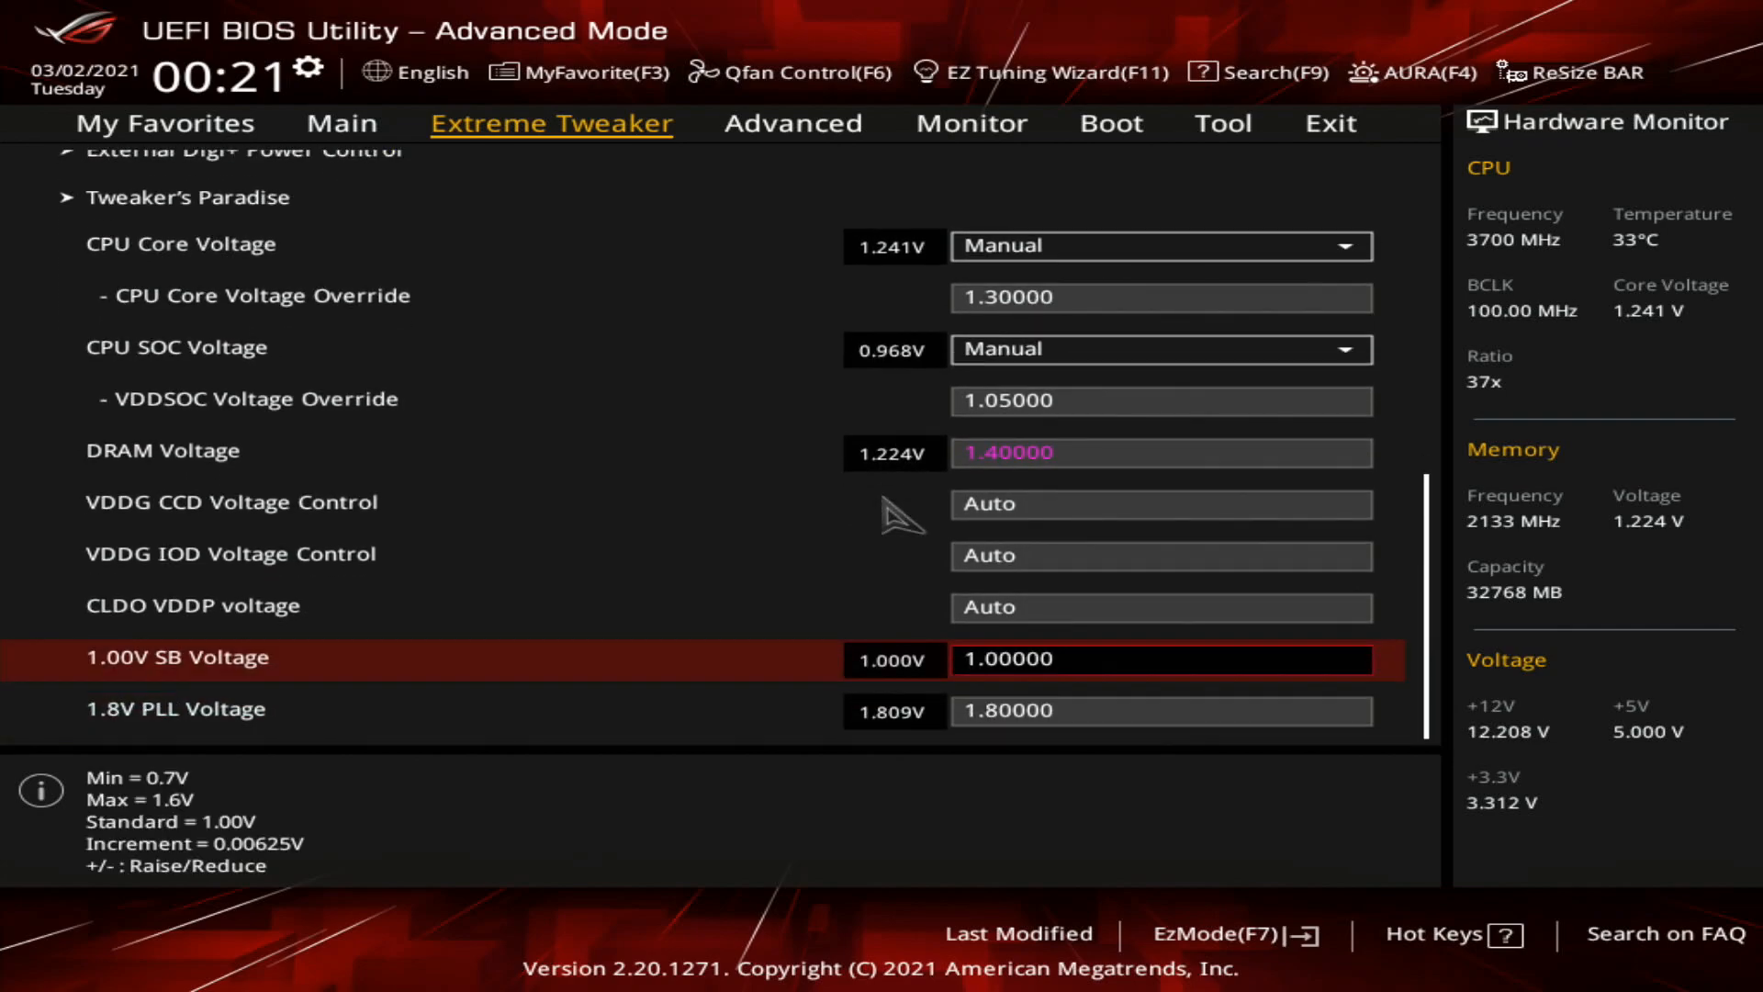
scroll("up", 3)
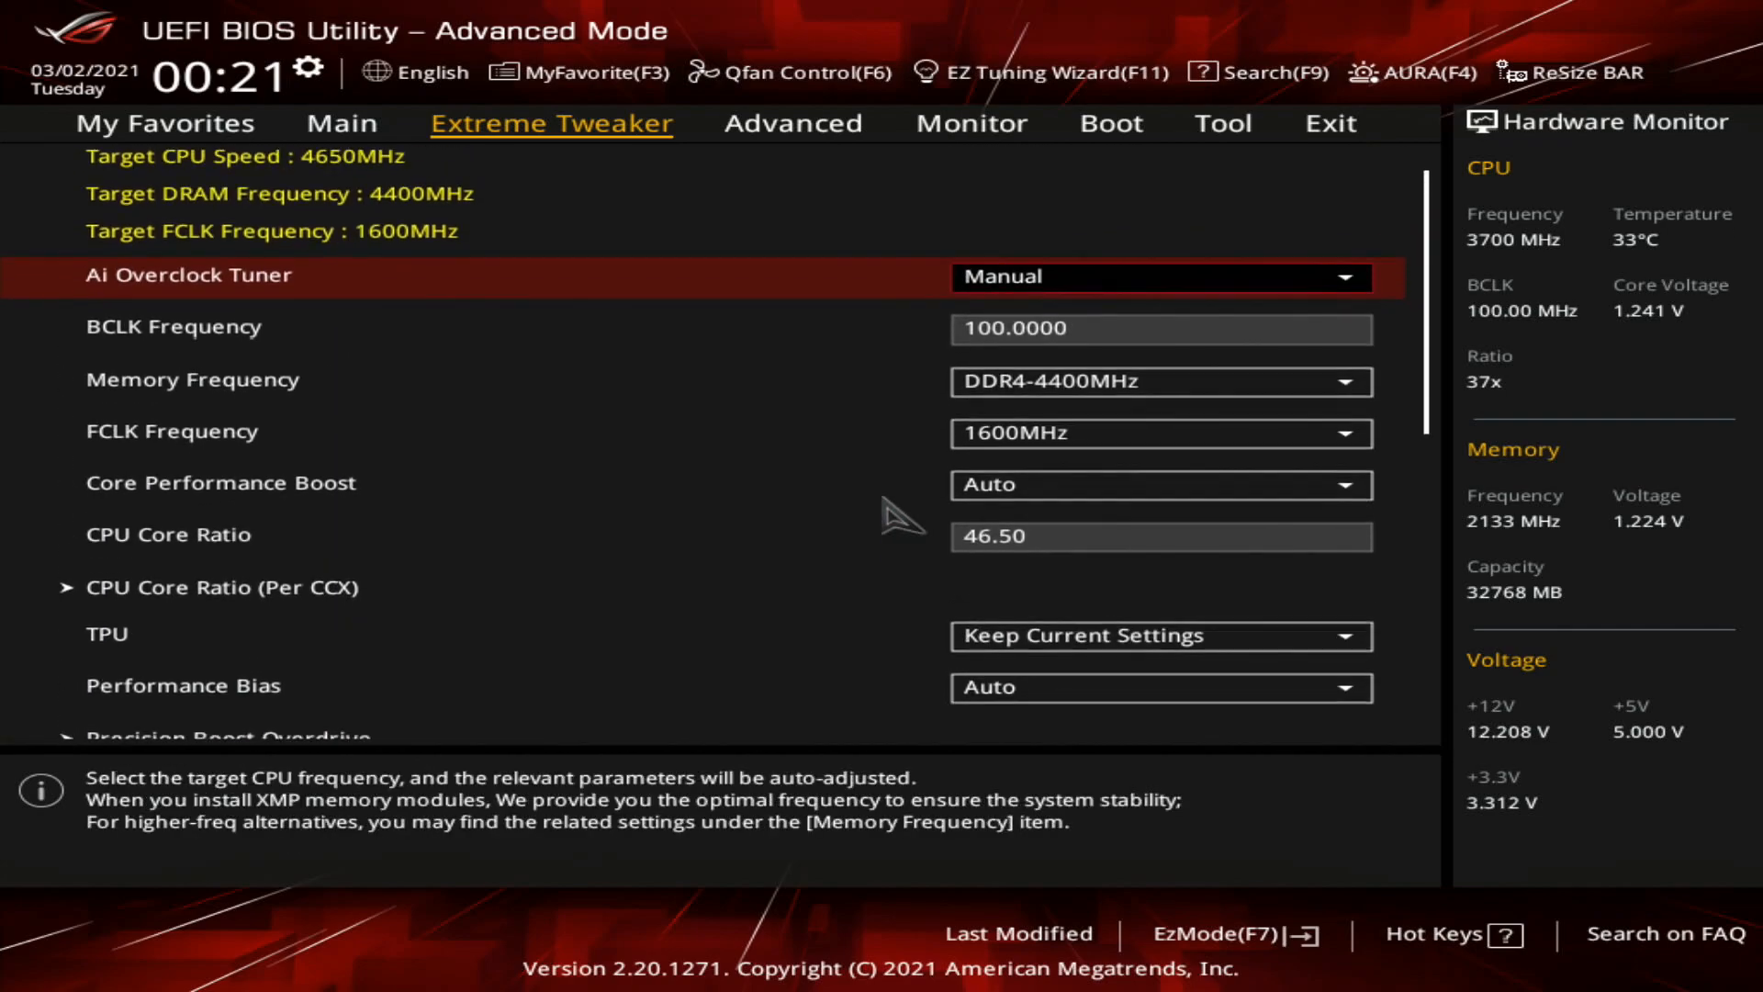
scroll("down", 3)
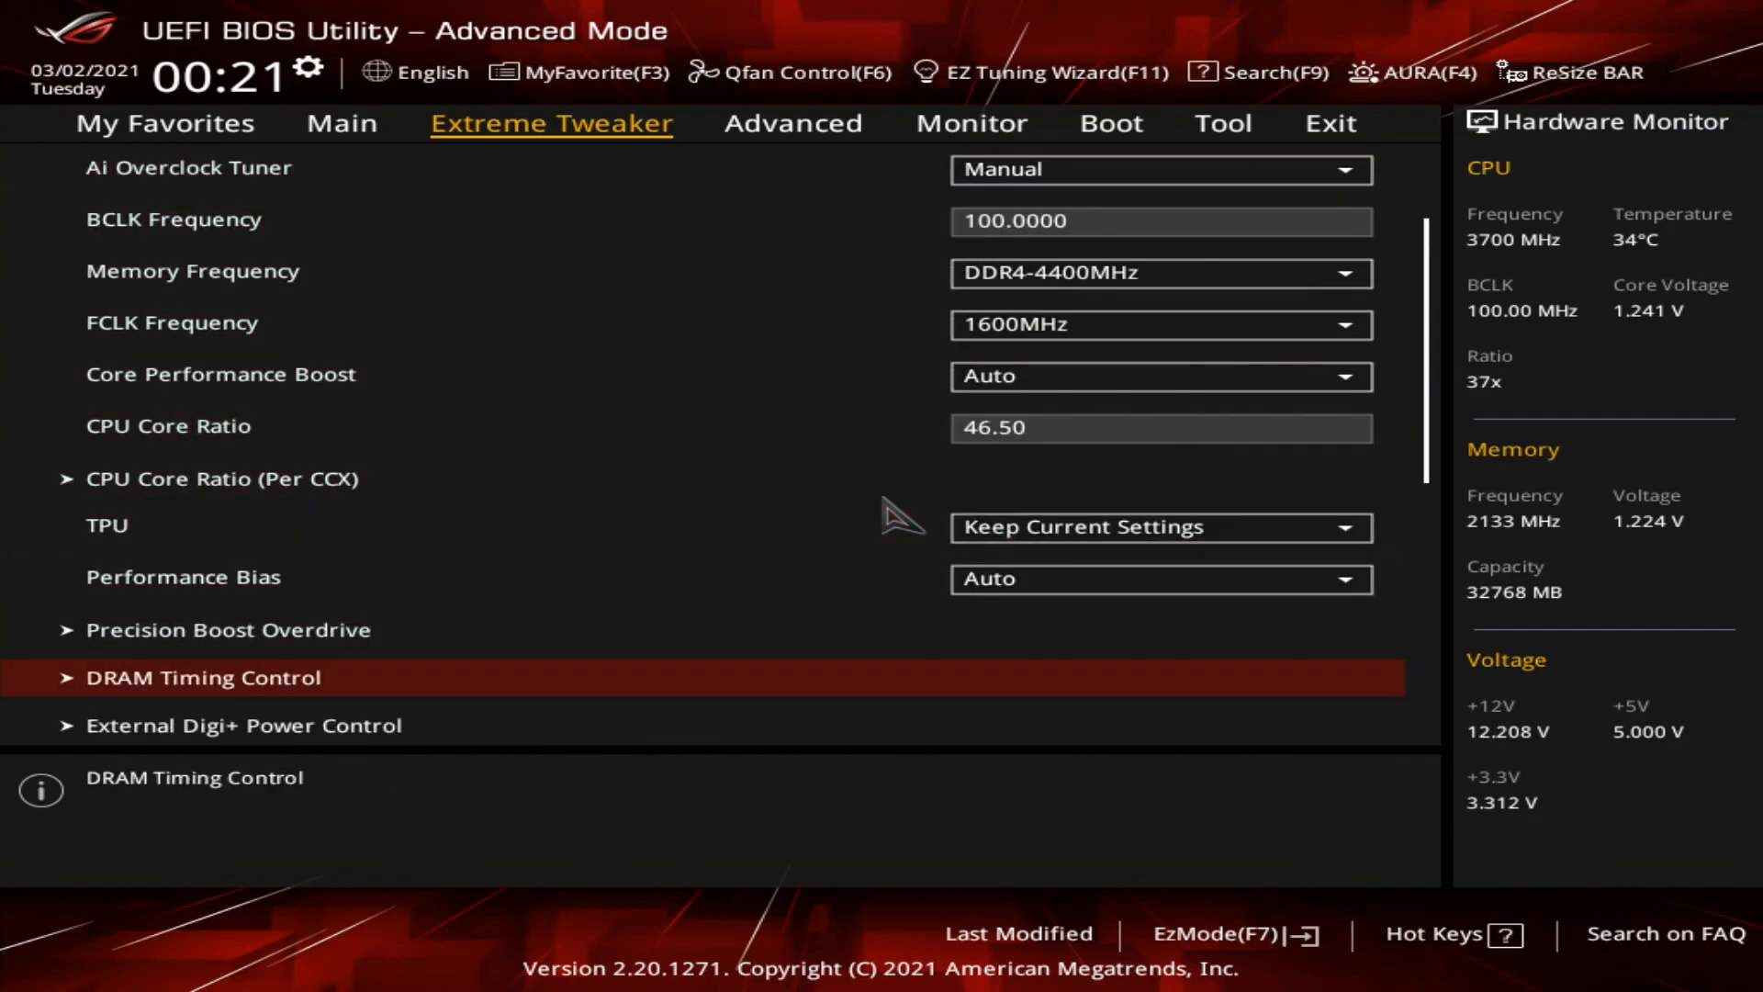
scroll("down", 3)
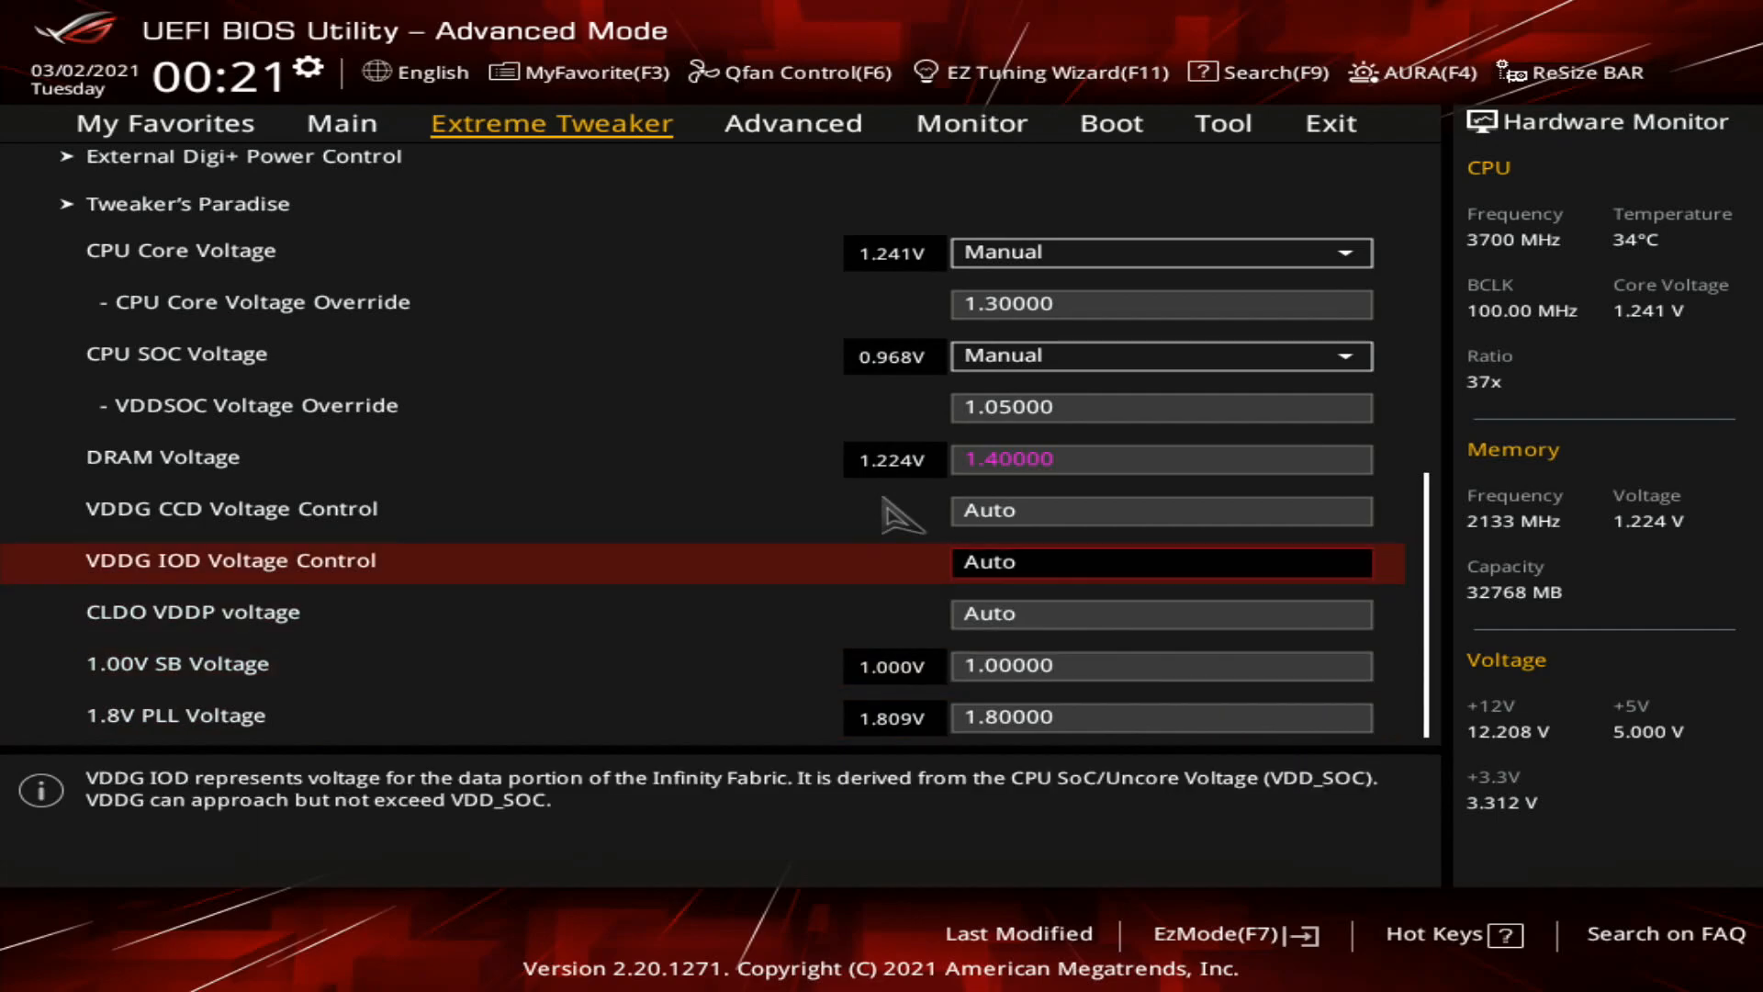
key("Up")
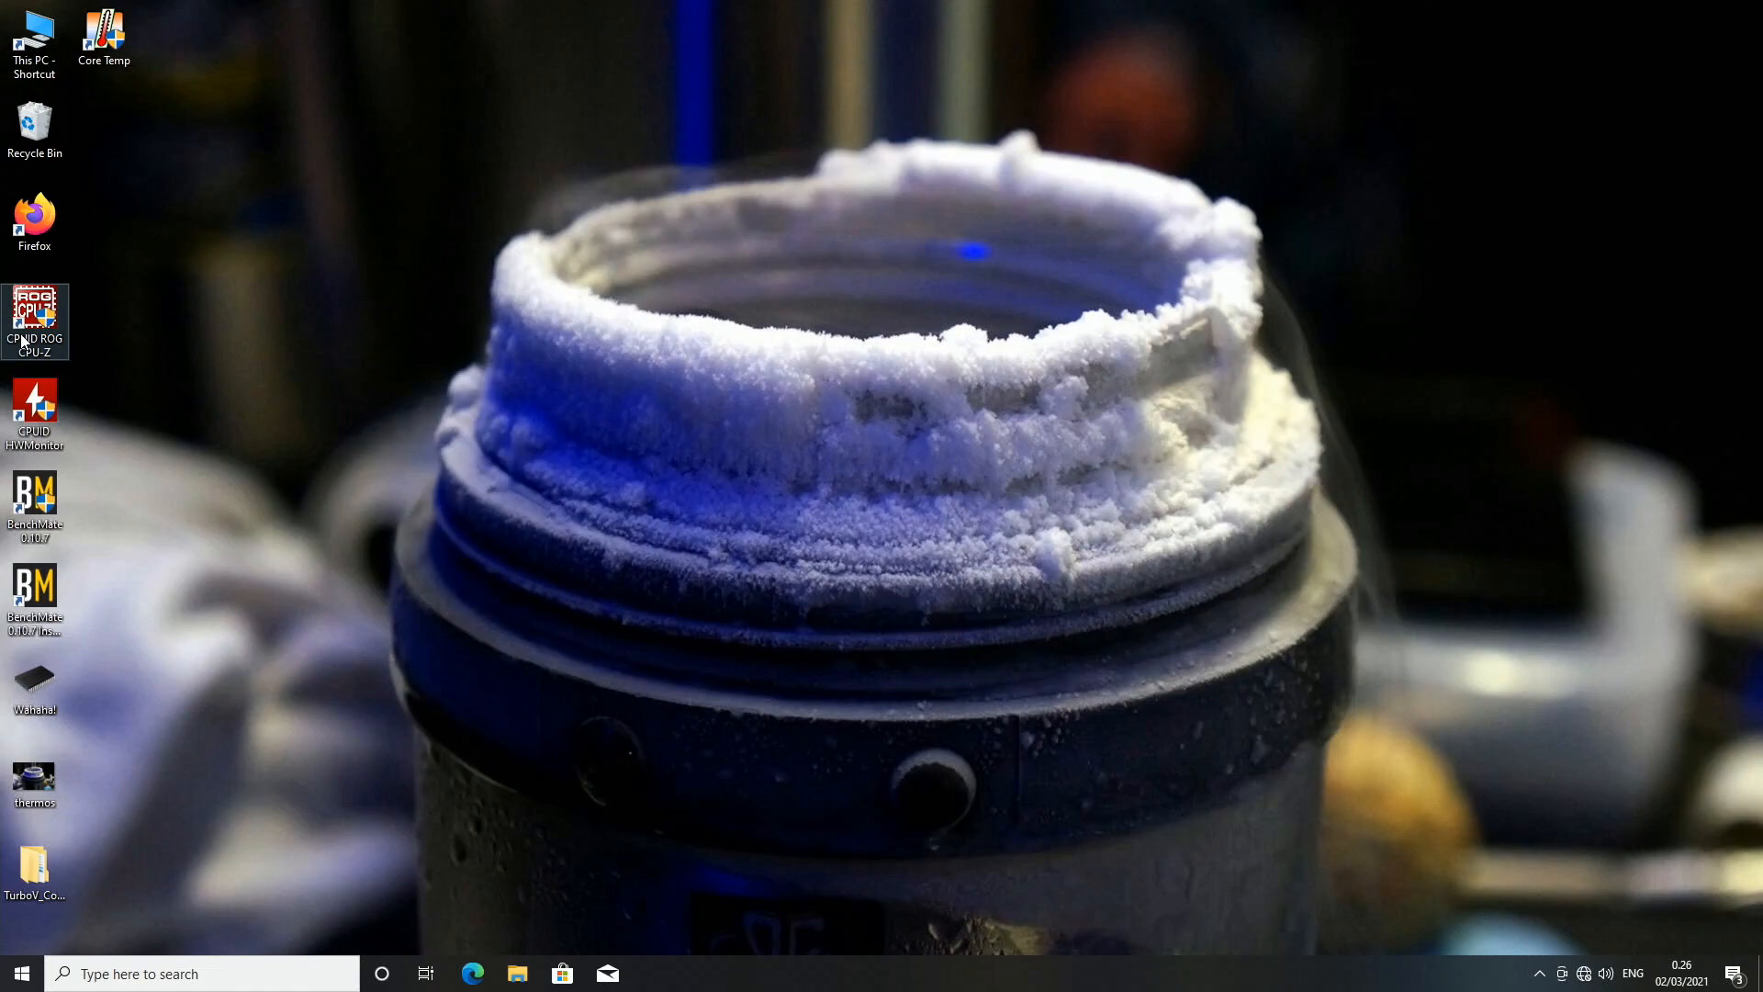
Step: Launch ROG CPU-Z, view the 32 GB dual-channel DDR4 Memory tab, and drag the window aside
double_click(34, 315)
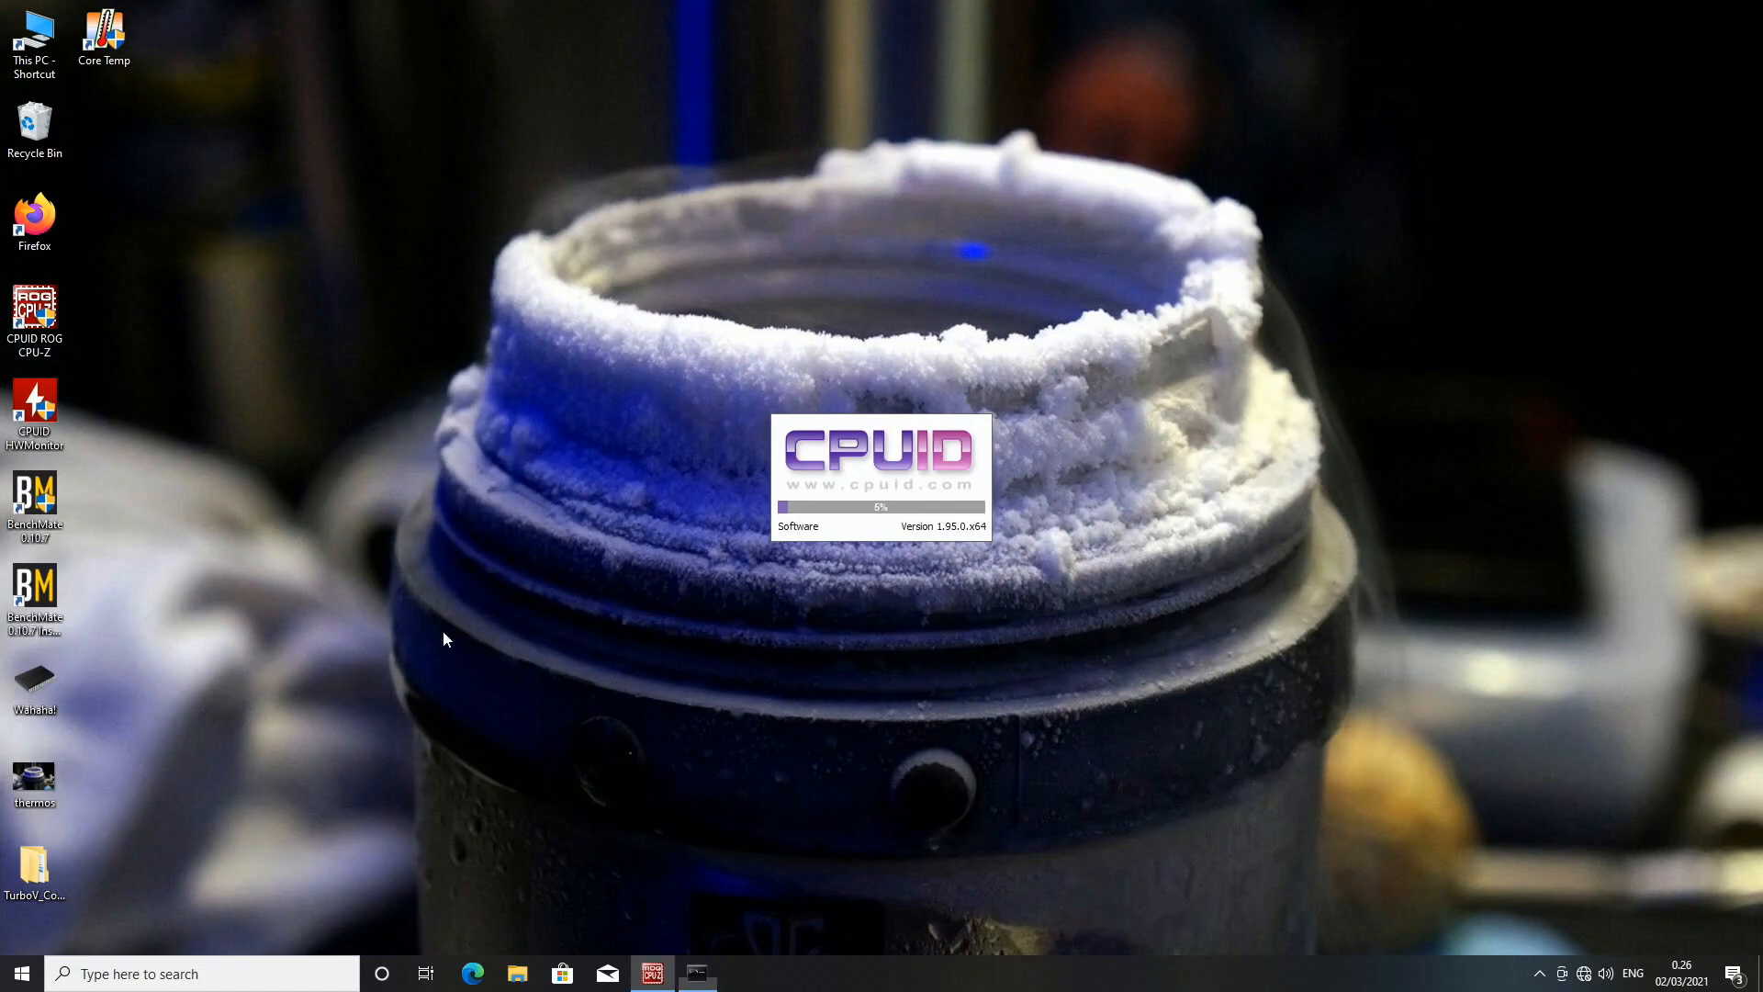
mouse_move(481, 630)
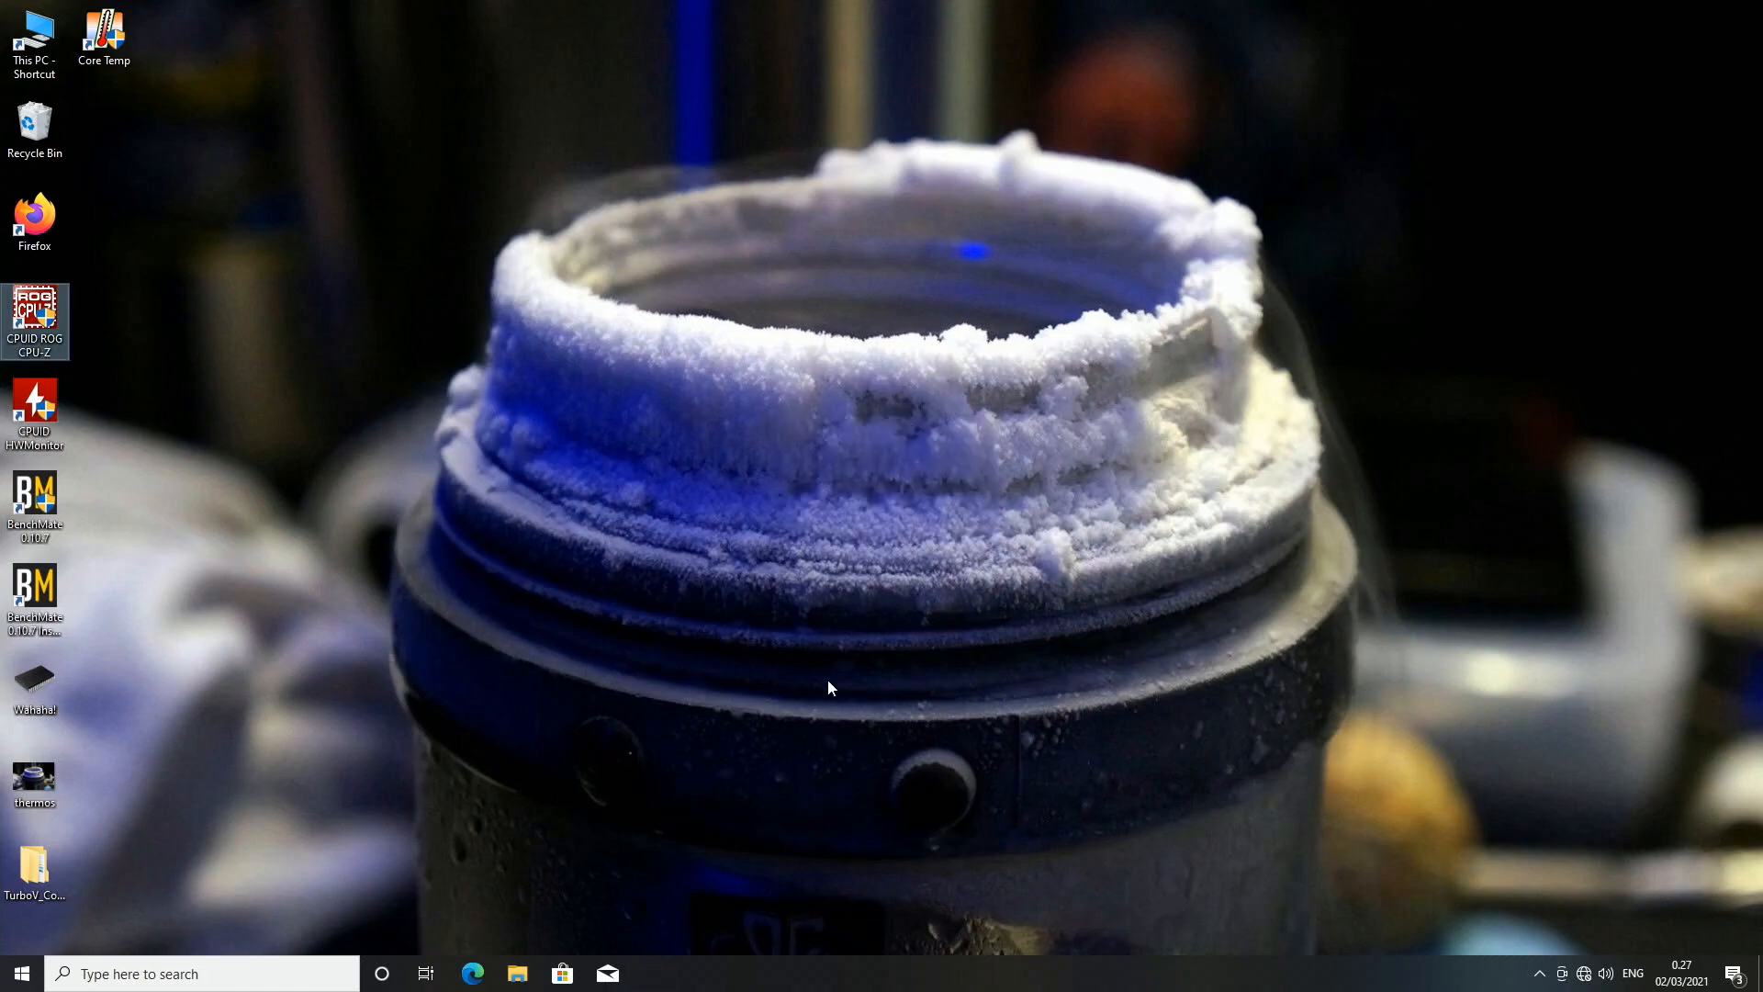
double_click(34, 319)
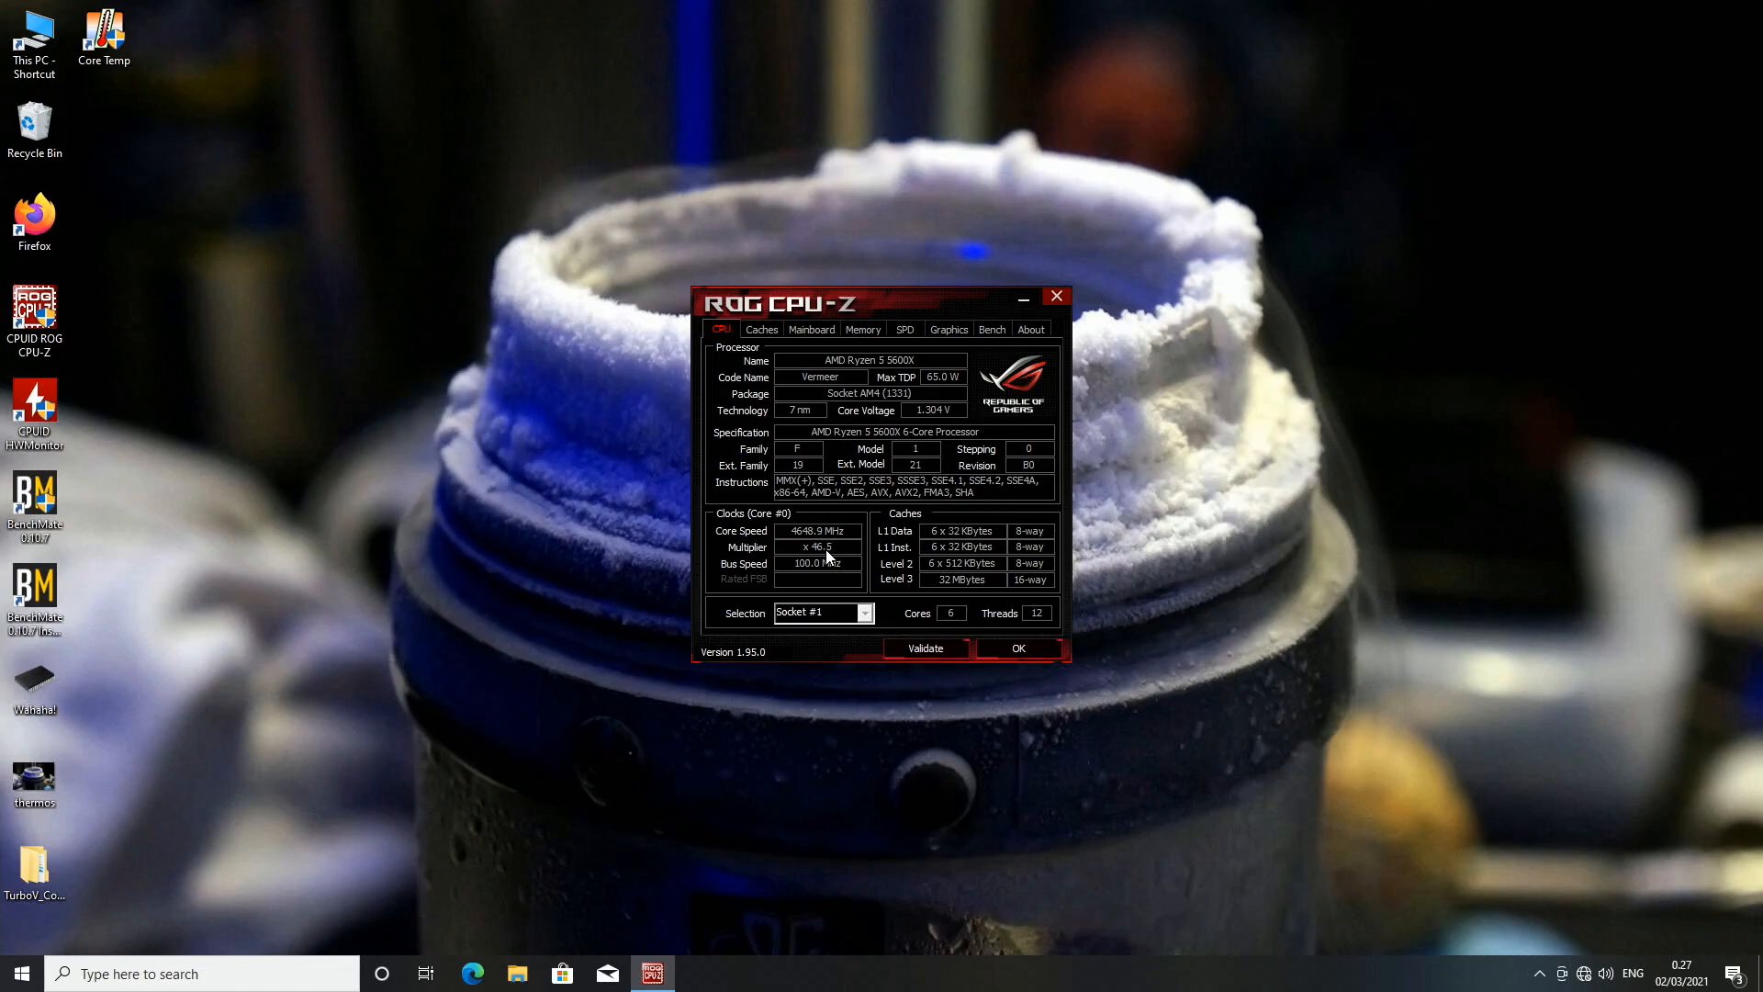
mouse_move(935, 408)
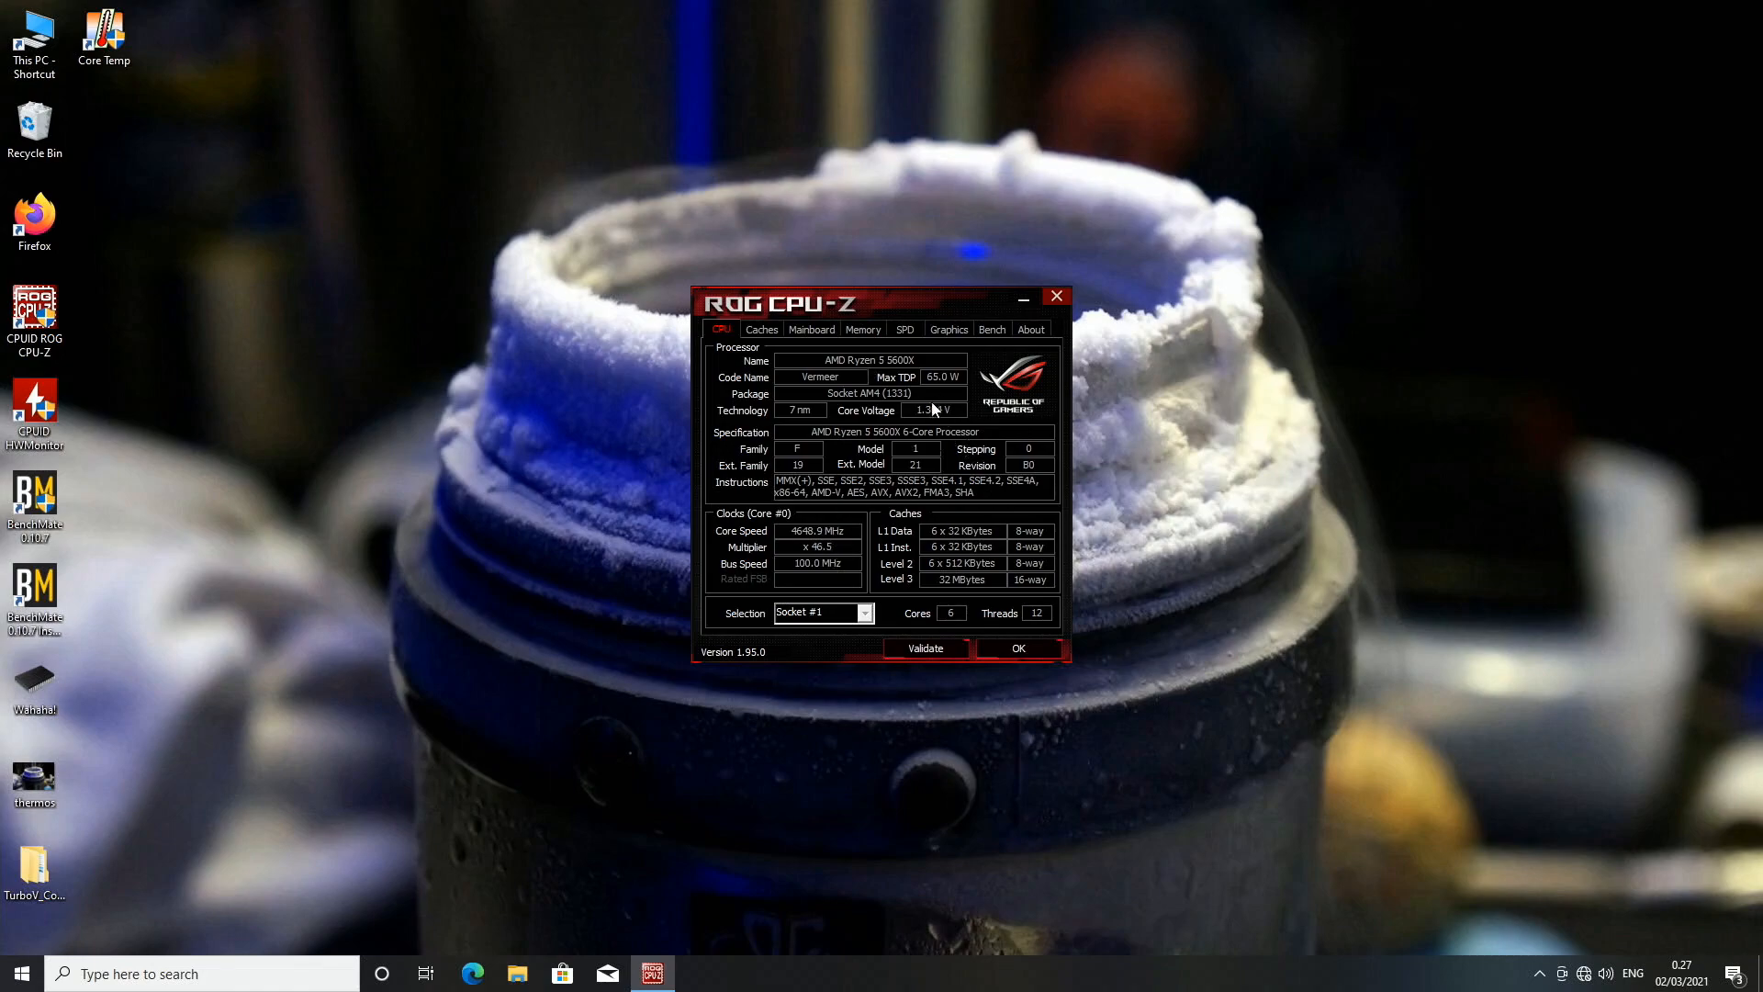
left_click(862, 329)
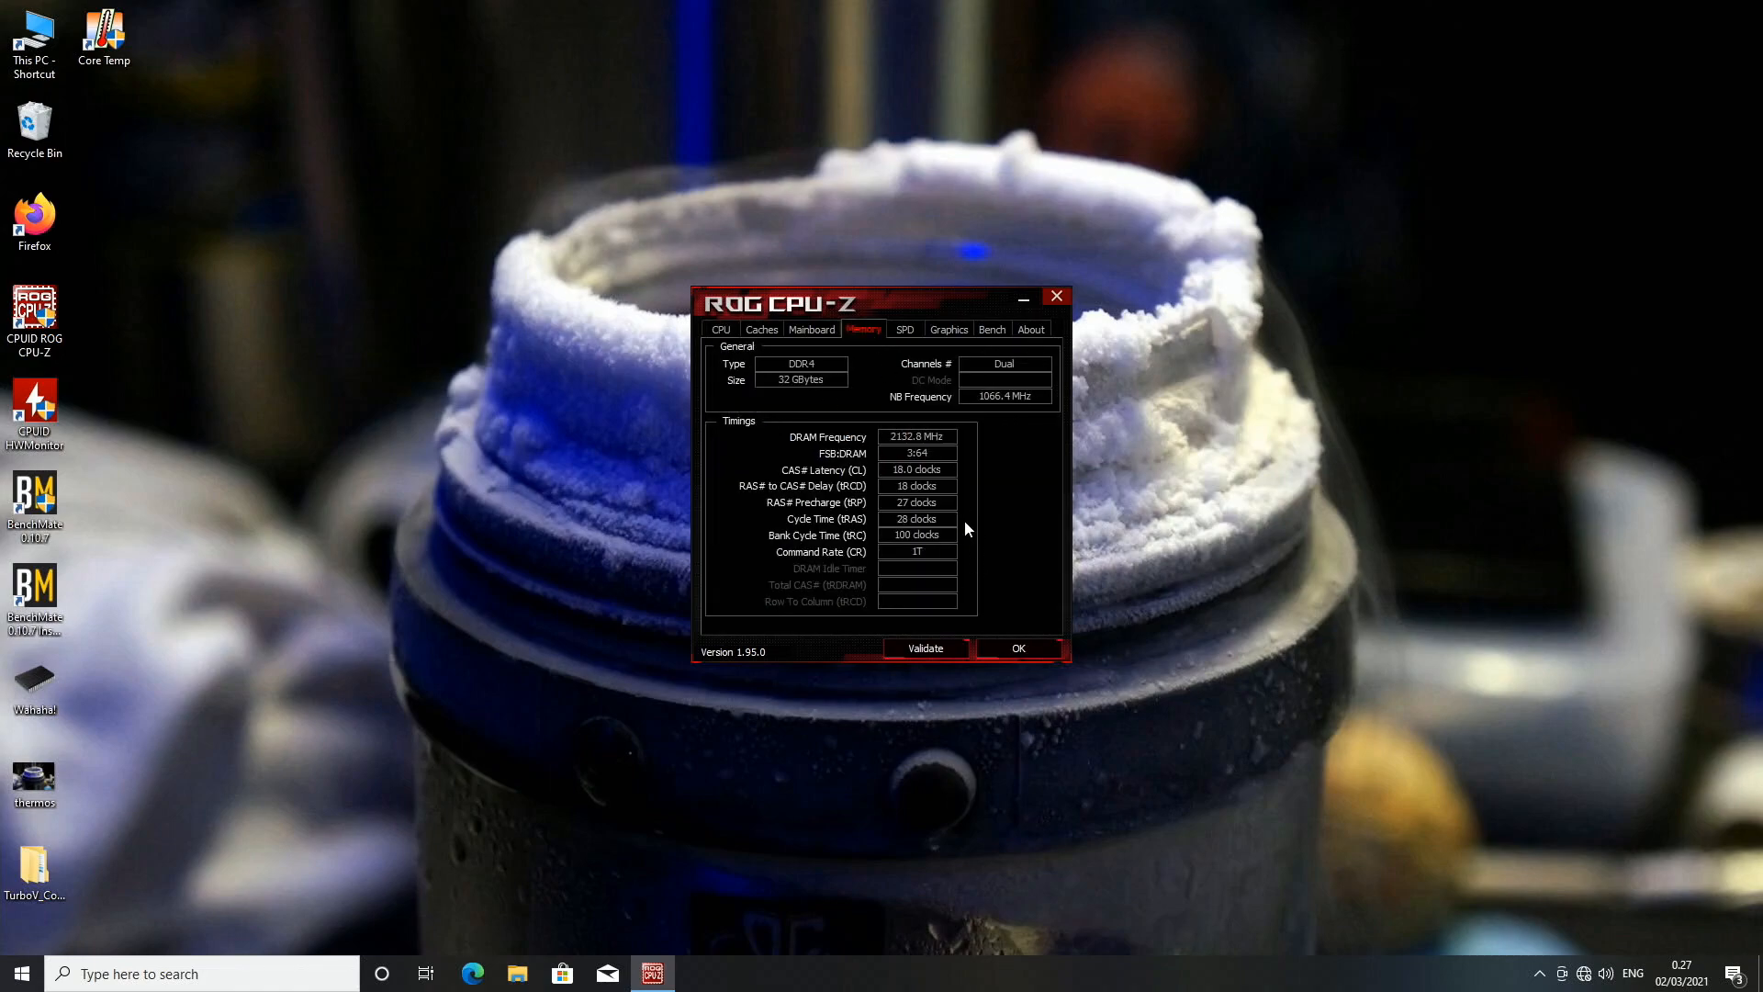
mouse_move(938, 527)
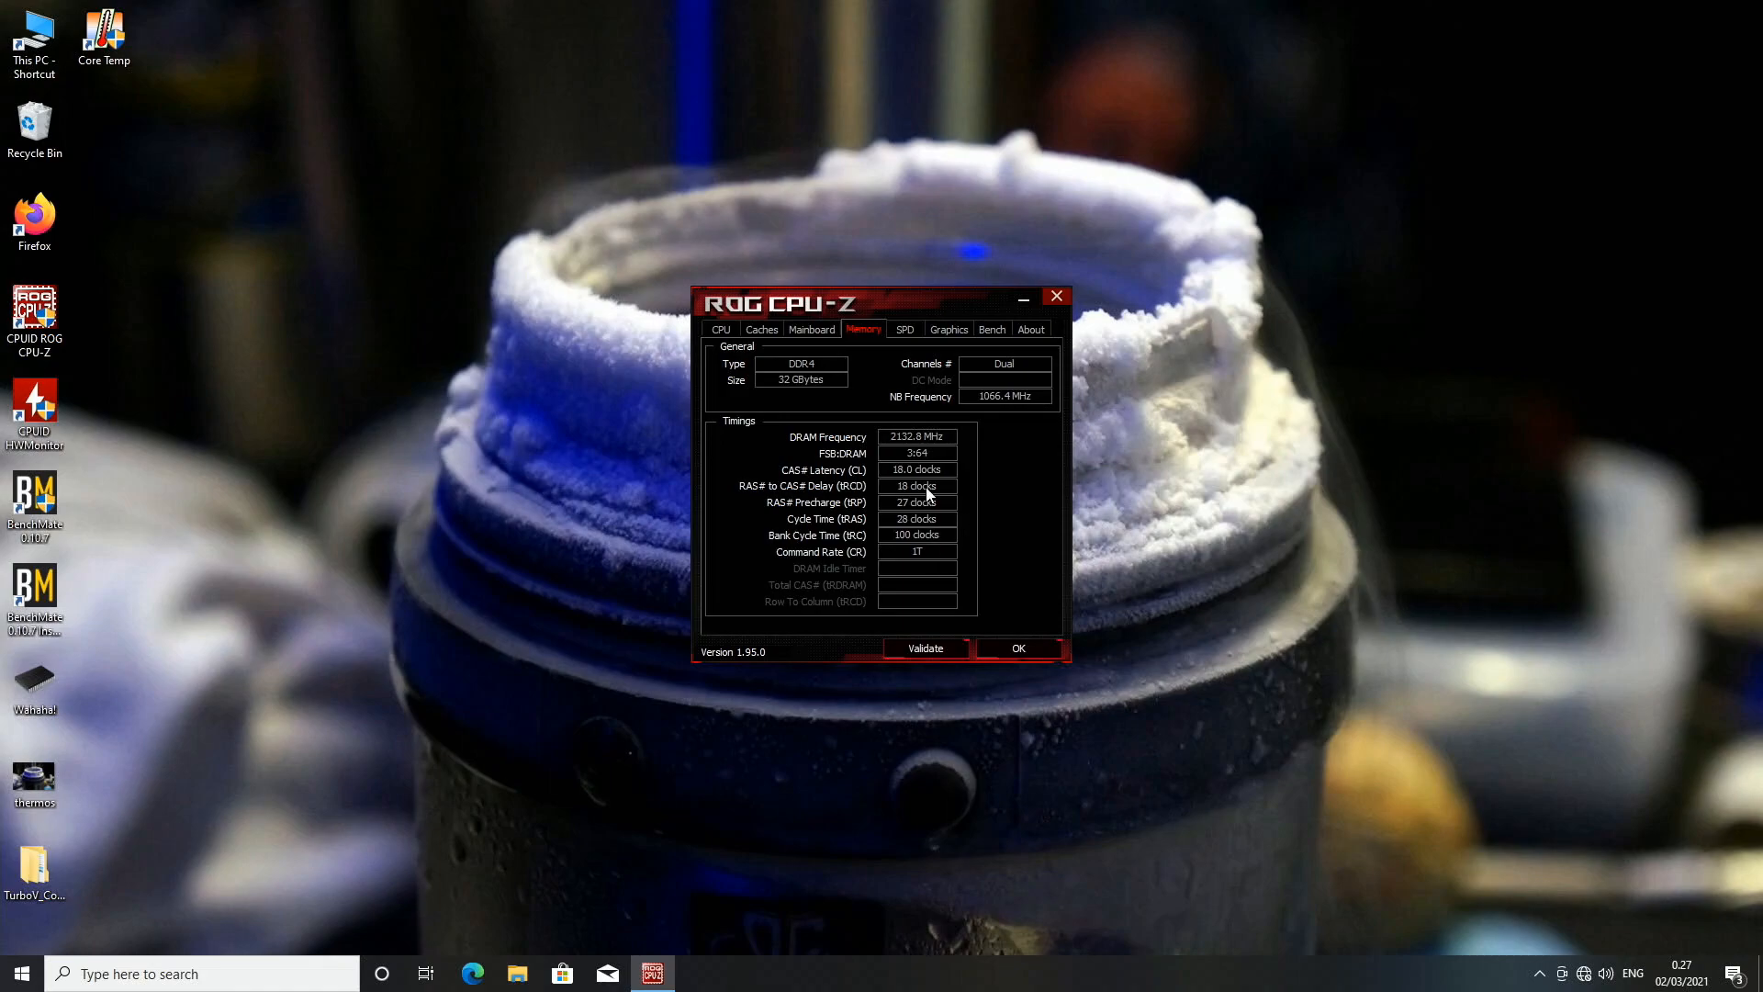
mouse_move(933, 562)
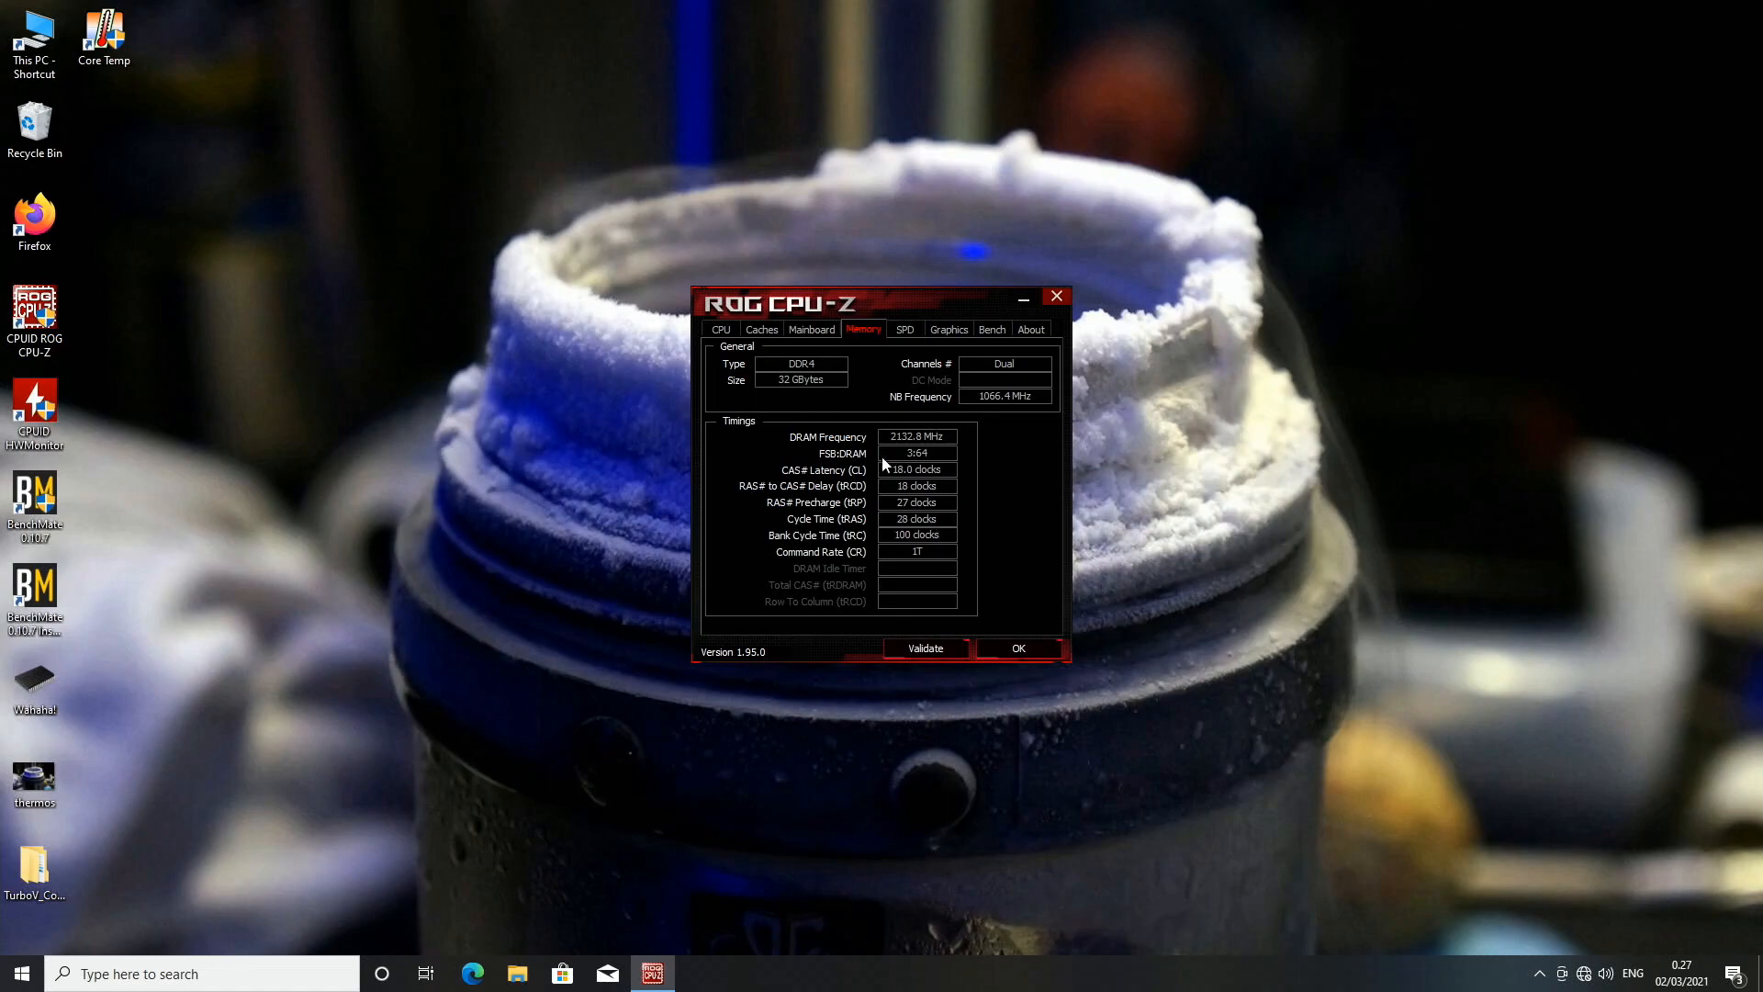
left_click_drag(781, 302, 1192, 111)
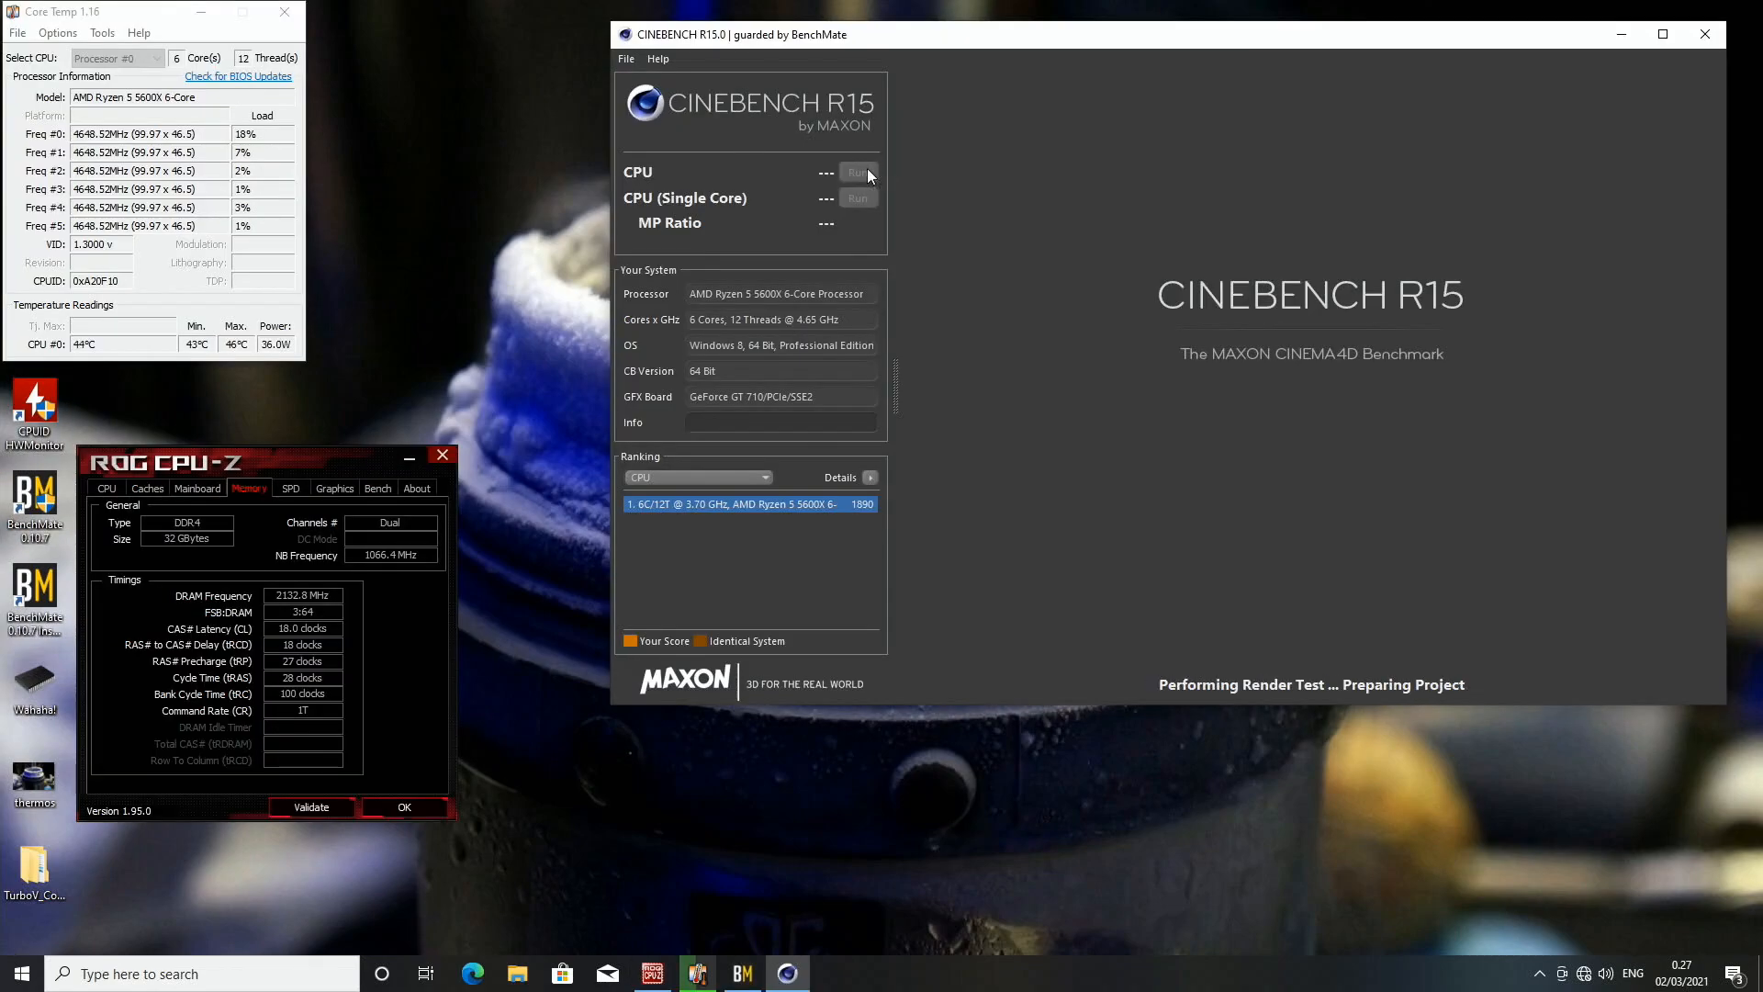
Step: Run the Cinebench R15 multi-core test to a 2006 cb score at 4.65 GHz, then close it
left_click(857, 172)
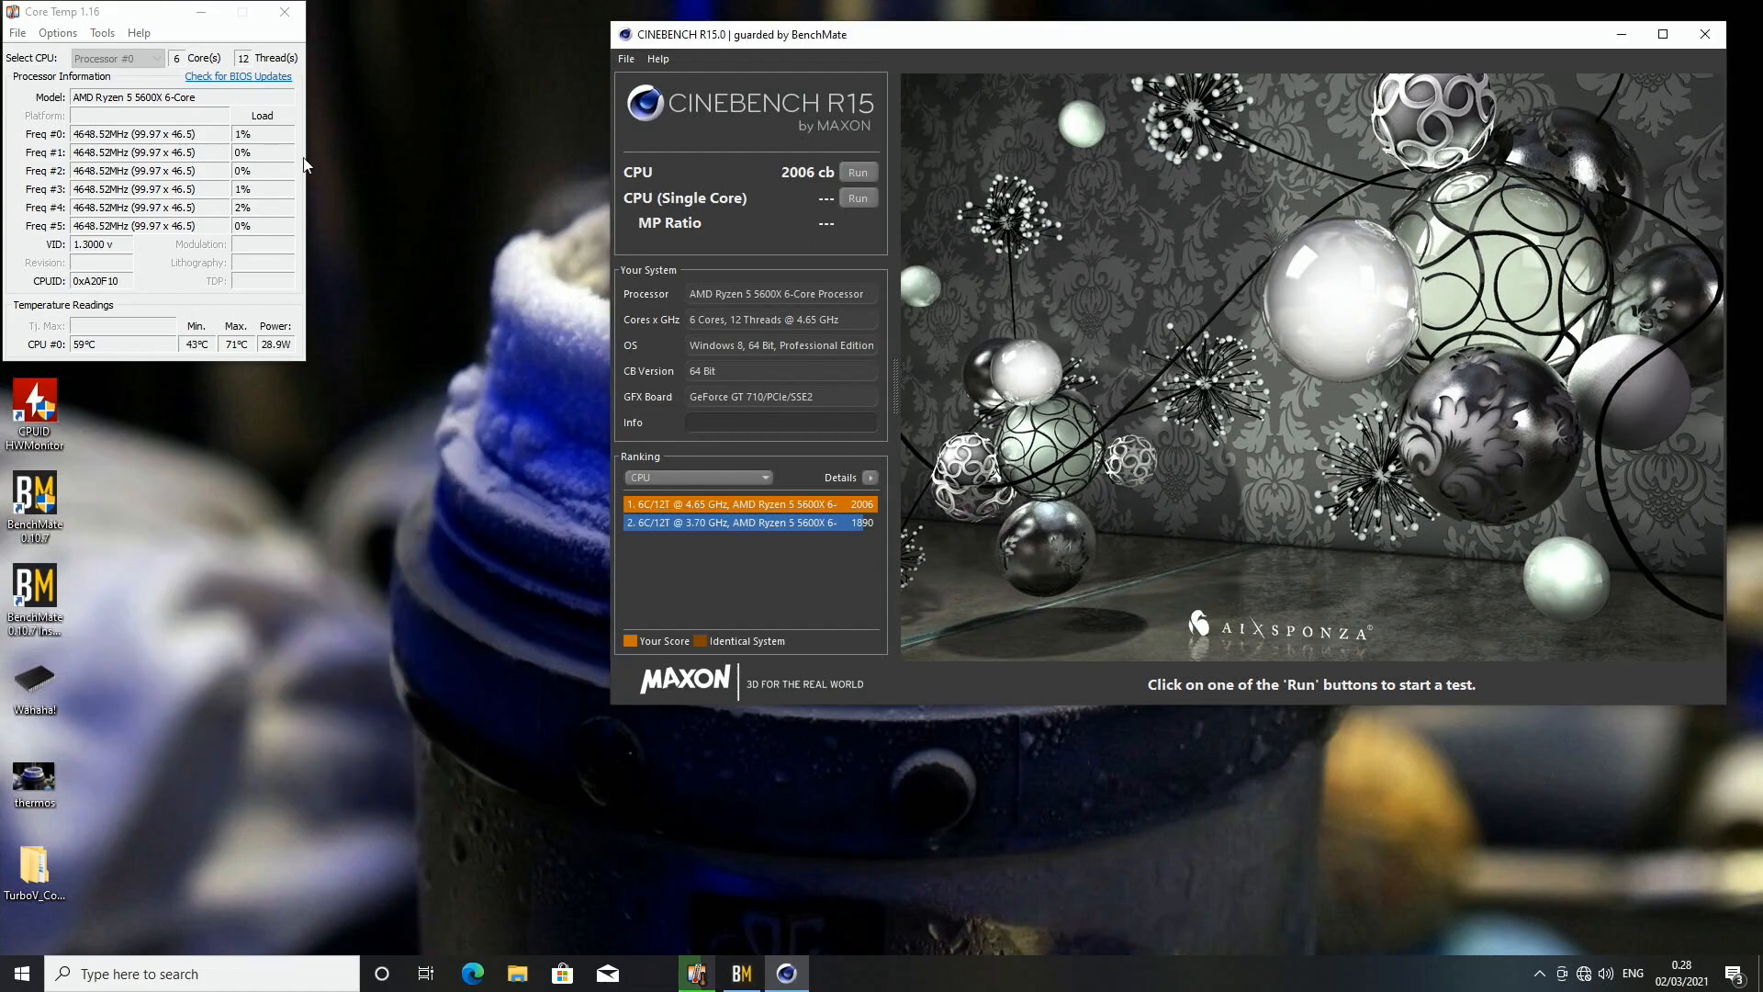
left_click(285, 12)
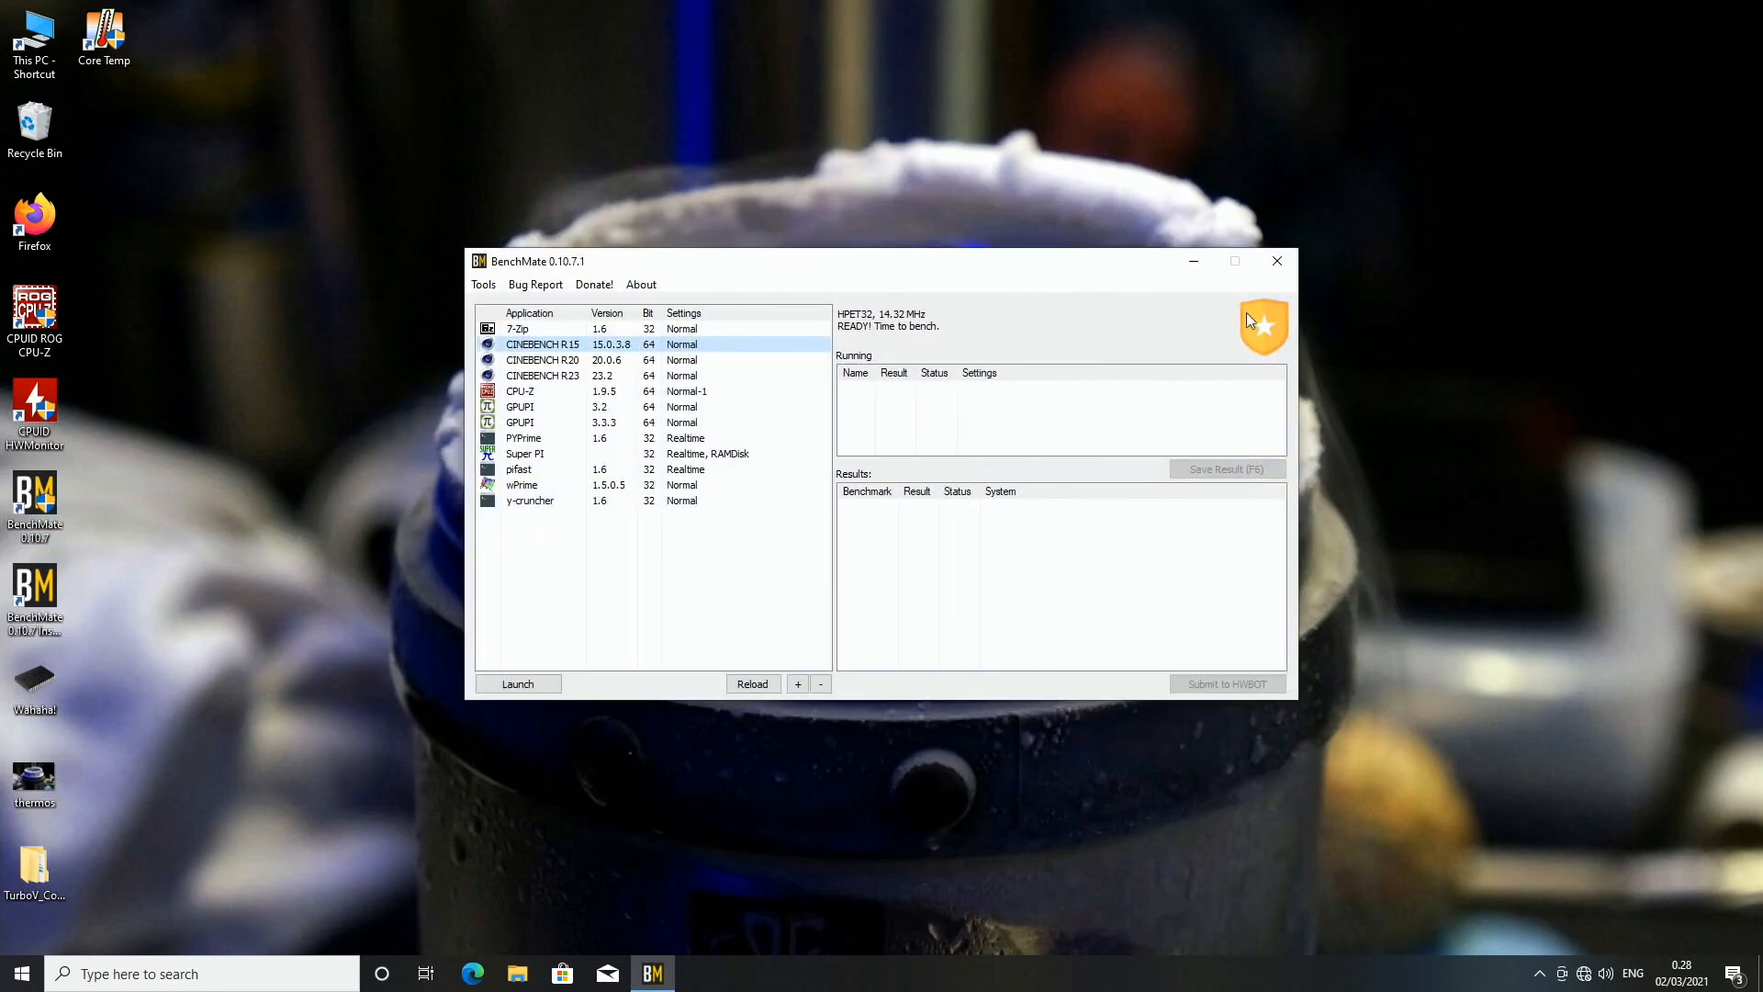
Step: Close BenchMate, reopen CPU-Z to check memory timings, then return to the CPU tab
left_click(19, 973)
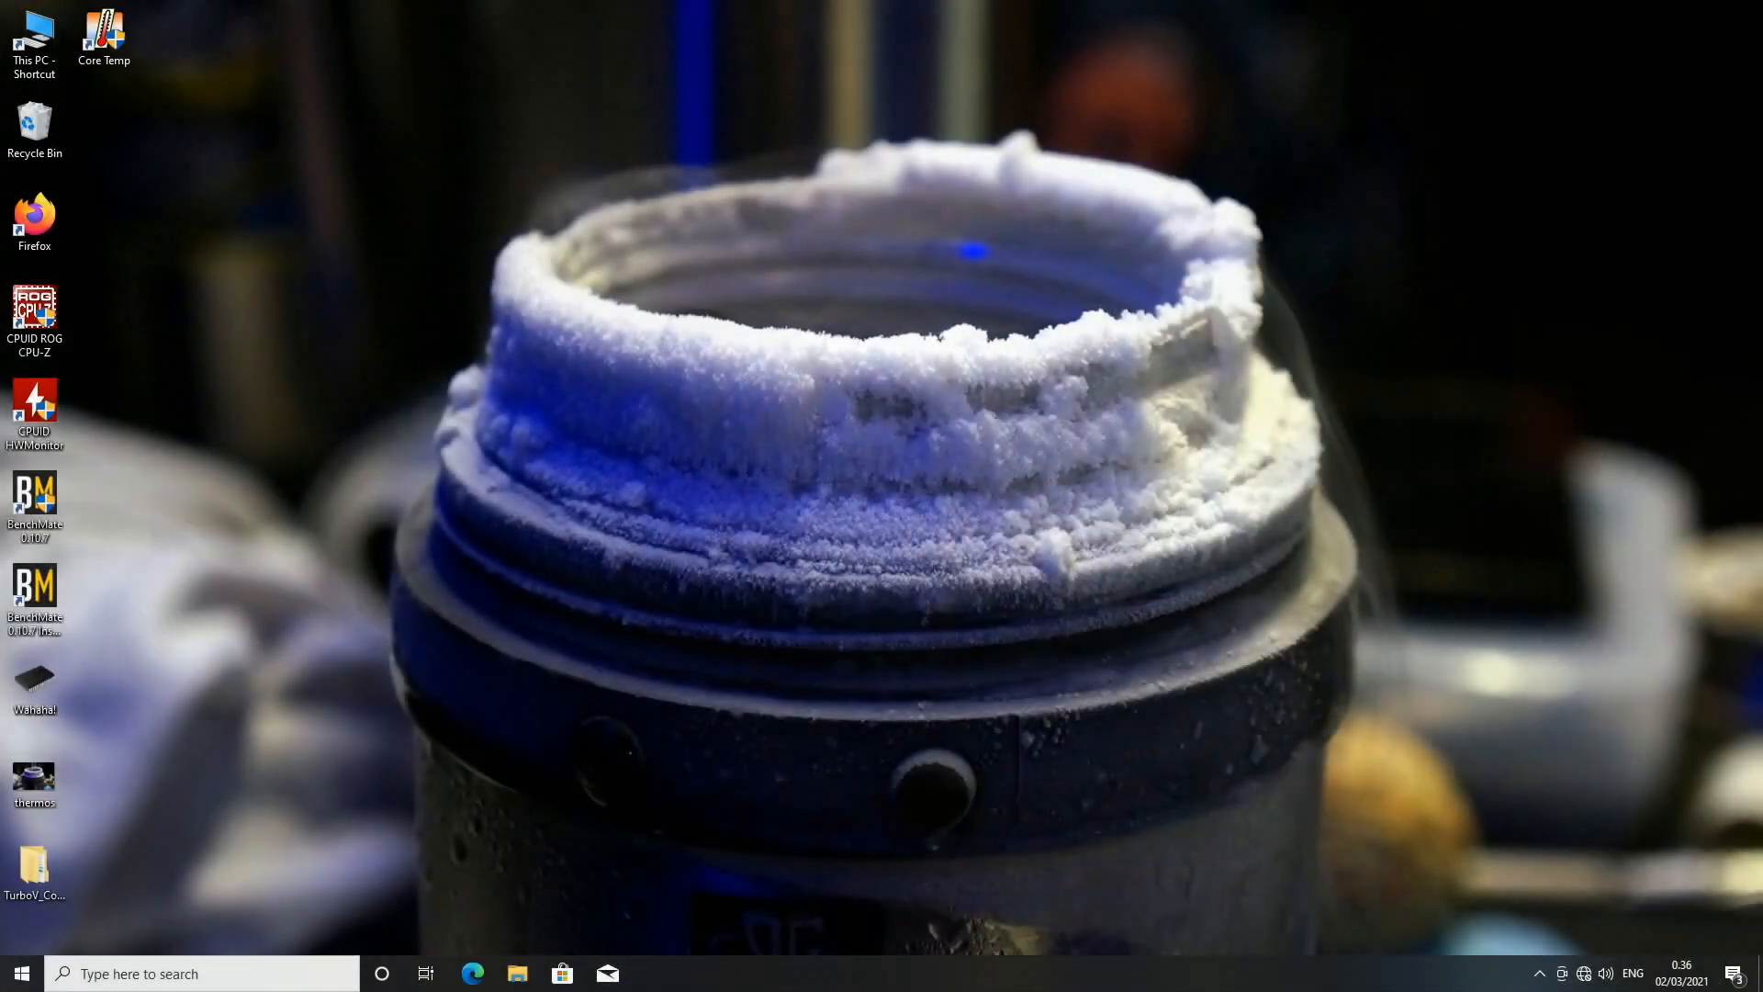
double_click(34, 315)
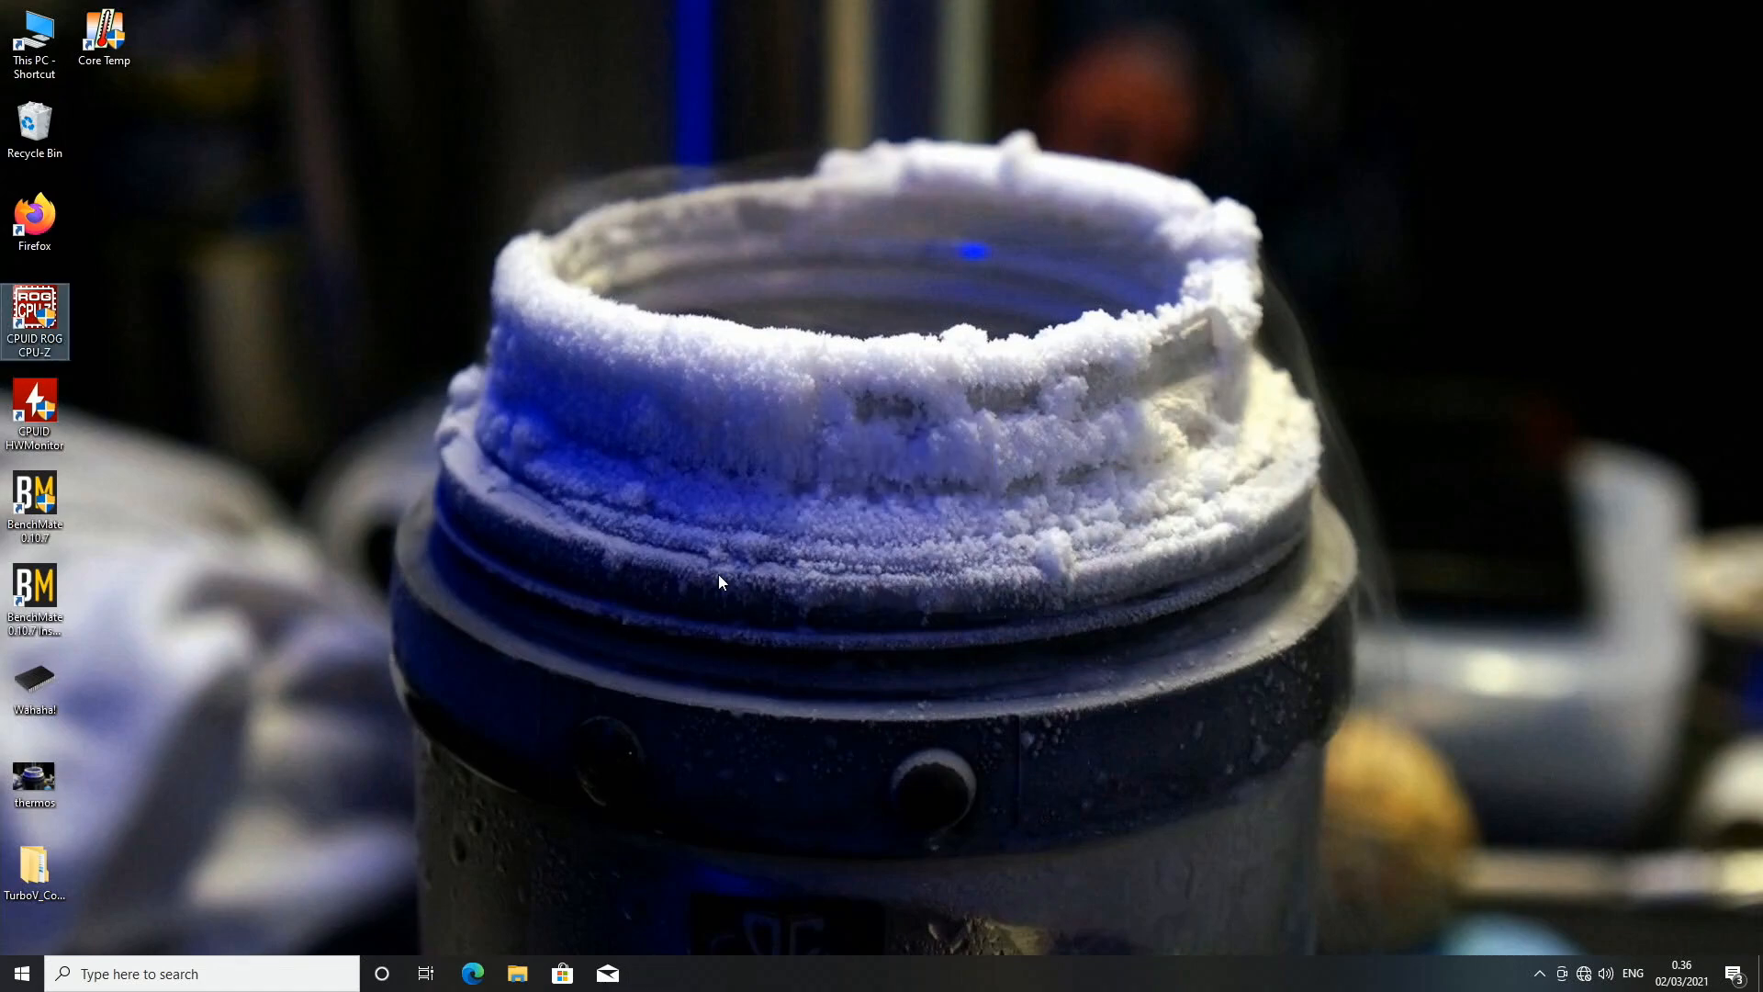
double_click(34, 320)
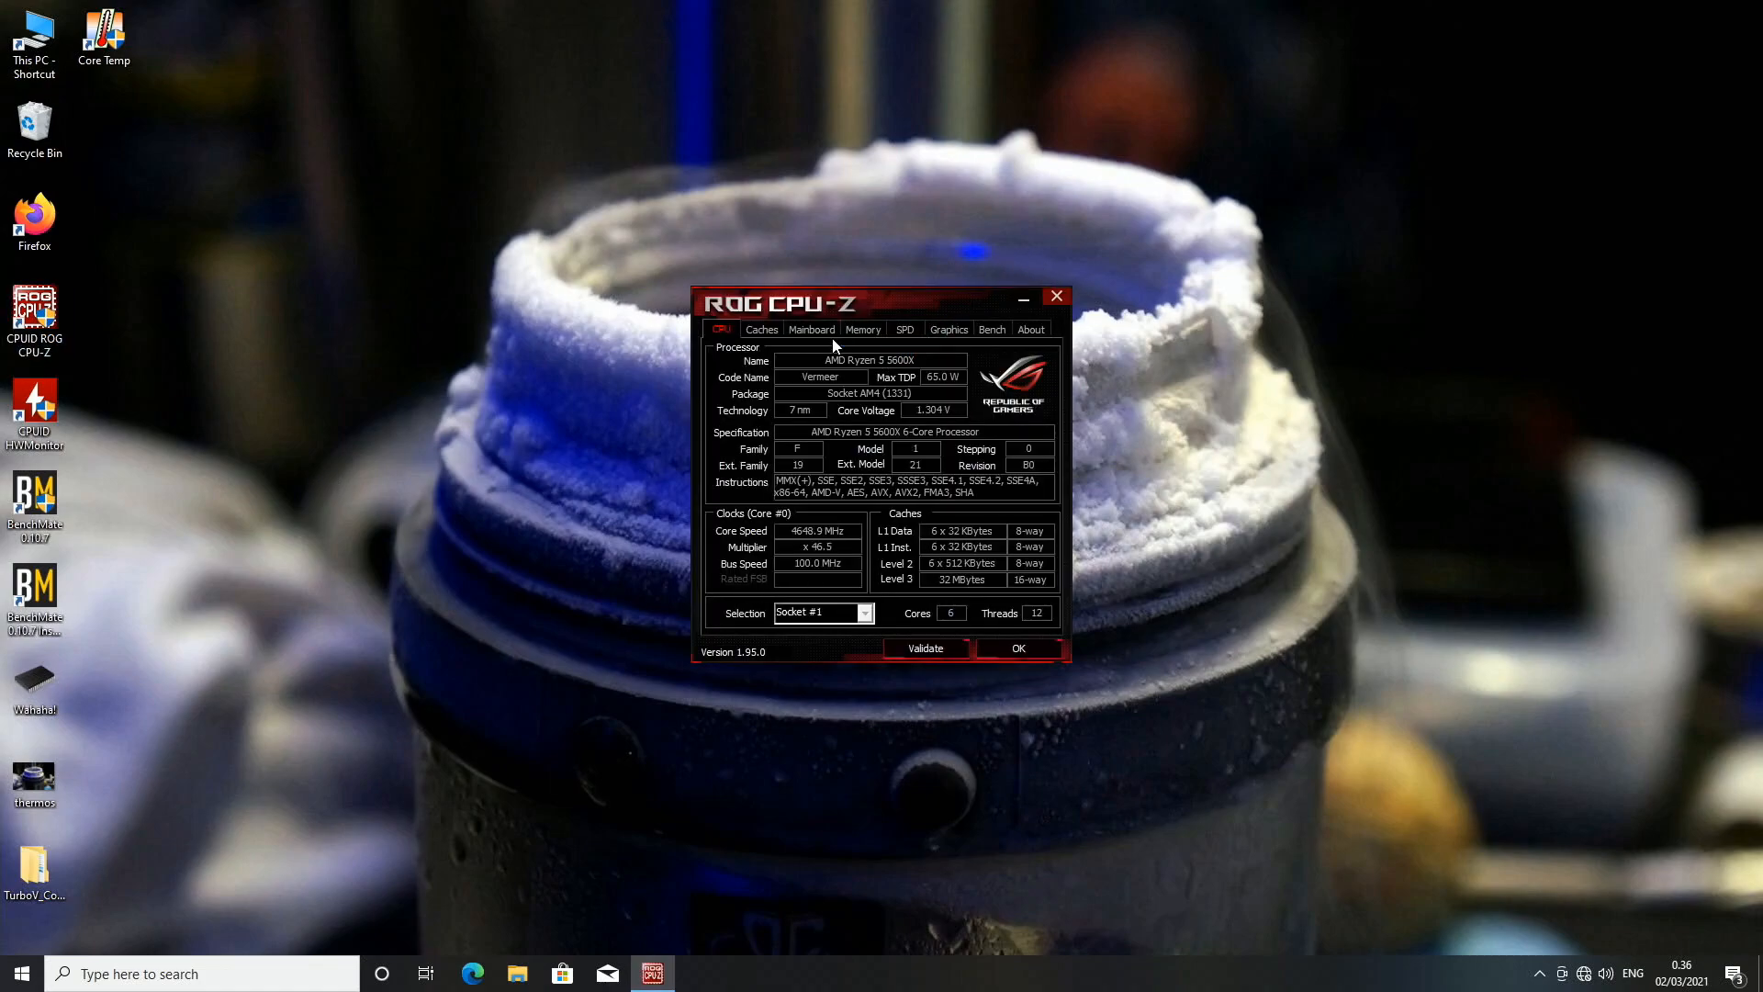
left_click(862, 328)
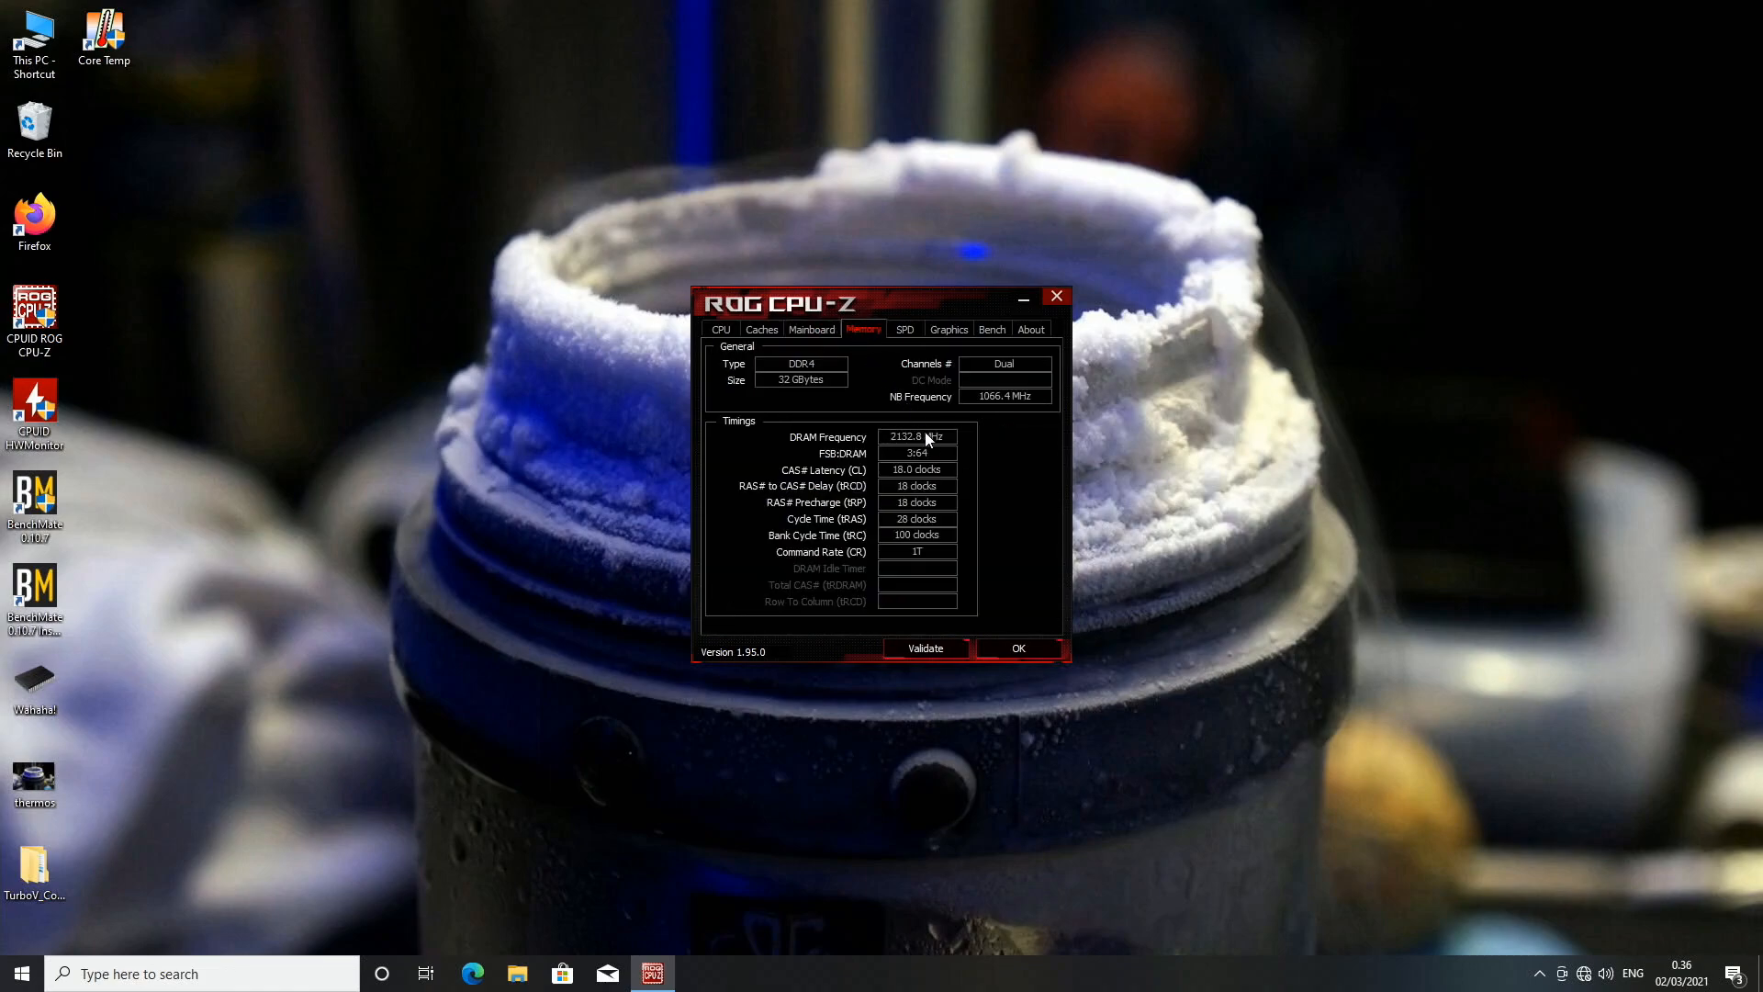
mouse_move(939, 565)
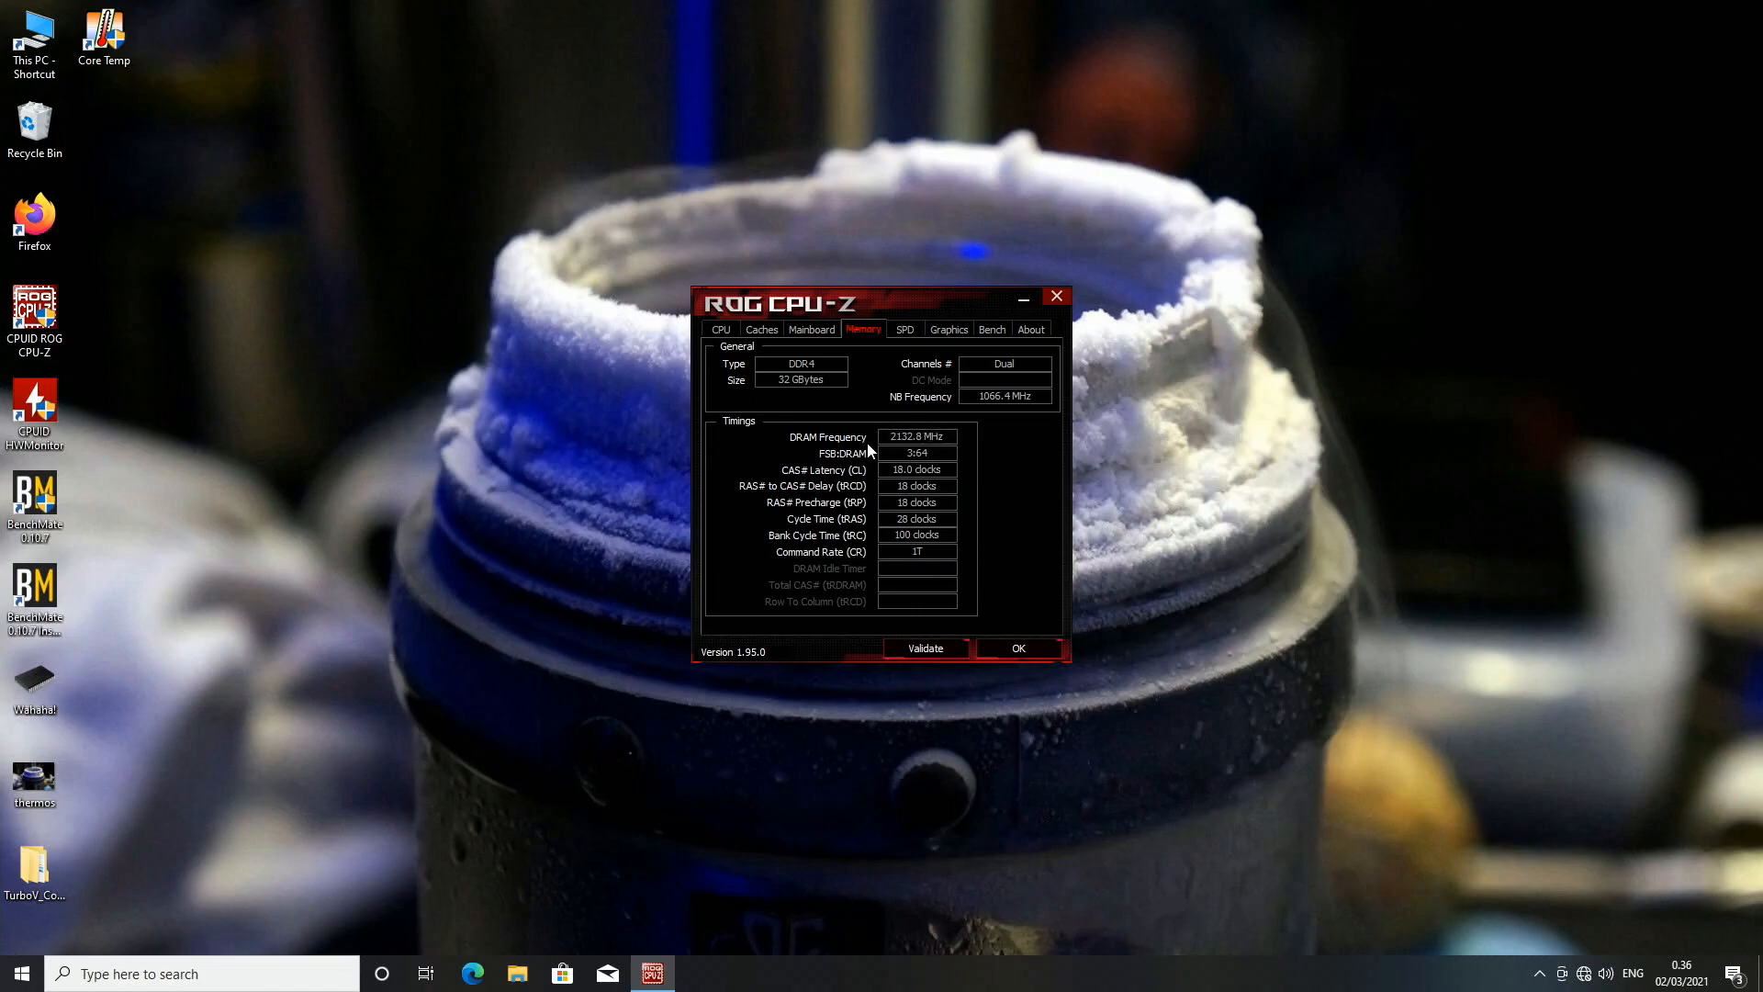
mouse_move(841, 461)
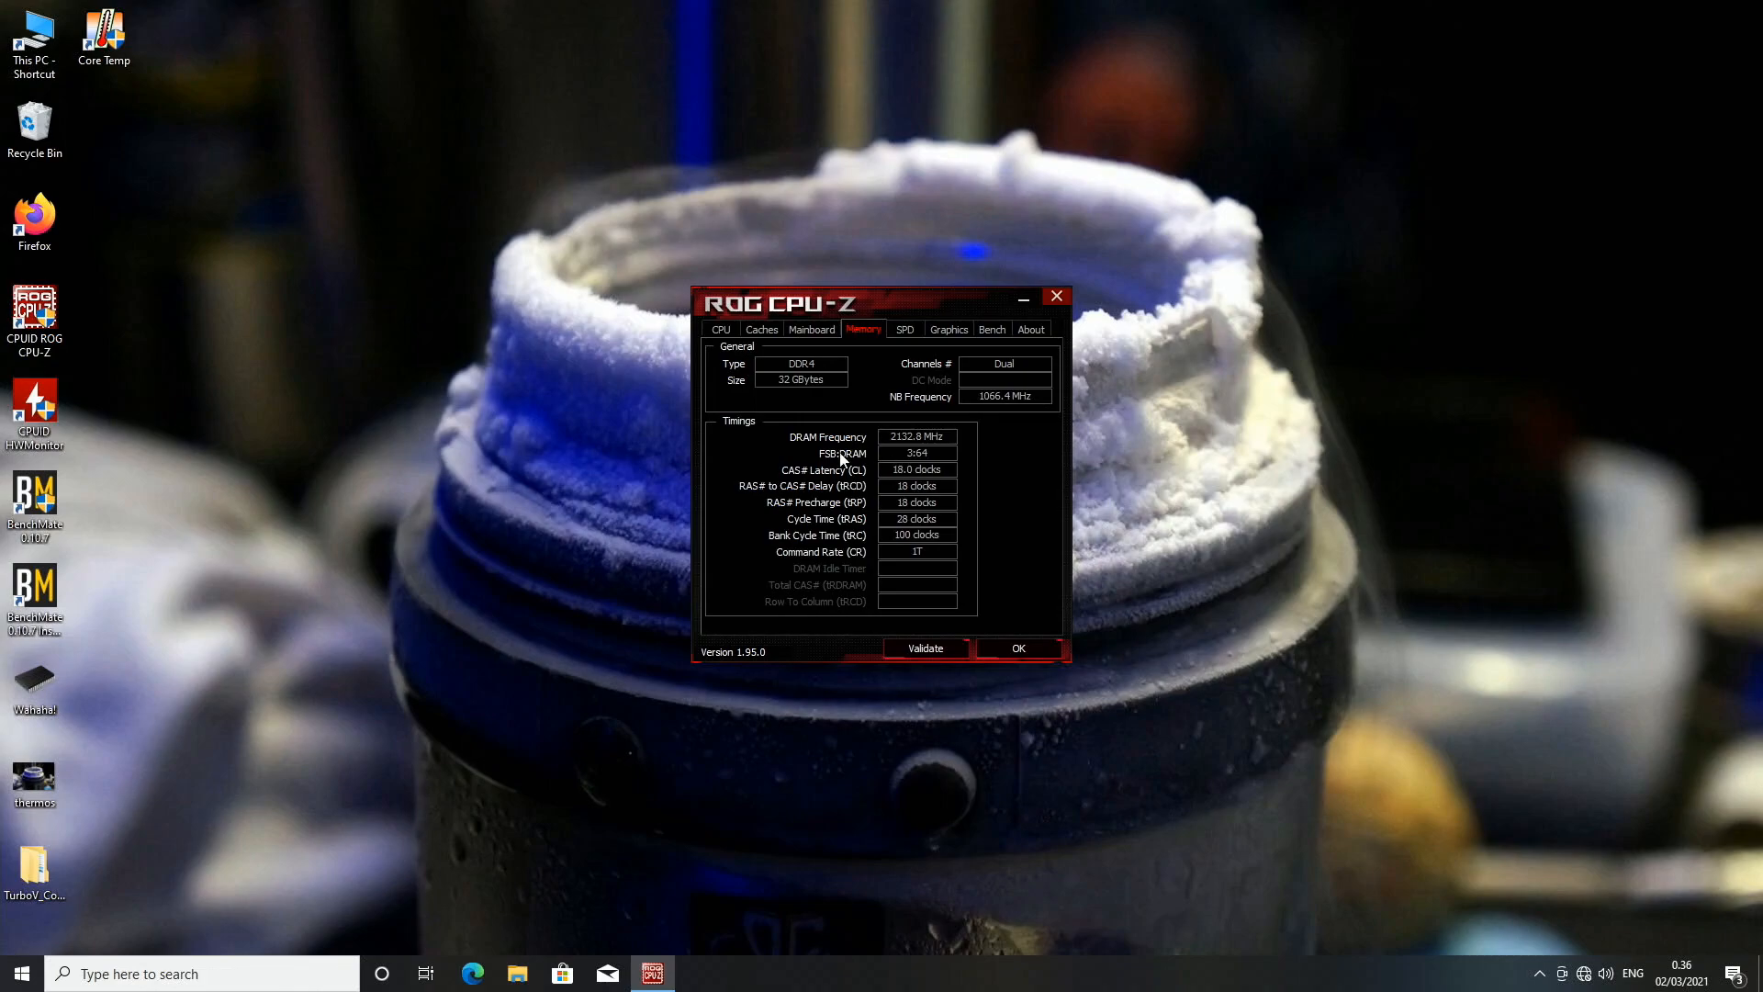
left_click(810, 330)
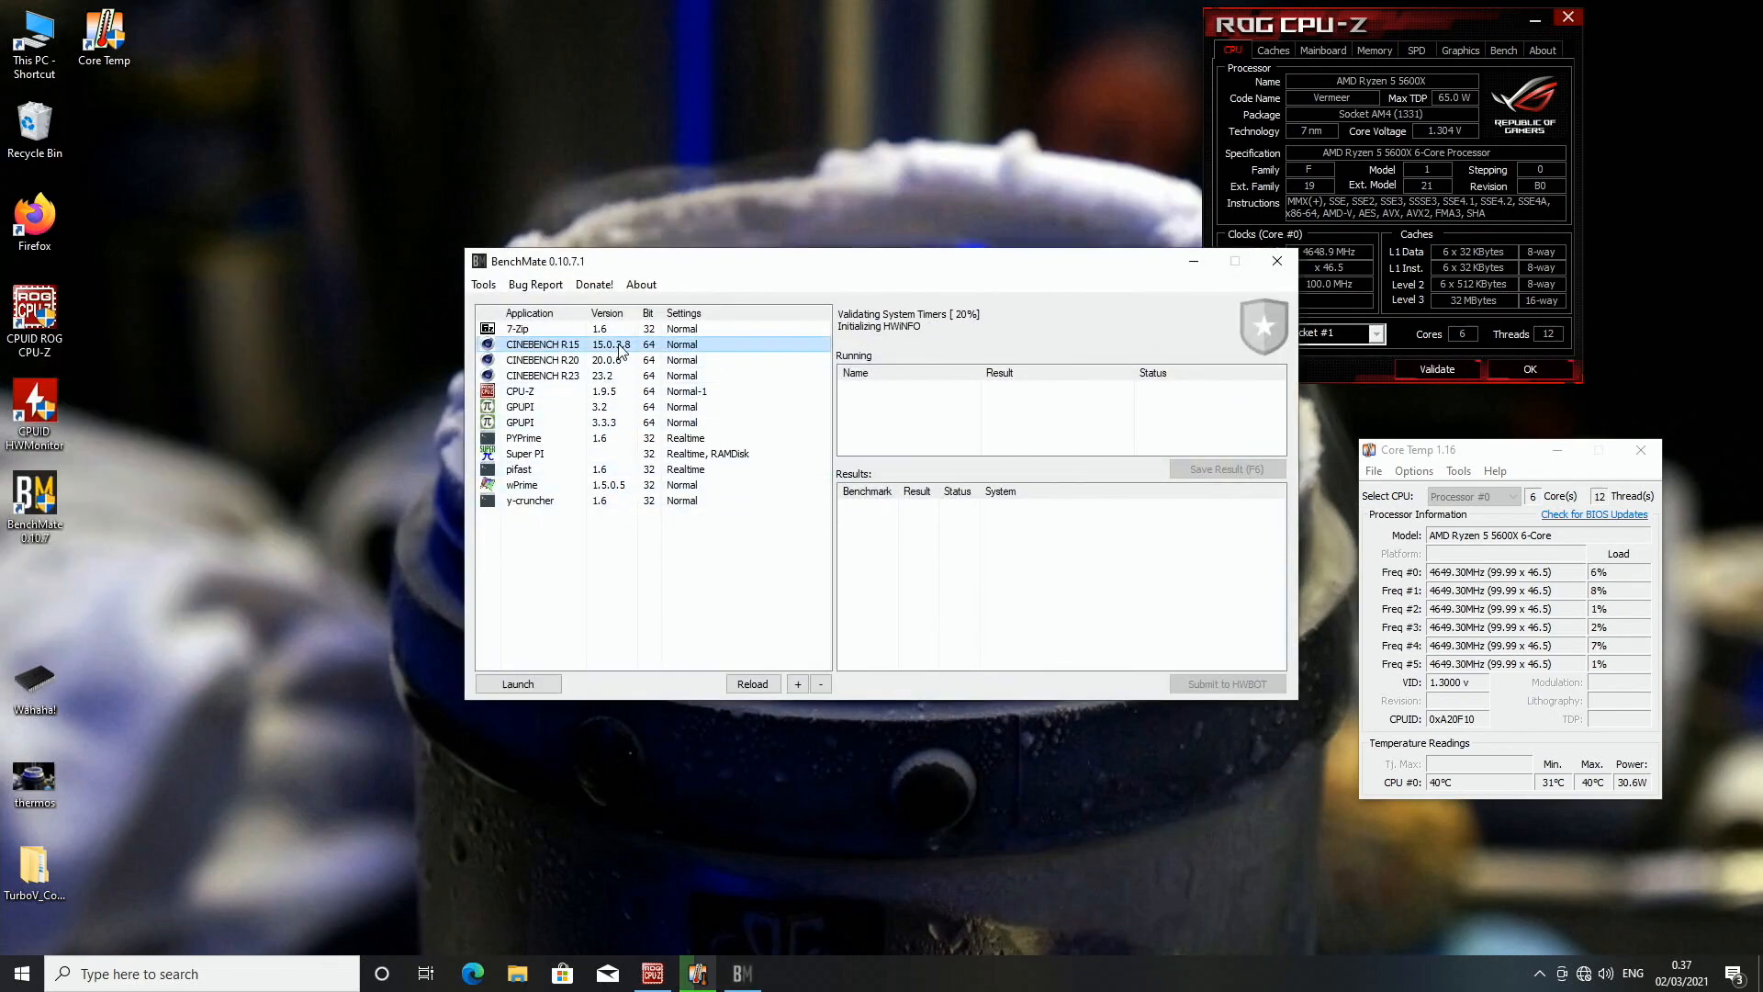
Step: Rerun Cinebench R15 multi-core from BenchMate, scoring 2017 cb at 4.65 GHz
left_click(516, 682)
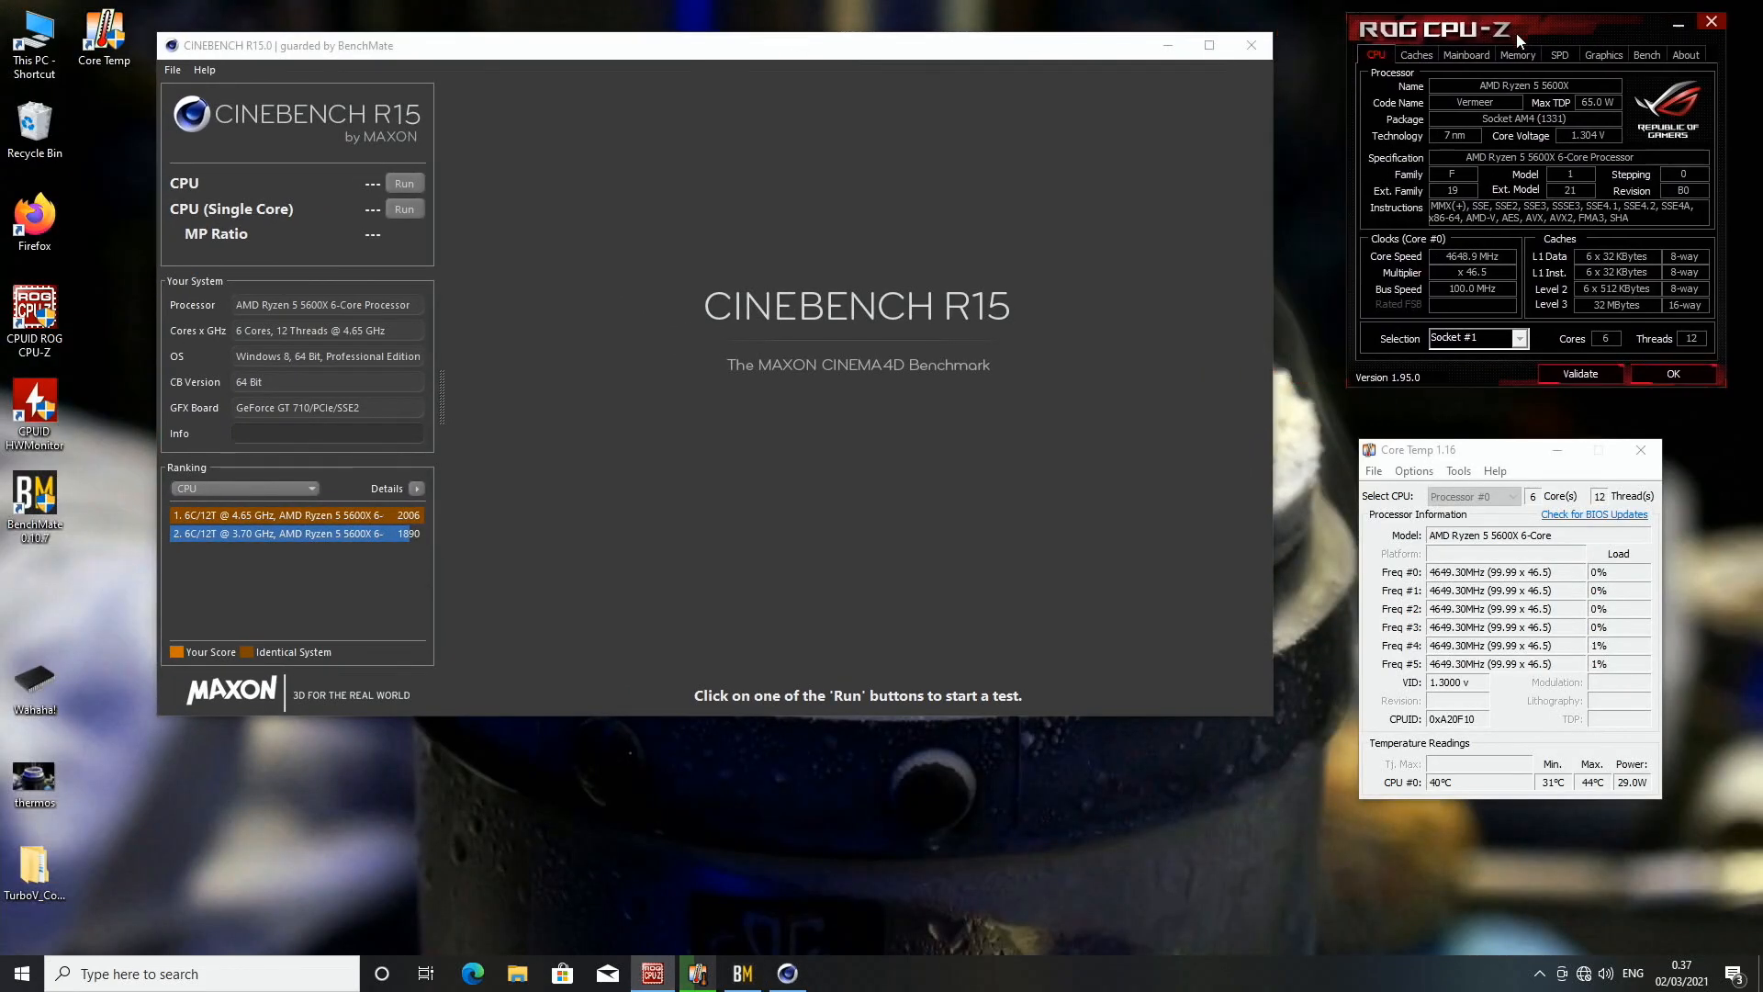
left_click(404, 182)
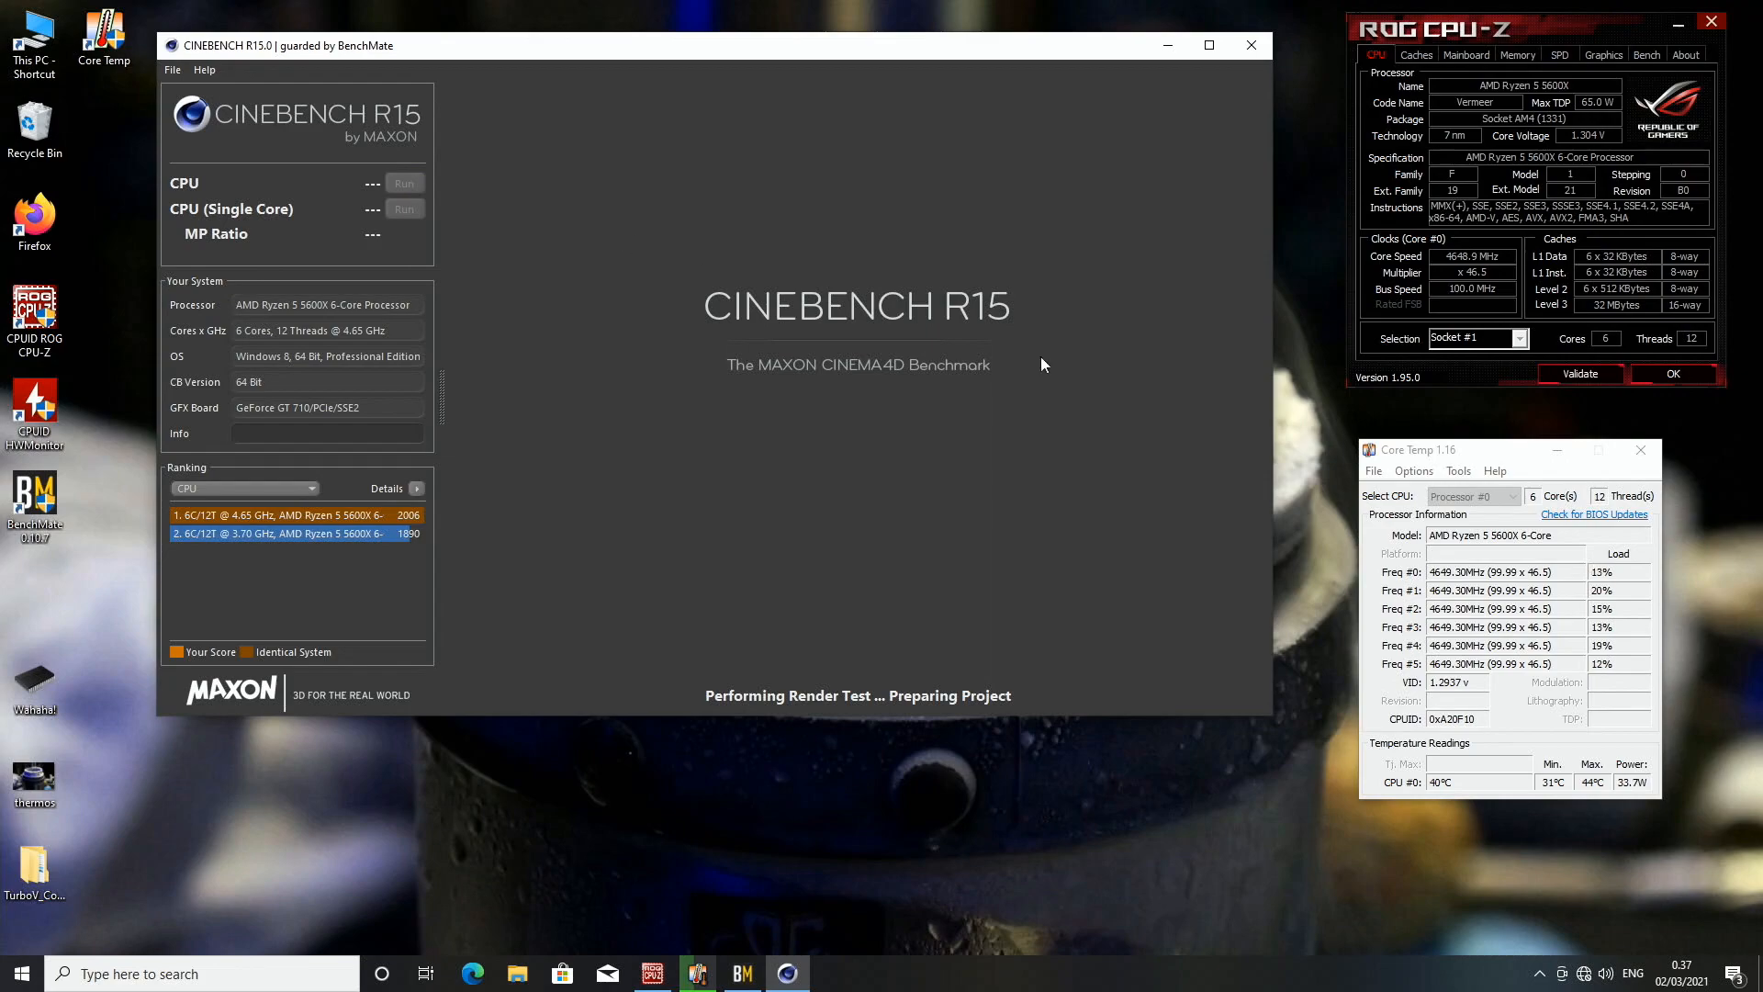
left_click(404, 183)
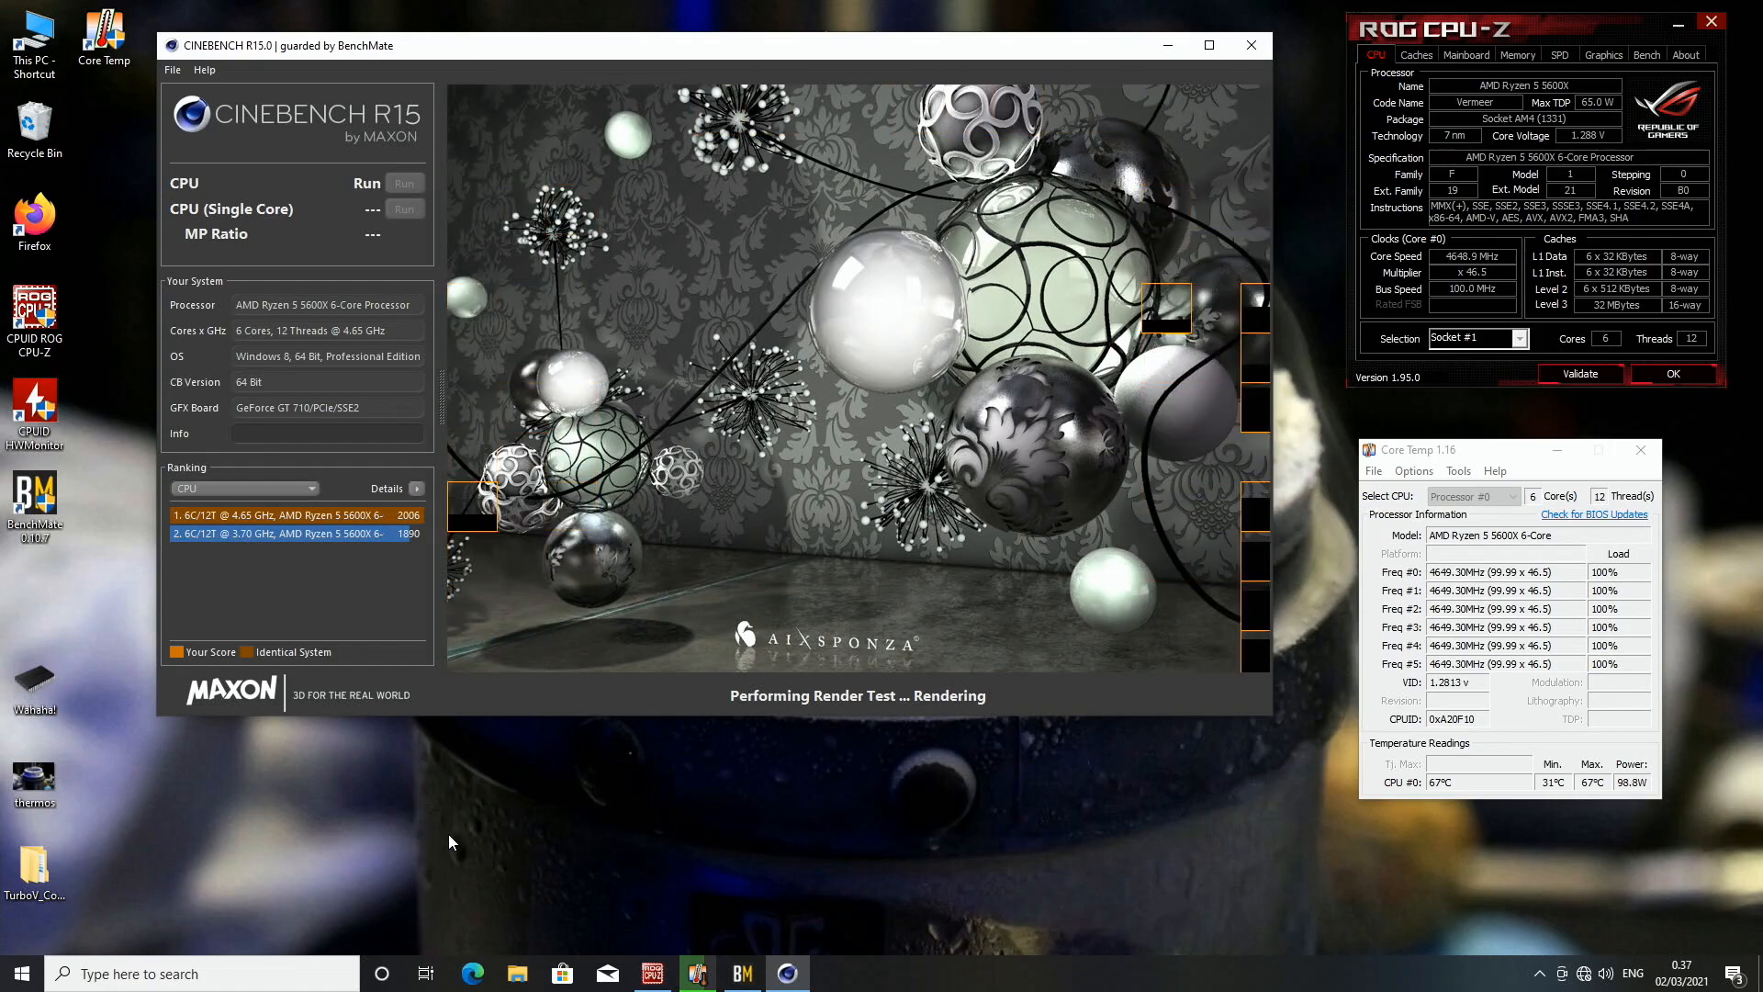
Step: Find 'turboV Core V1.10.07' in Windows search and launch TurboV Core
left_click(202, 972)
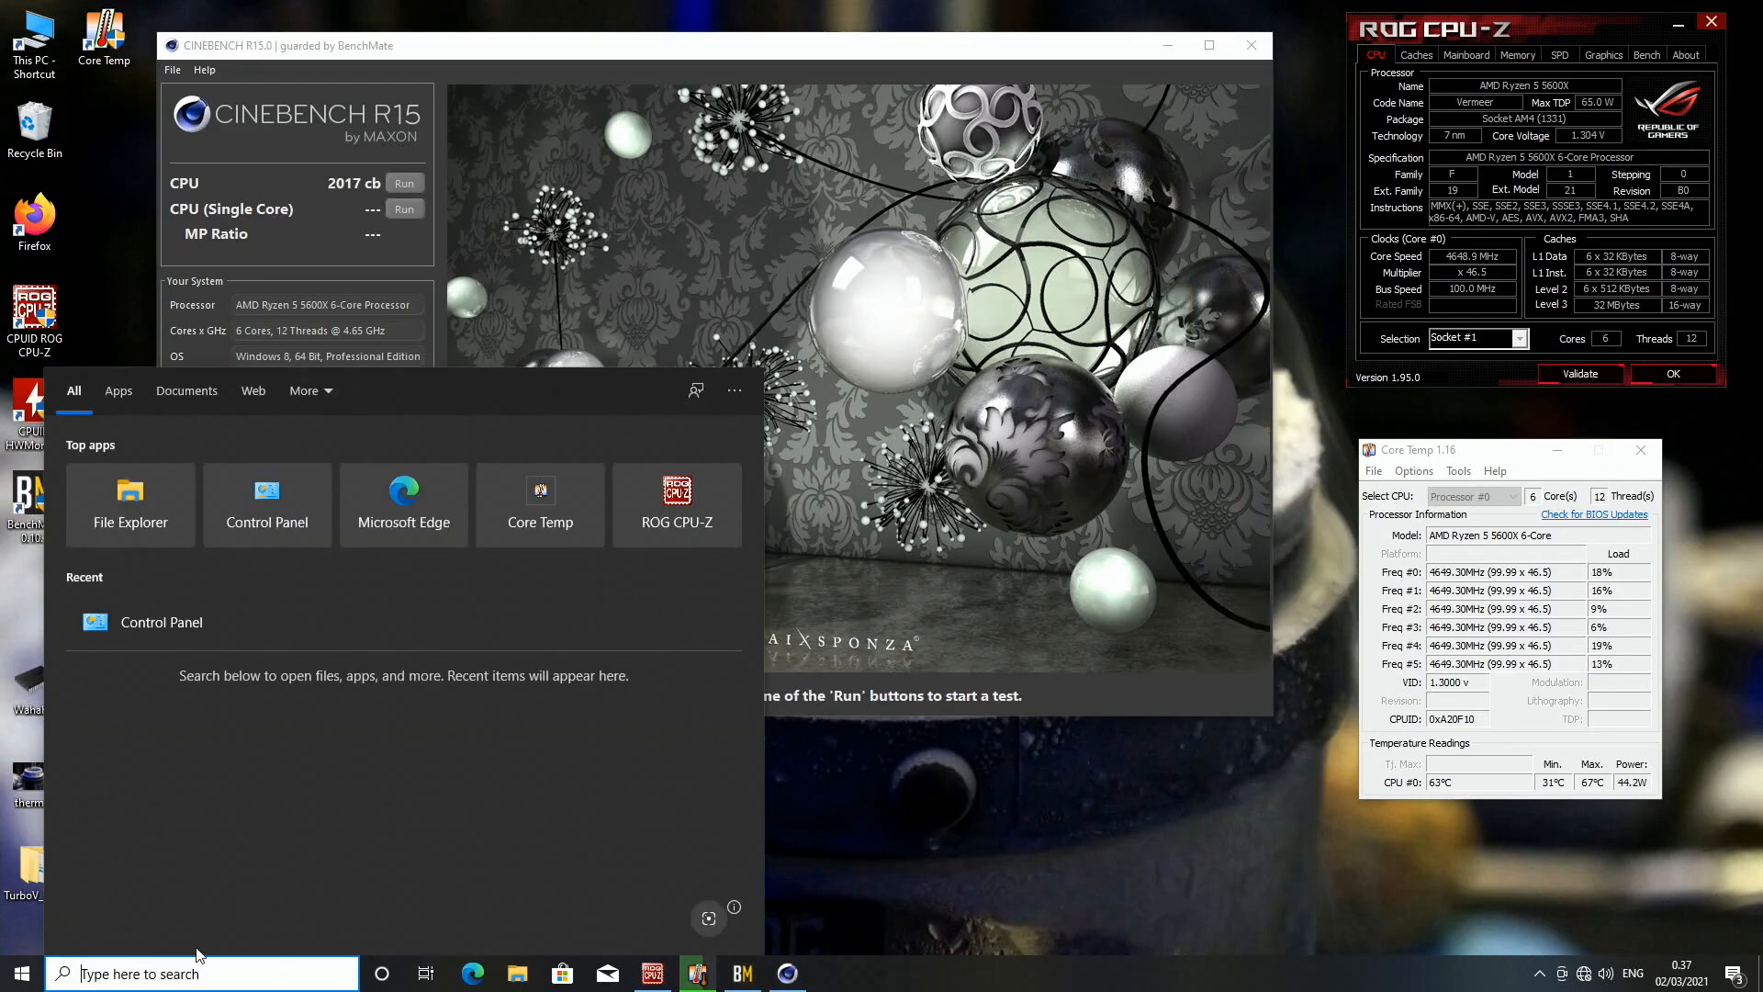
type("turboV Core V1.10.07")
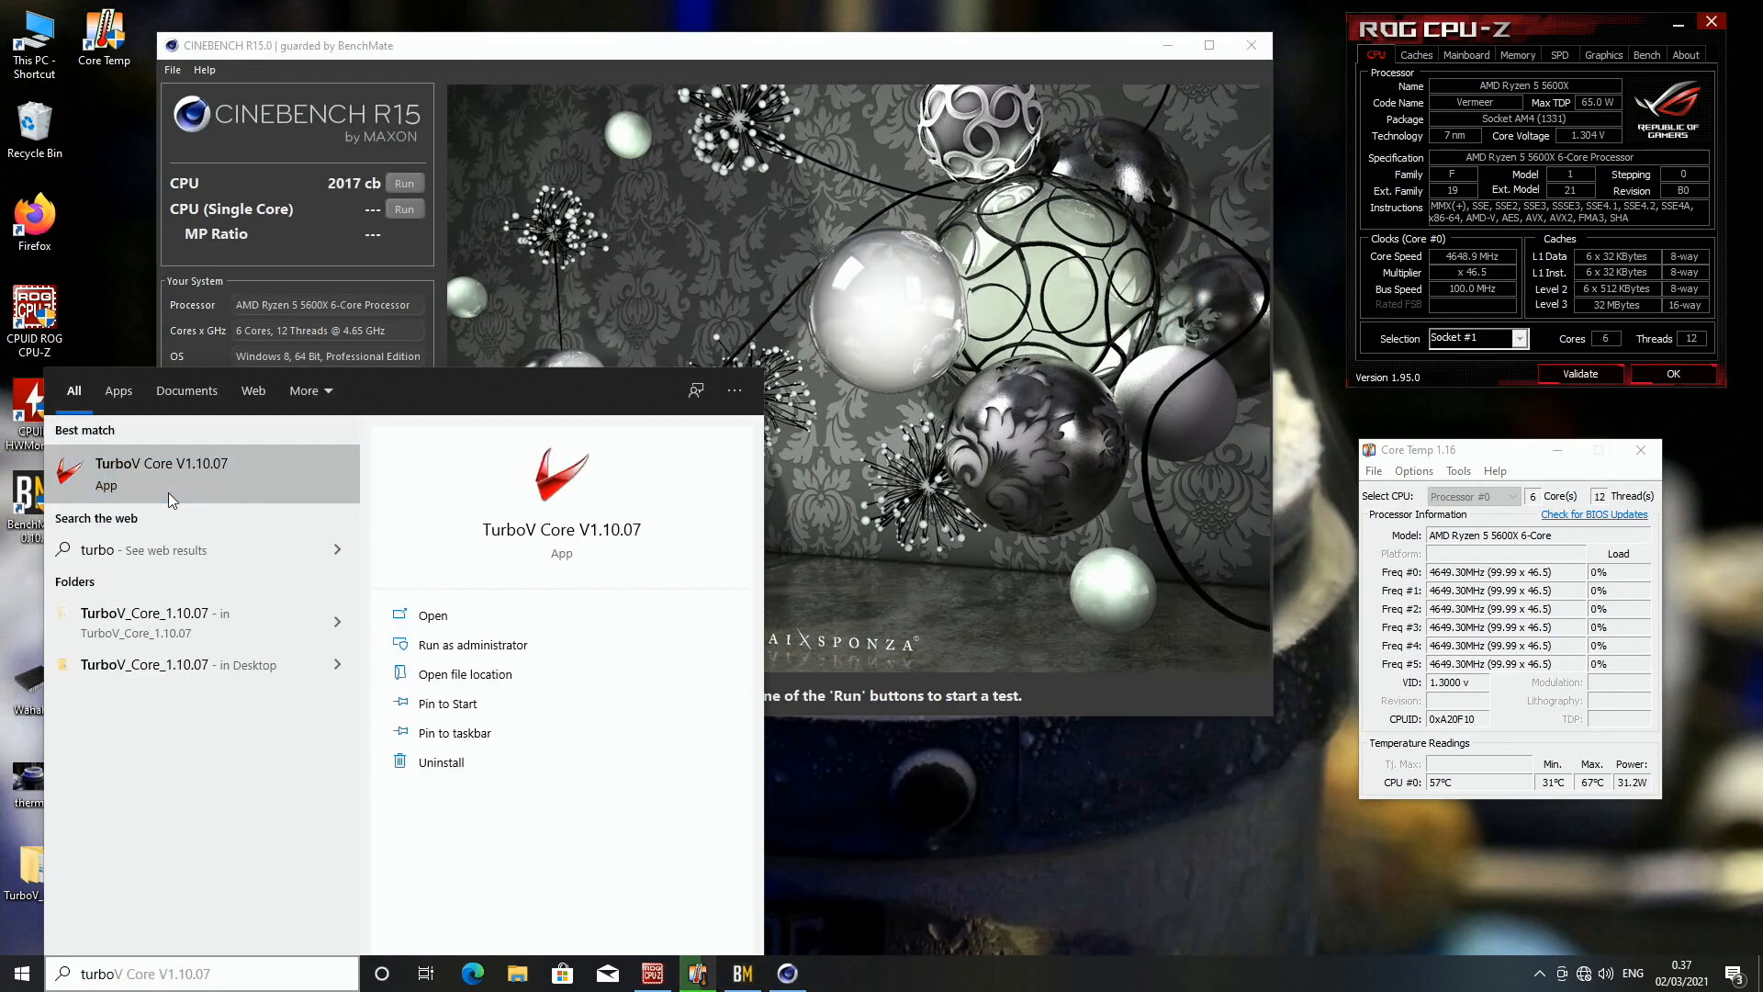
left_click(160, 462)
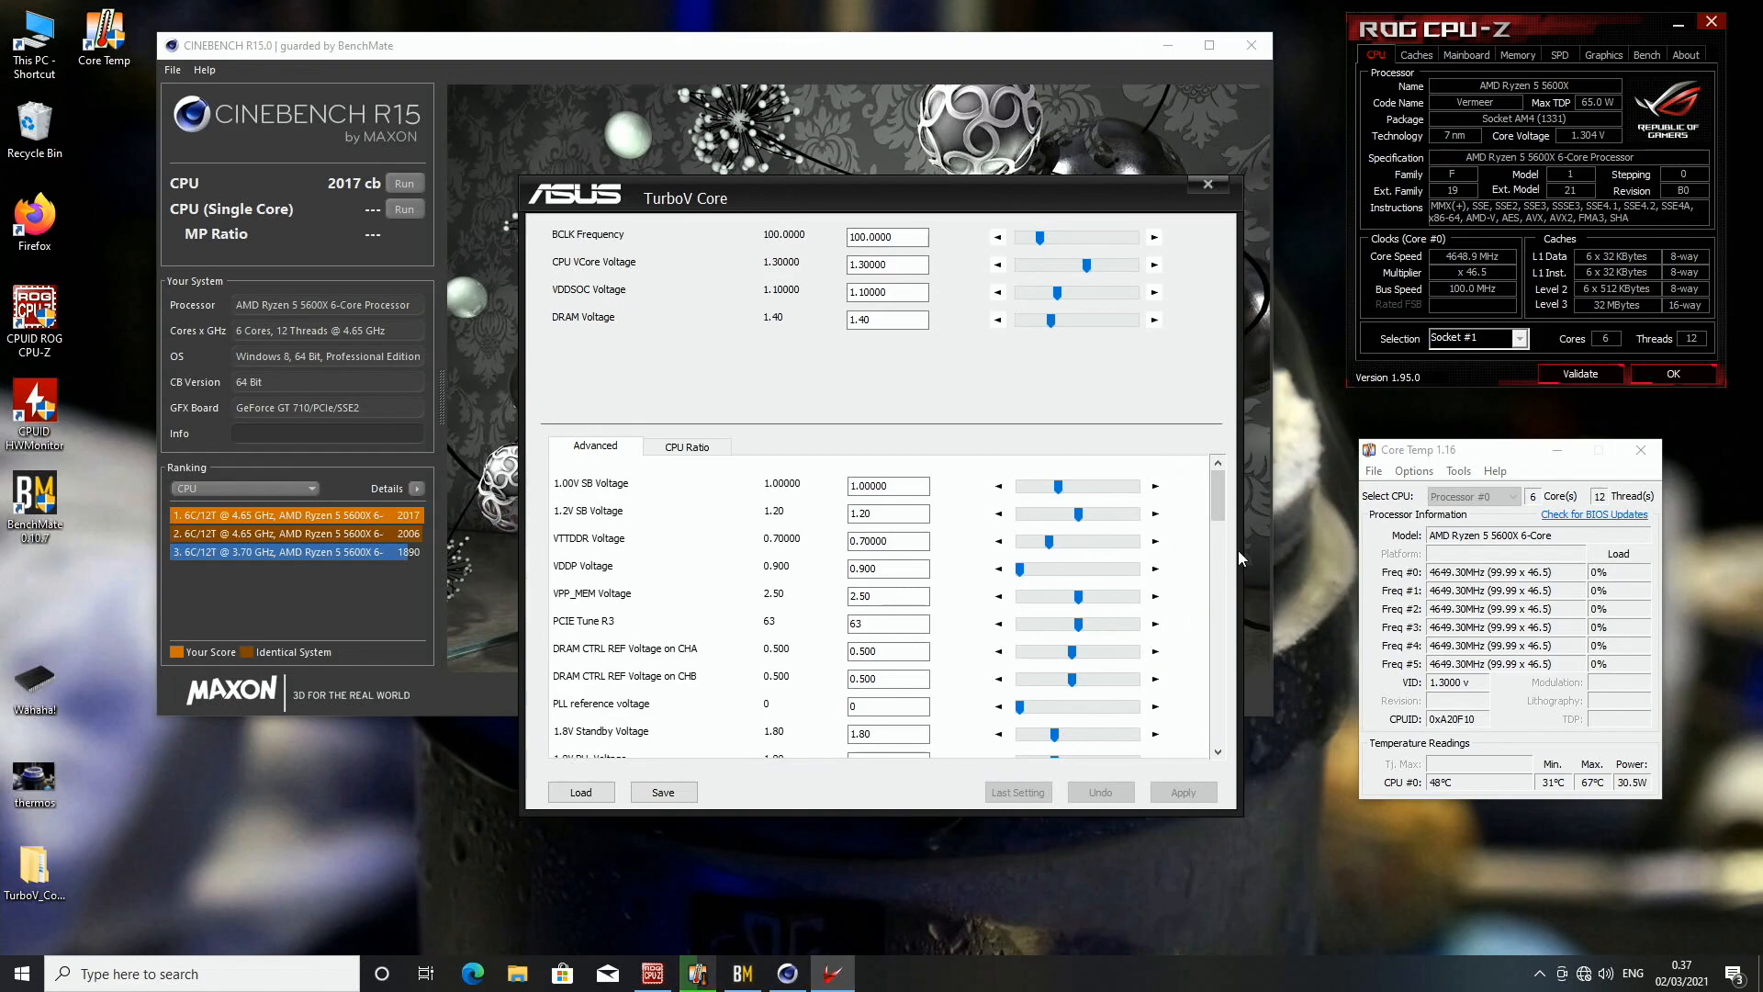
Step: Apply a 47.00 CPU ratio to all cores, dismiss the access violation error, and close TurboV Core
left_click(685, 446)
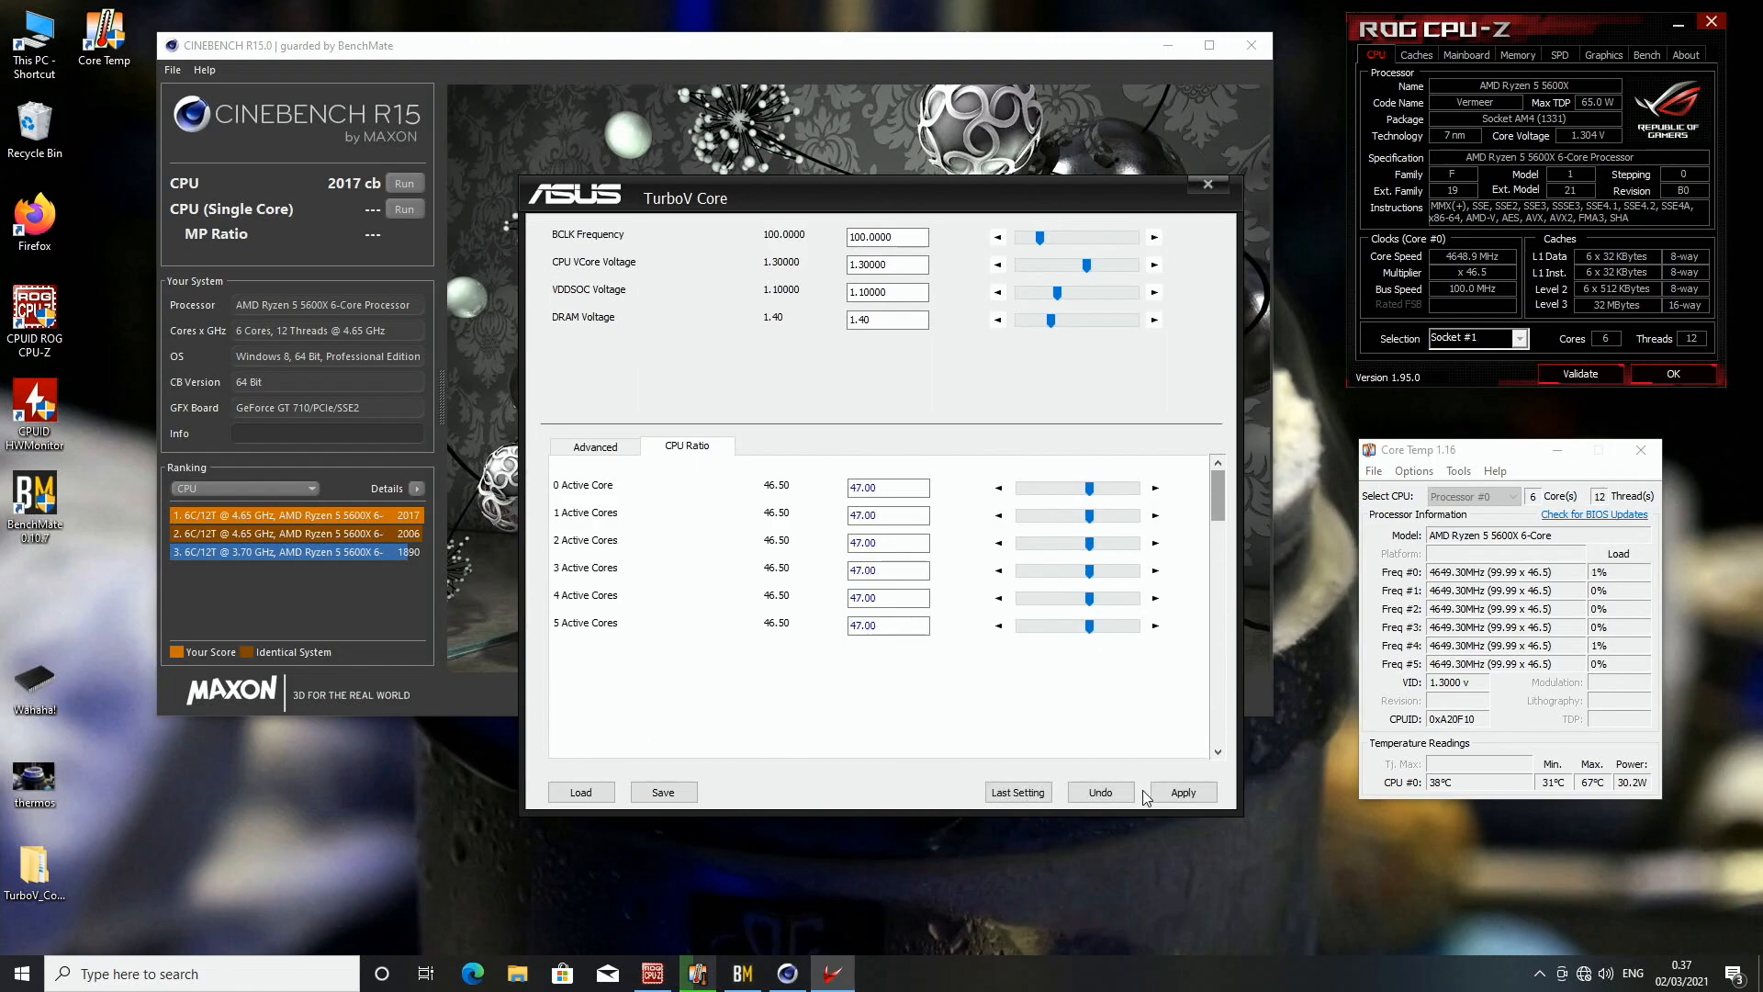
left_click(1182, 791)
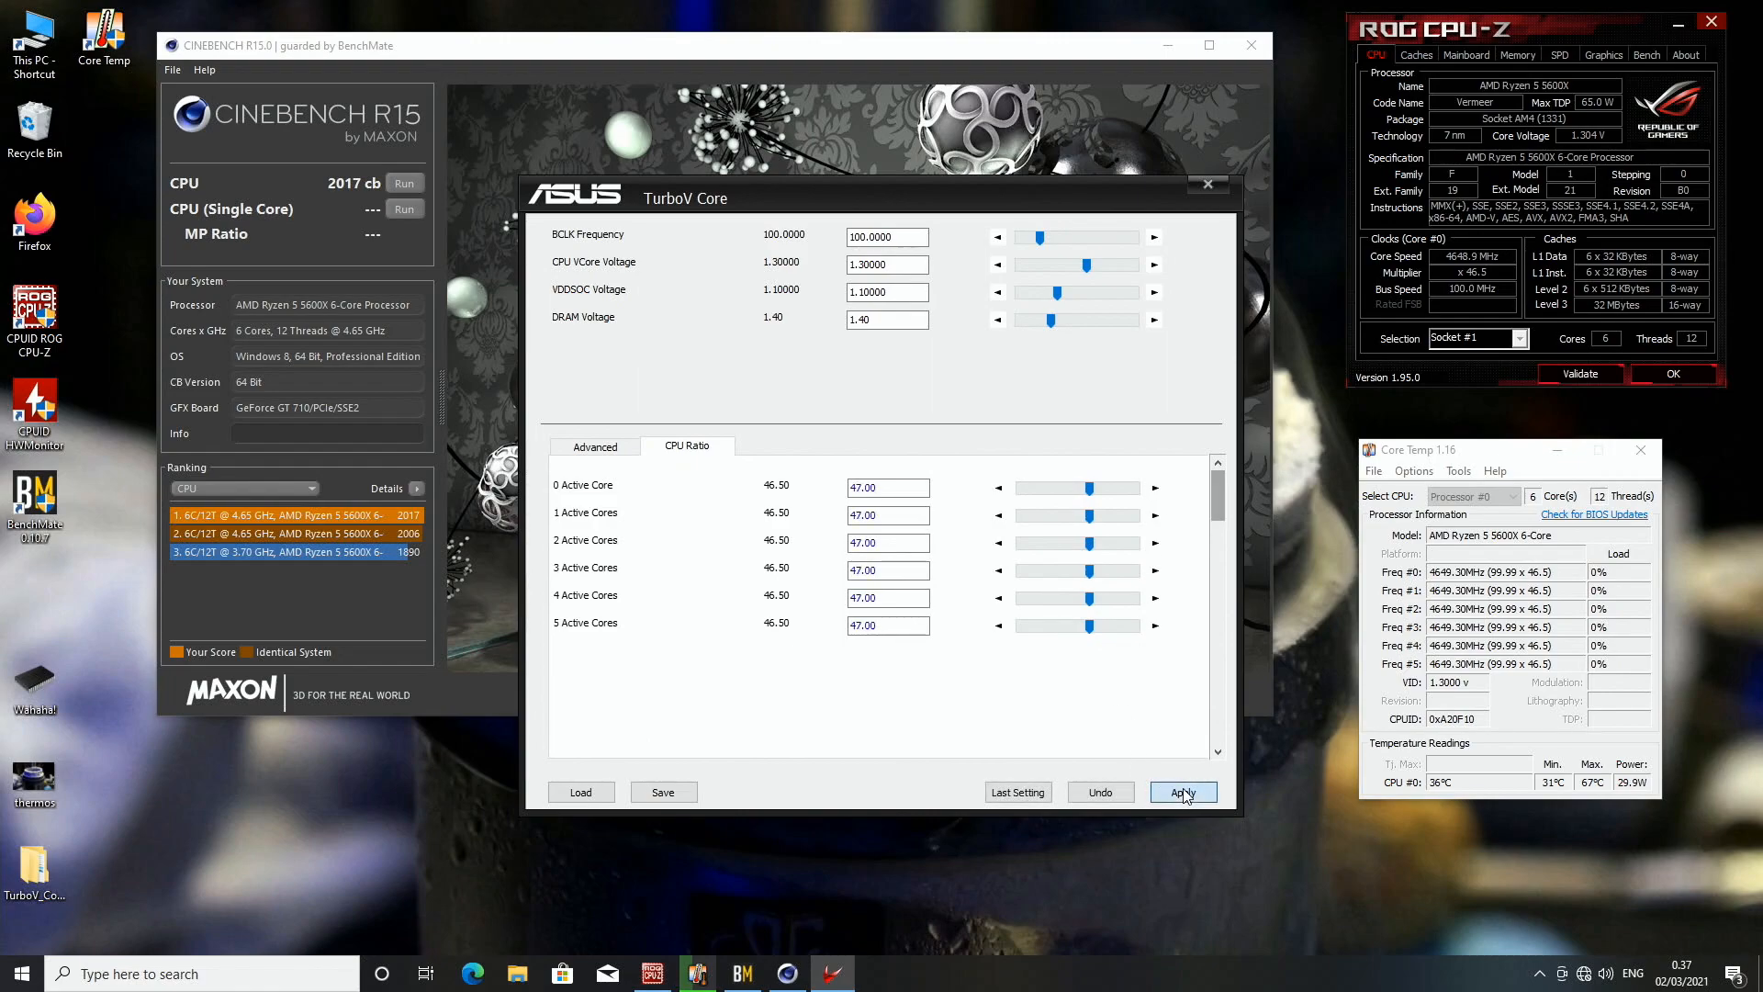
left_click(1181, 791)
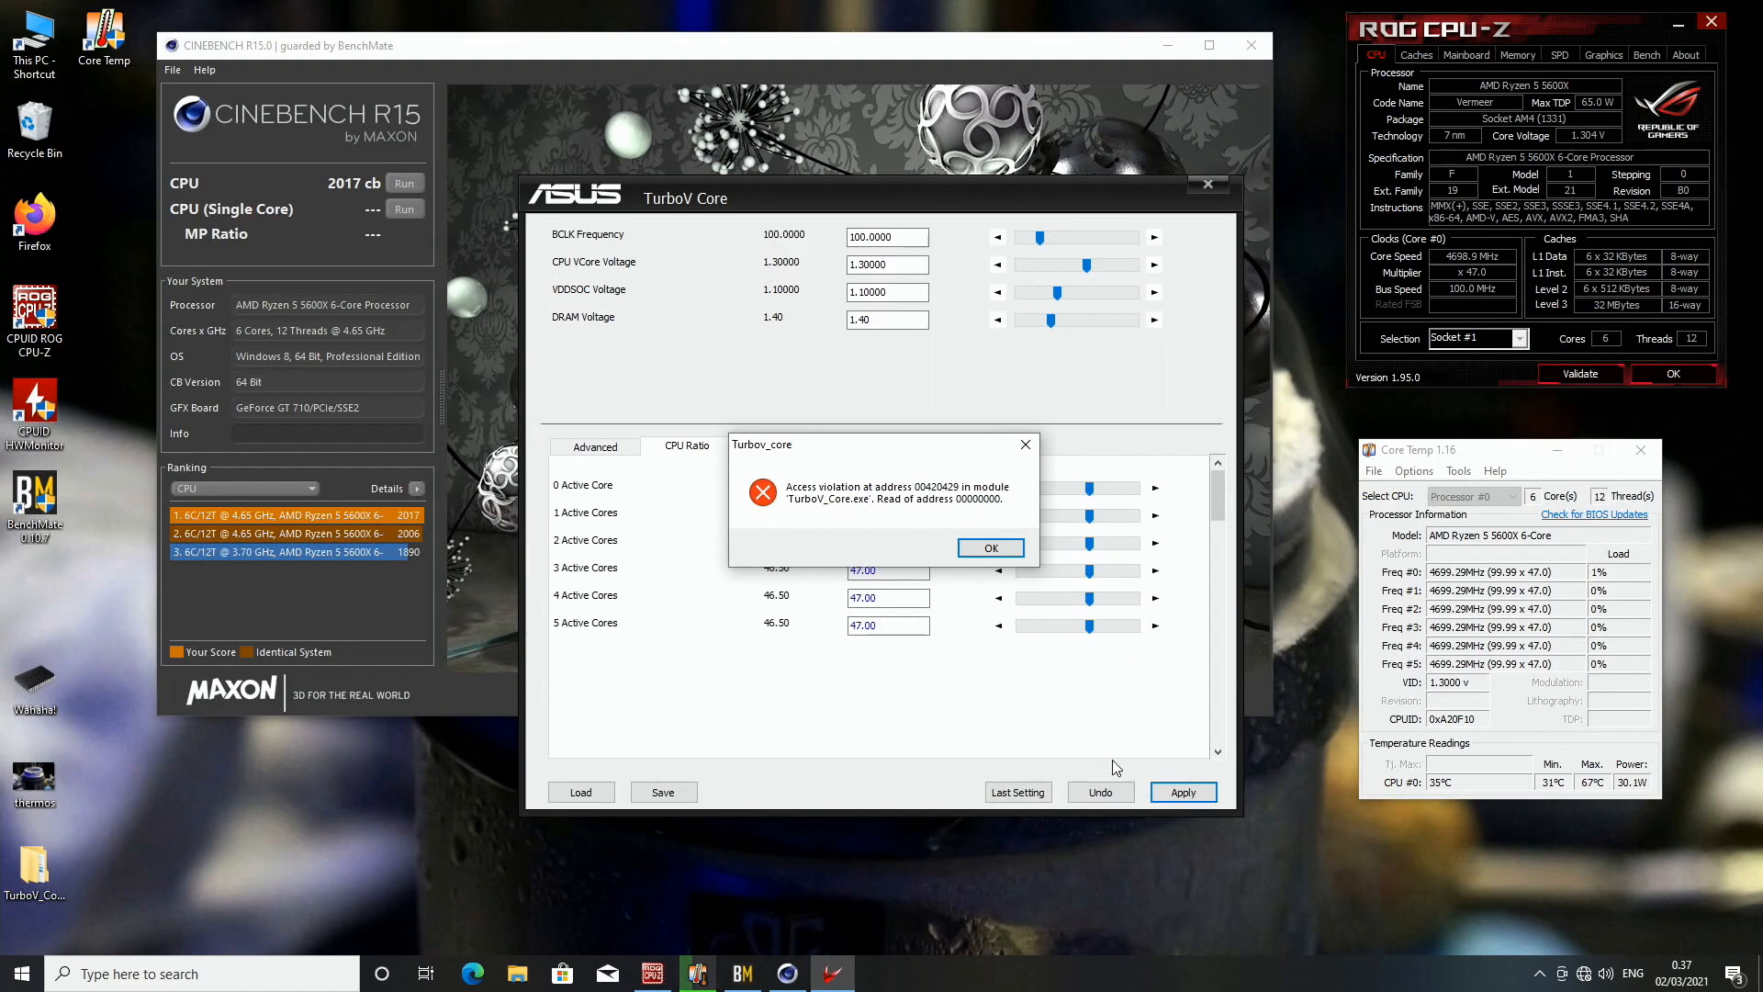
left_click(990, 547)
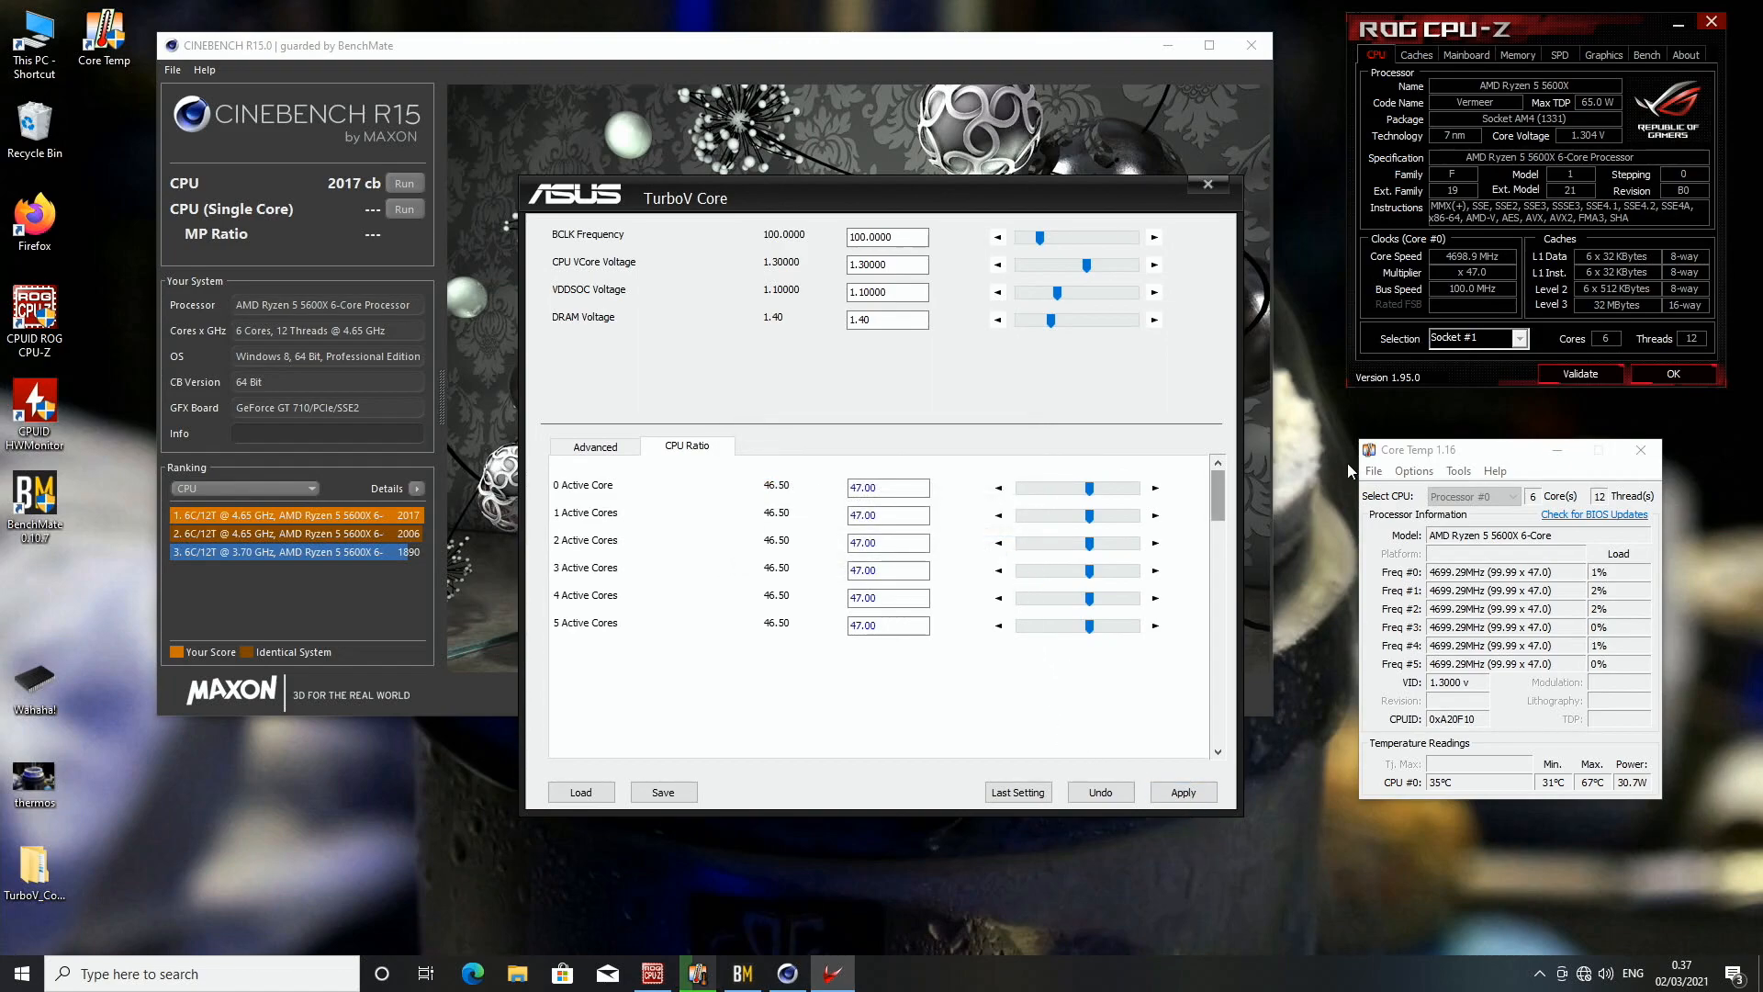
mouse_move(1282, 219)
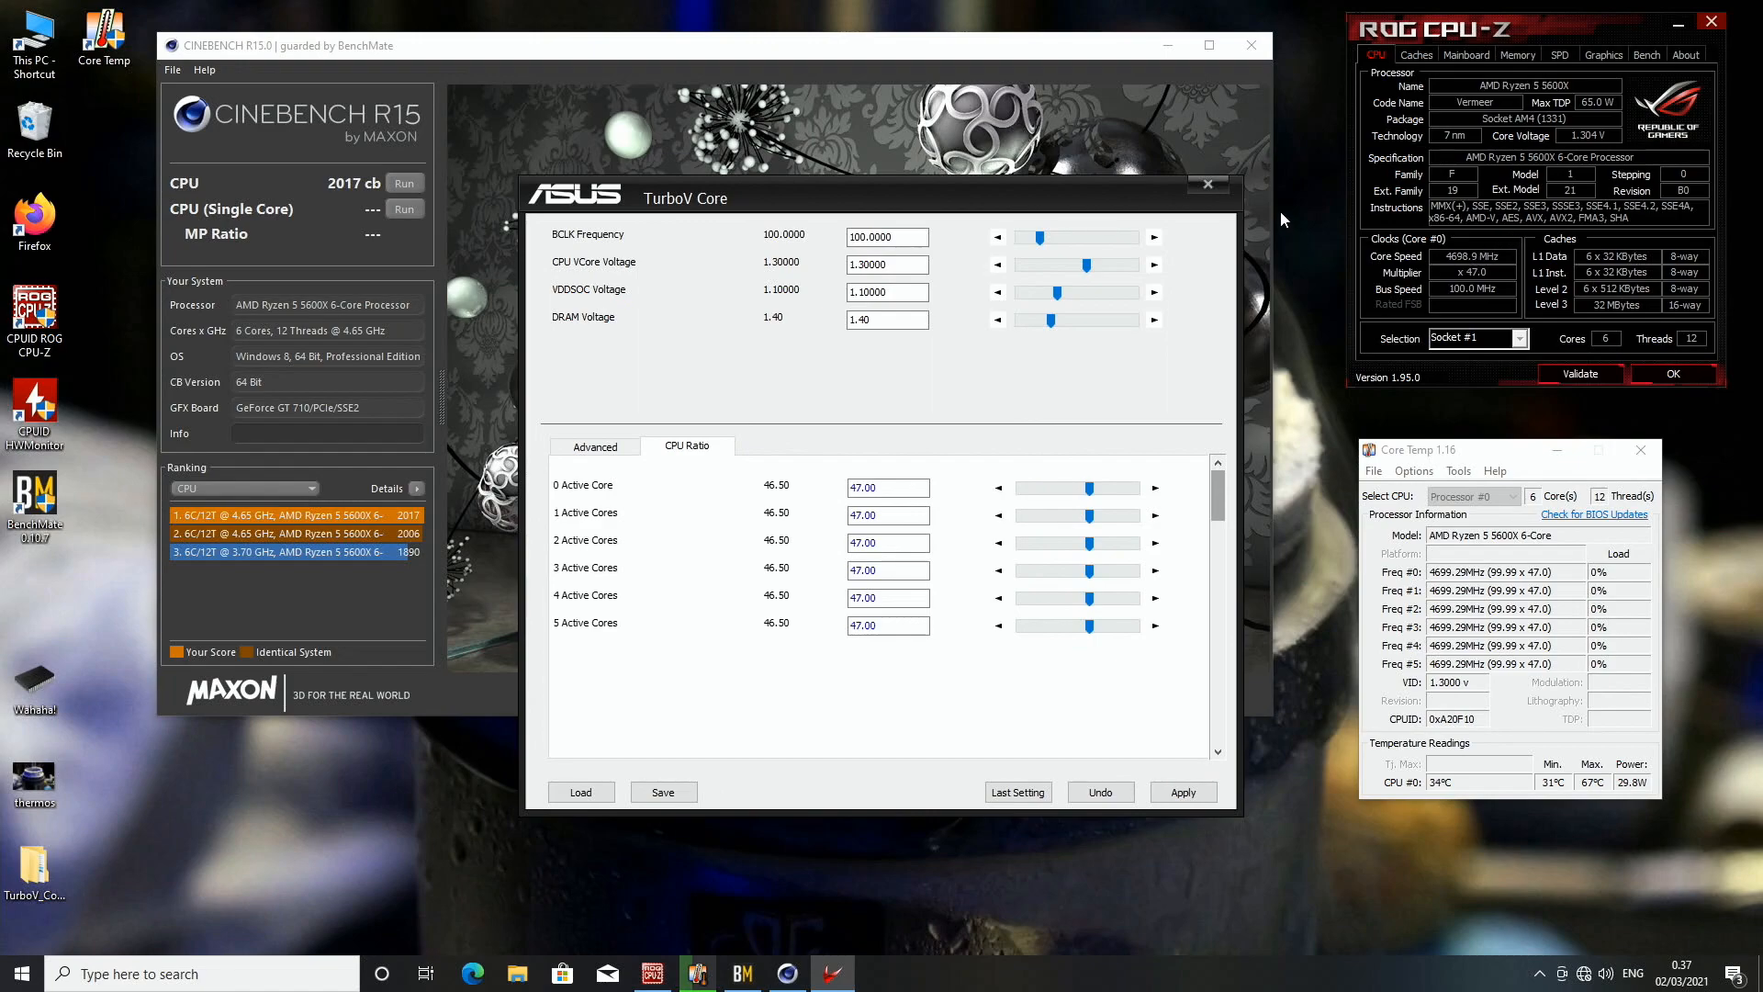
left_click(1207, 184)
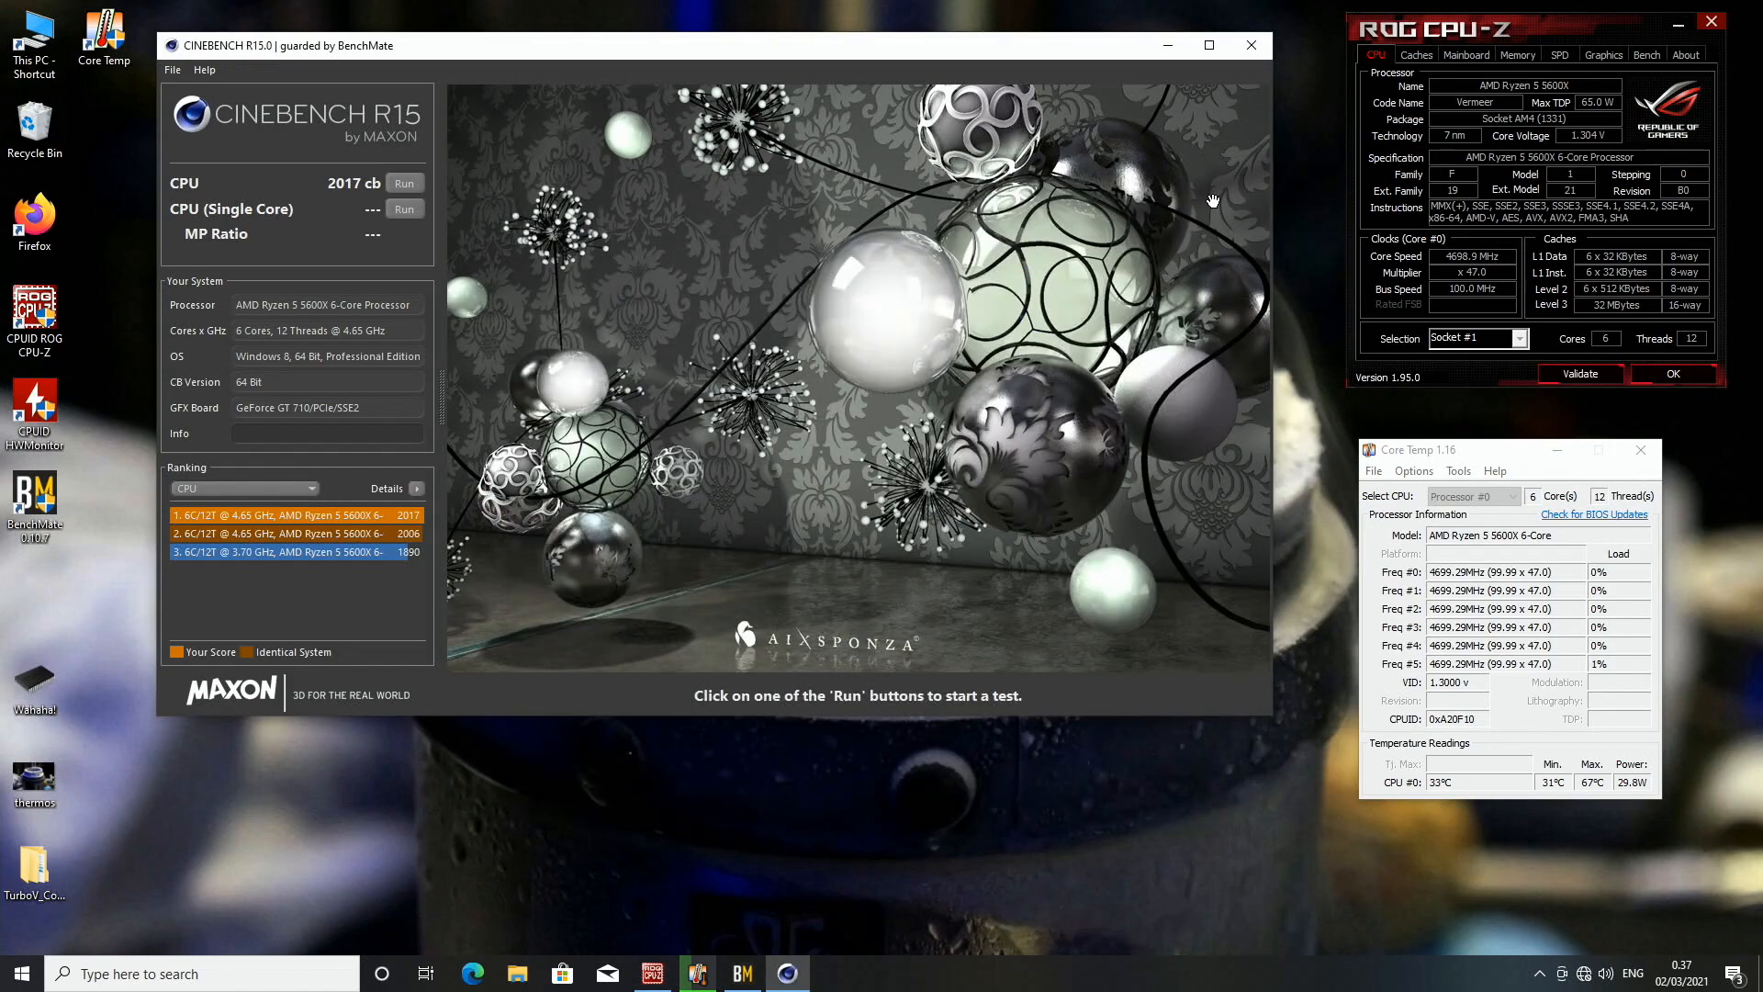
mouse_move(1586, 691)
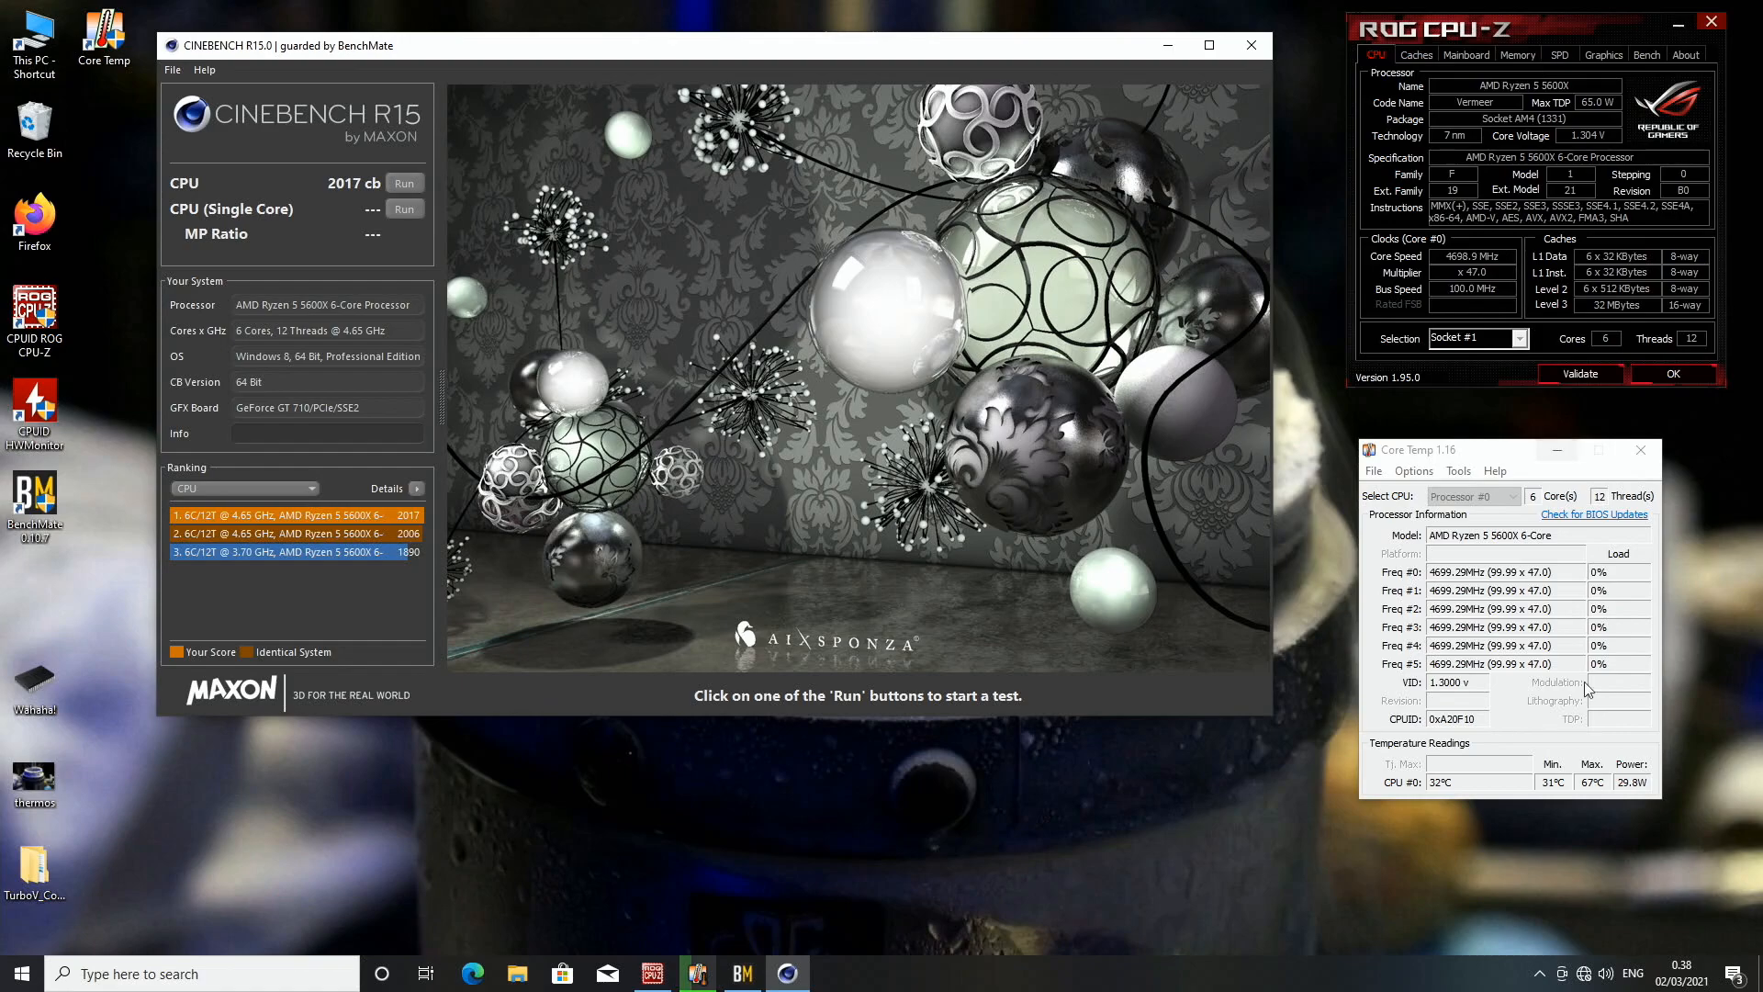
Step: Rerun the Cinebench R15 CPU test for 2028 cb, then 2032 cb at 4.75 GHz
left_click(404, 182)
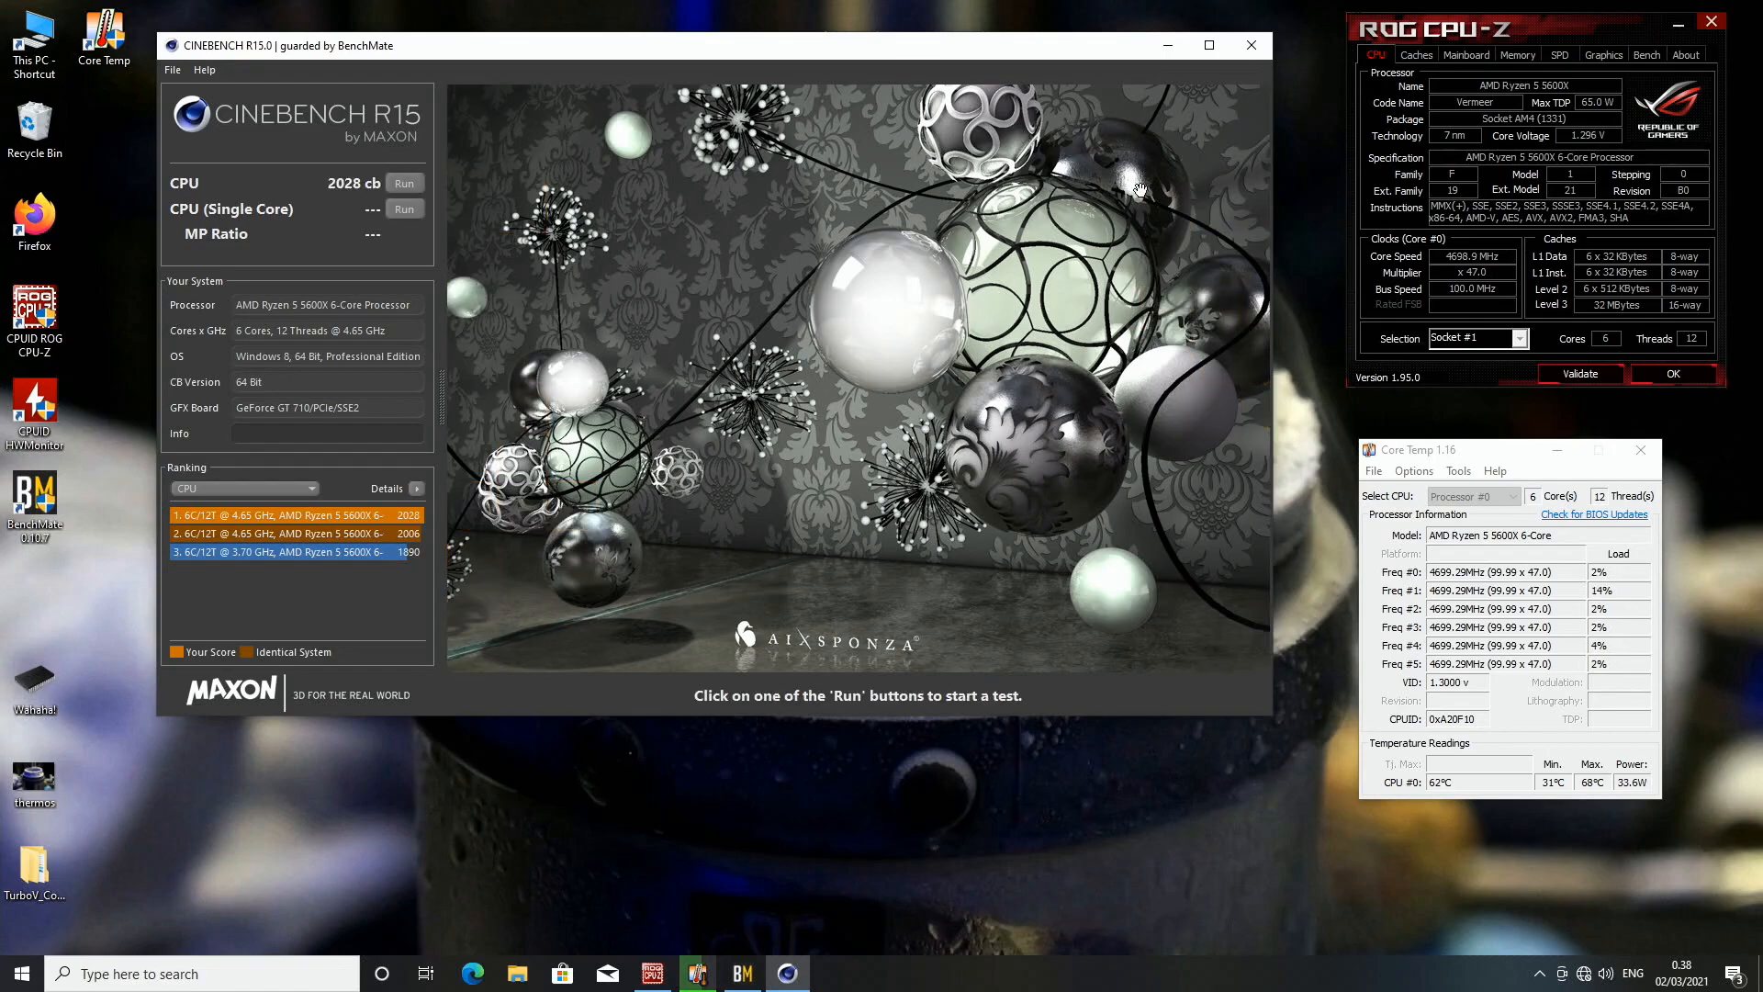
left_click(404, 182)
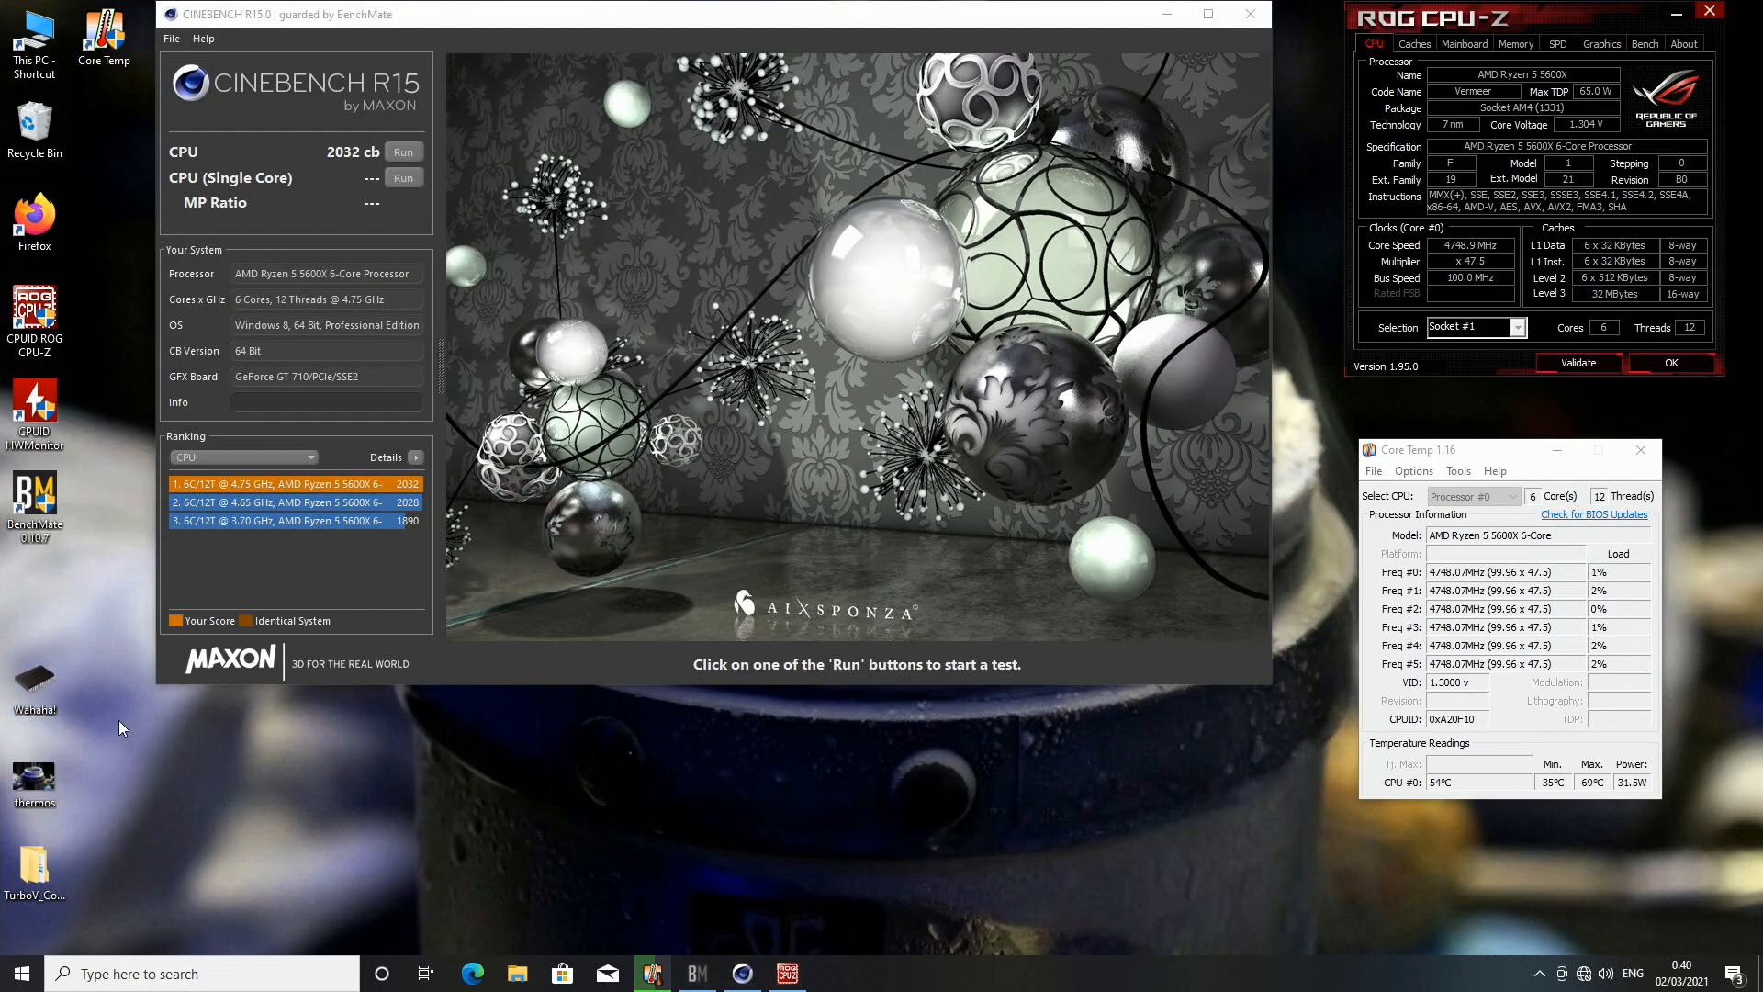
mouse_move(132, 159)
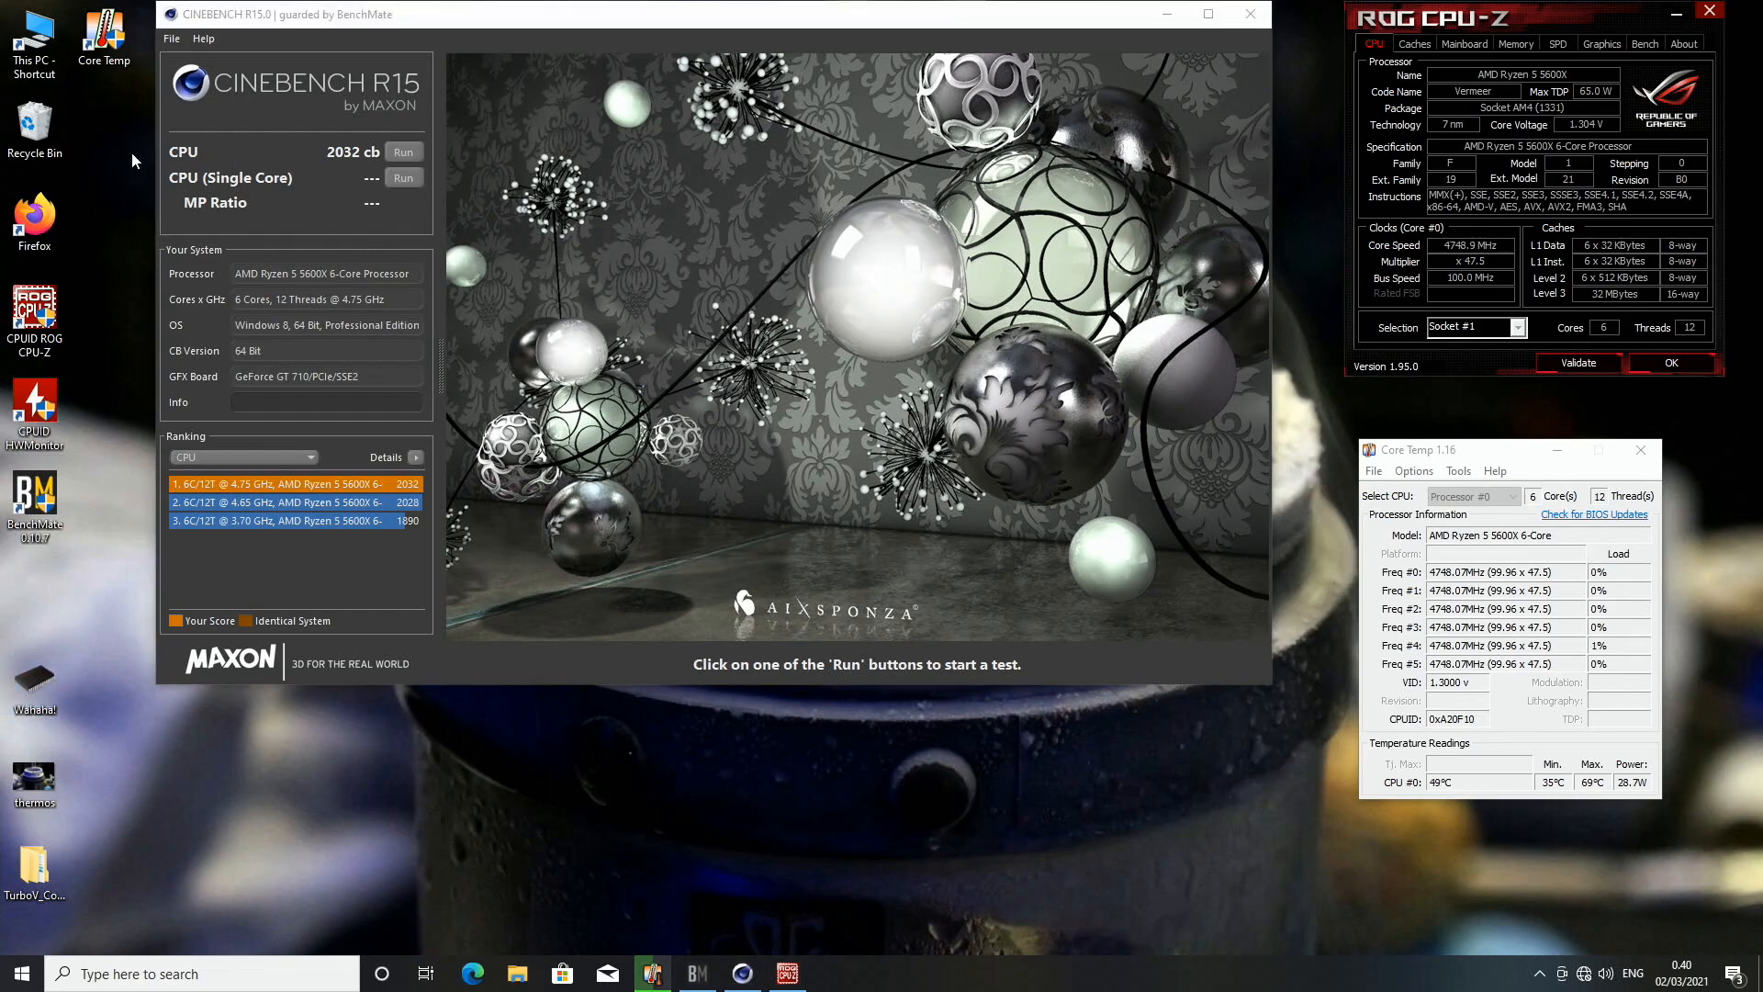
mouse_move(214, 165)
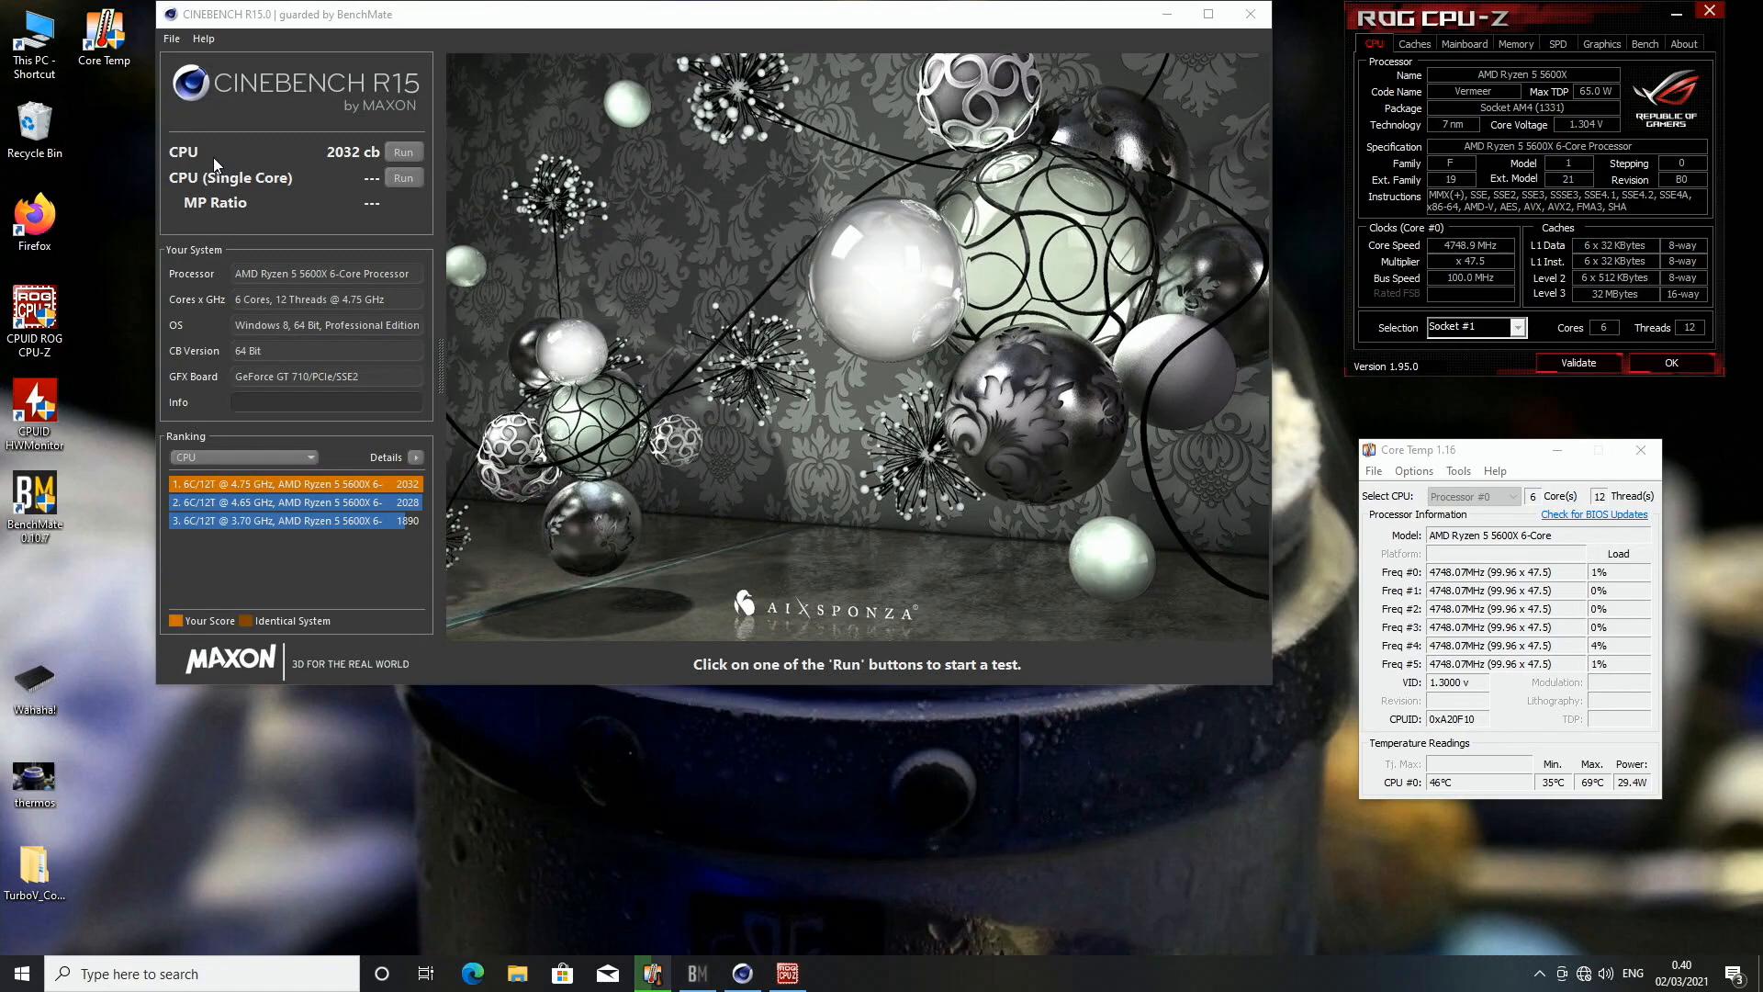
mouse_move(151, 466)
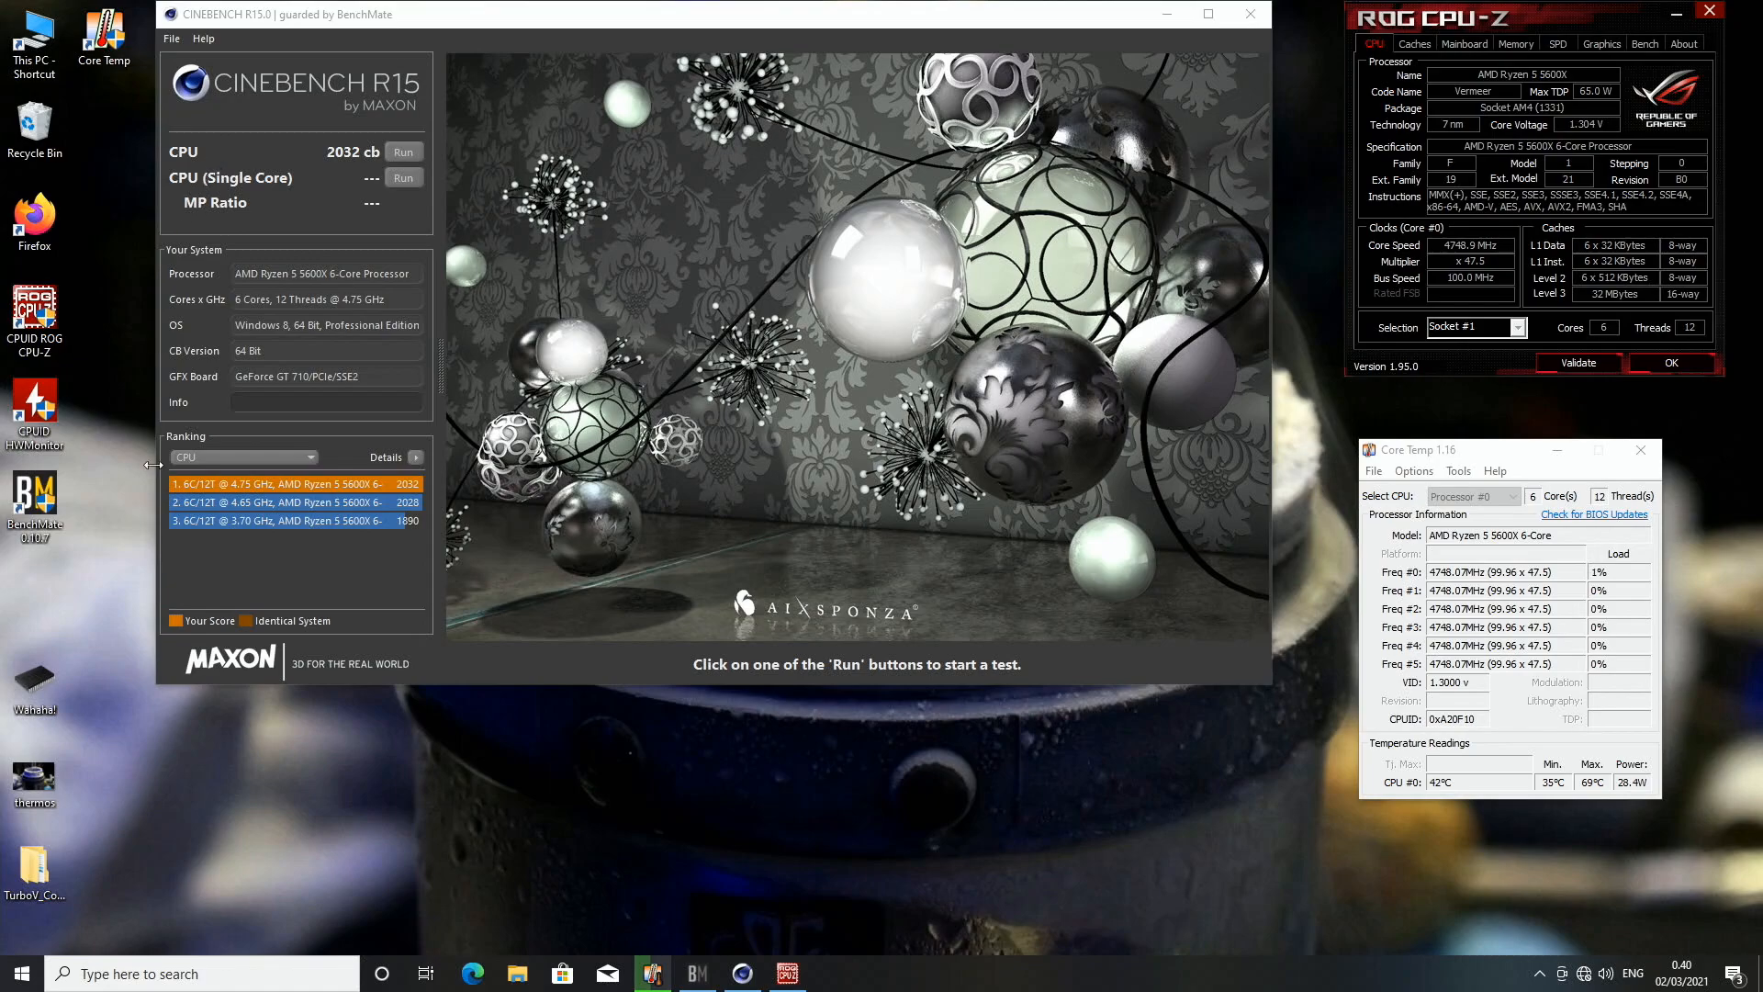
left_click(16, 972)
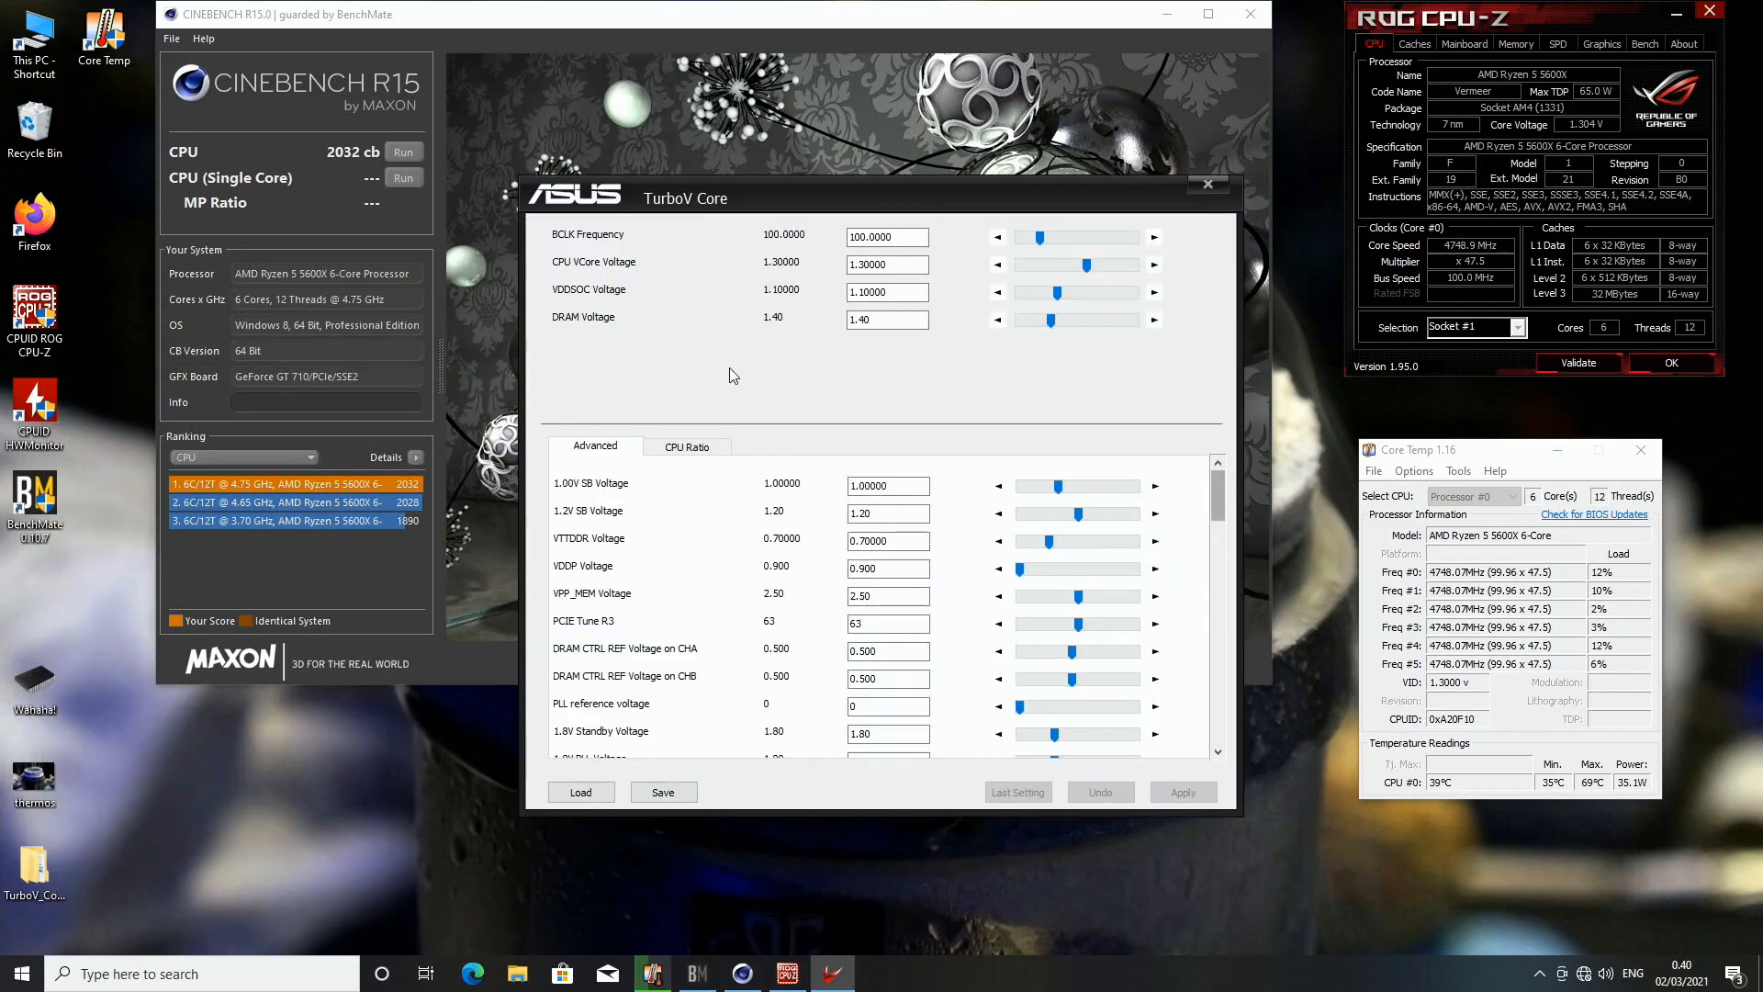
Step: Apply the 48.00 ratio to all cores, dismissing the access violation error
left_click(687, 446)
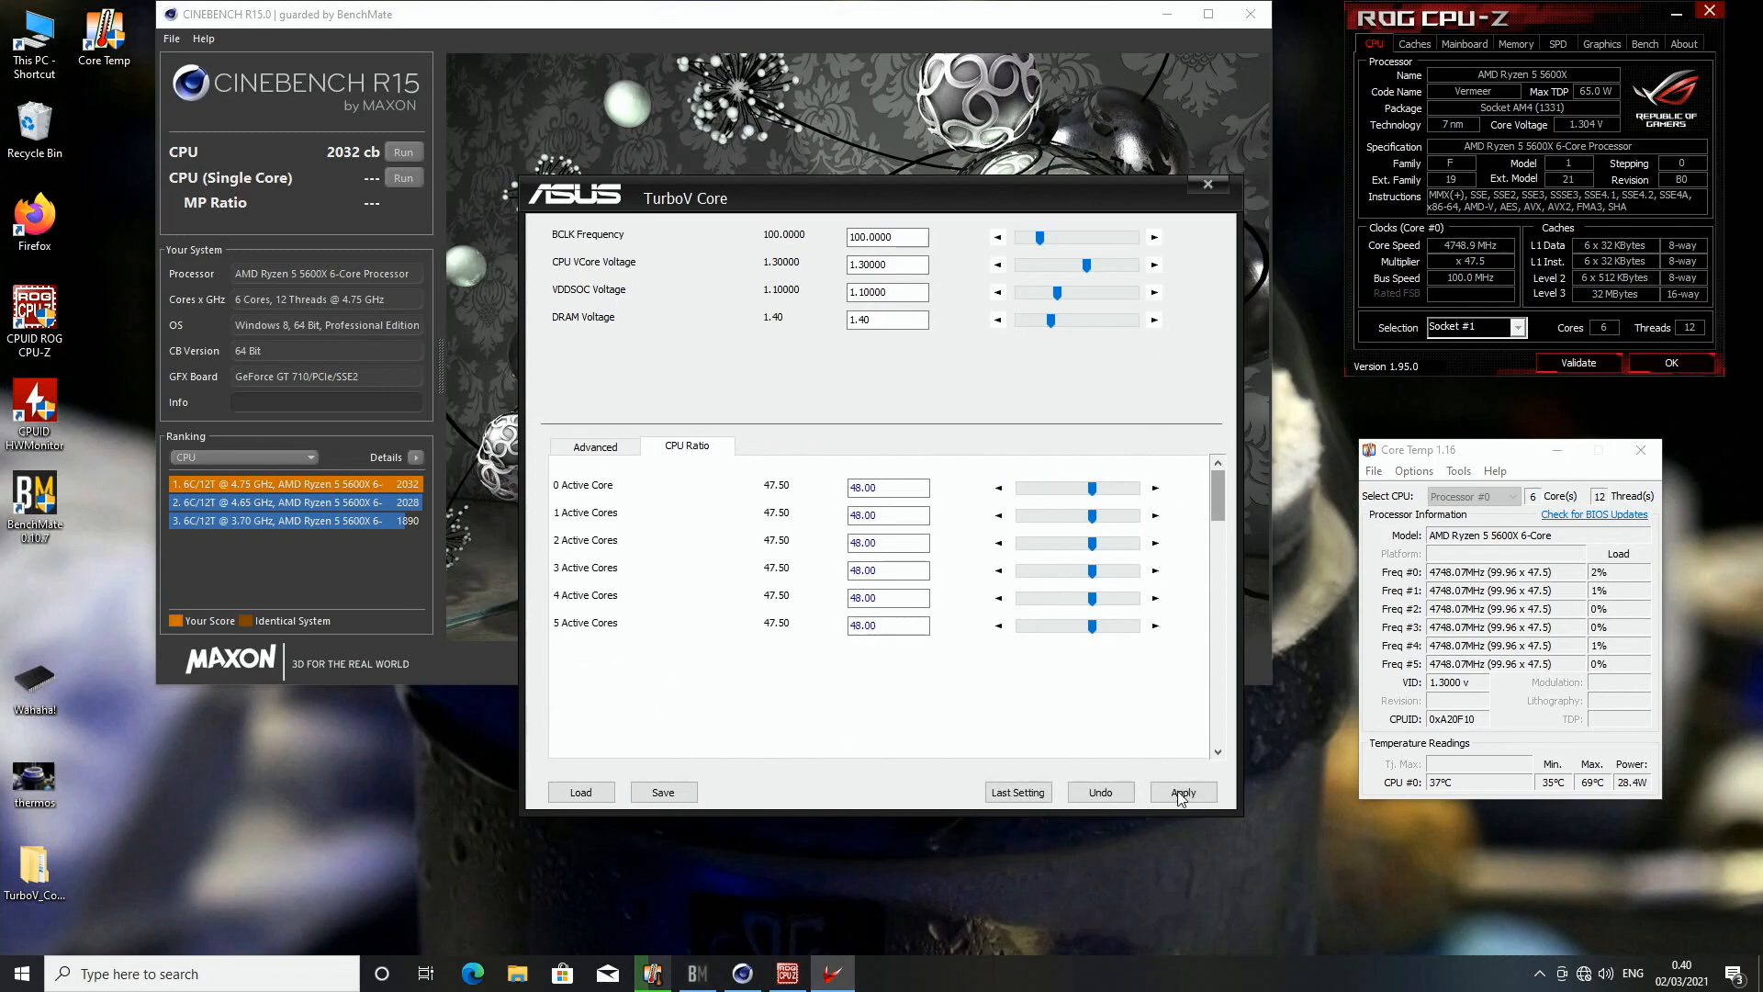
left_click(1182, 791)
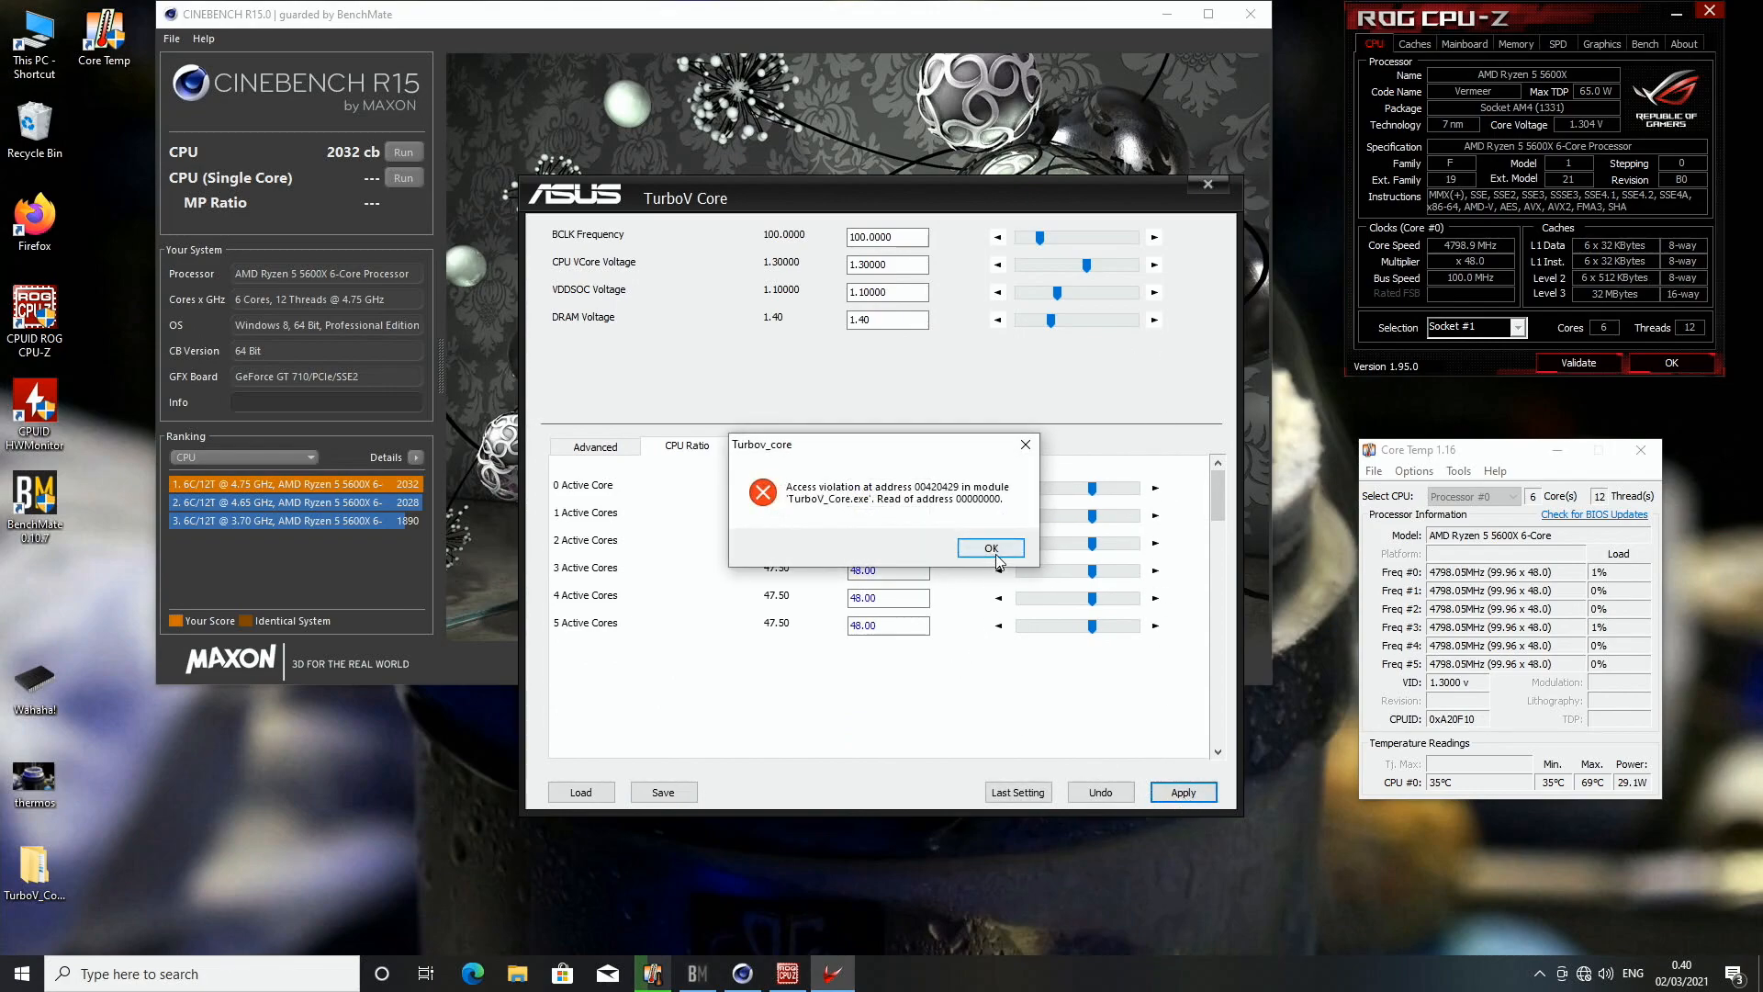
left_click(990, 548)
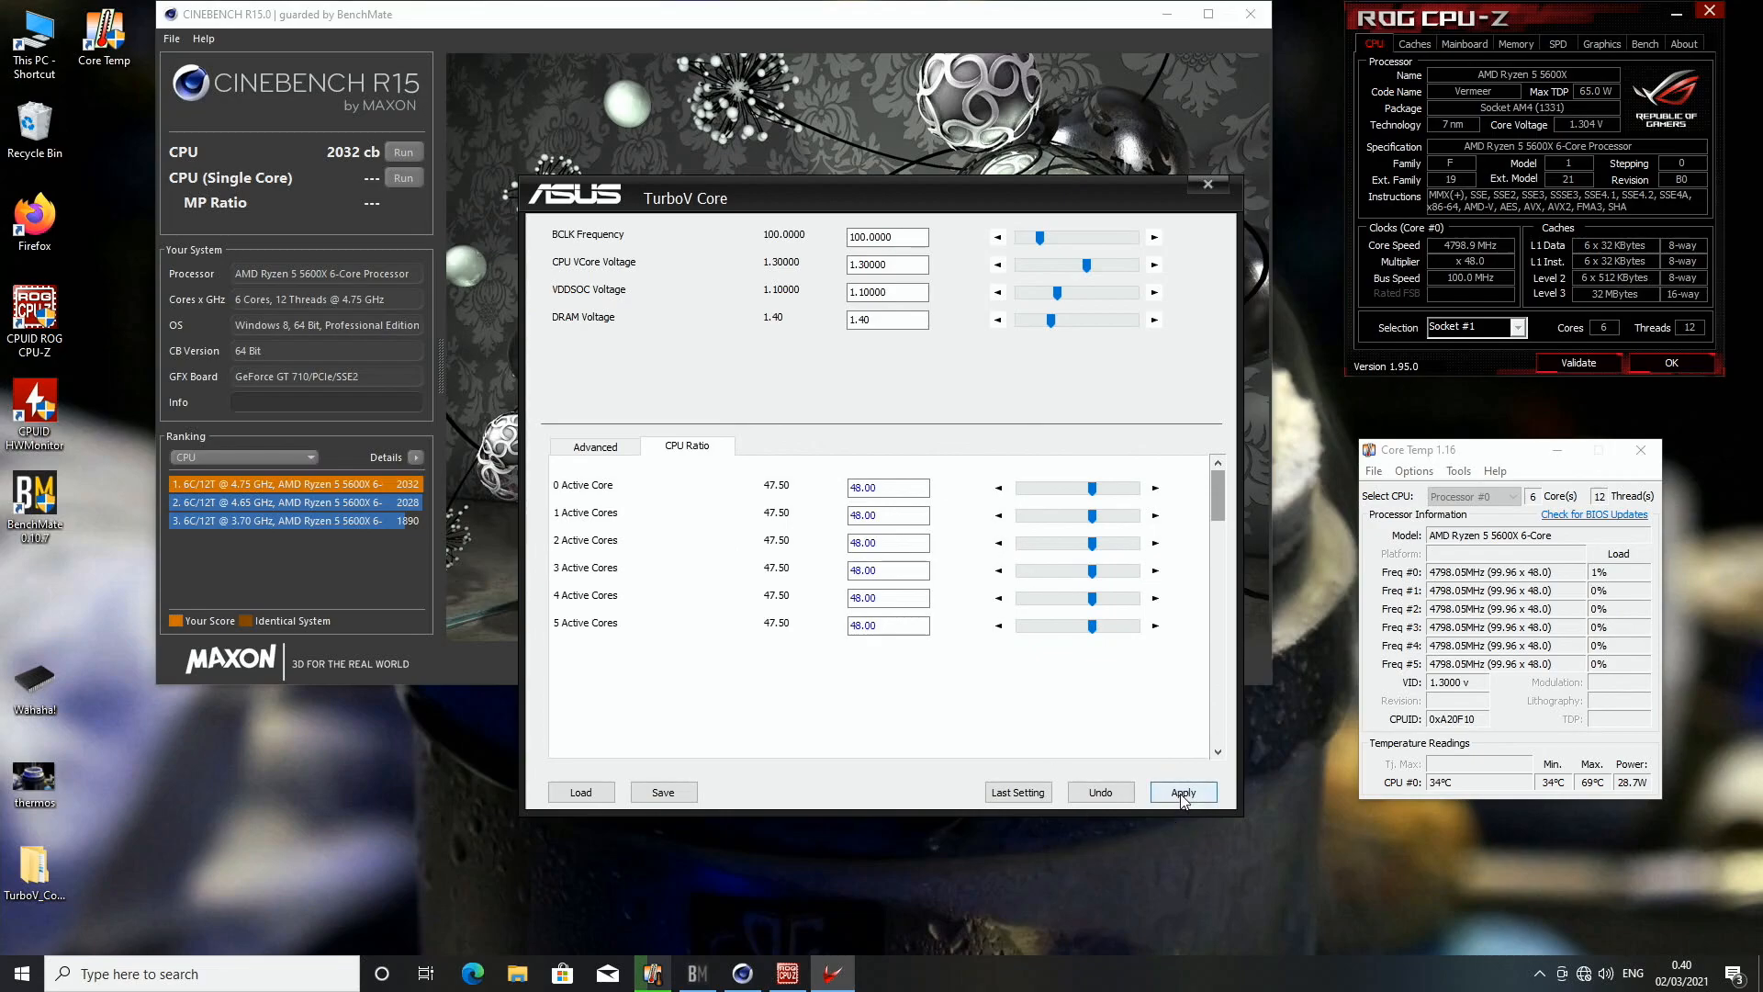
left_click(1207, 183)
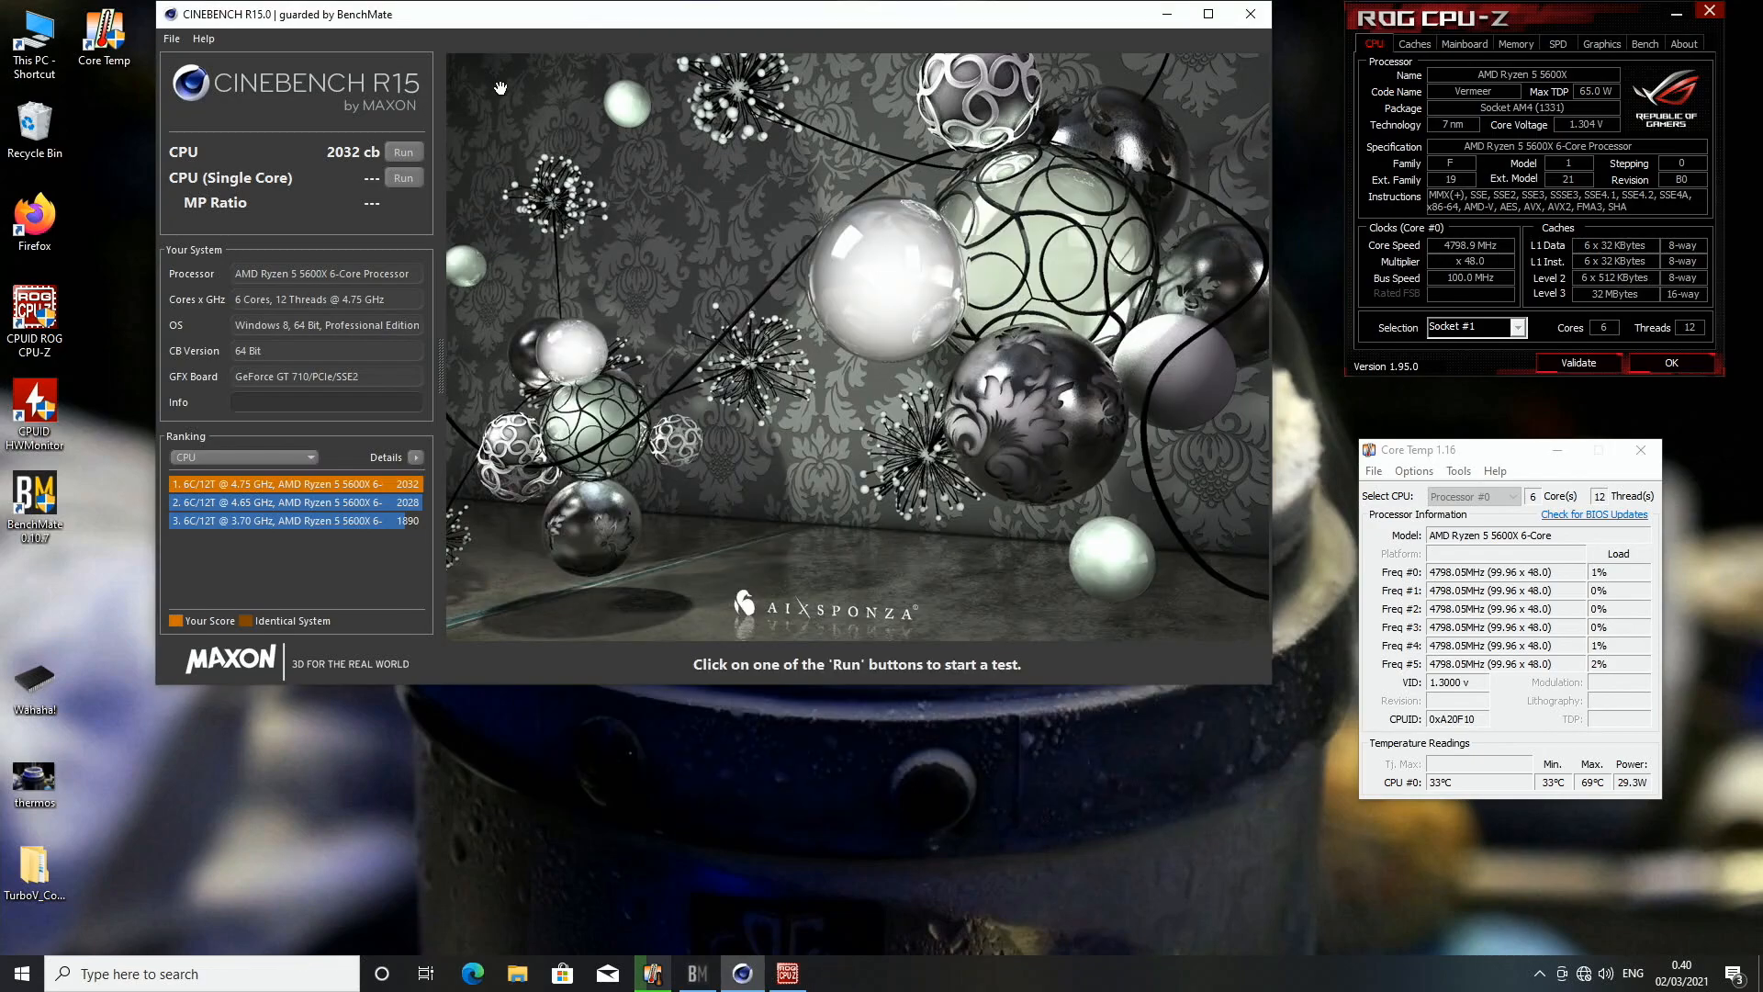
Step: Run the multi-core CPU render test at 48x, scoring 2078 cb
left_click(402, 152)
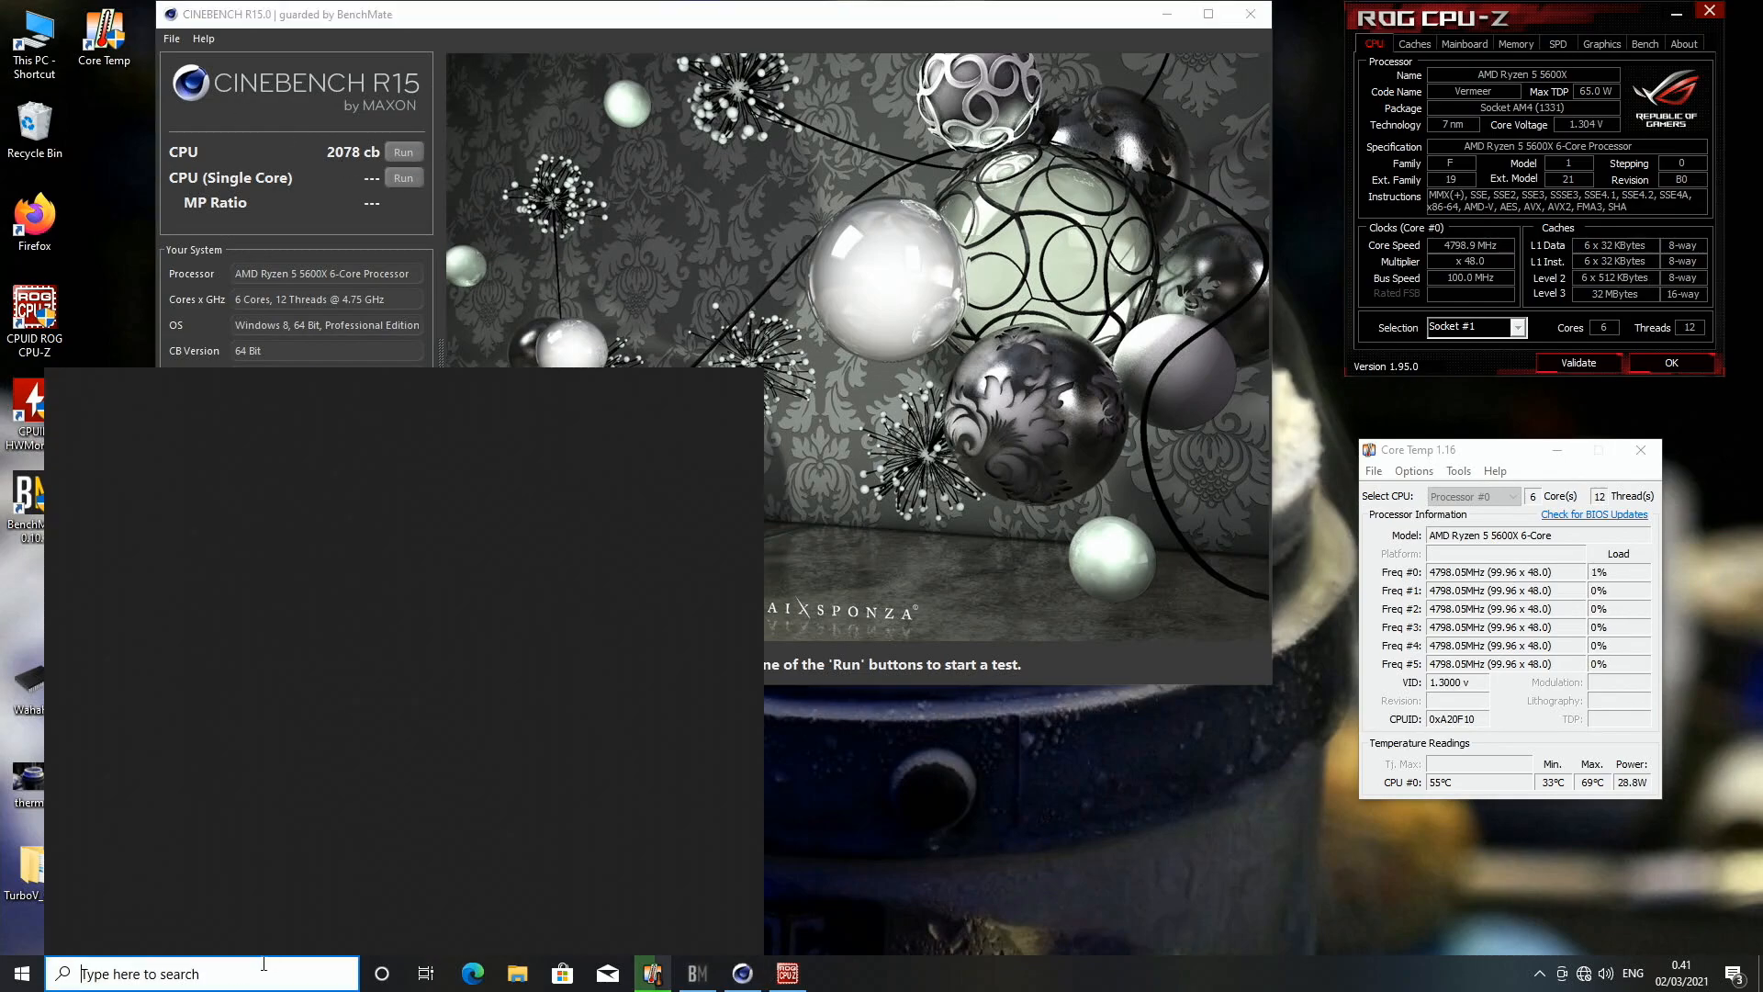
Step: Find TurboV Core via search and apply a 48.50 ratio to all cores, dismissing the error
type("turbo")
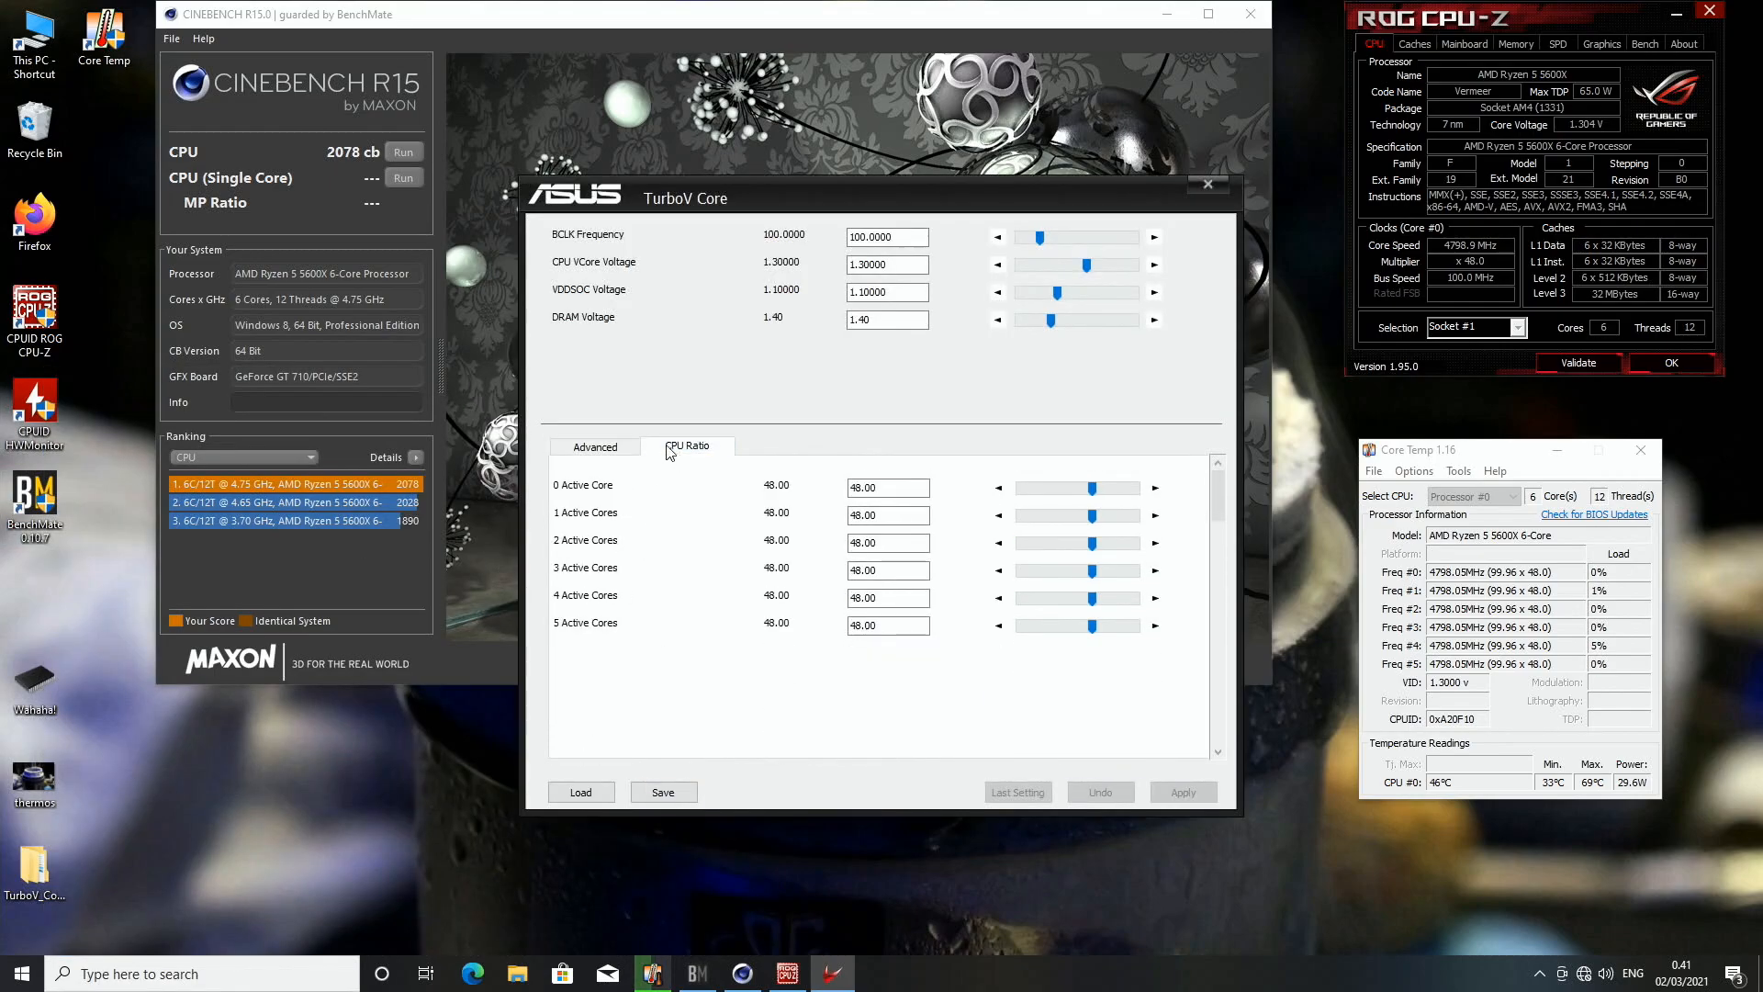
left_click(1155, 485)
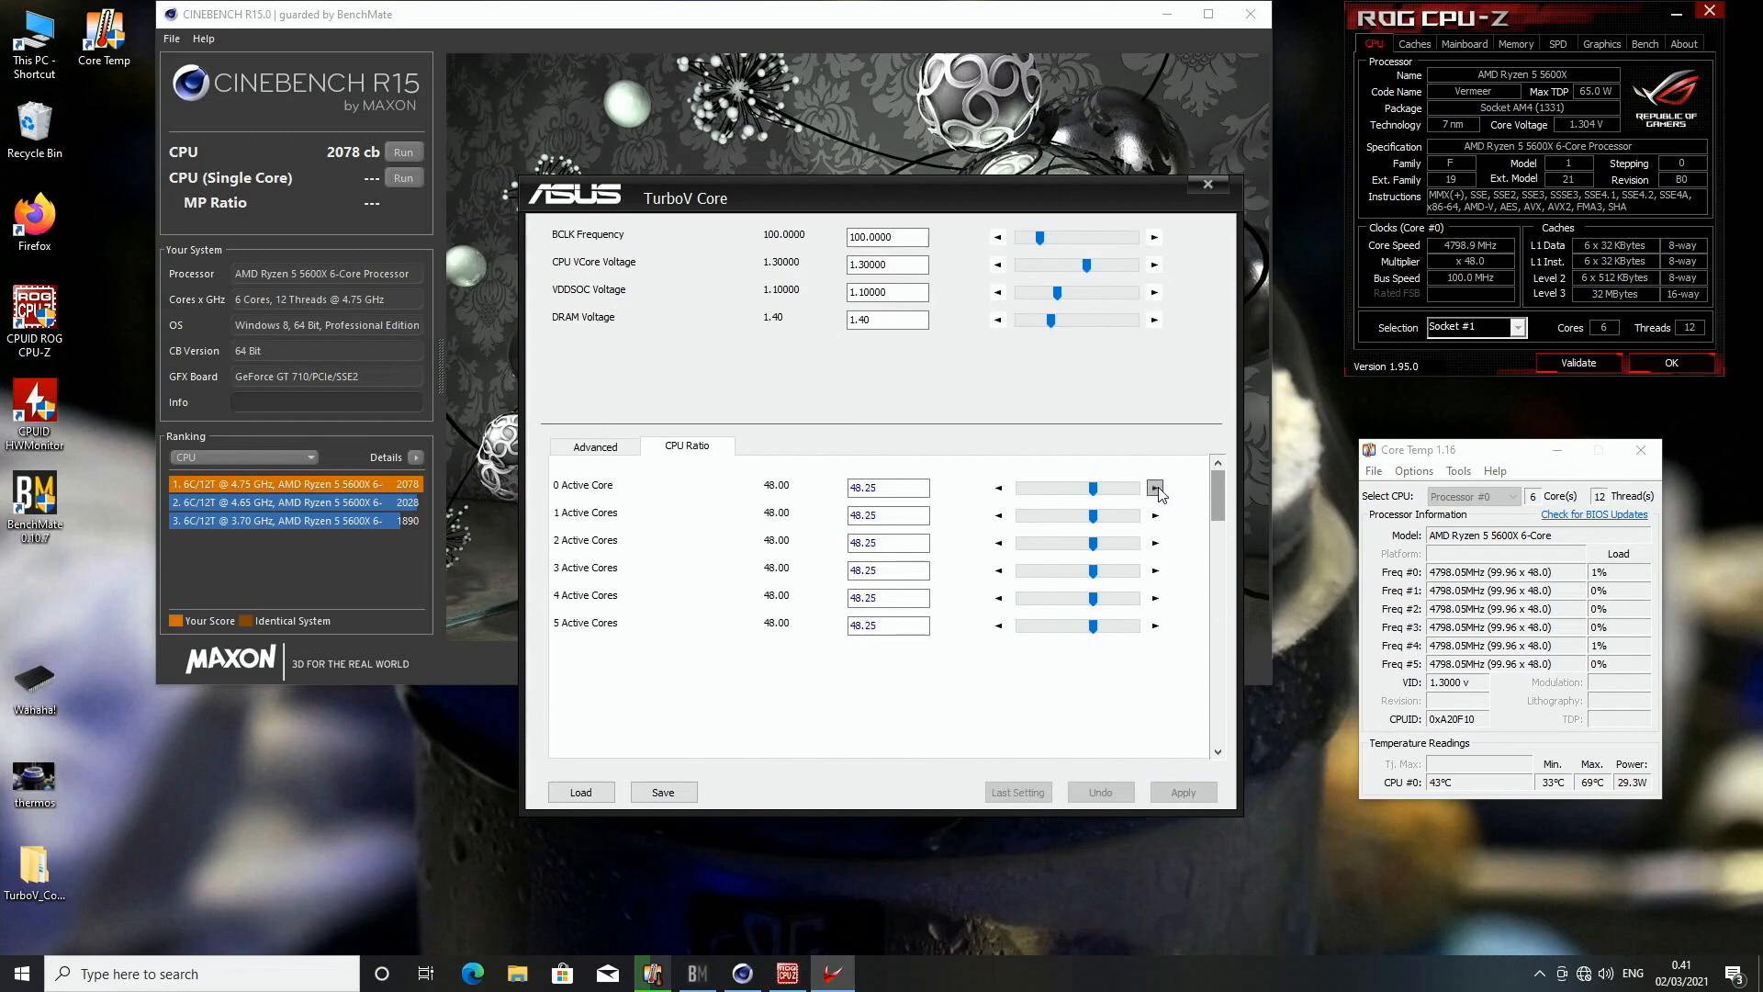
left_click(1181, 791)
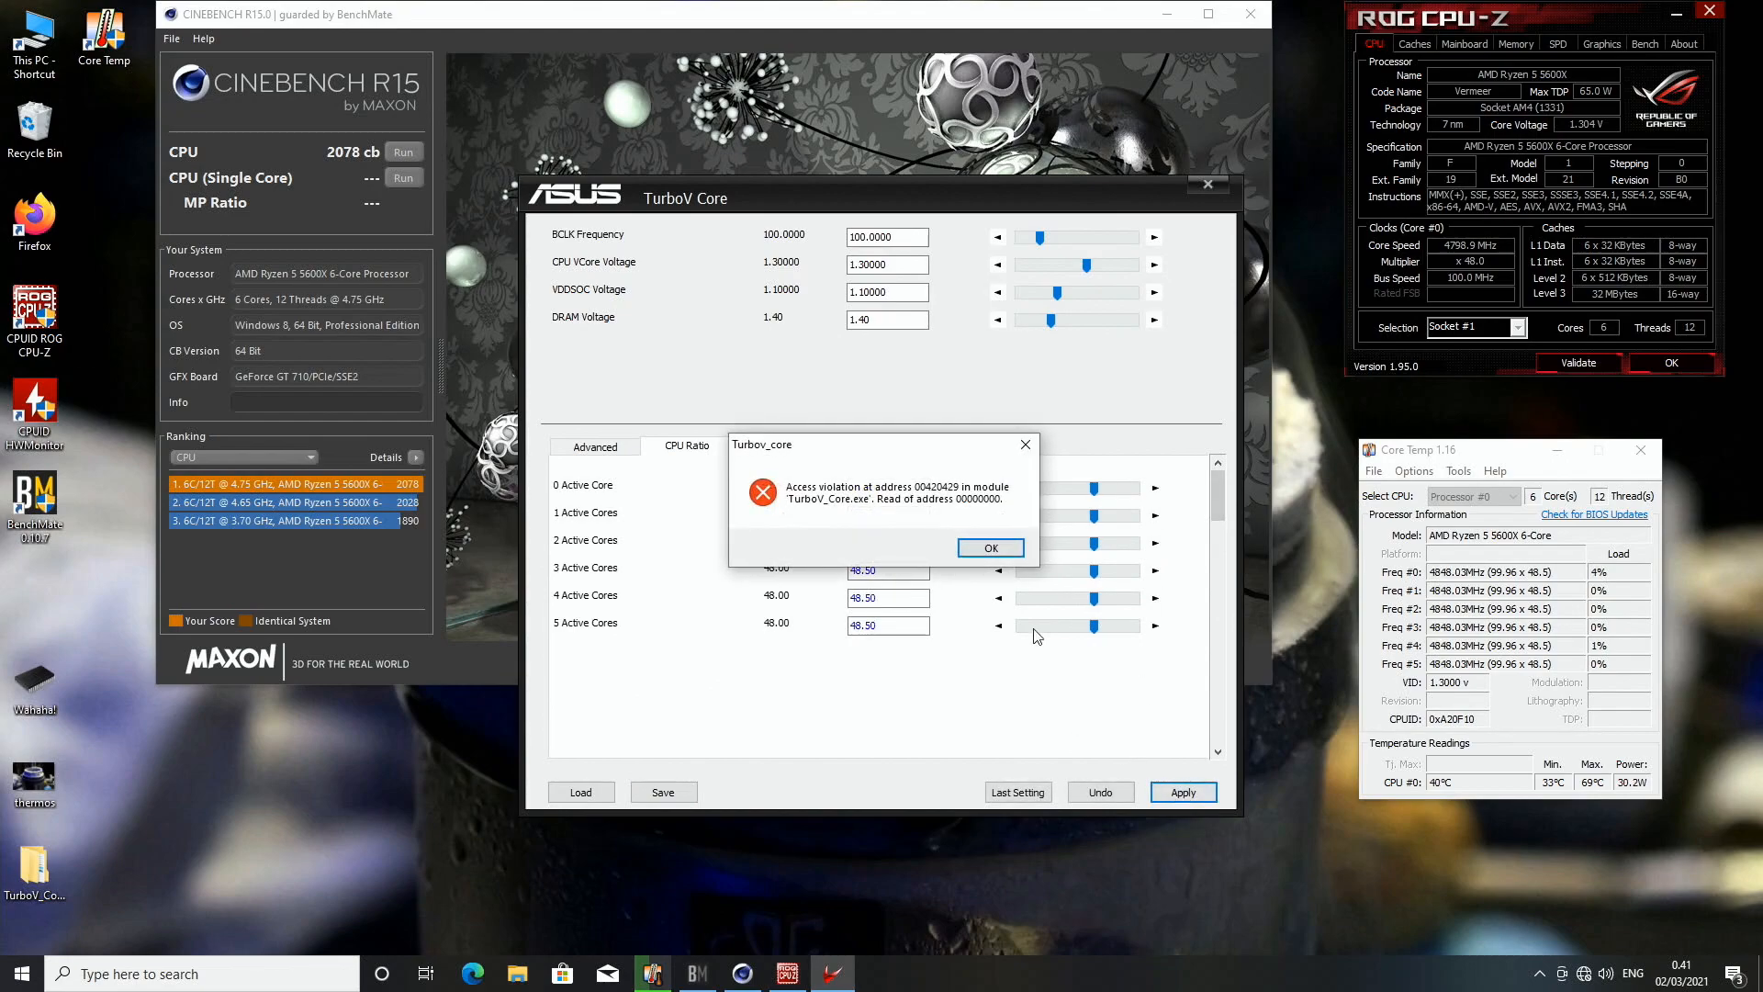
left_click(988, 547)
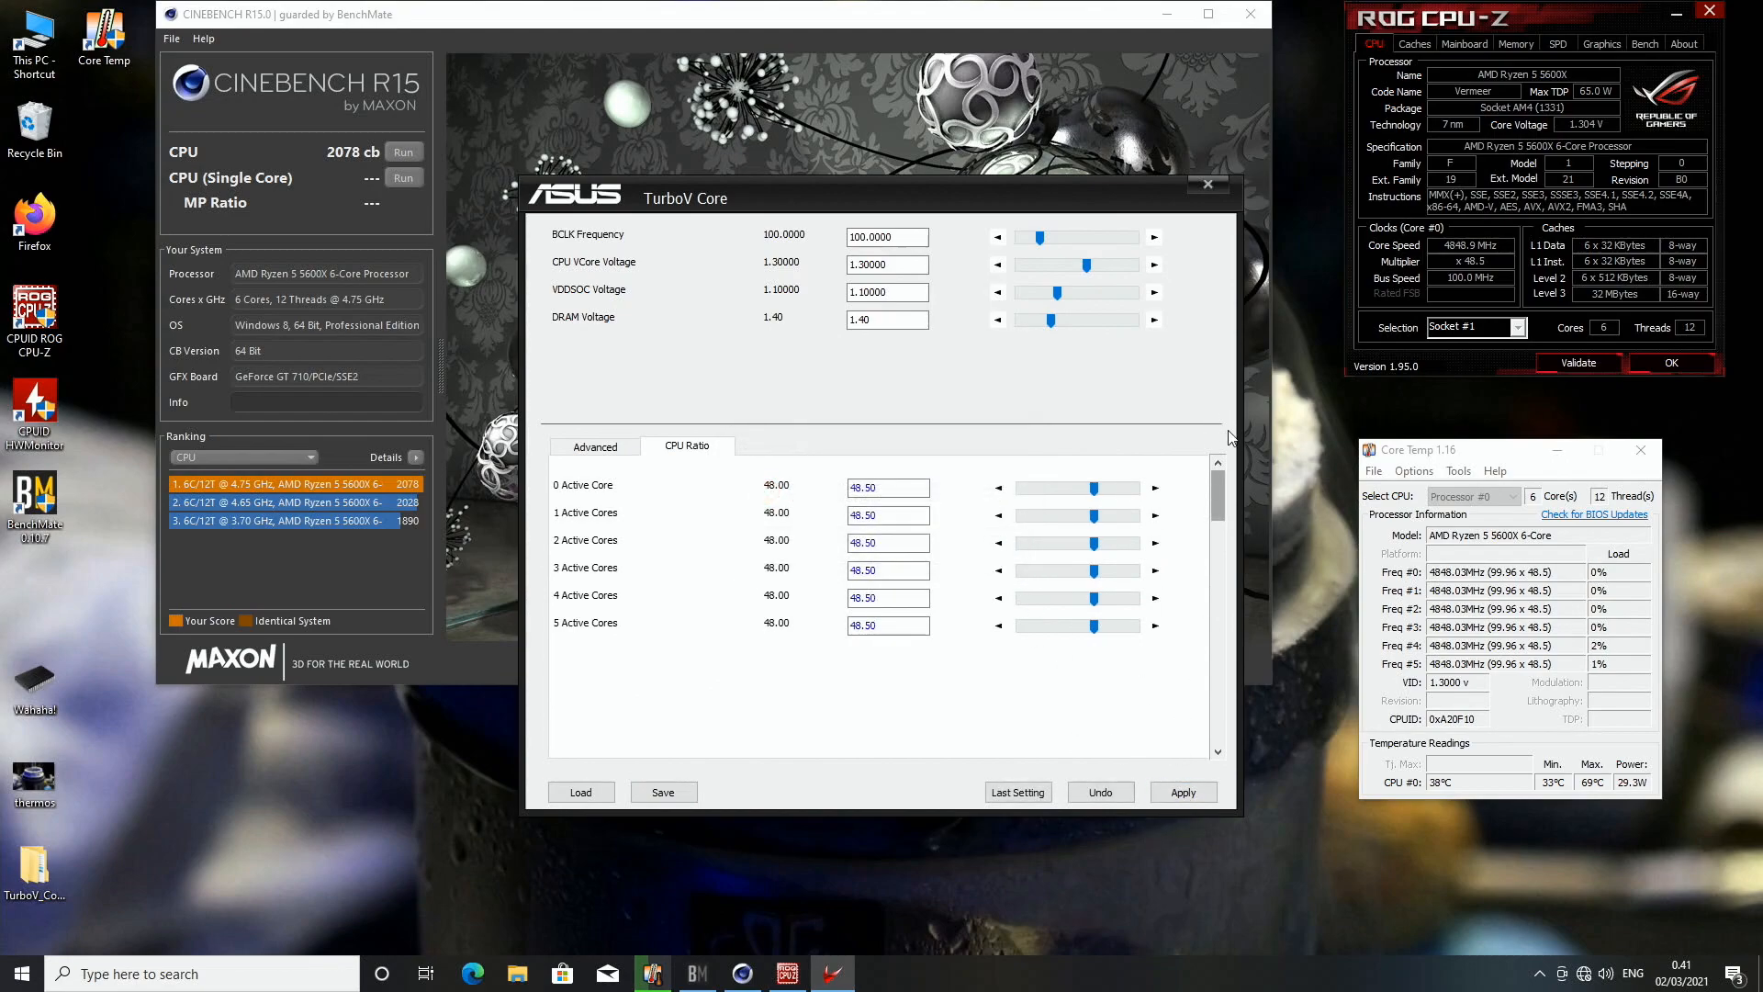
left_click(1207, 184)
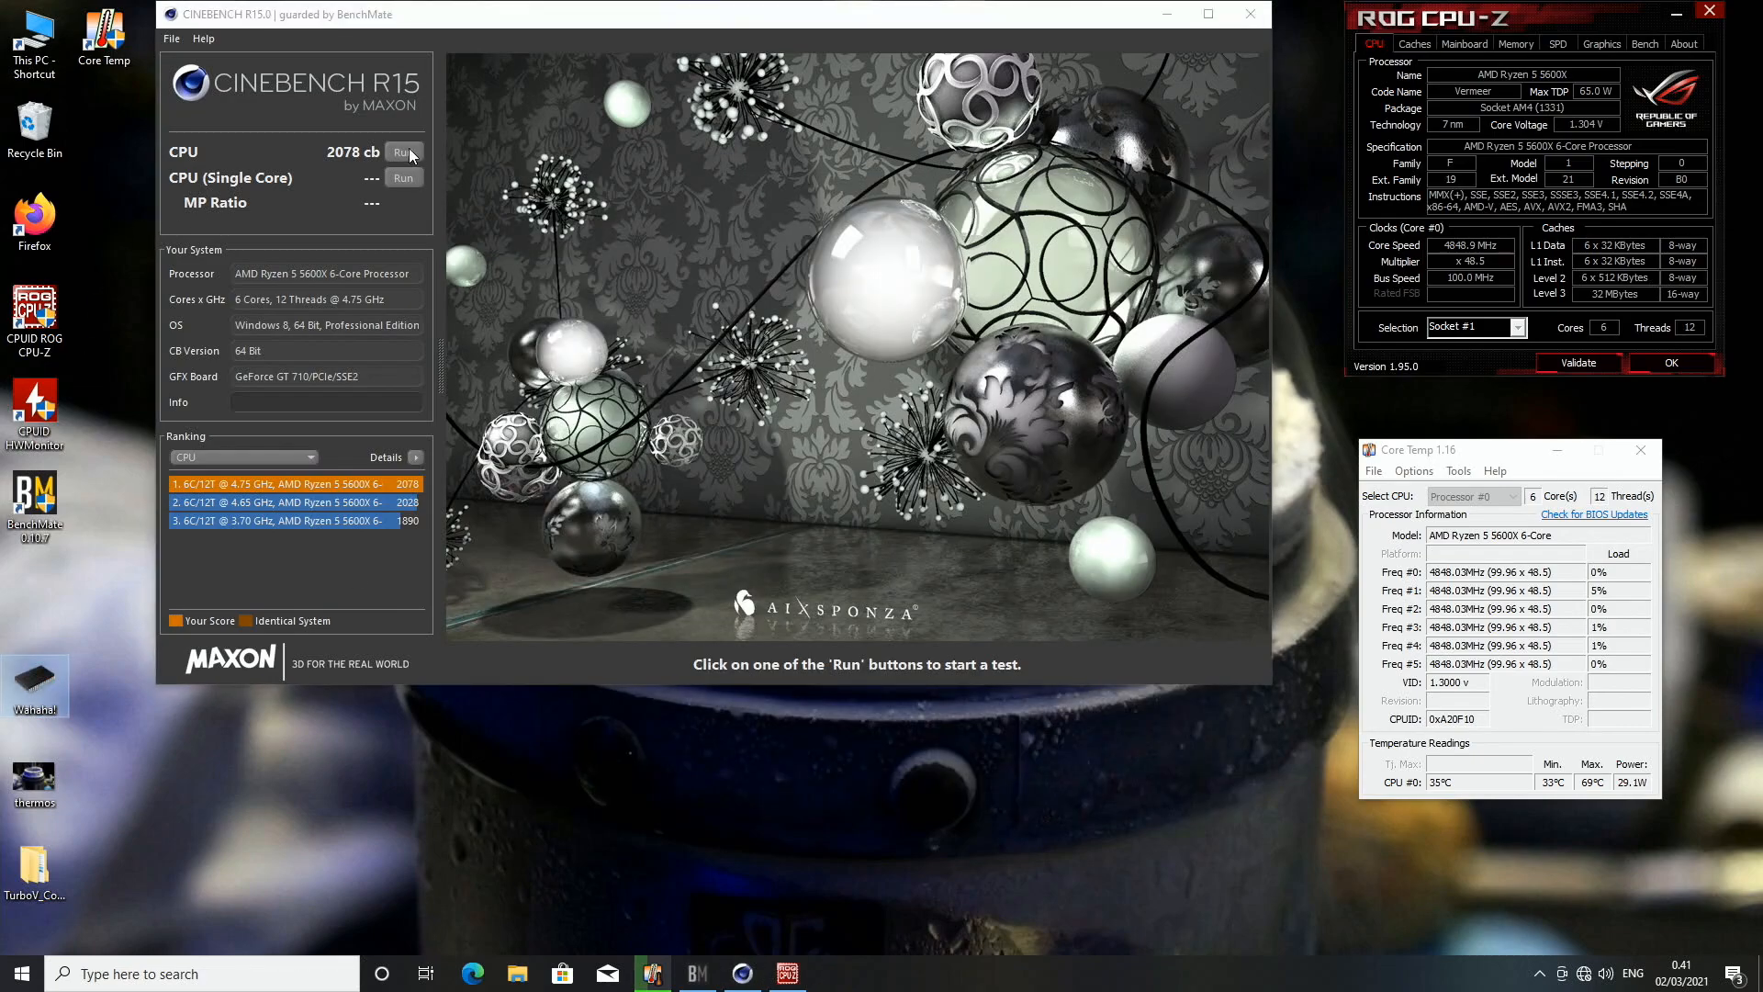
Step: Start a Cinebench R15 CPU run at the 48.5x multiplier
left_click(402, 152)
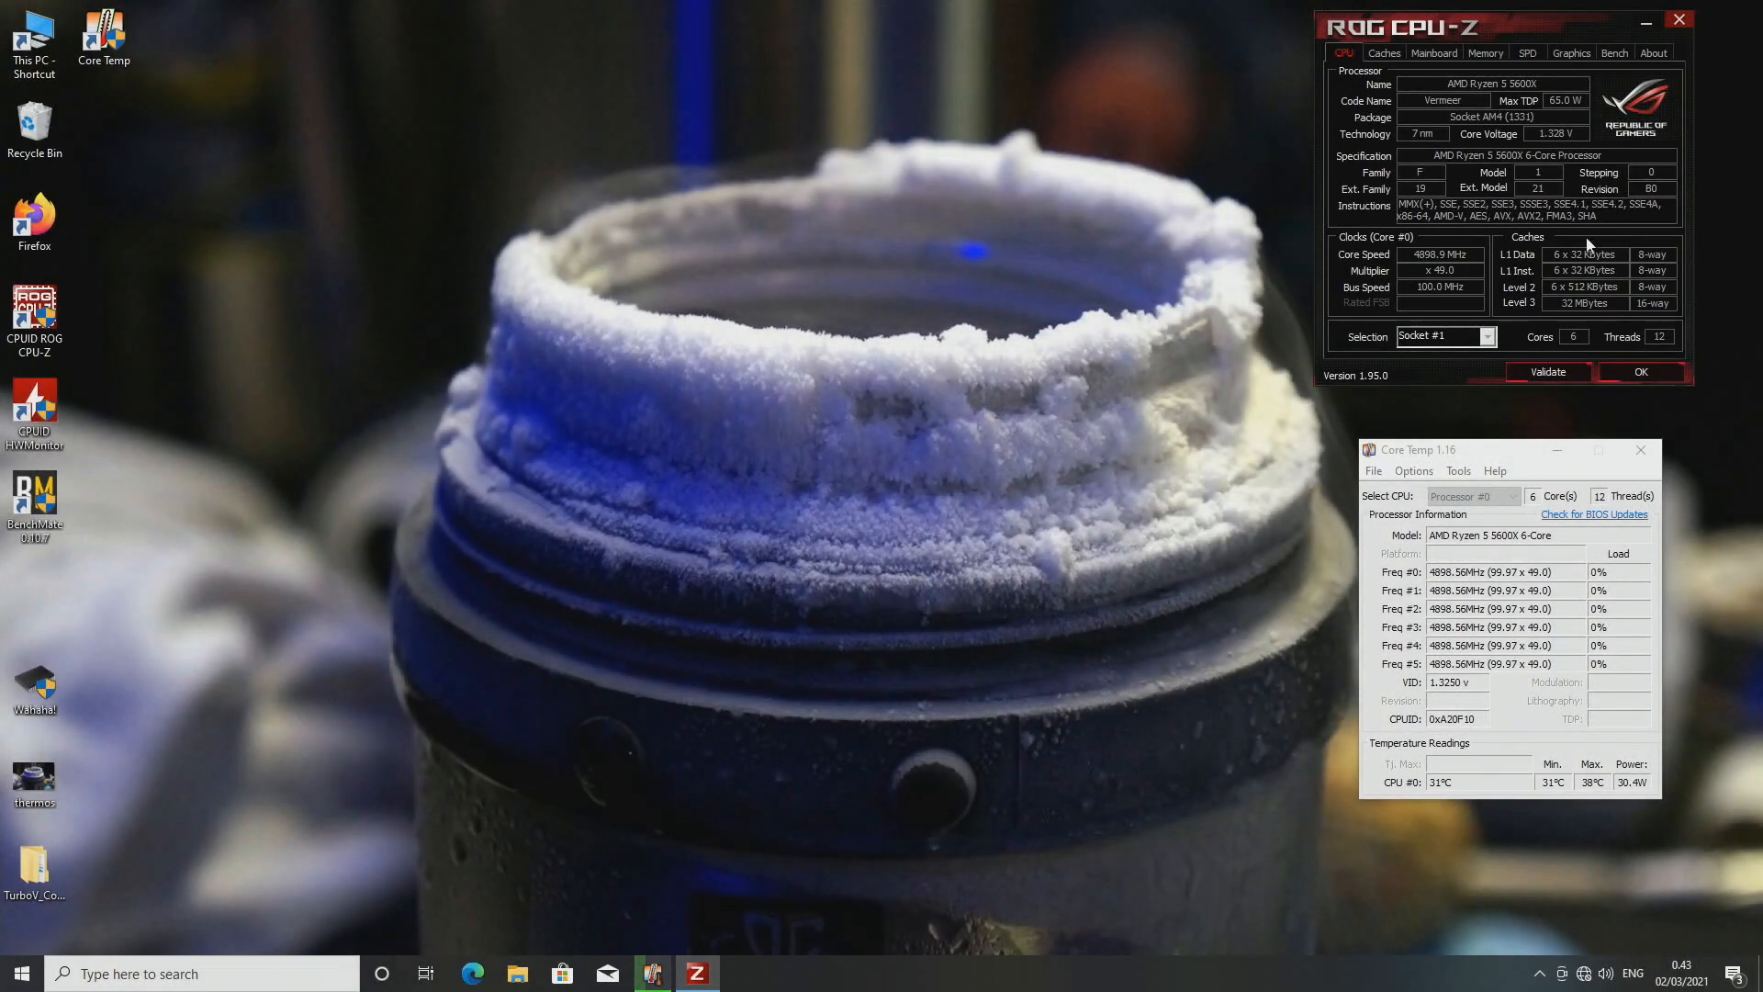
mouse_move(314, 532)
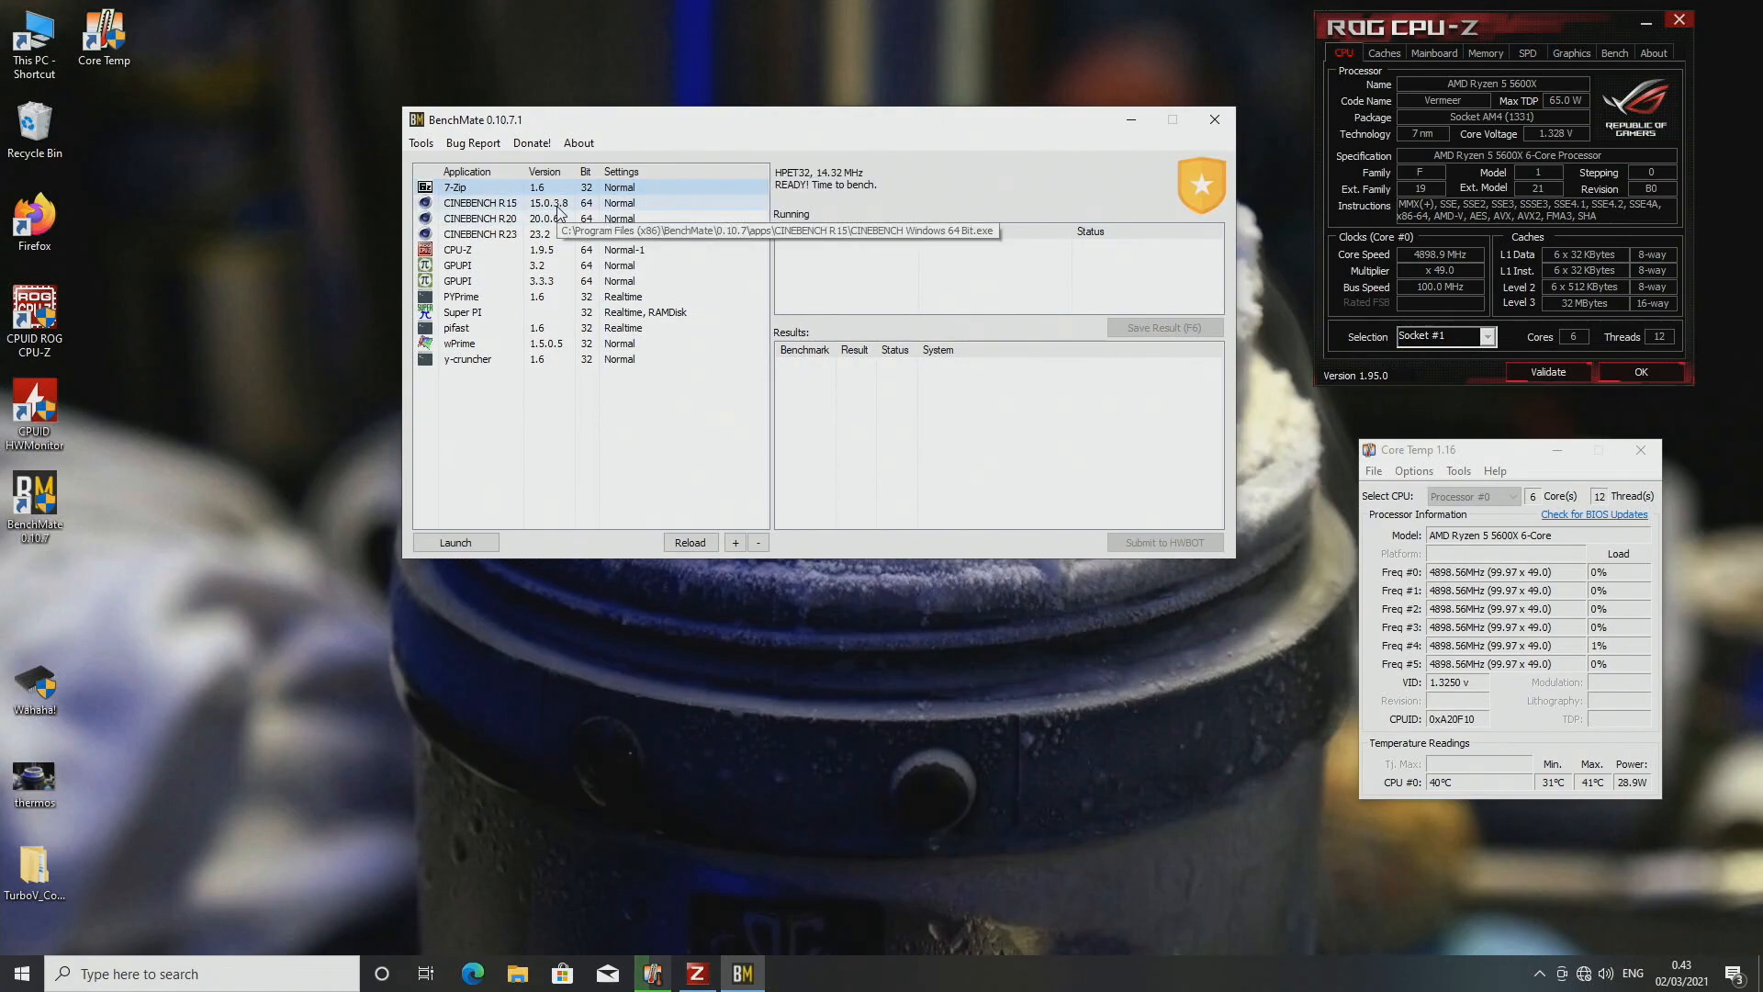
Step: Launch CINEBENCH R15 from BenchMate's application list and start the CPU test
left_click(455, 542)
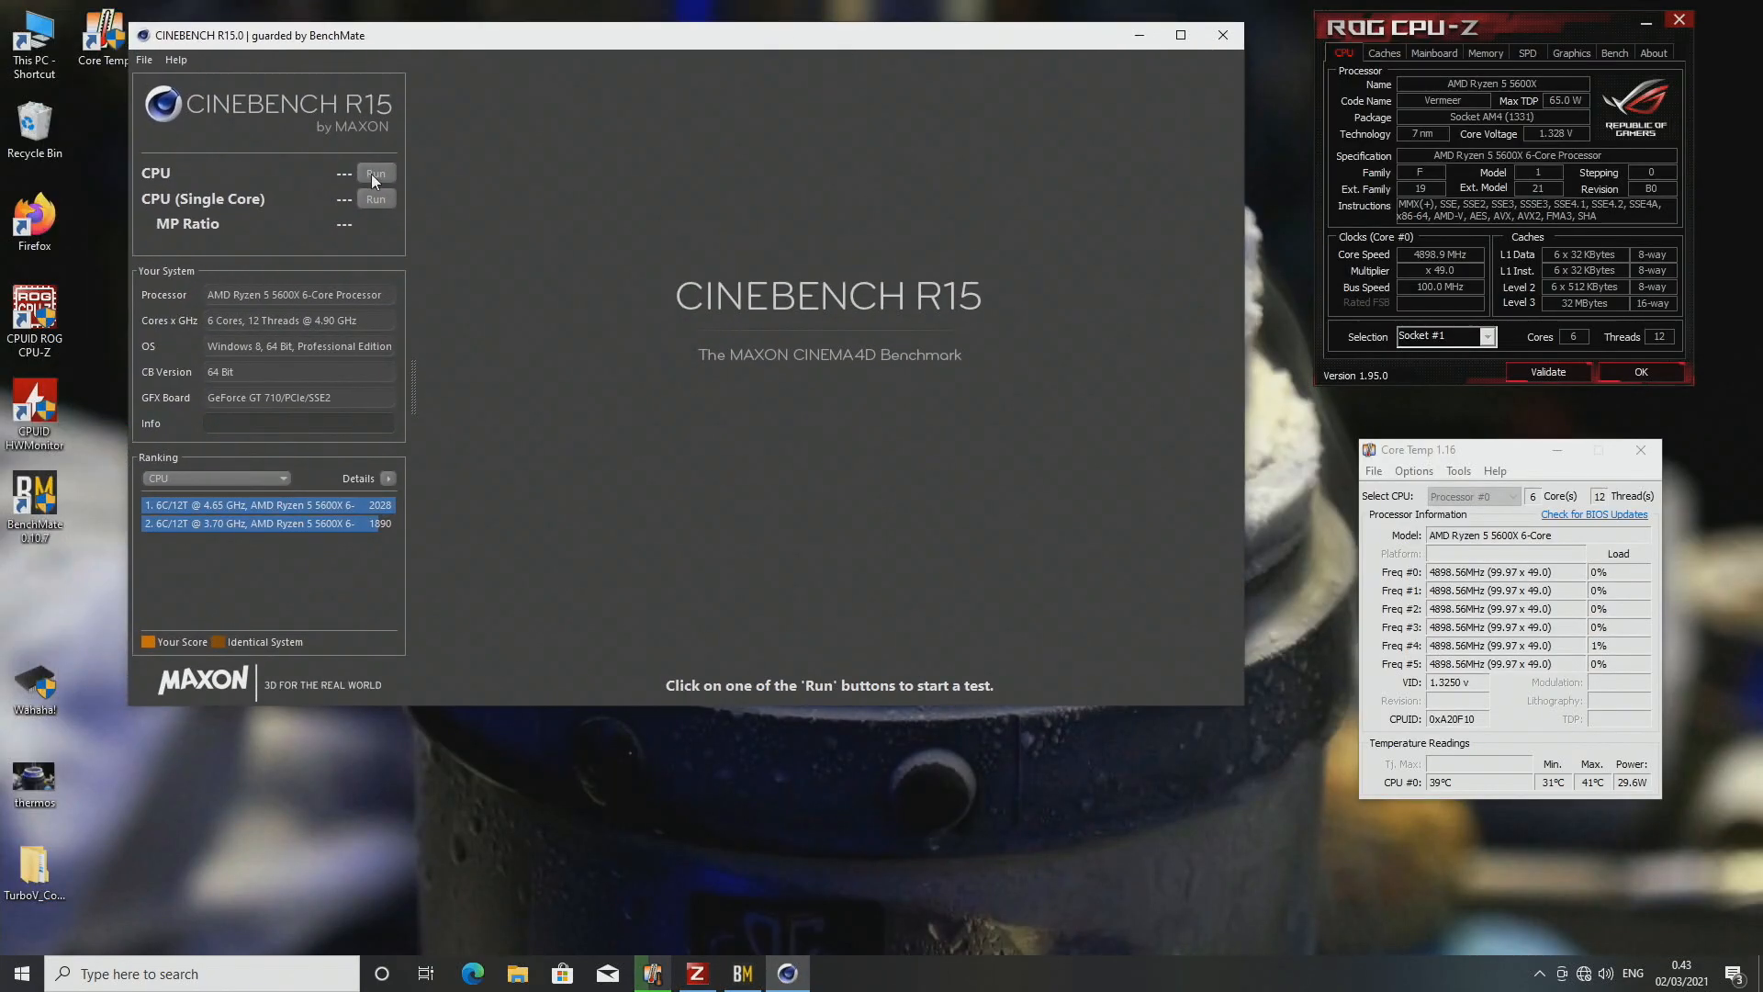
left_click(375, 172)
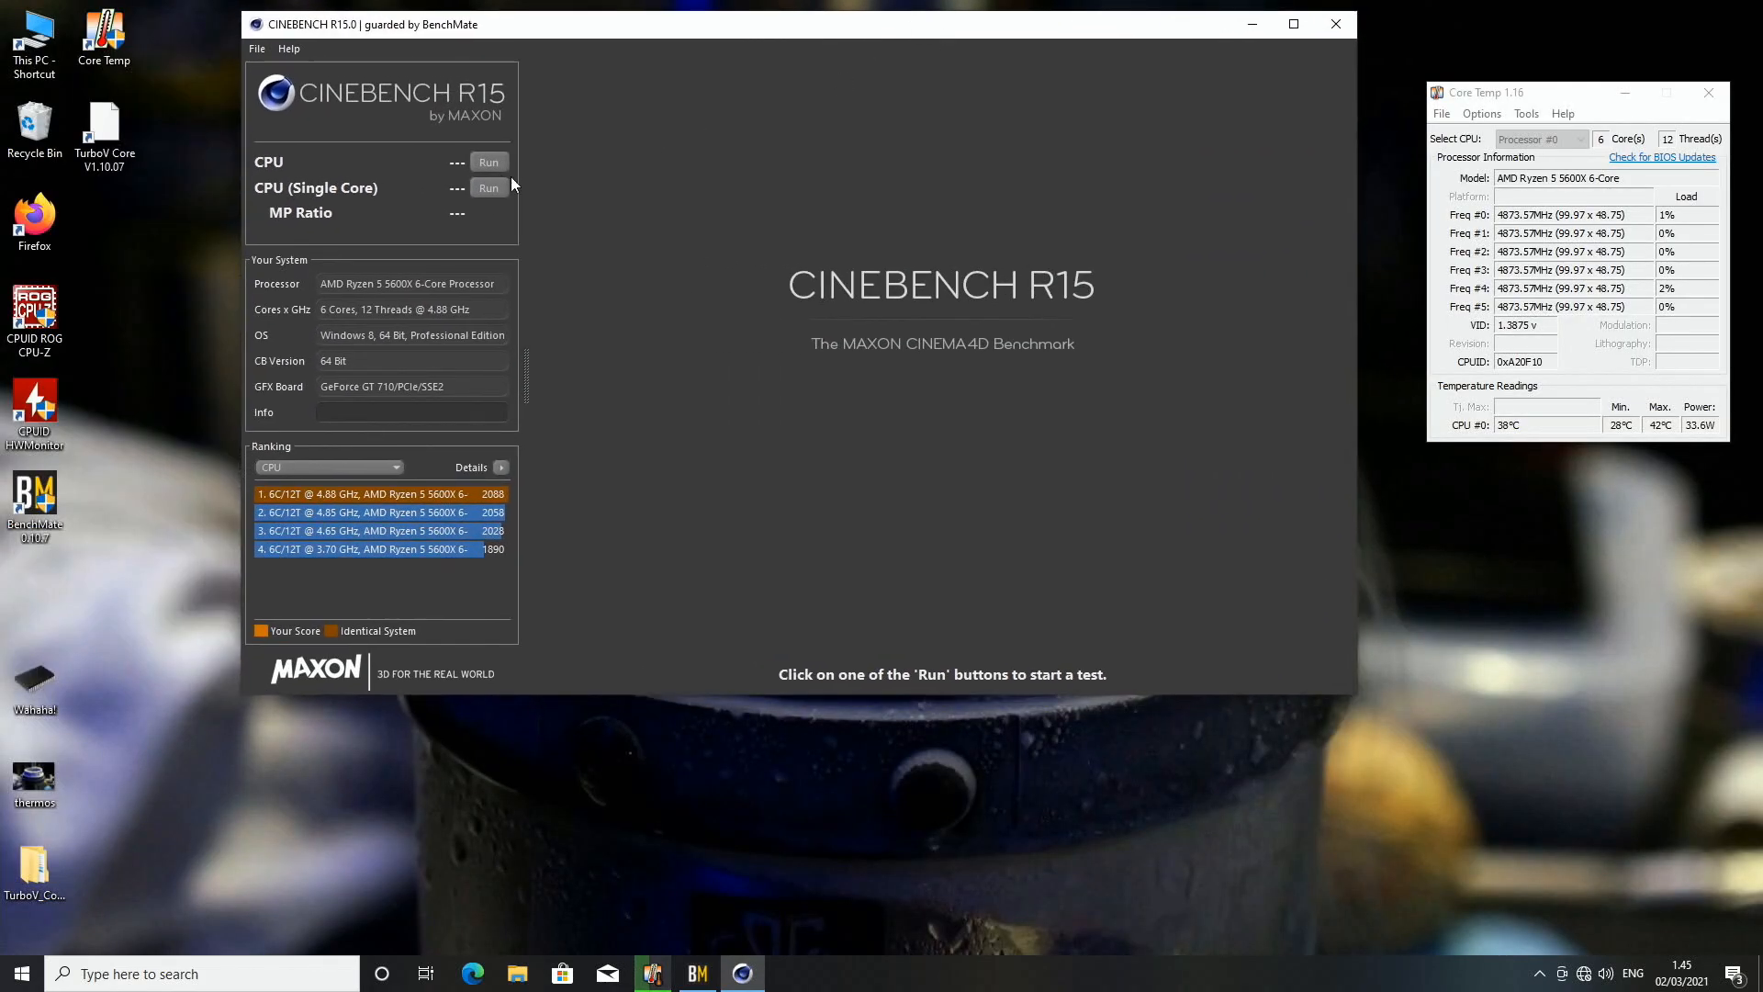
Step: Run the multi-core CPU benchmark at 4.88 GHz, scoring 2093 cb
left_click(489, 161)
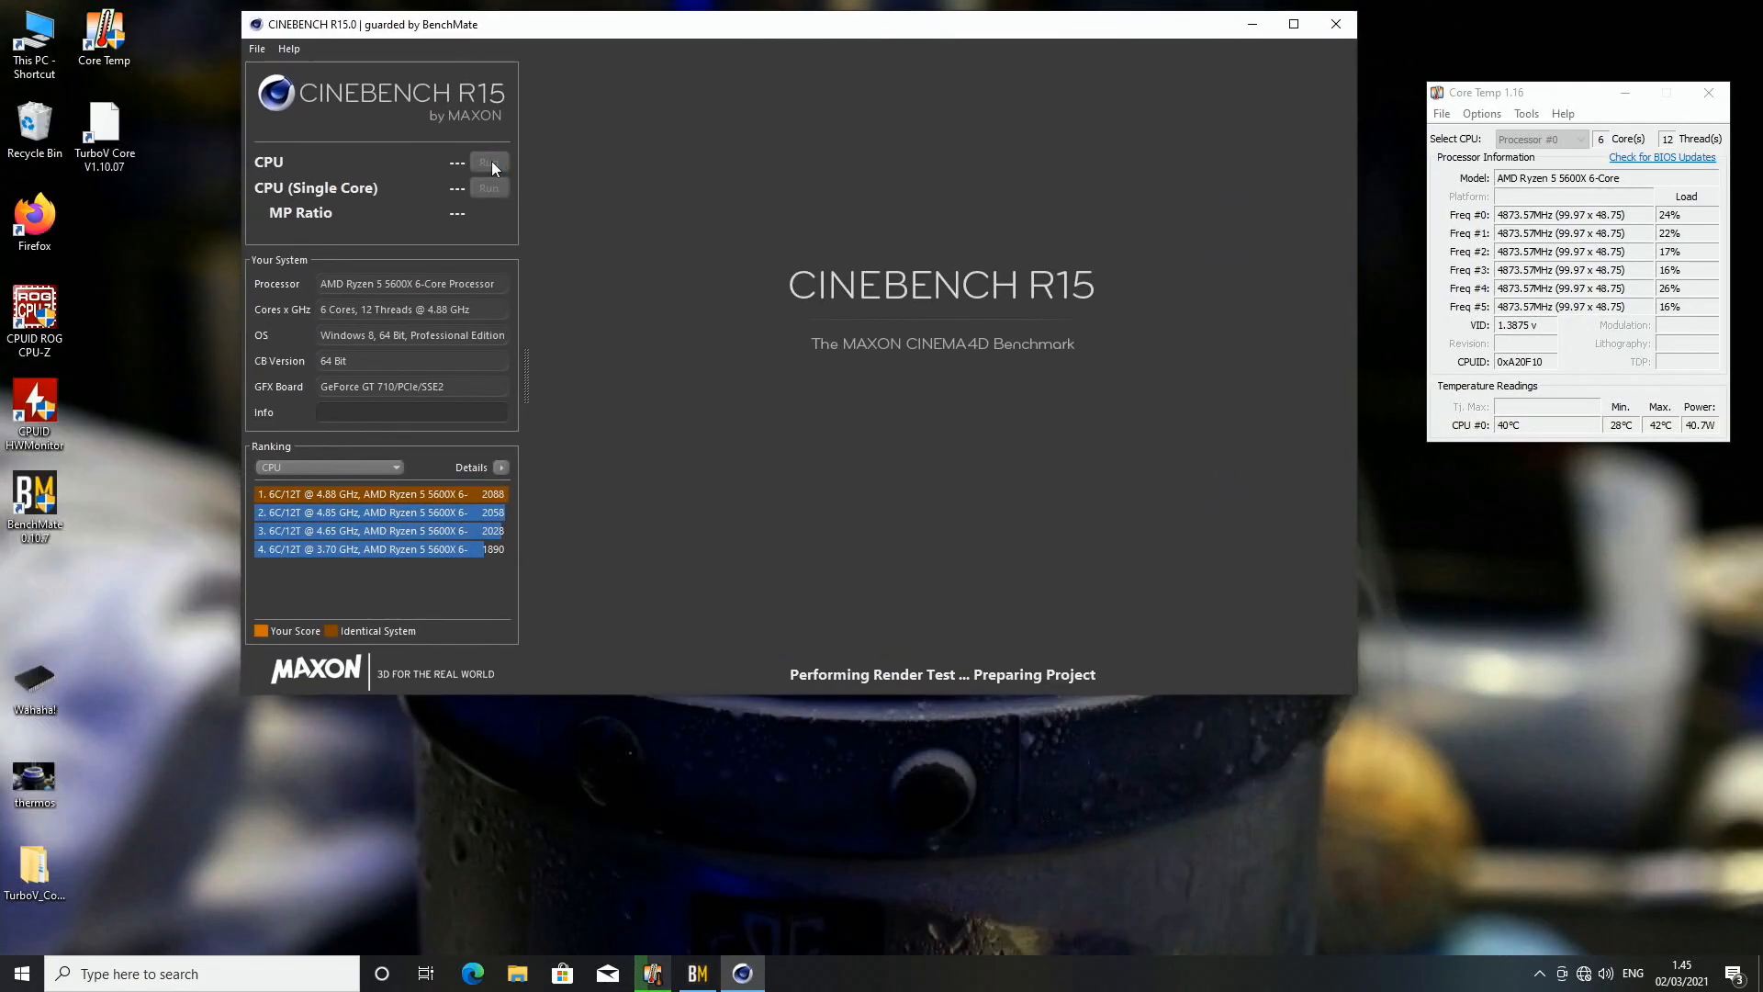
left_click(489, 161)
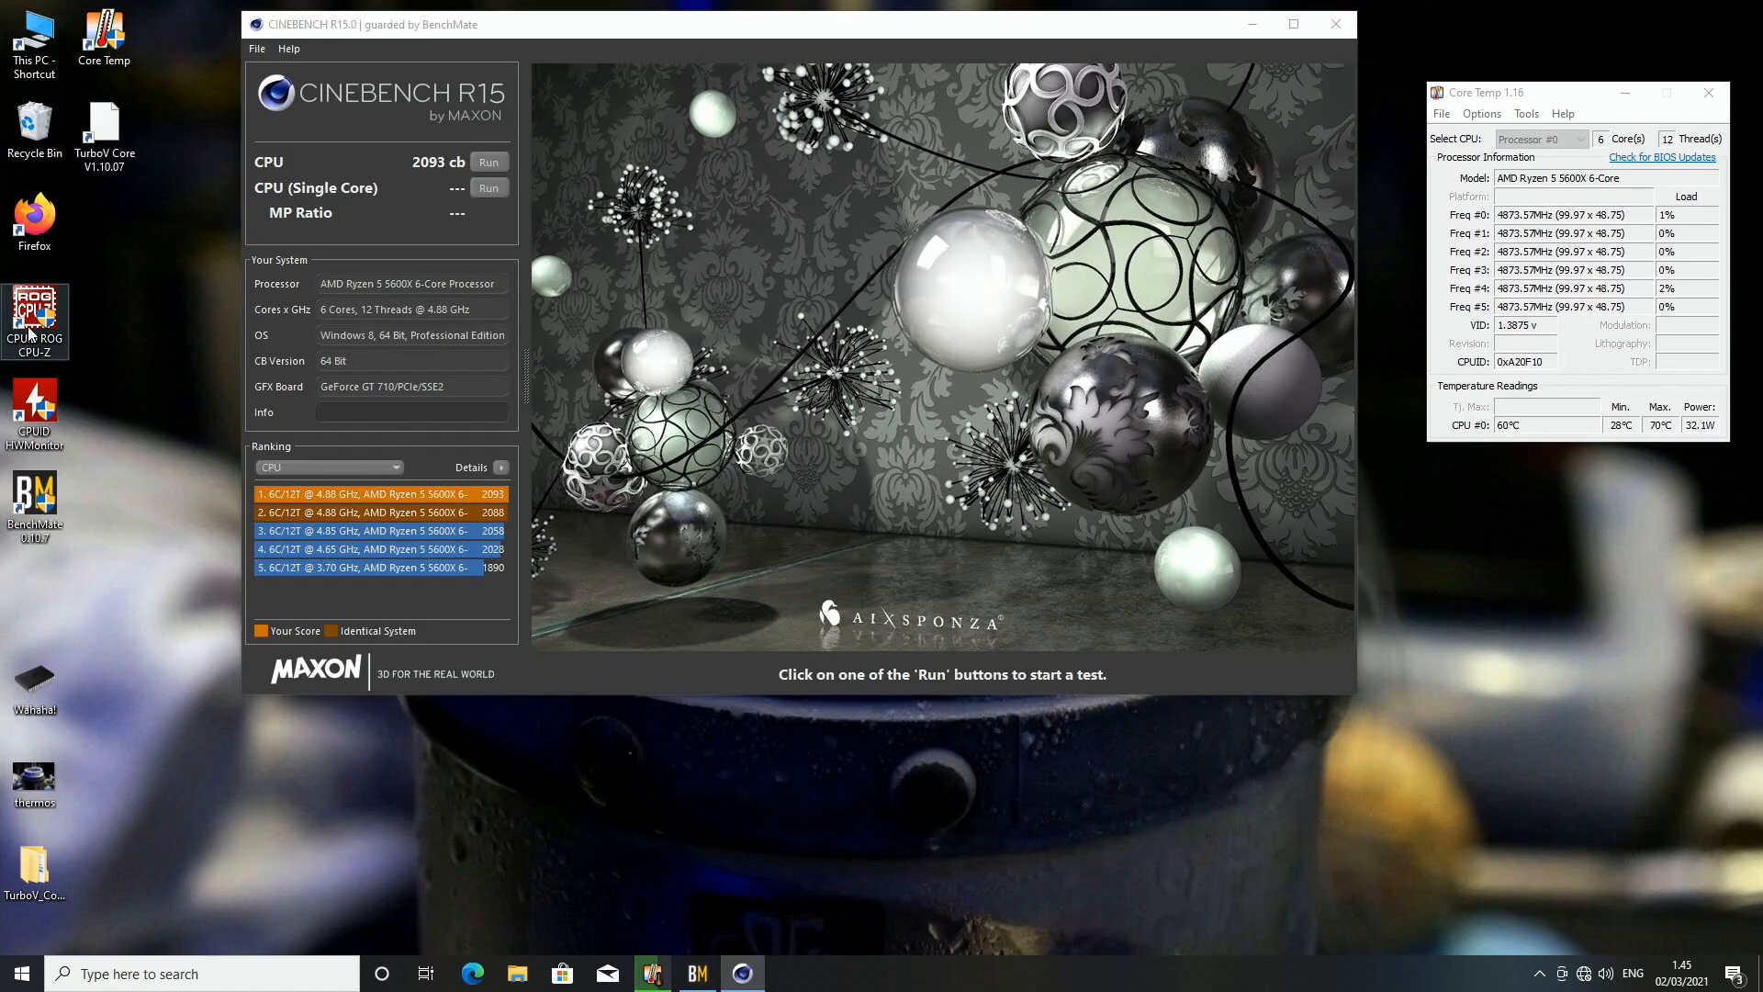
Step: Open TurboV Core from its desktop shortcut and apply a 49.00 ratio to all cores
double_click(35, 323)
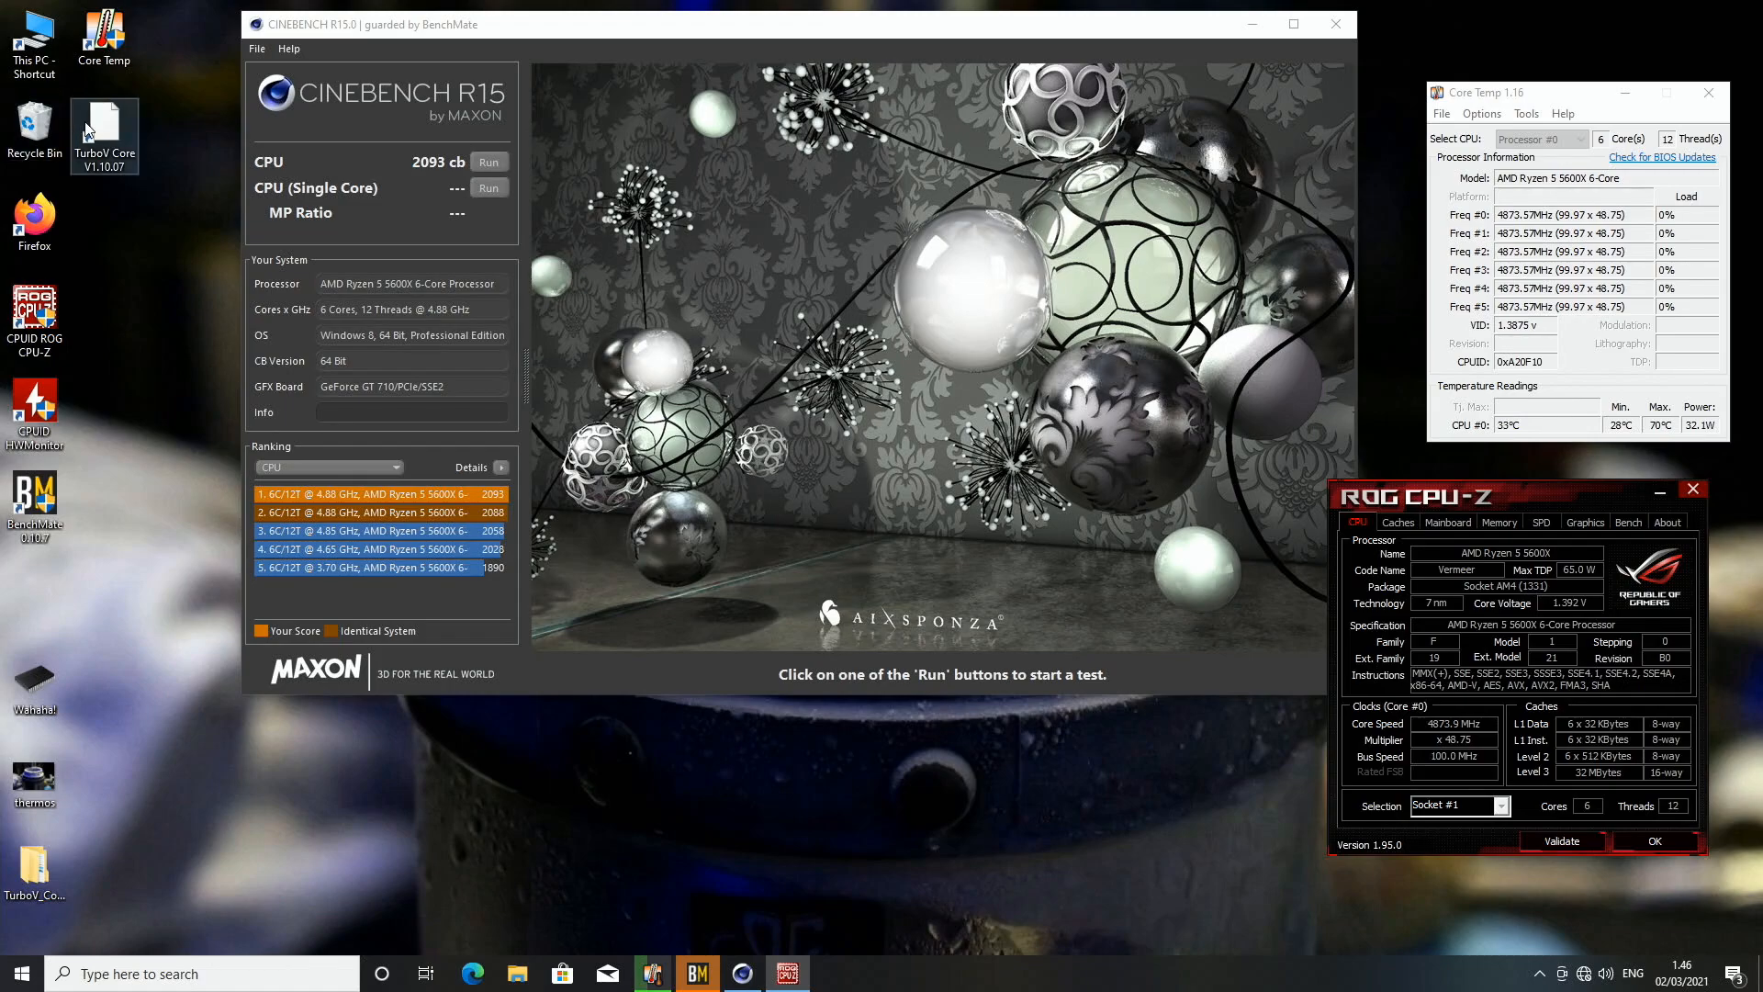
mouse_move(206, 302)
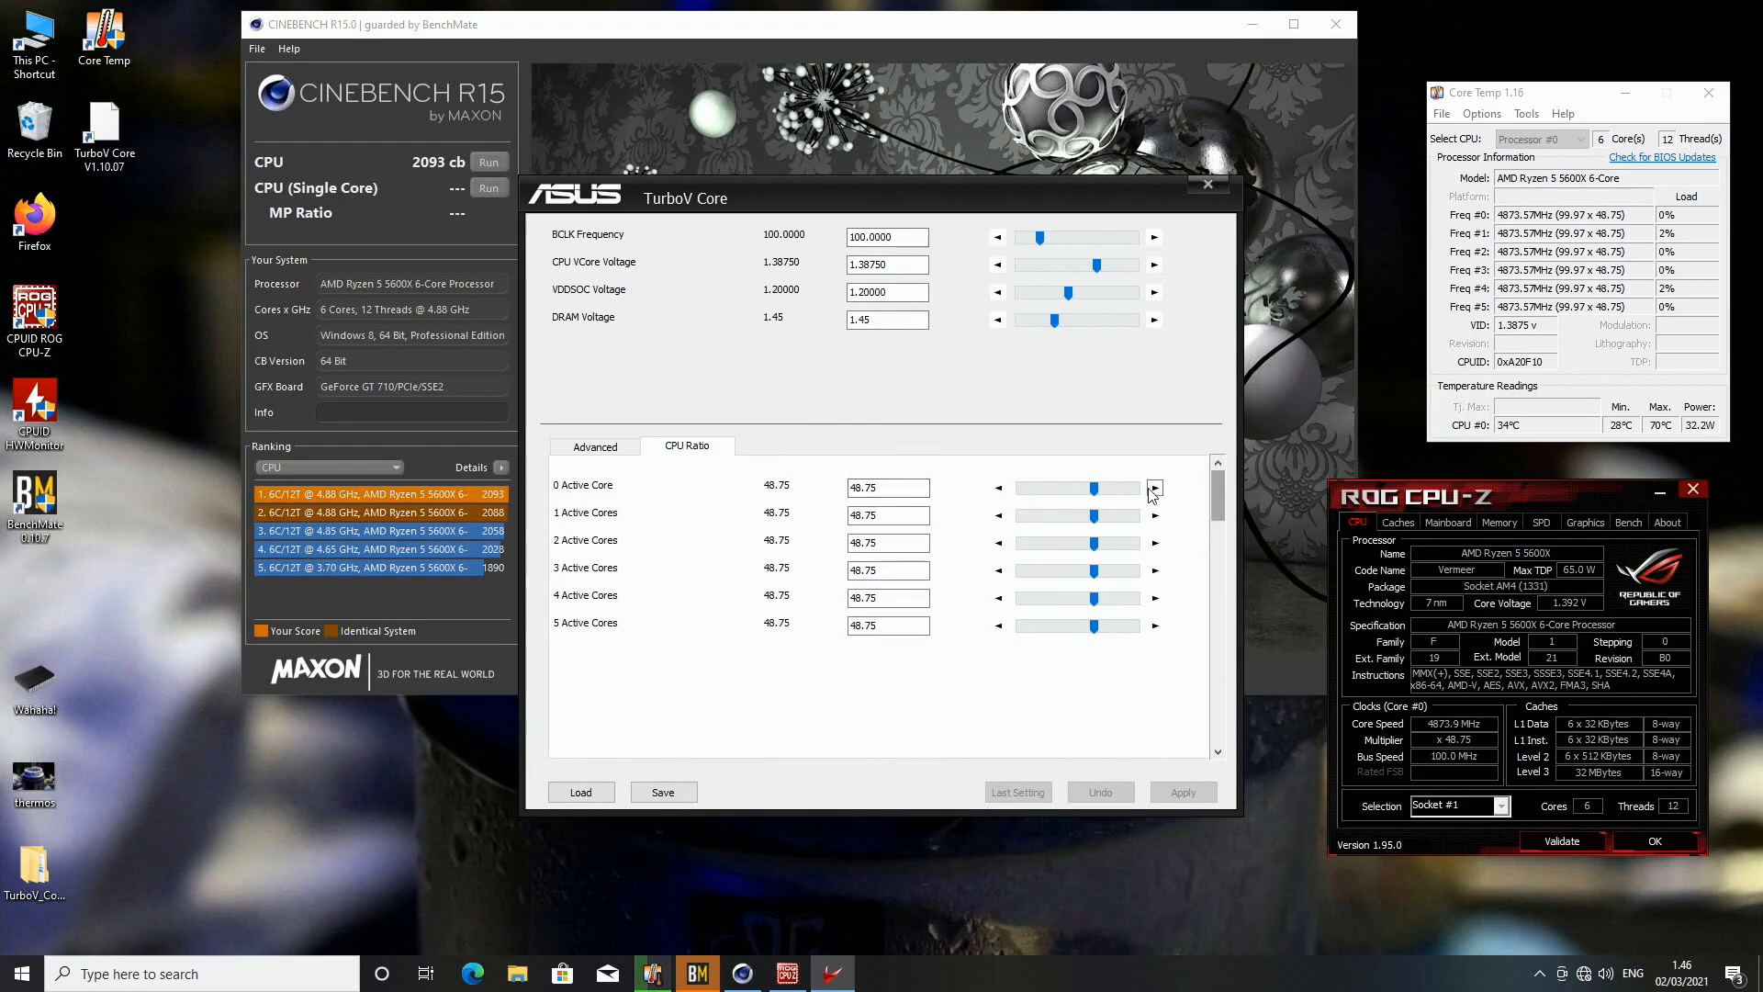
left_click(1182, 791)
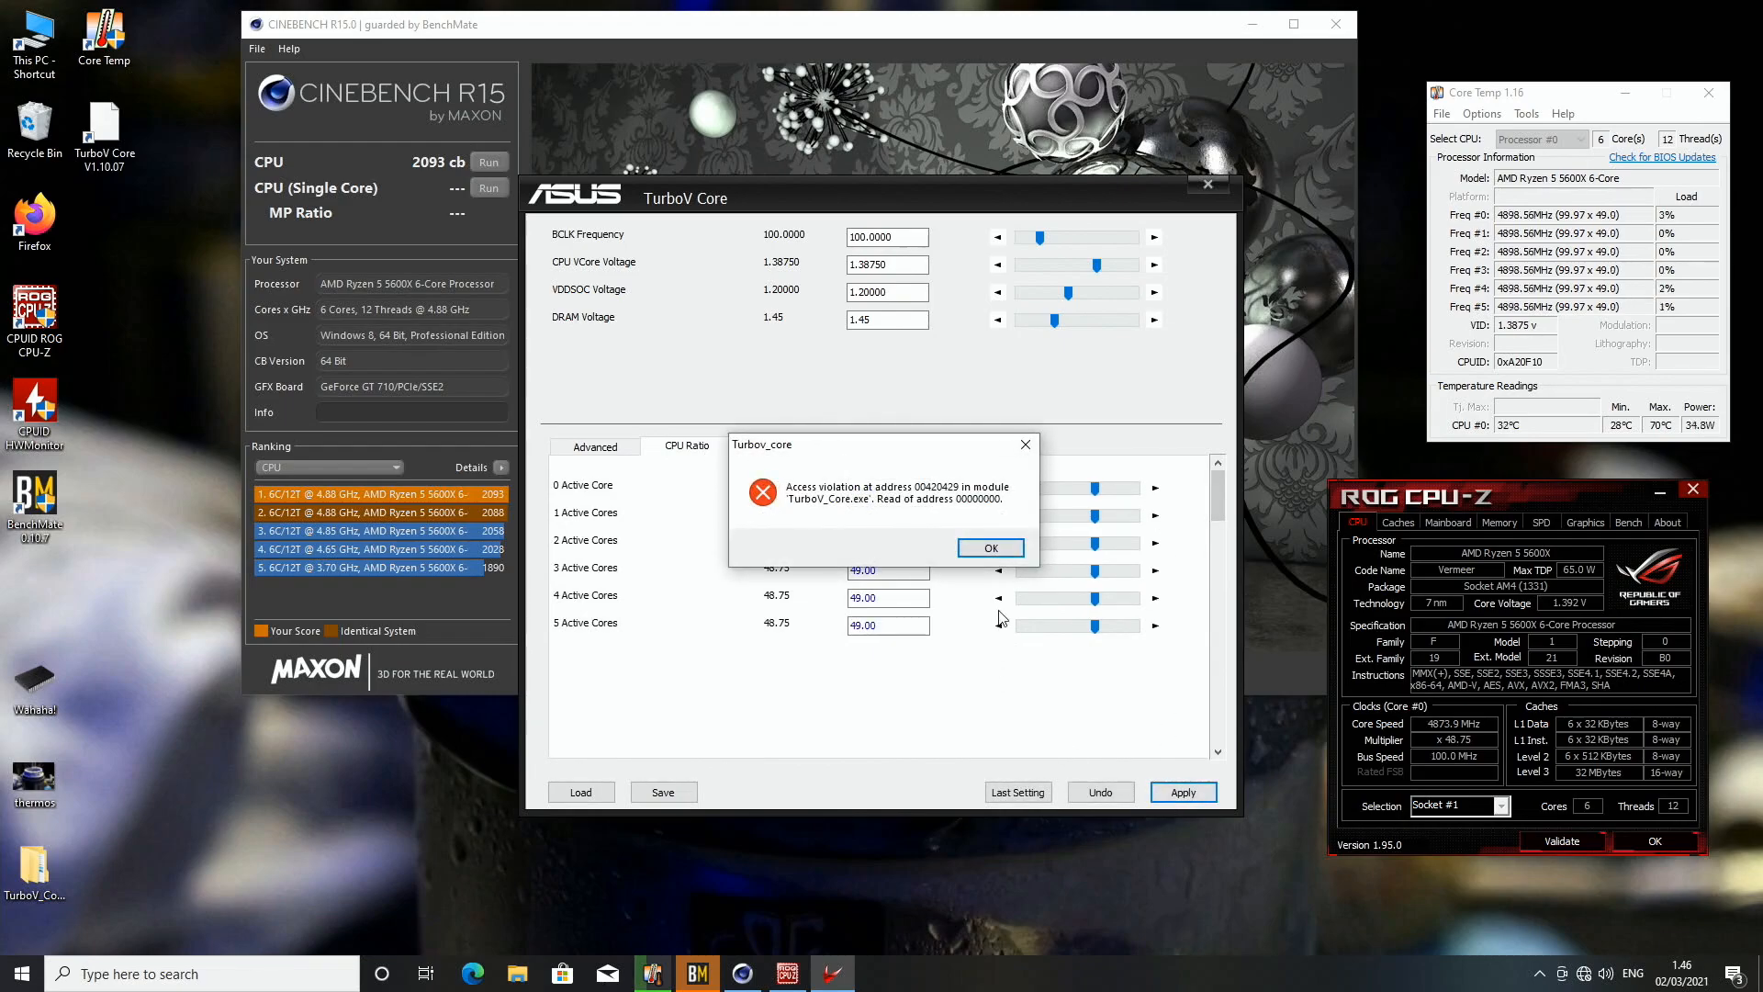
left_click(988, 548)
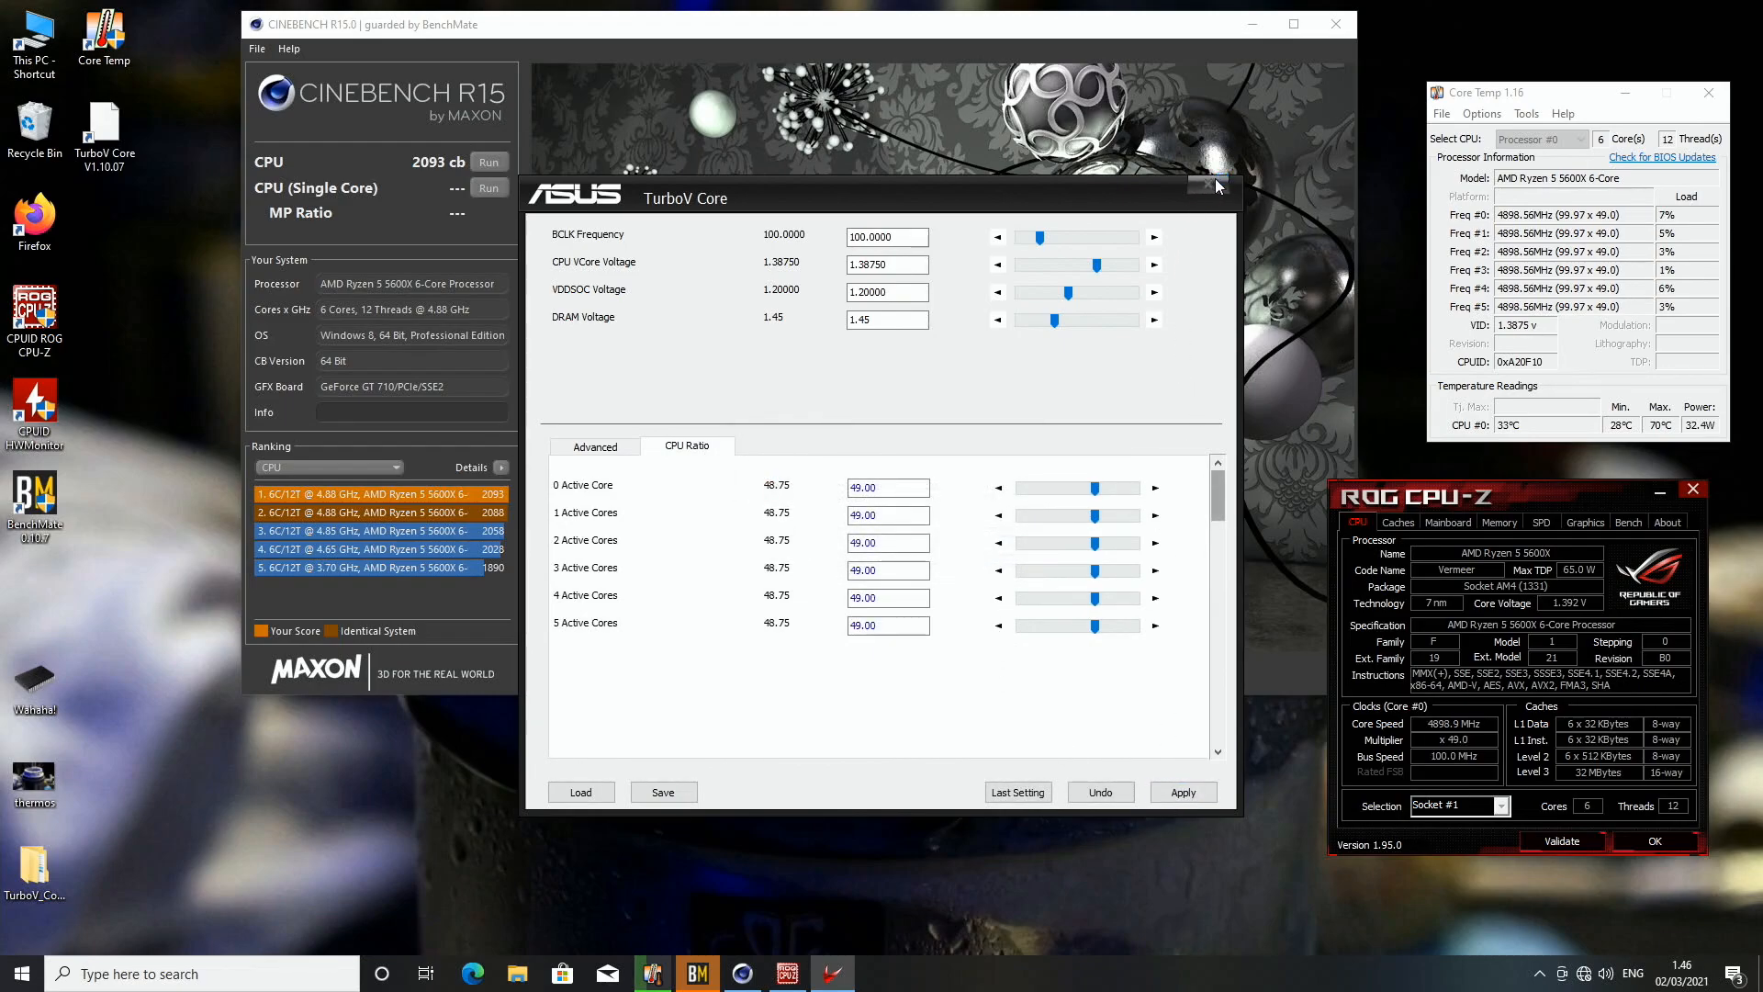
left_click(1218, 186)
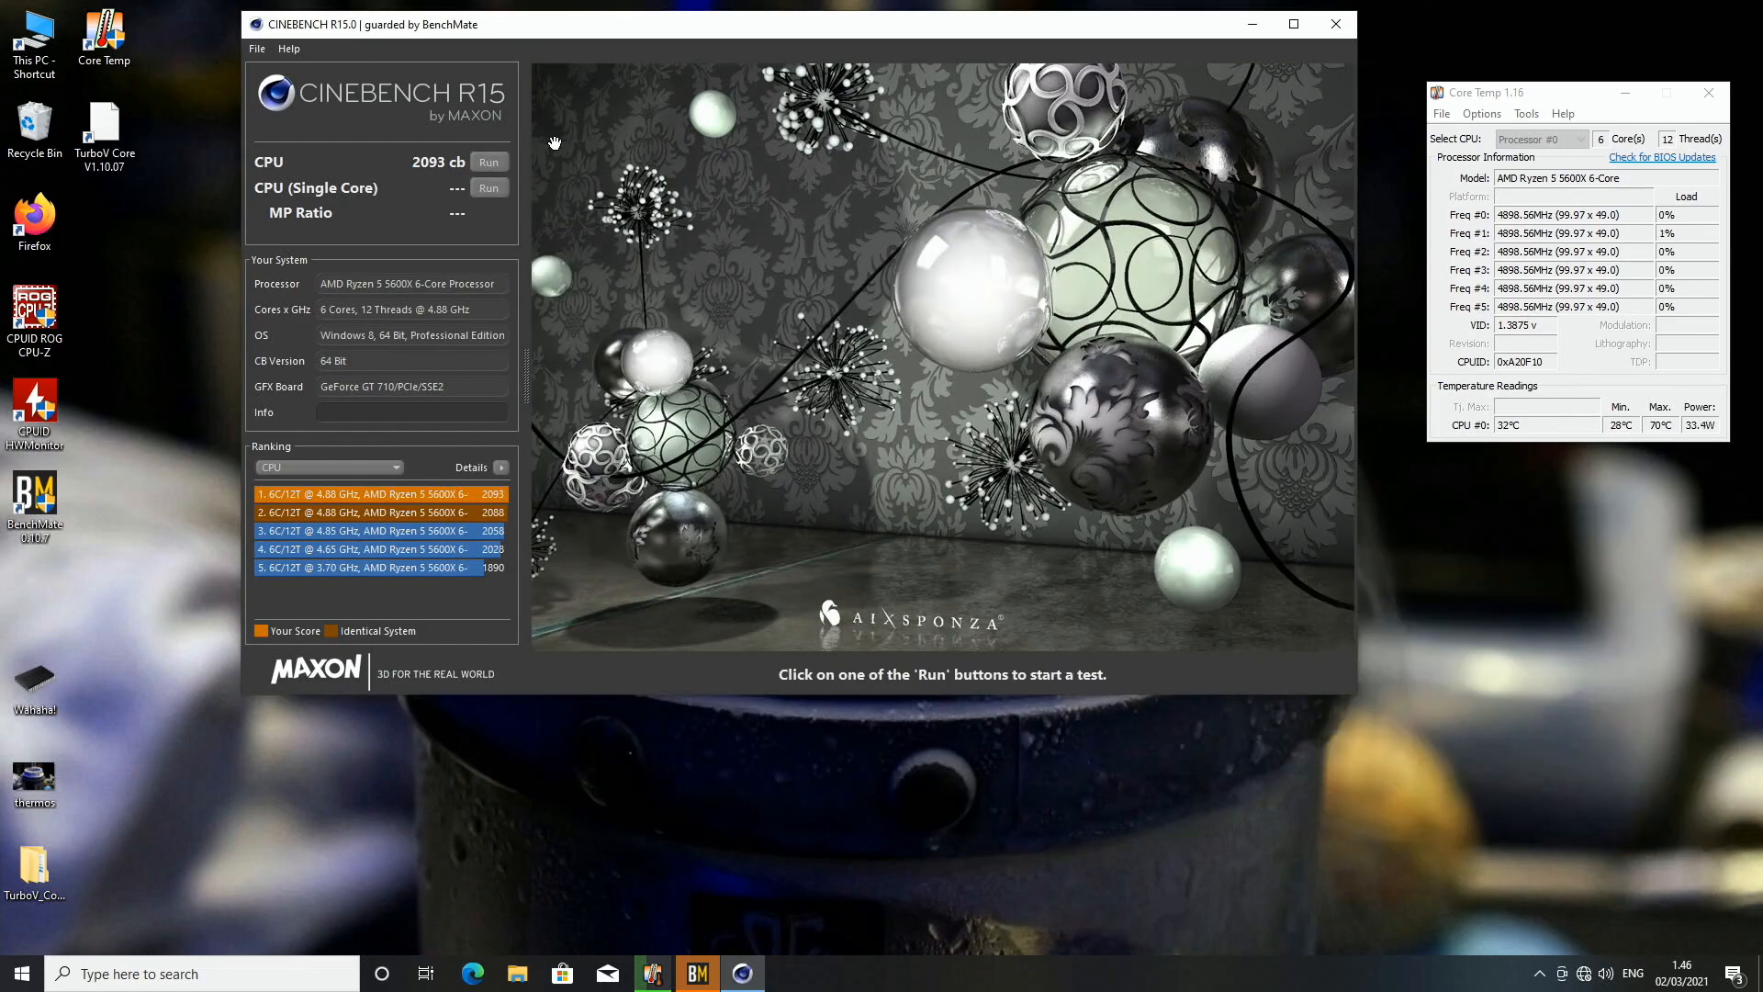
Step: Run the multi-core CPU test at 49x, scoring 2119 cb to top the ranking
left_click(488, 161)
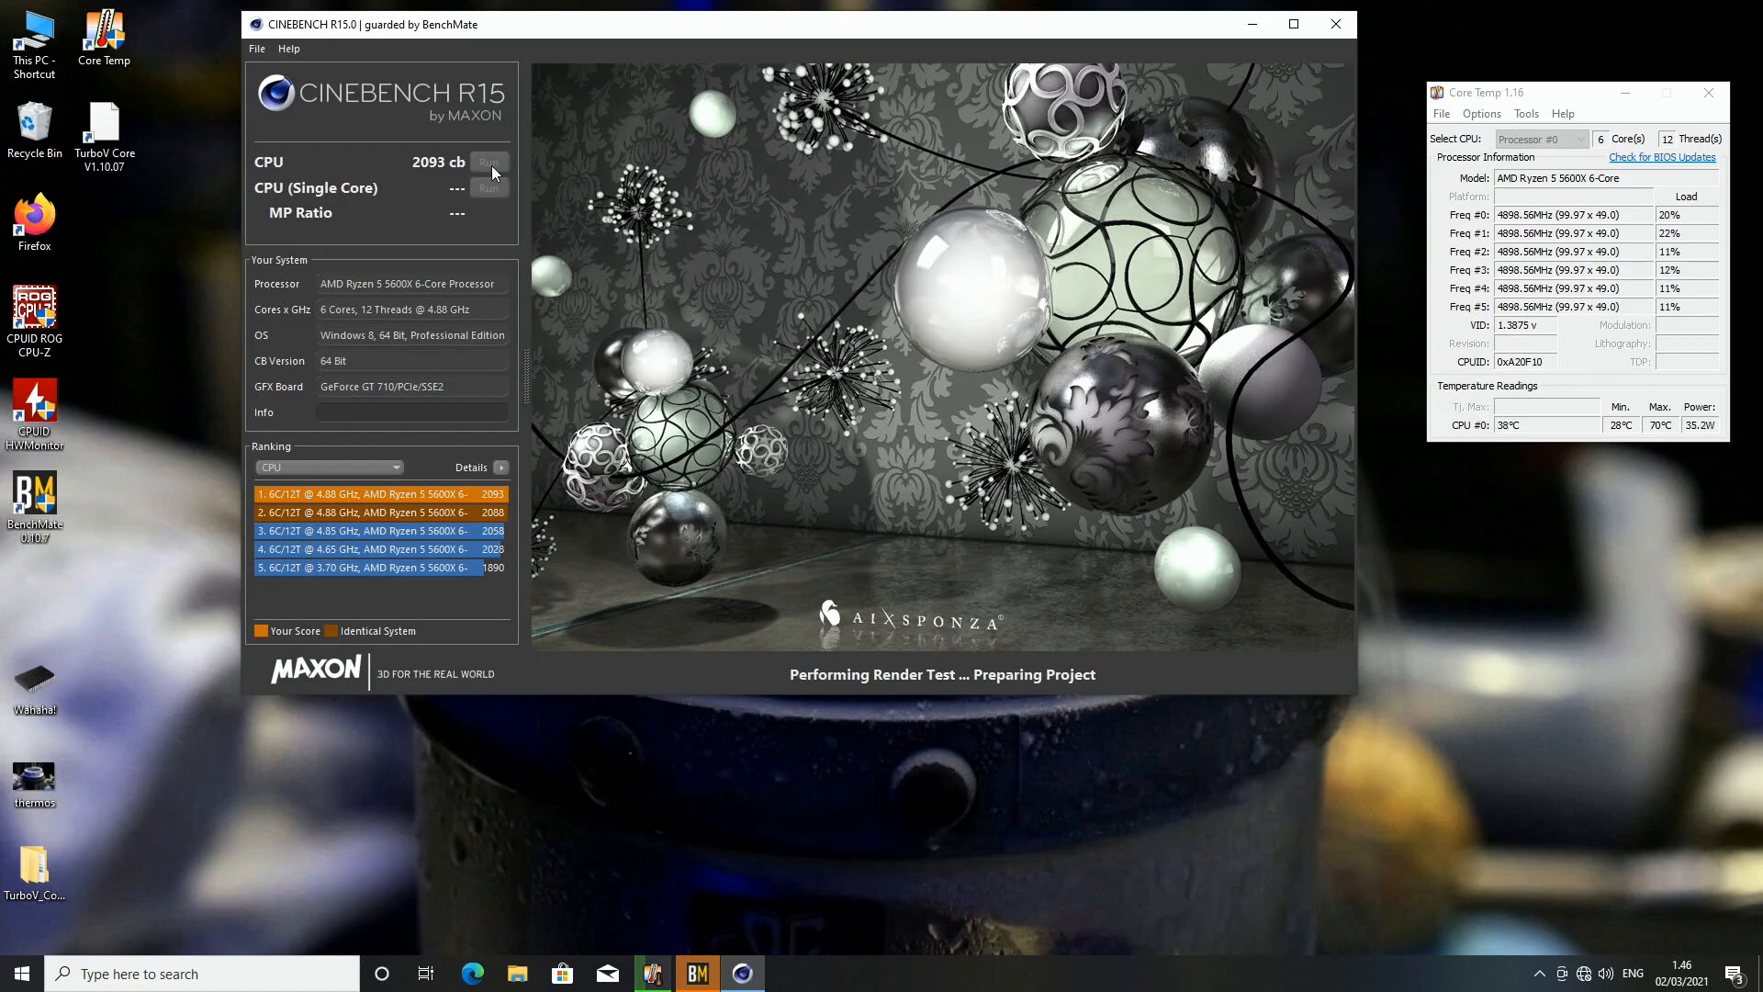
left_click(487, 162)
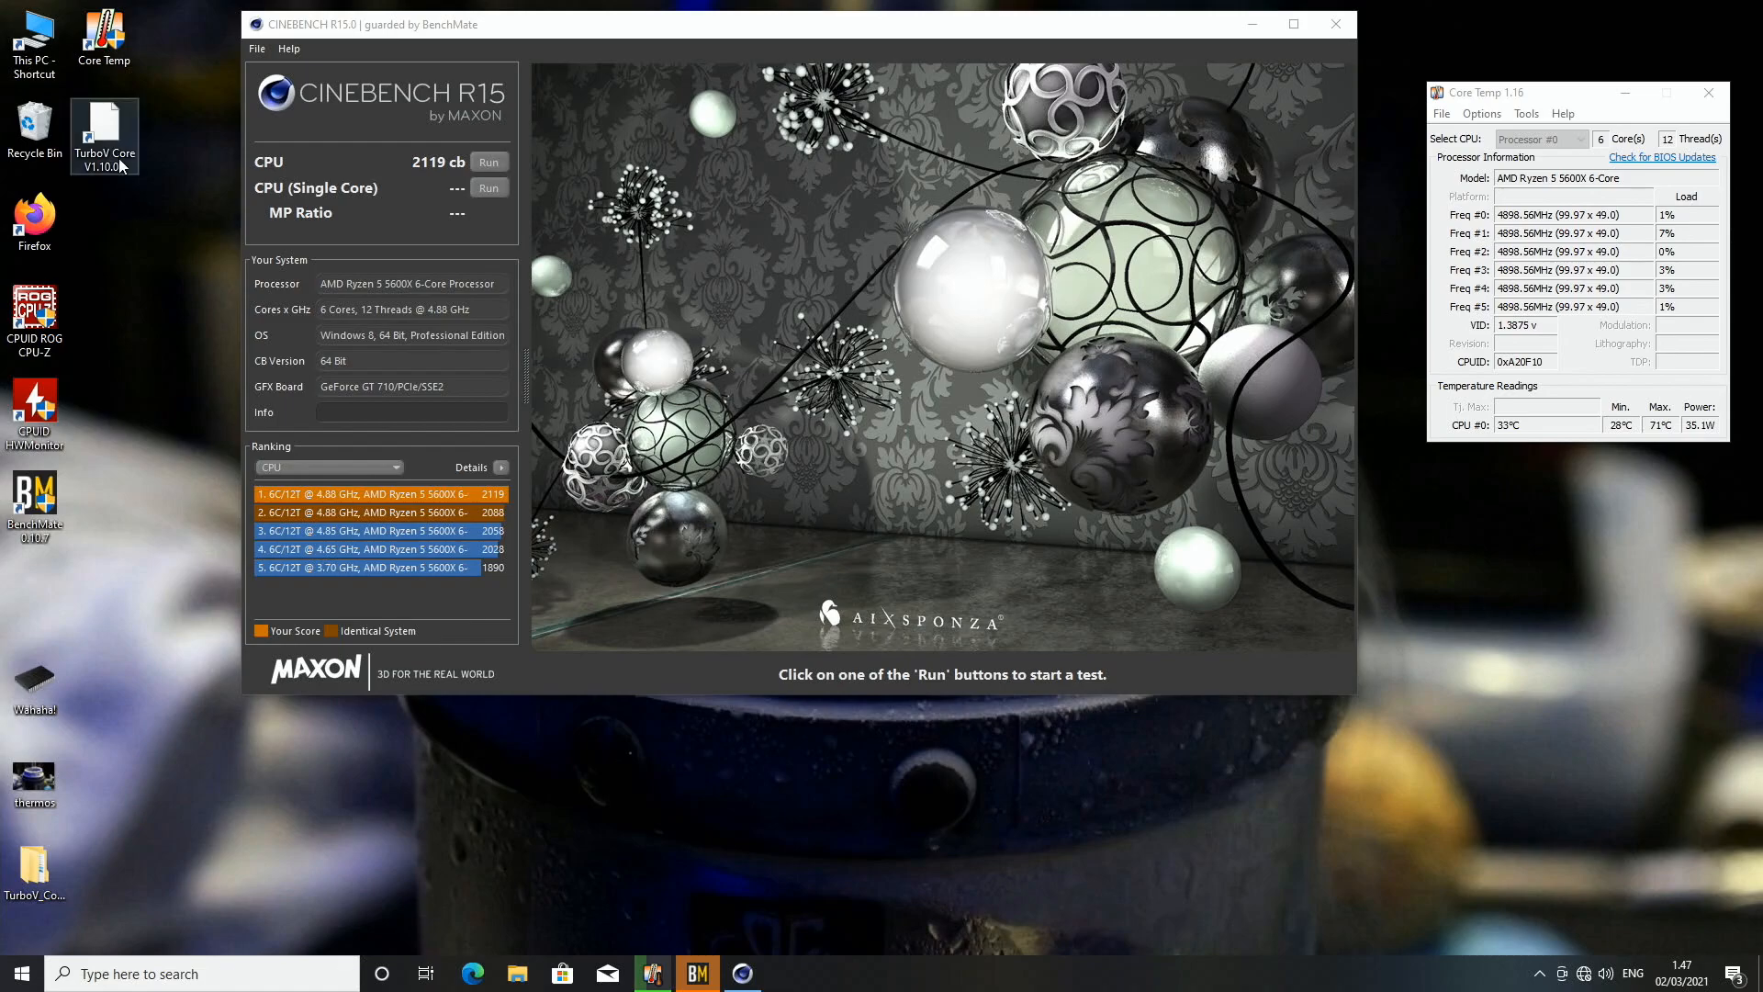
double_click(104, 129)
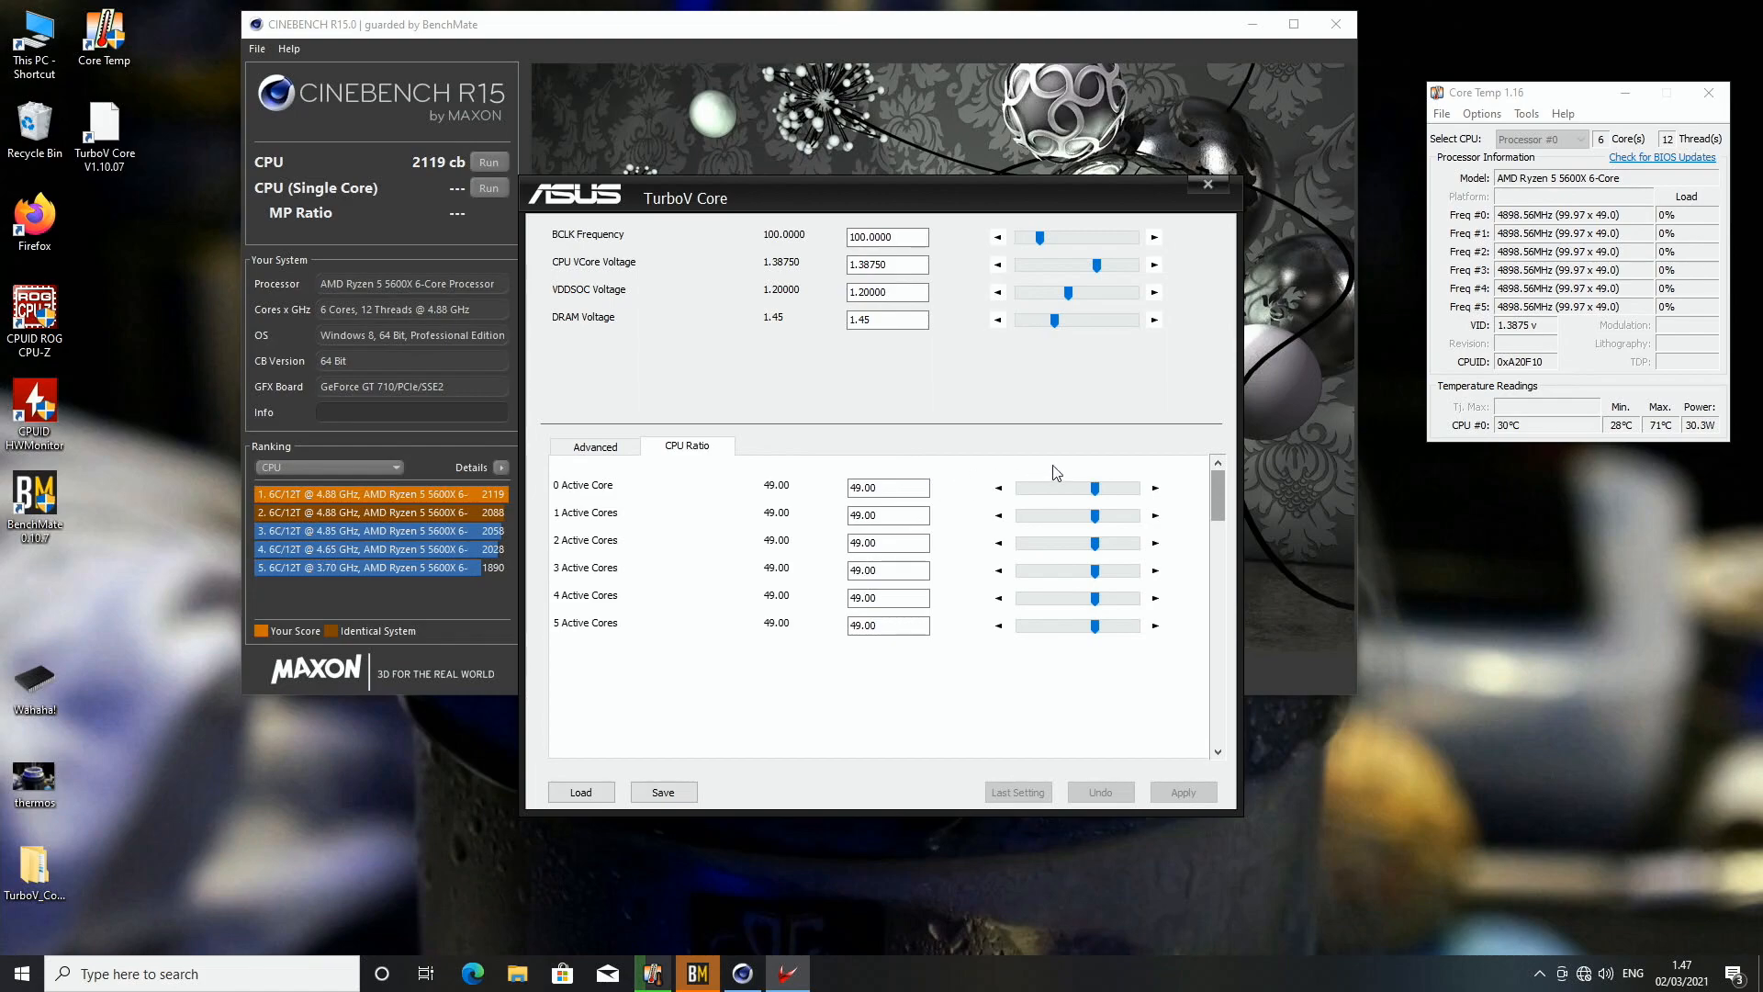
left_click(1154, 487)
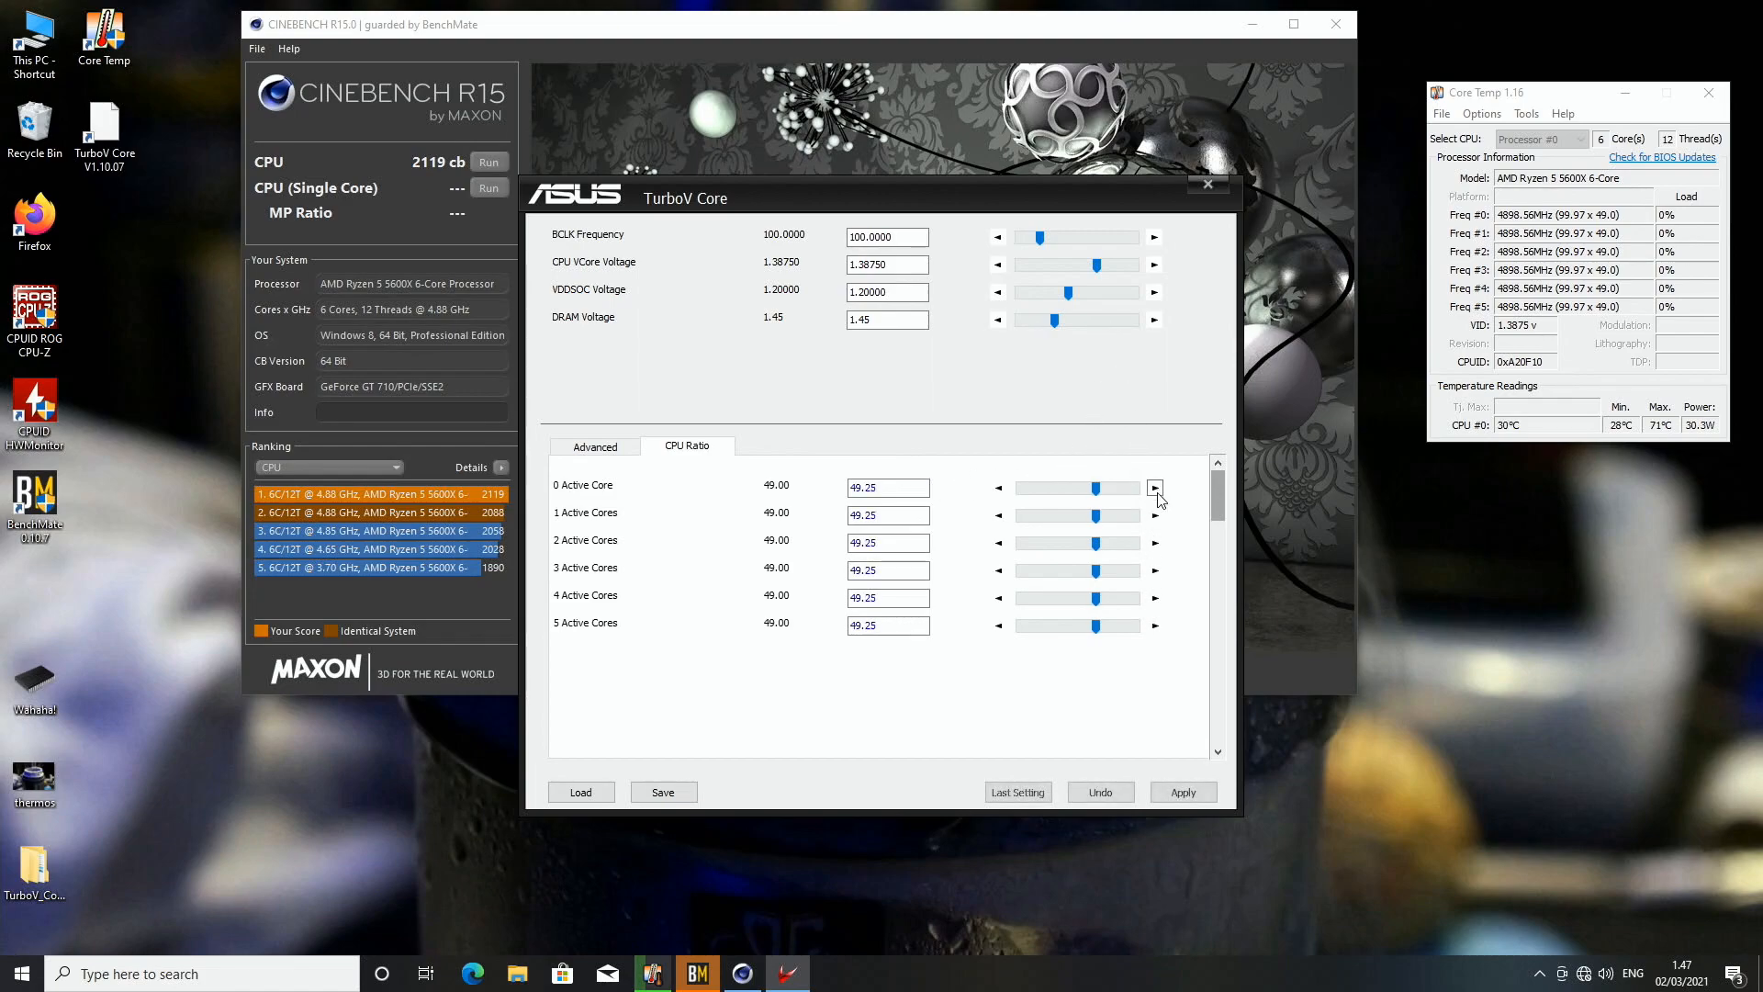
left_click(1181, 791)
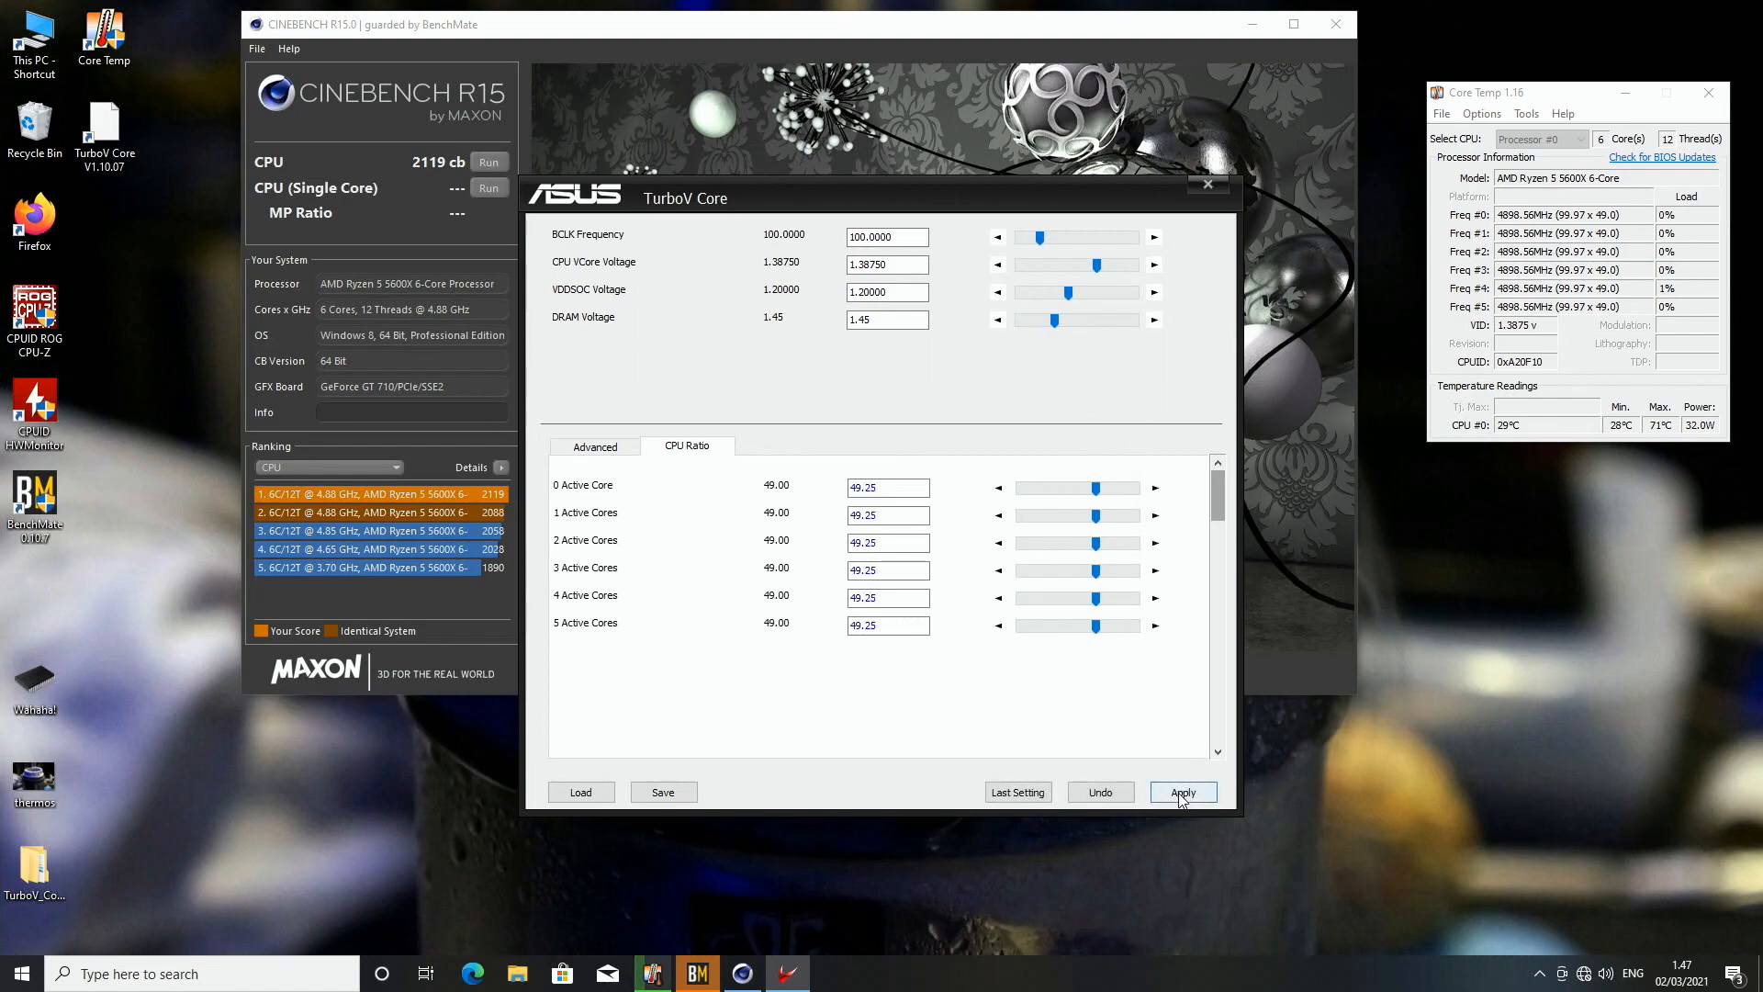
left_click(1181, 792)
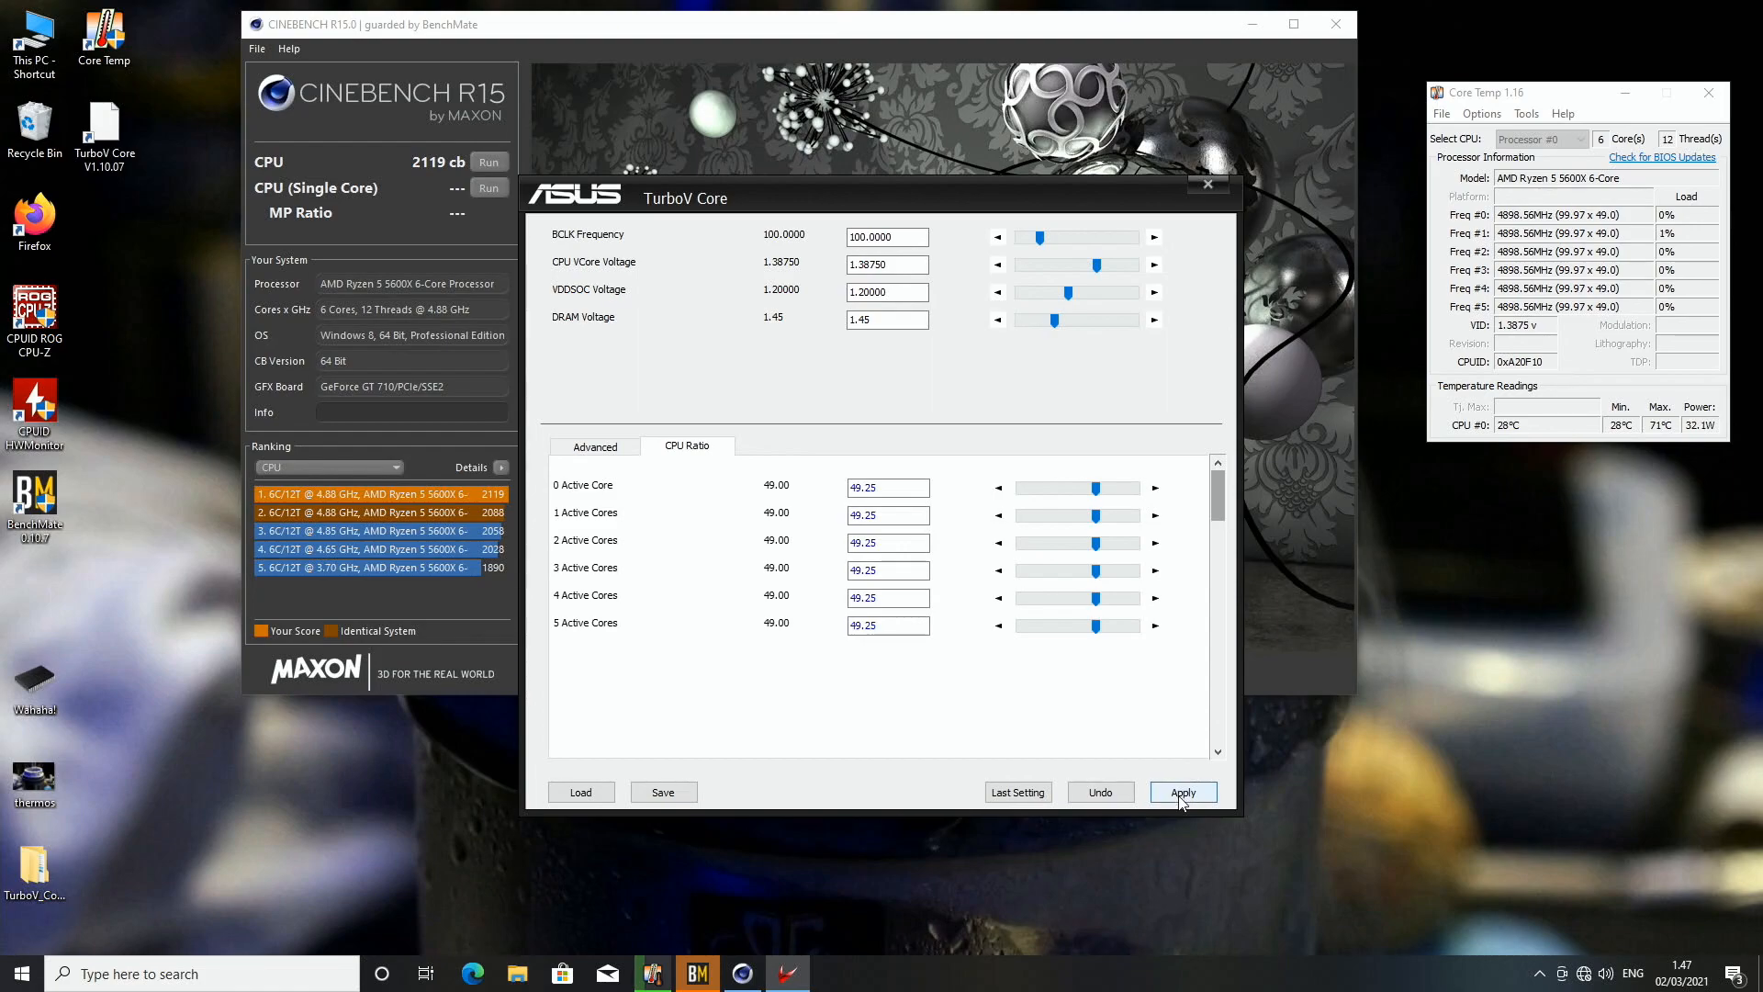
left_click(1181, 792)
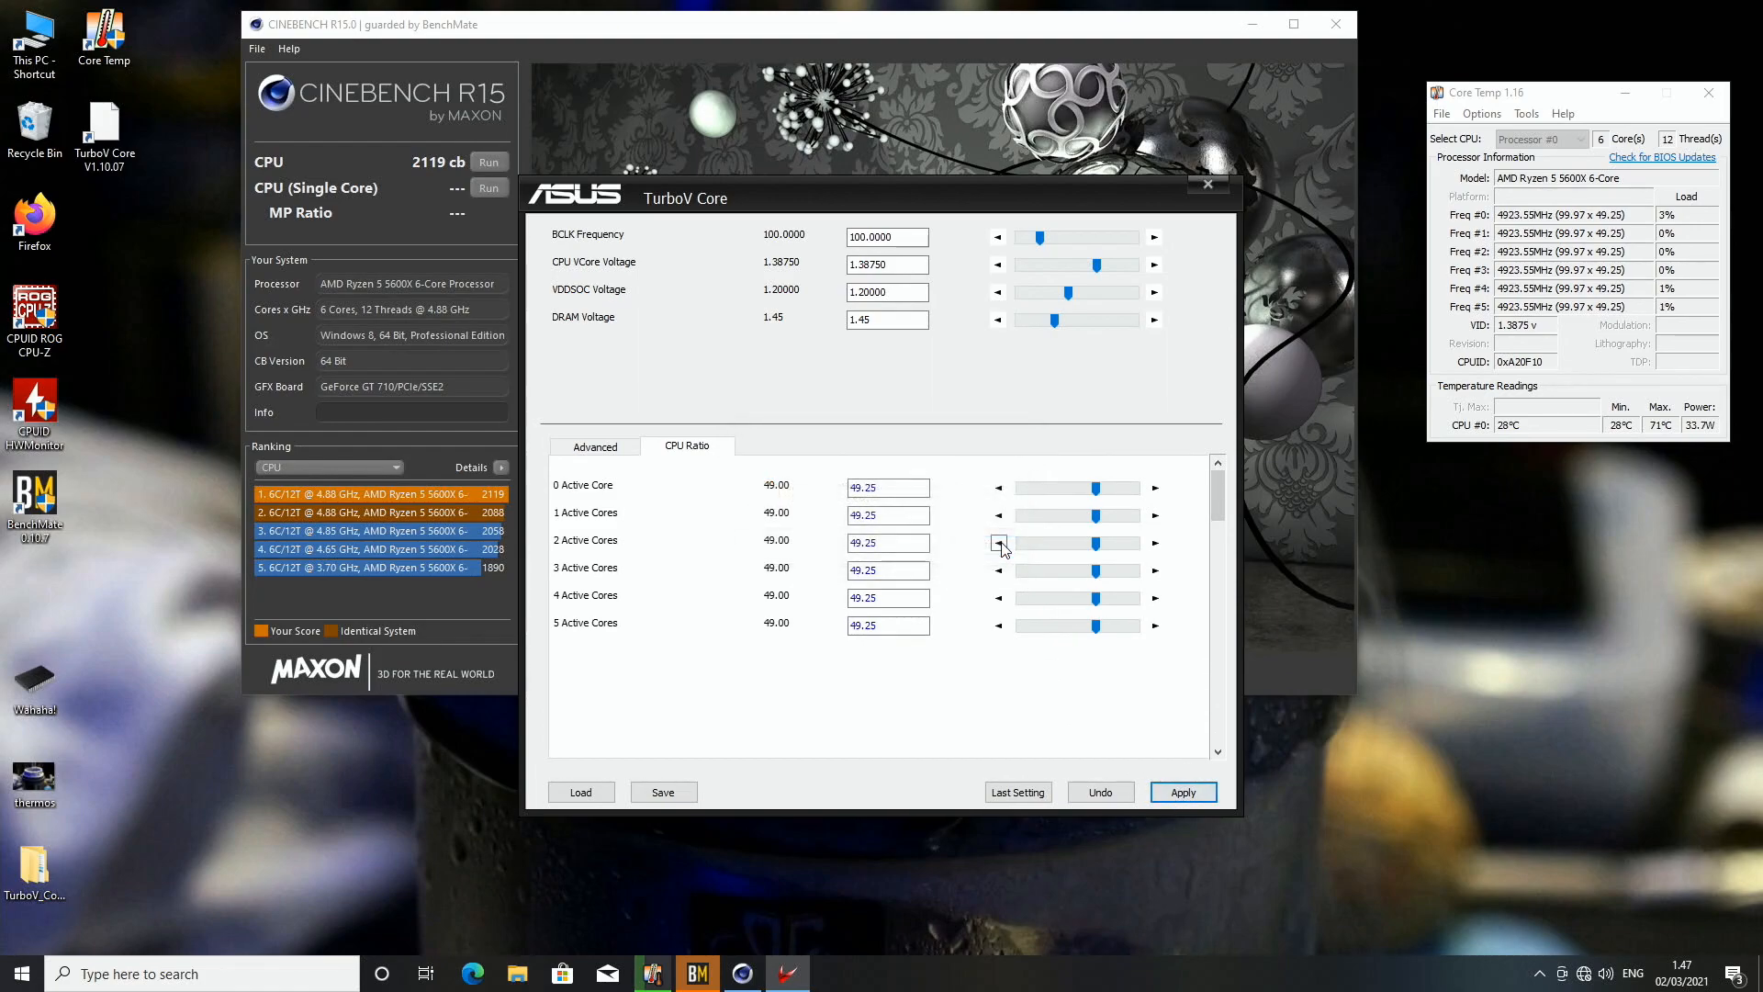
left_click(1207, 184)
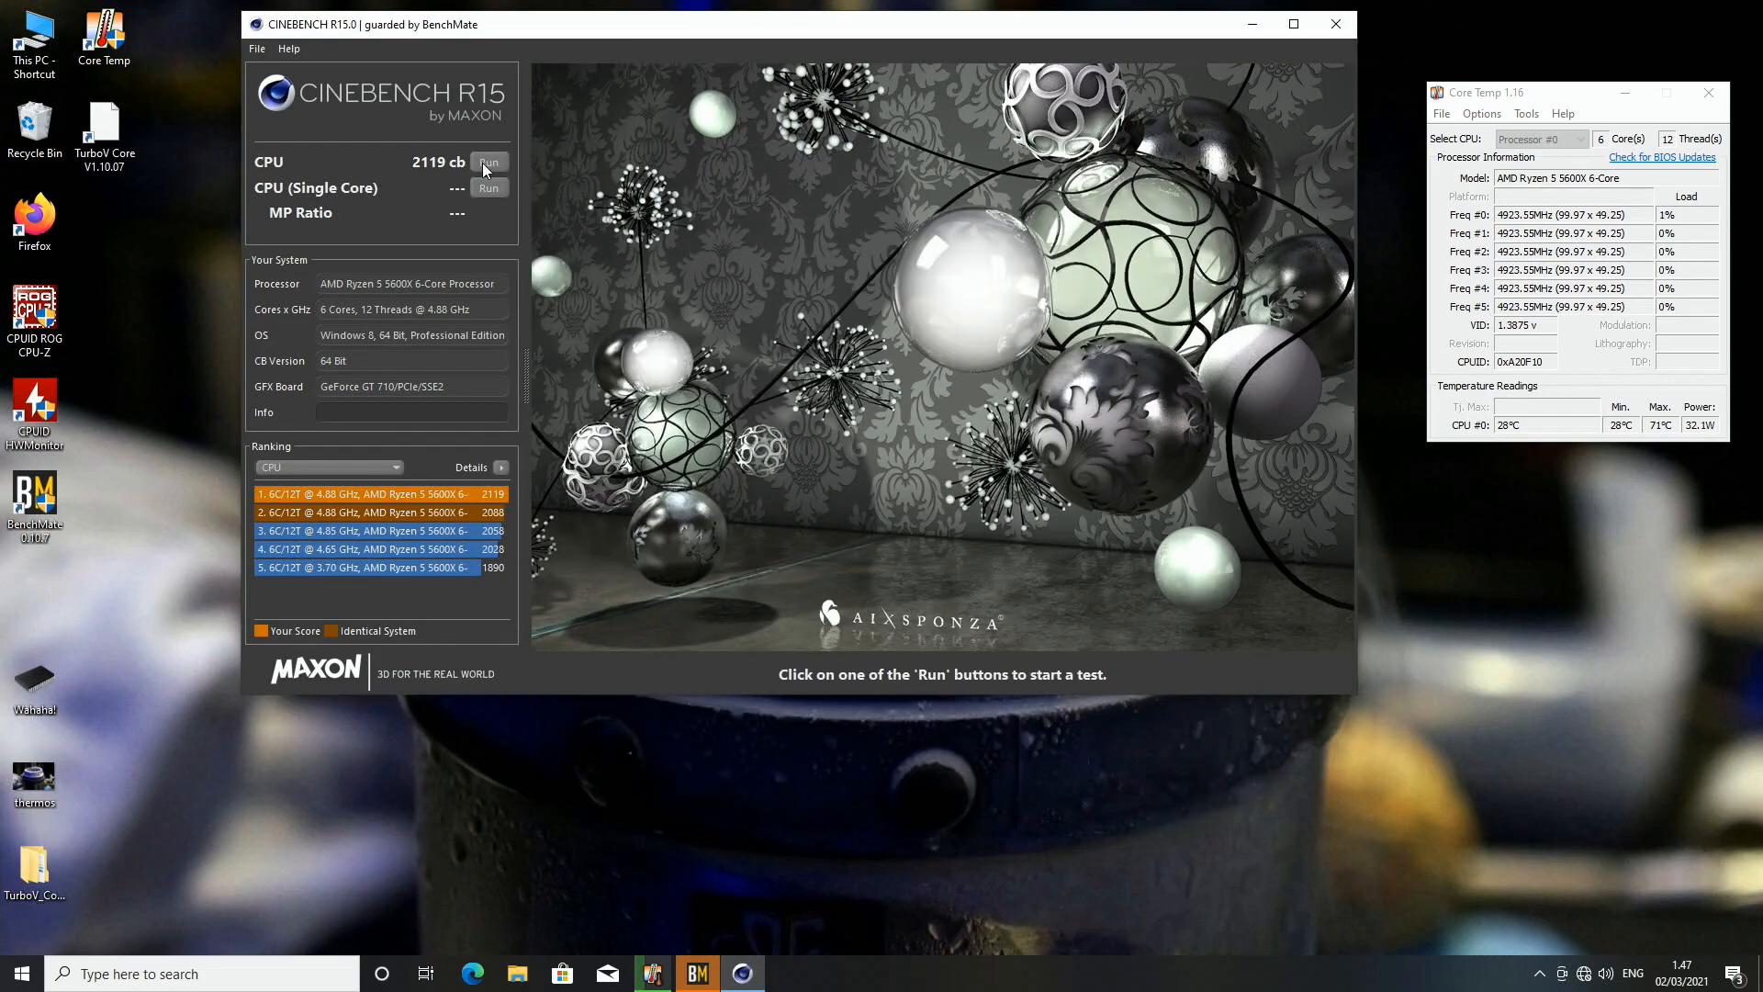
left_click(488, 161)
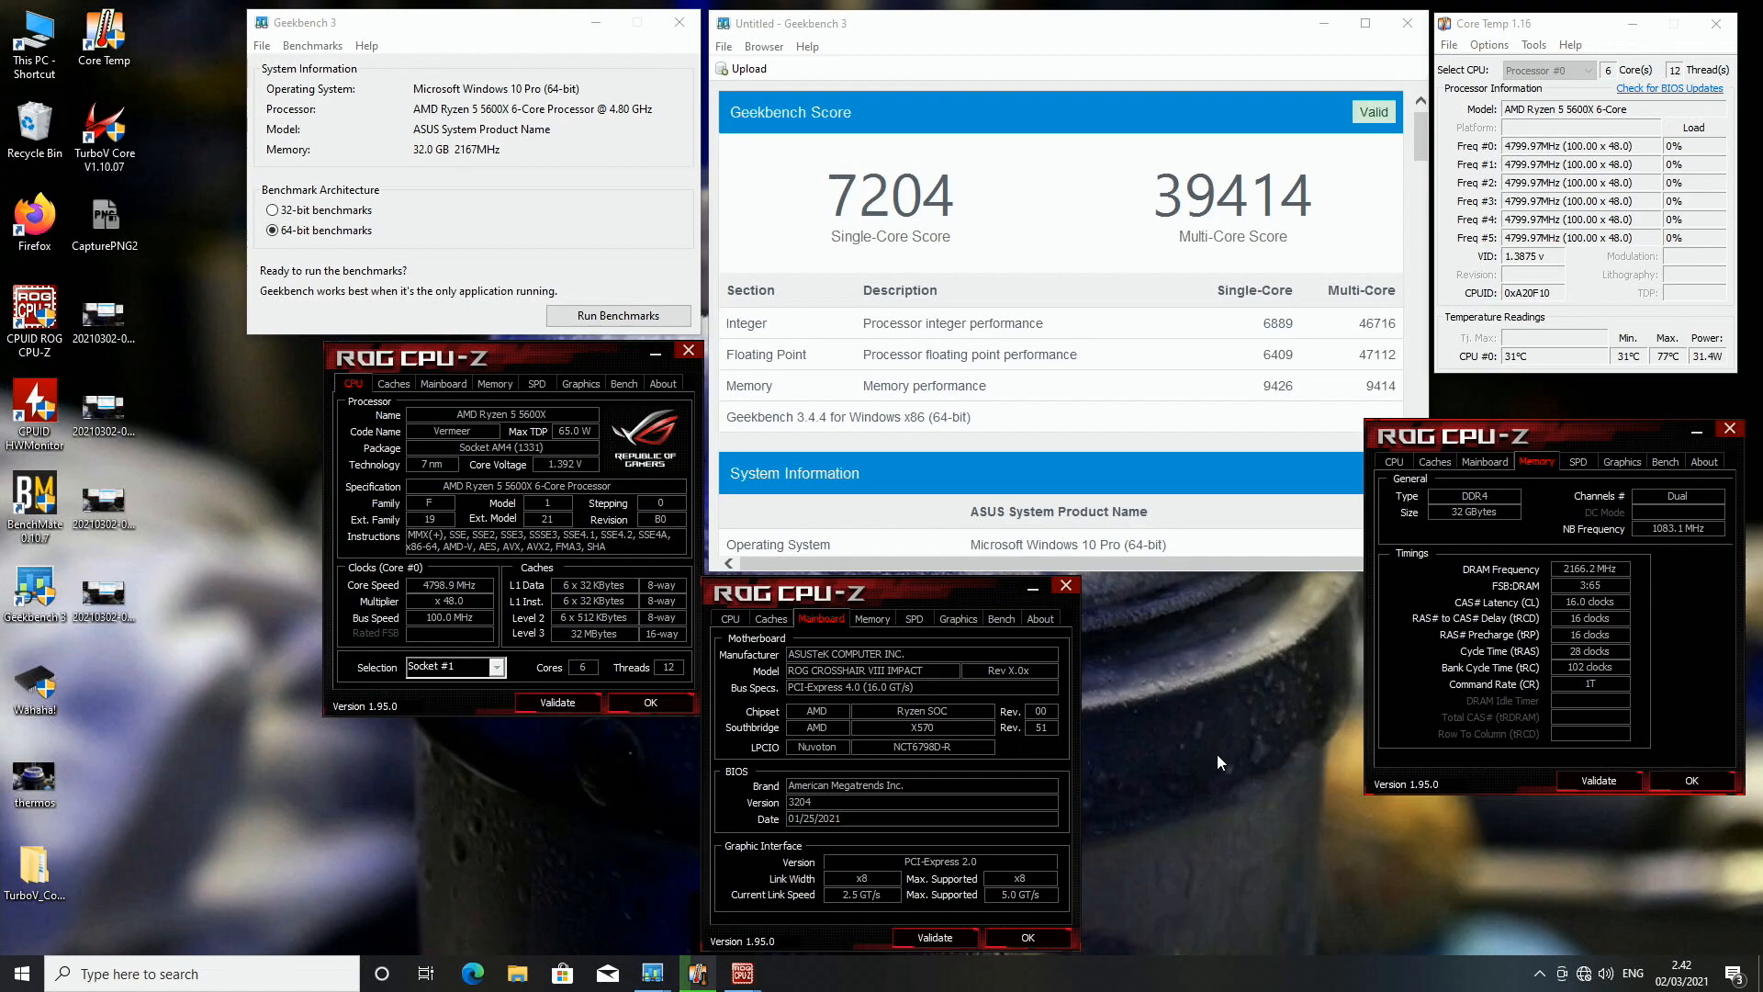
mouse_move(1568, 587)
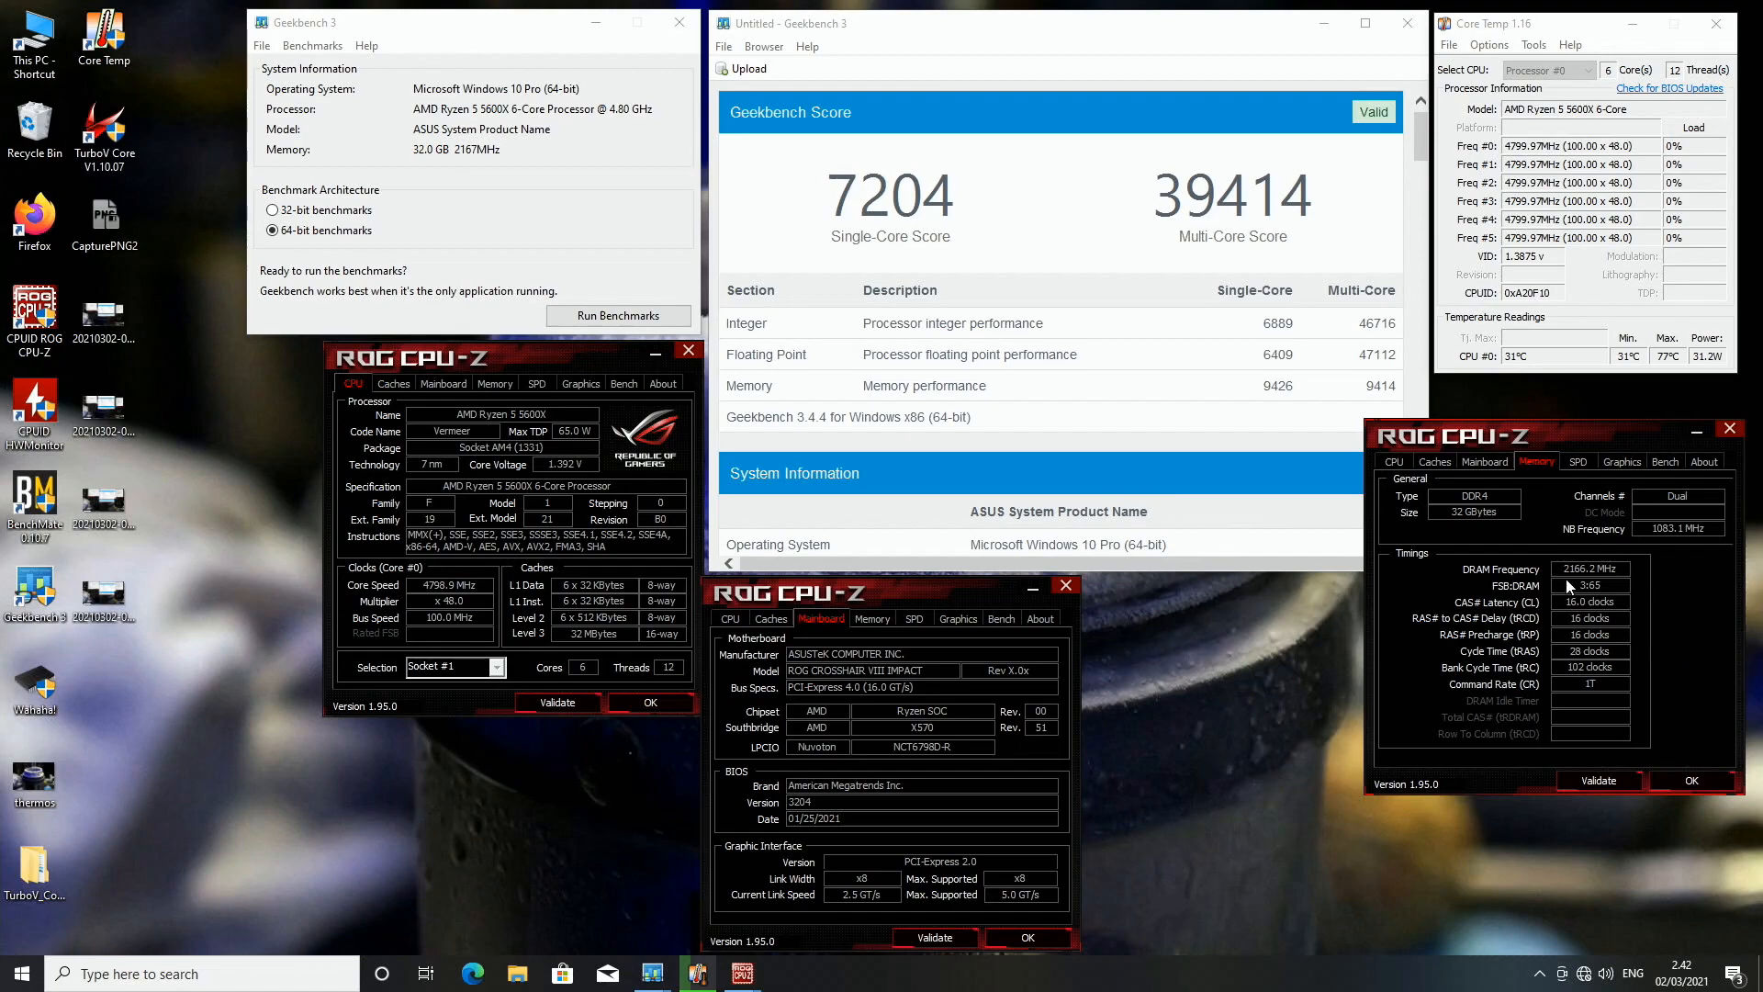
mouse_move(1594, 687)
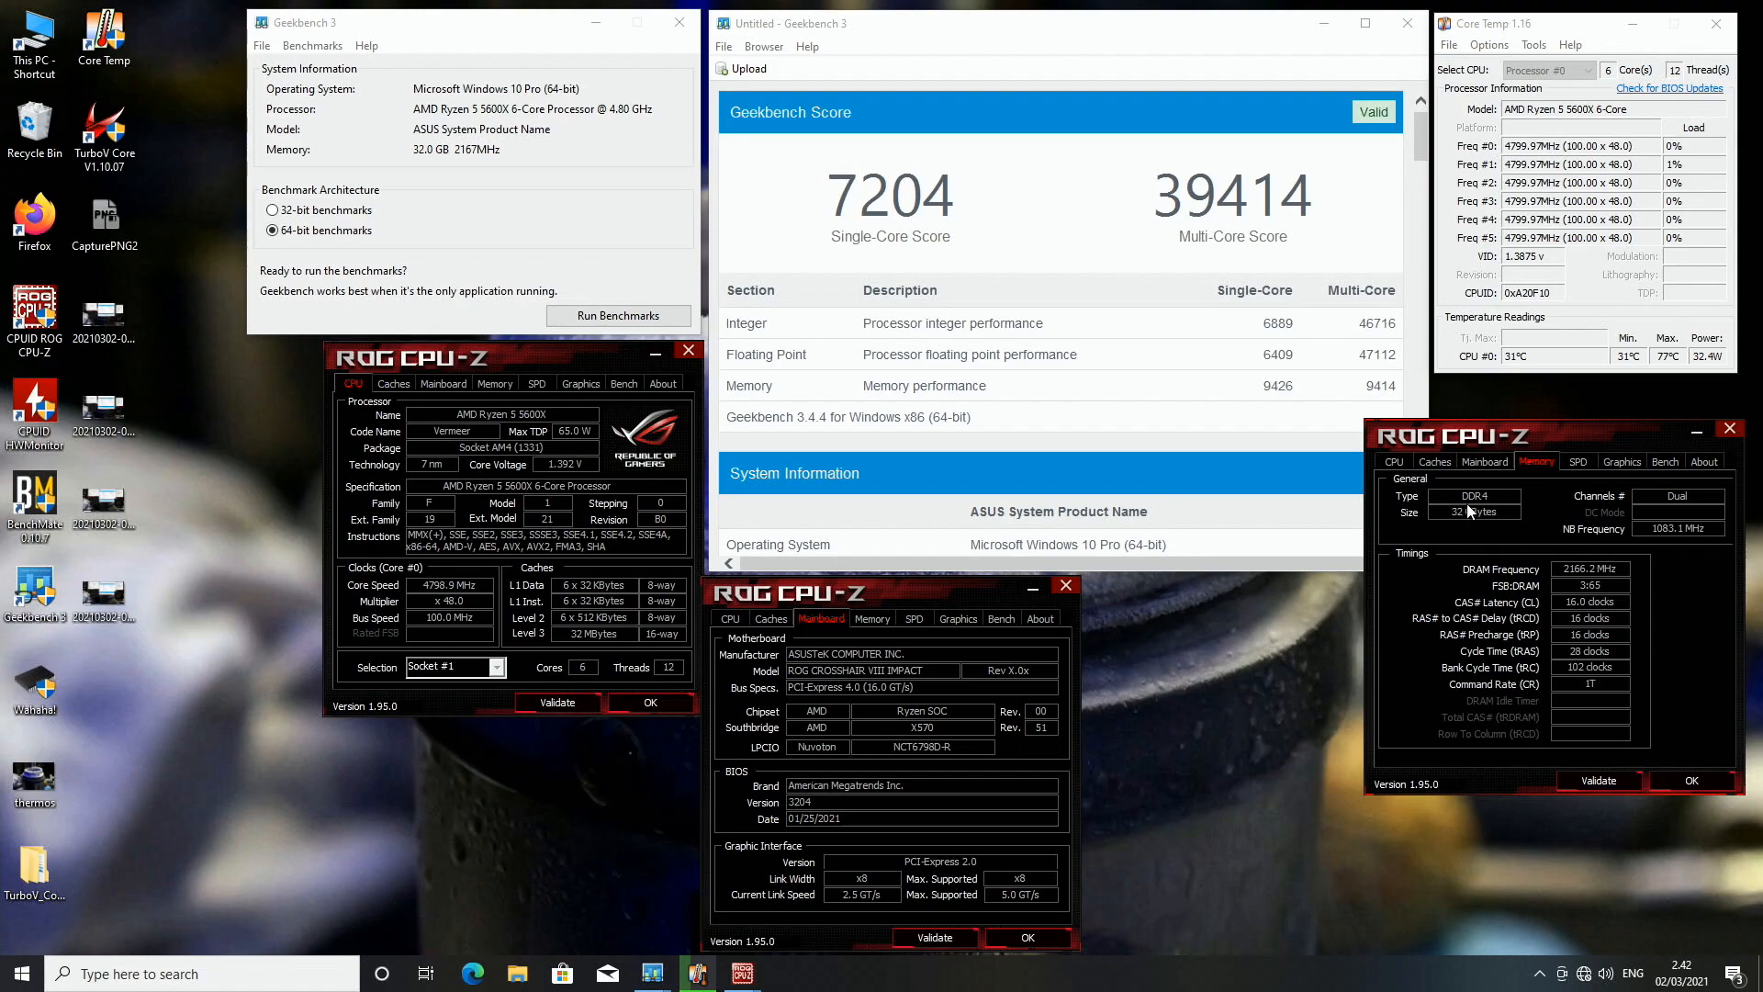
mouse_move(1474, 520)
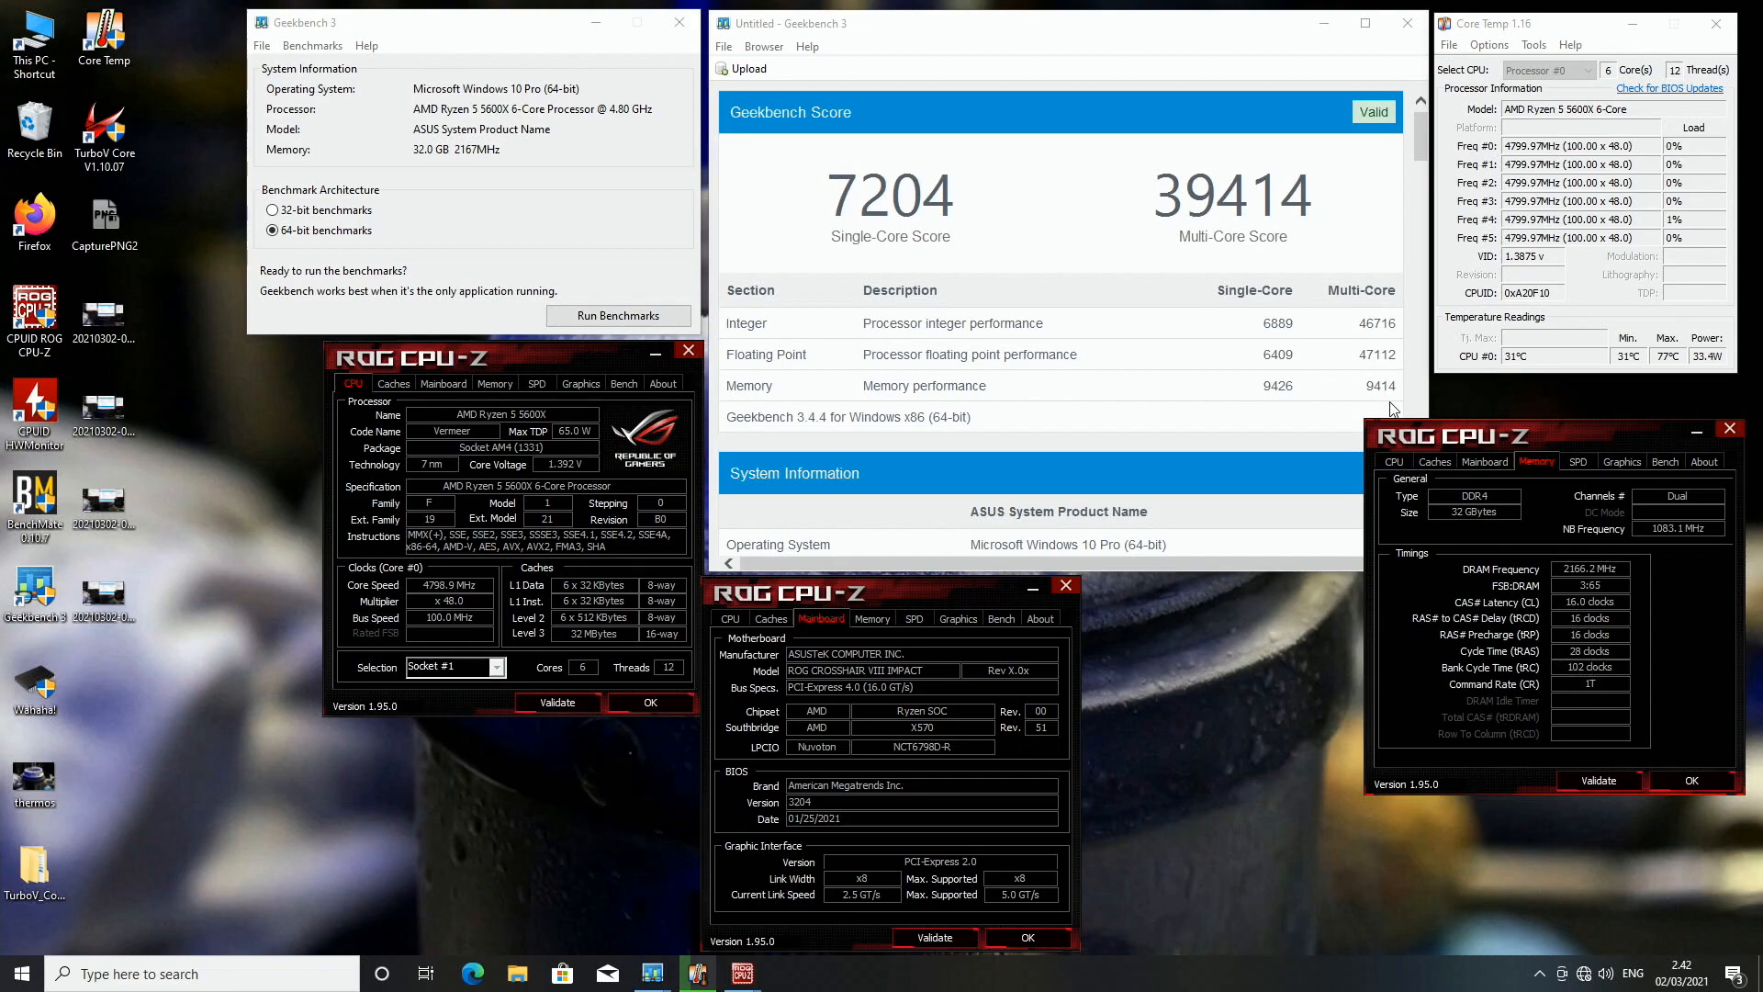
mouse_move(1658, 670)
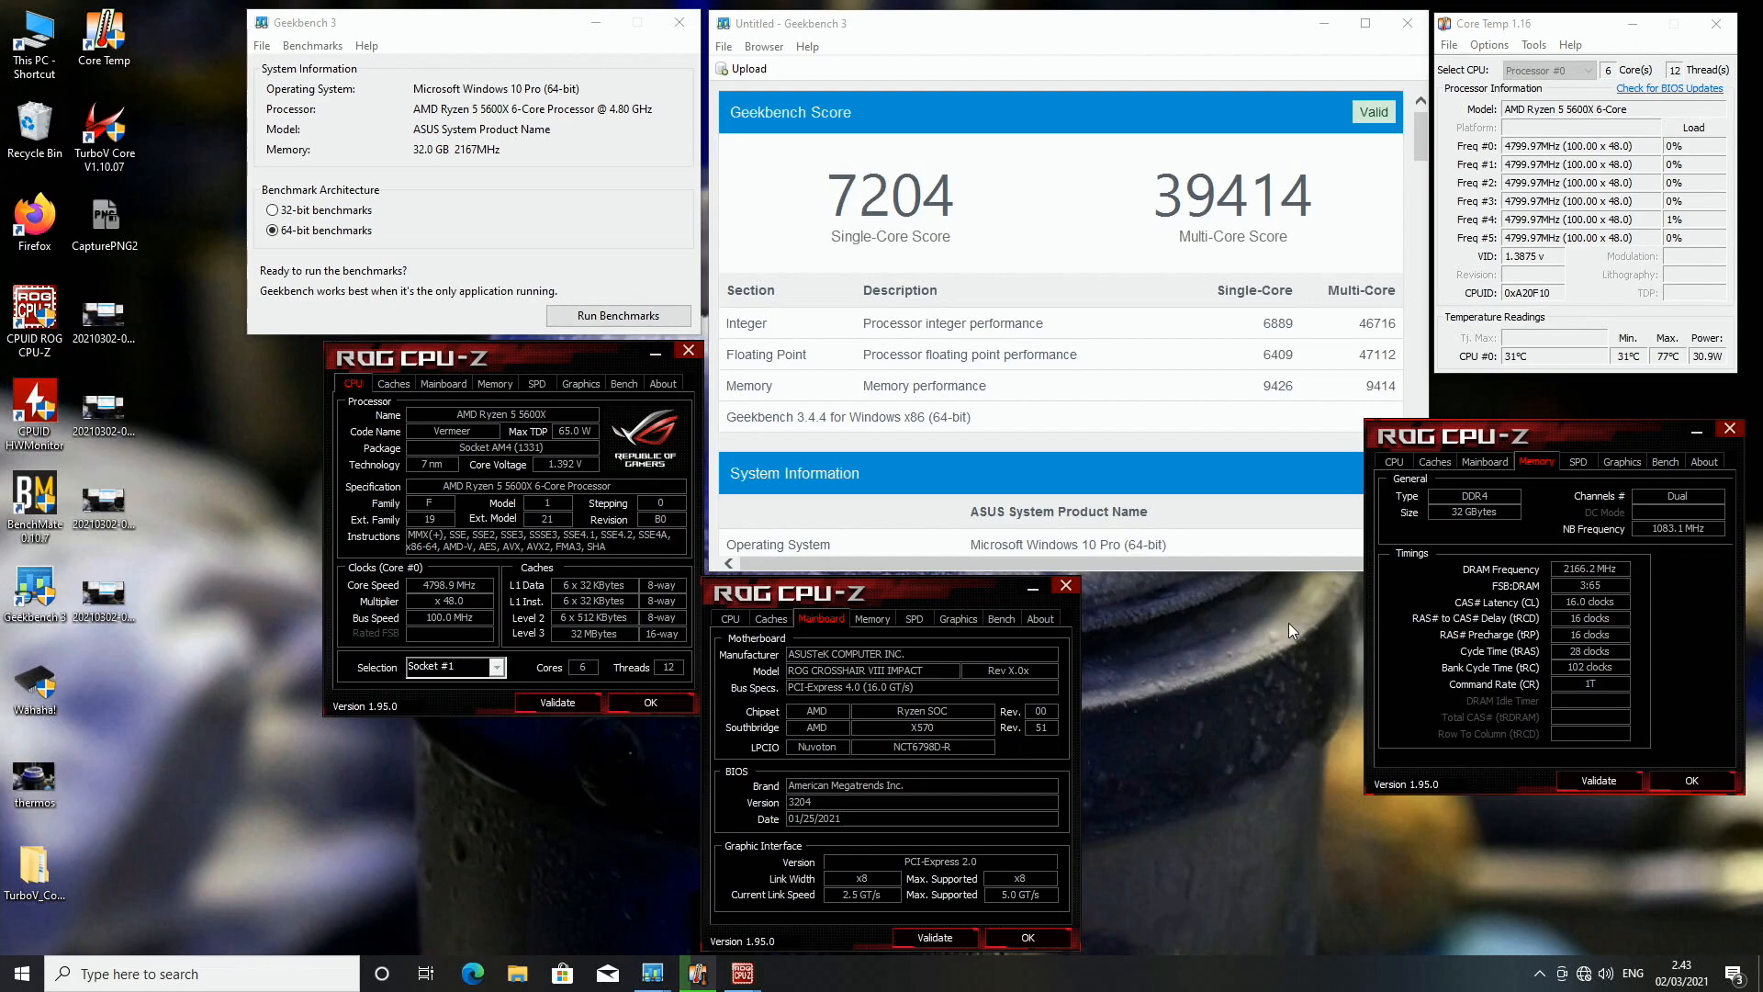
mouse_move(1285, 632)
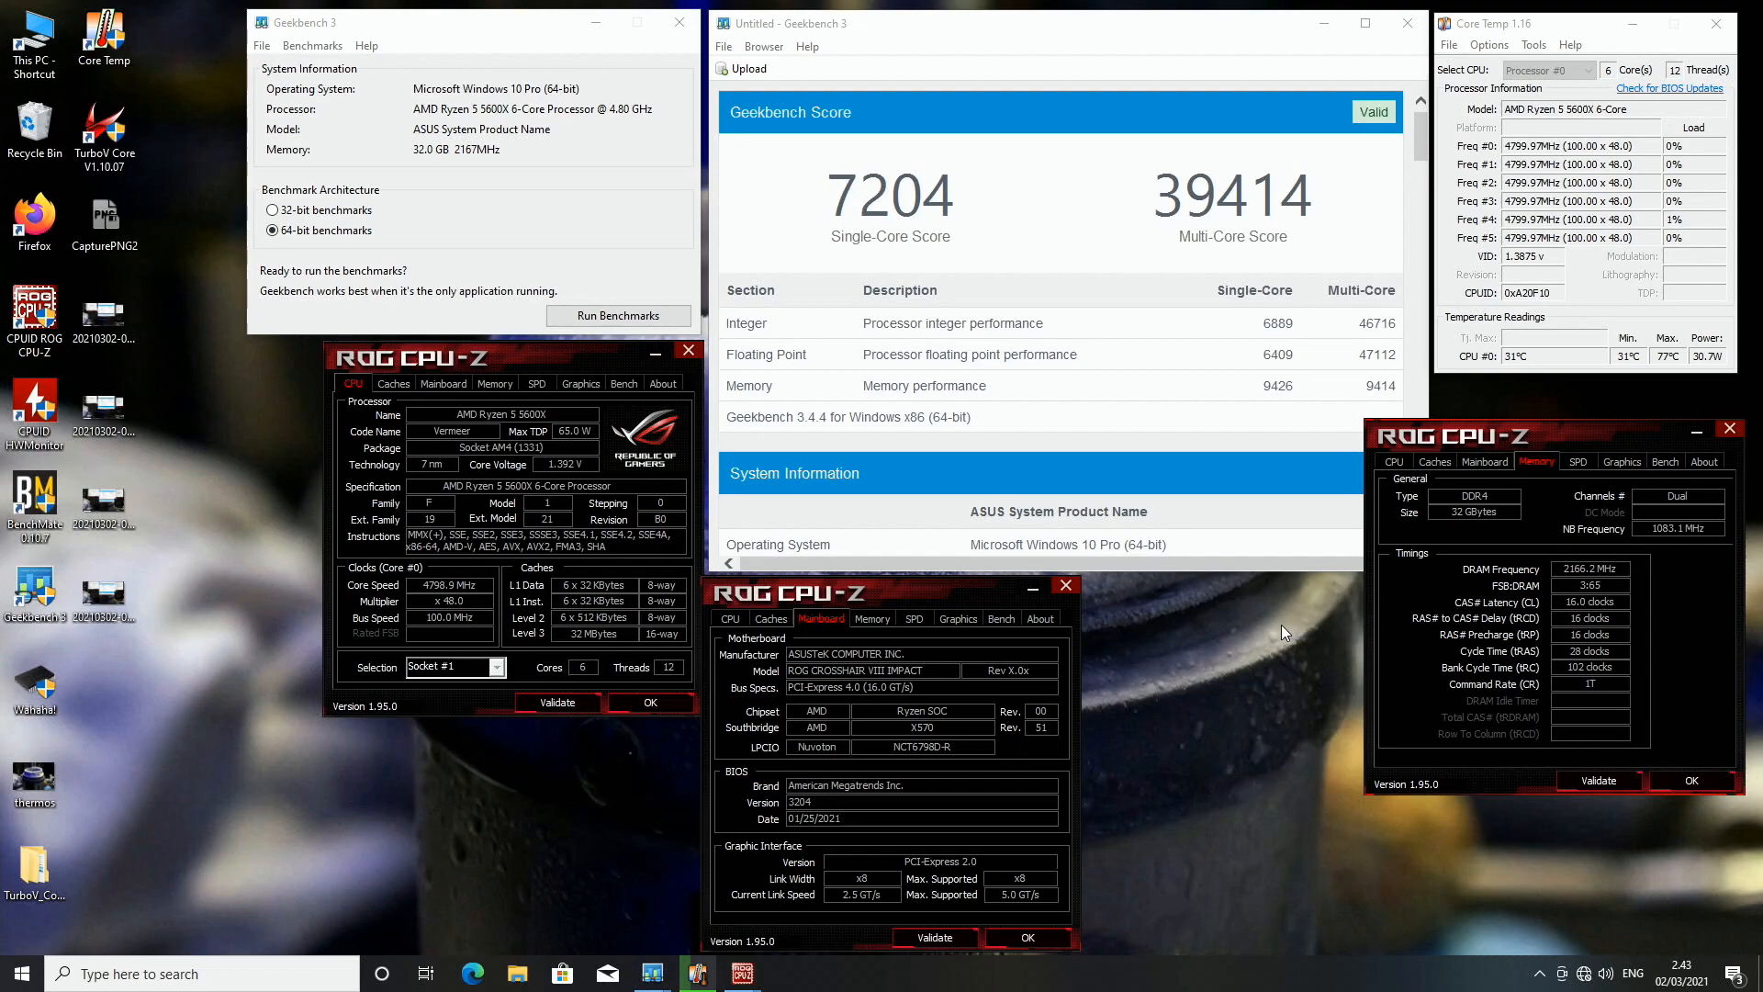
mouse_move(1229, 602)
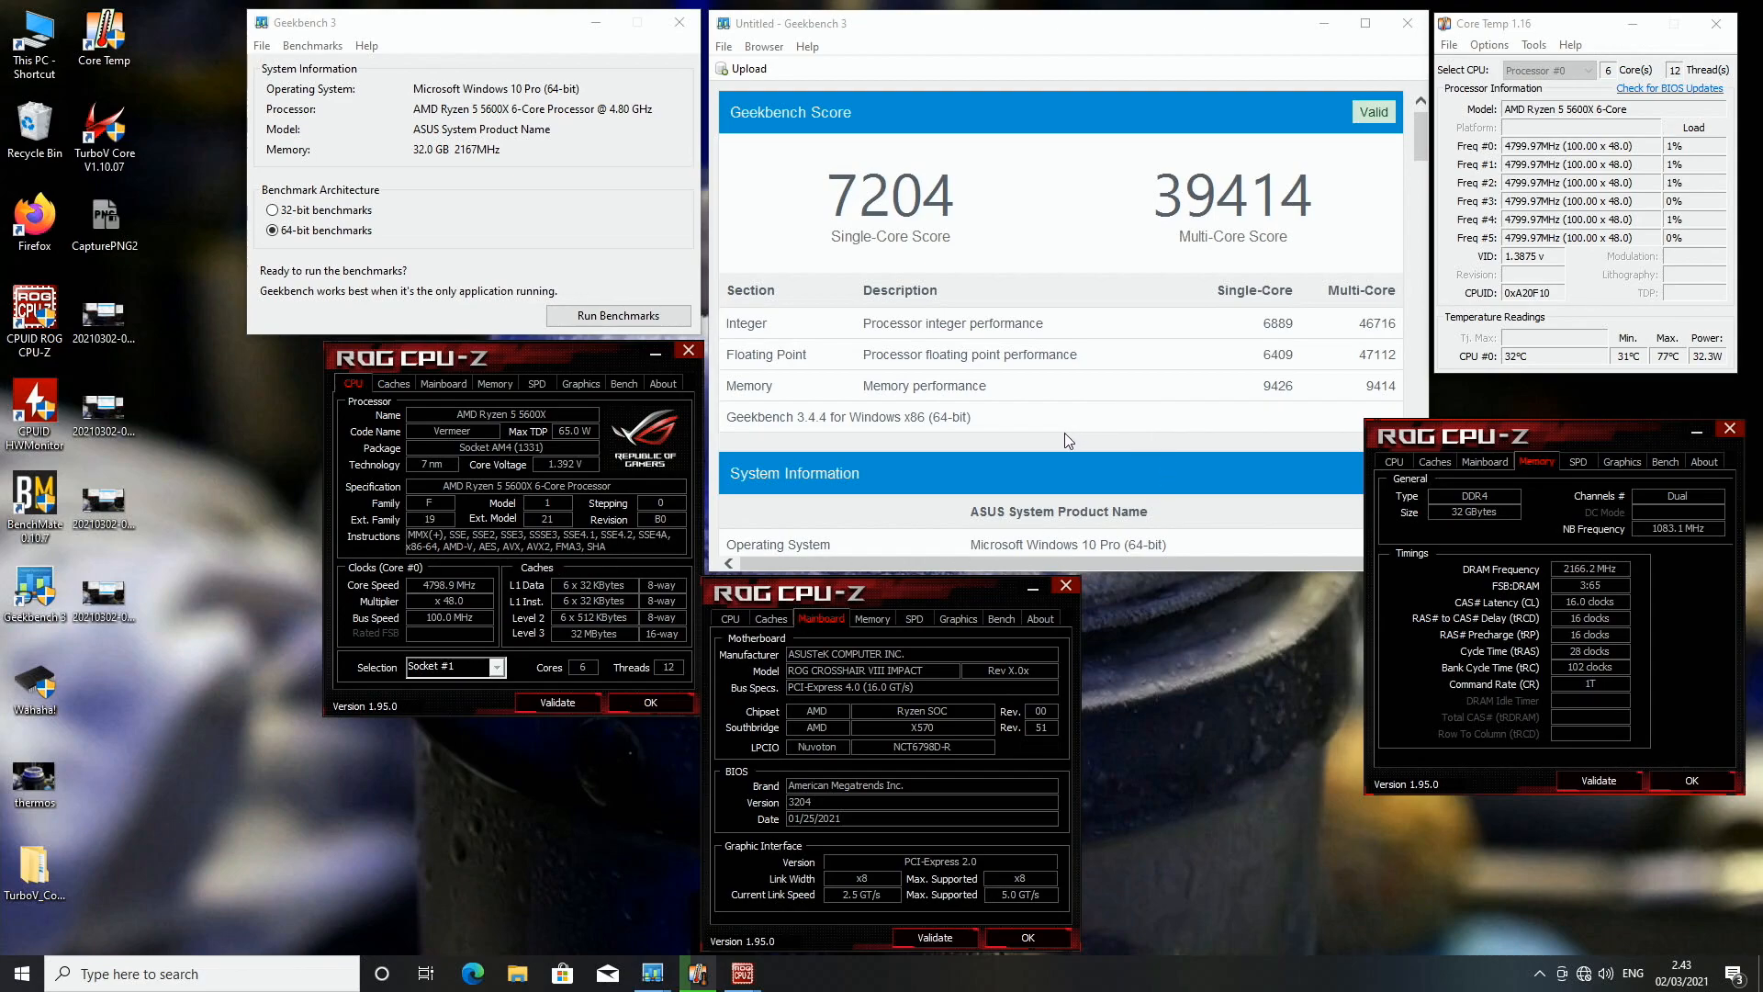
mouse_move(1063, 442)
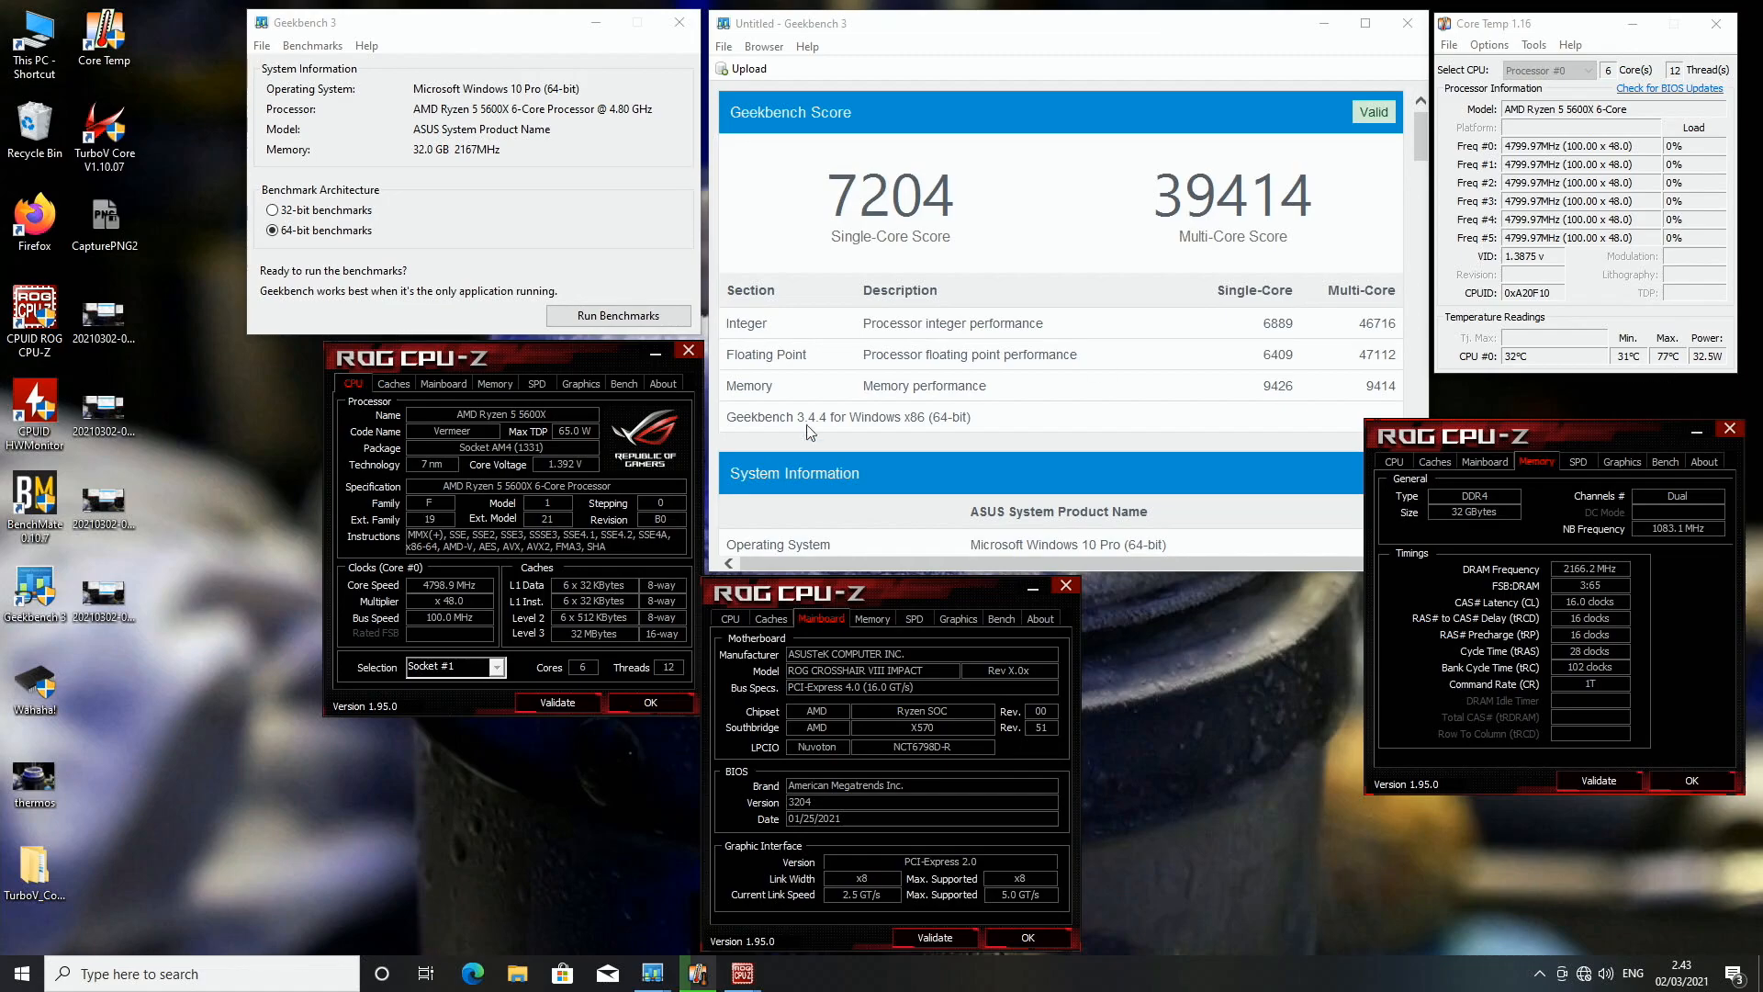
mouse_move(633, 501)
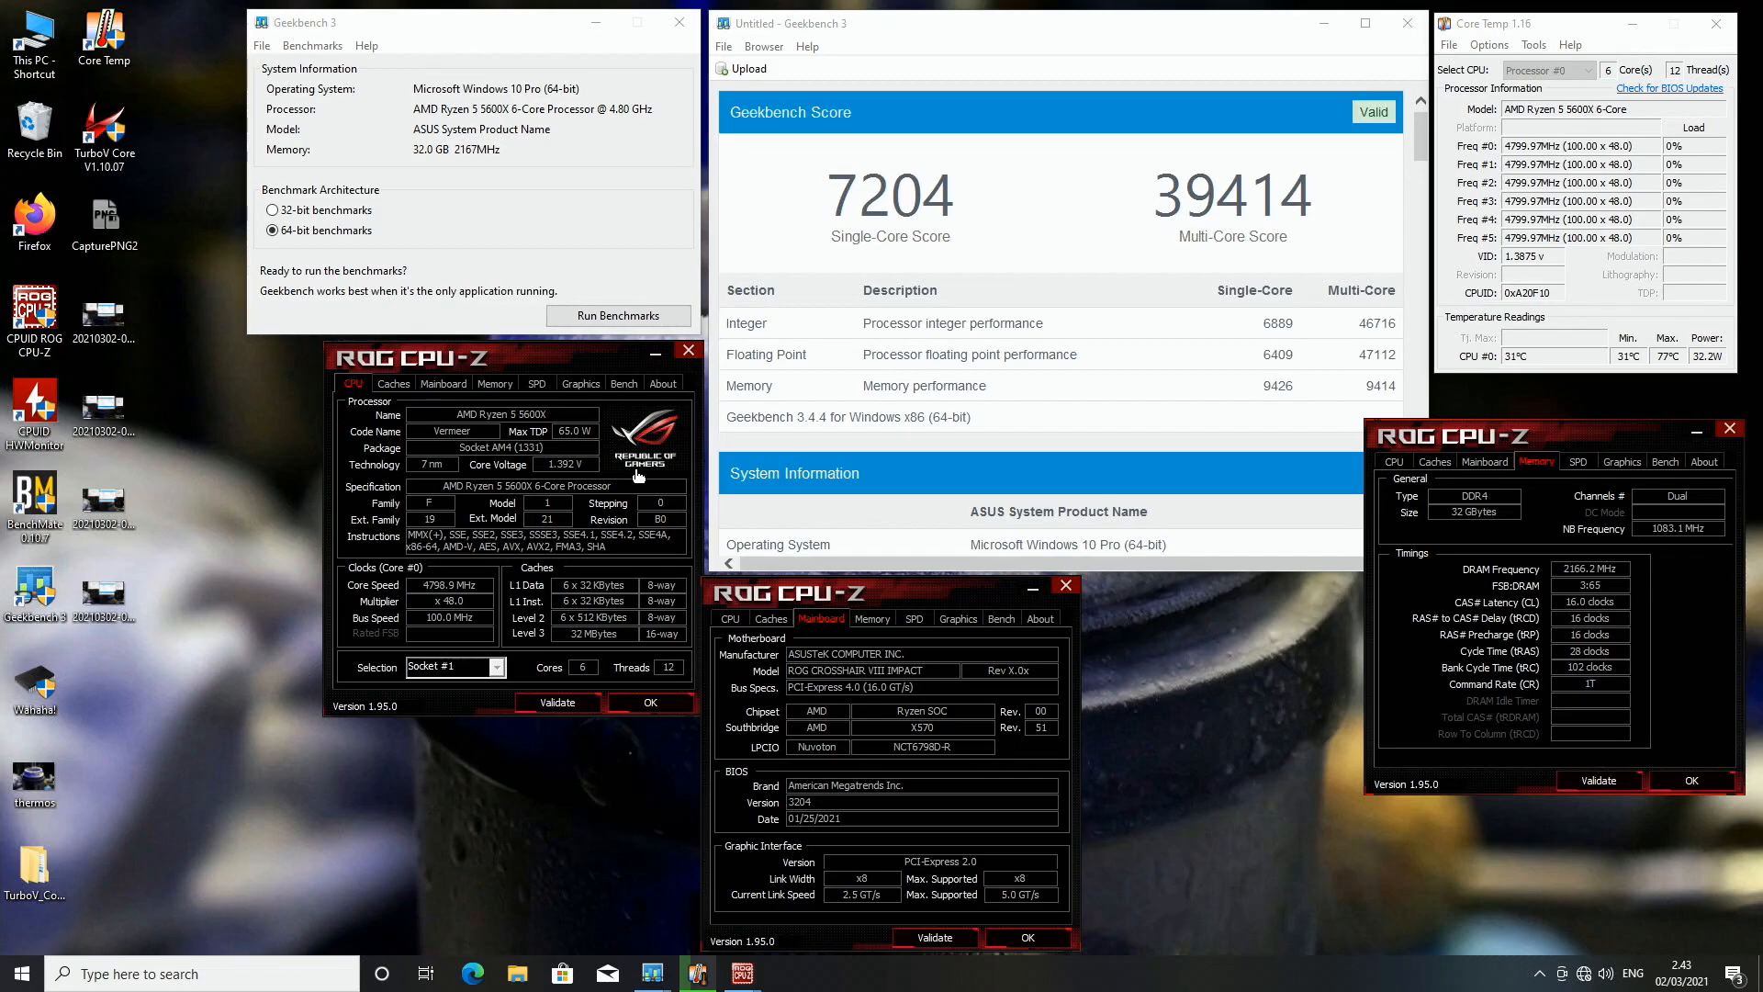
Step: Close the Geekbench 3 results window showing 7096 single-core and 38626 multi-core
left_click(617, 315)
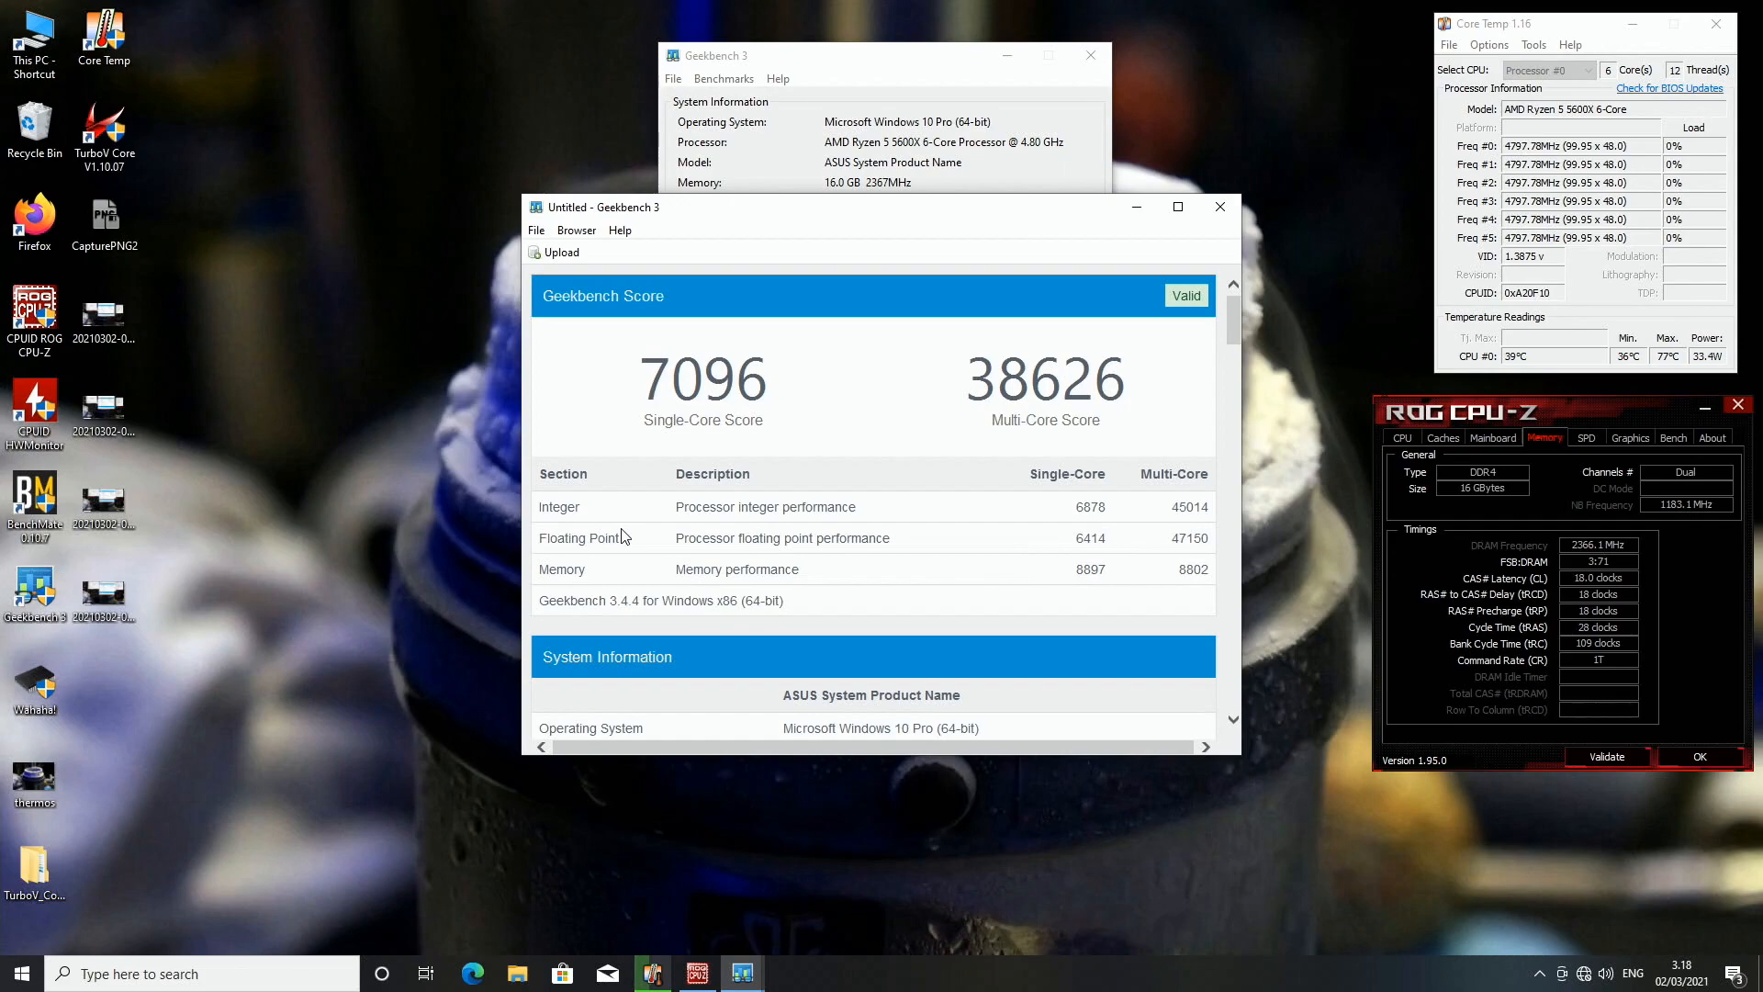
mouse_move(1341, 175)
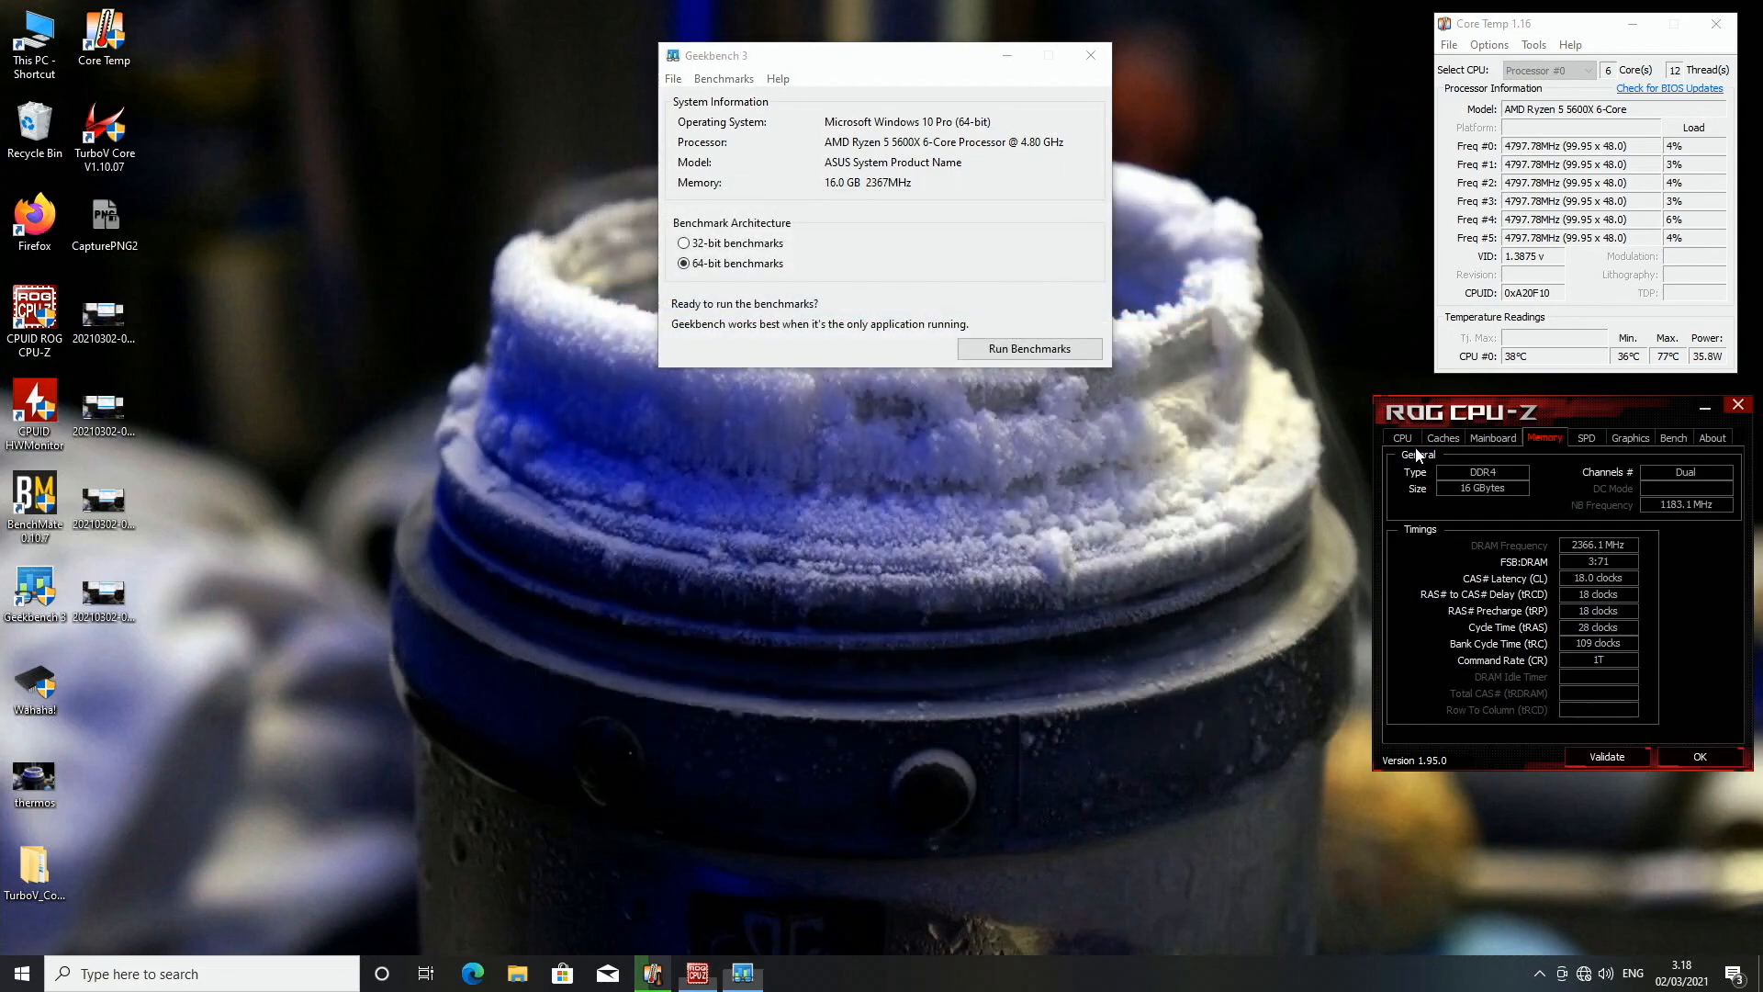
Step: Clear the desktop windows and launch msconfig to view Boot advanced options' maximum memory
left_click_drag(1562, 411, 837, 439)
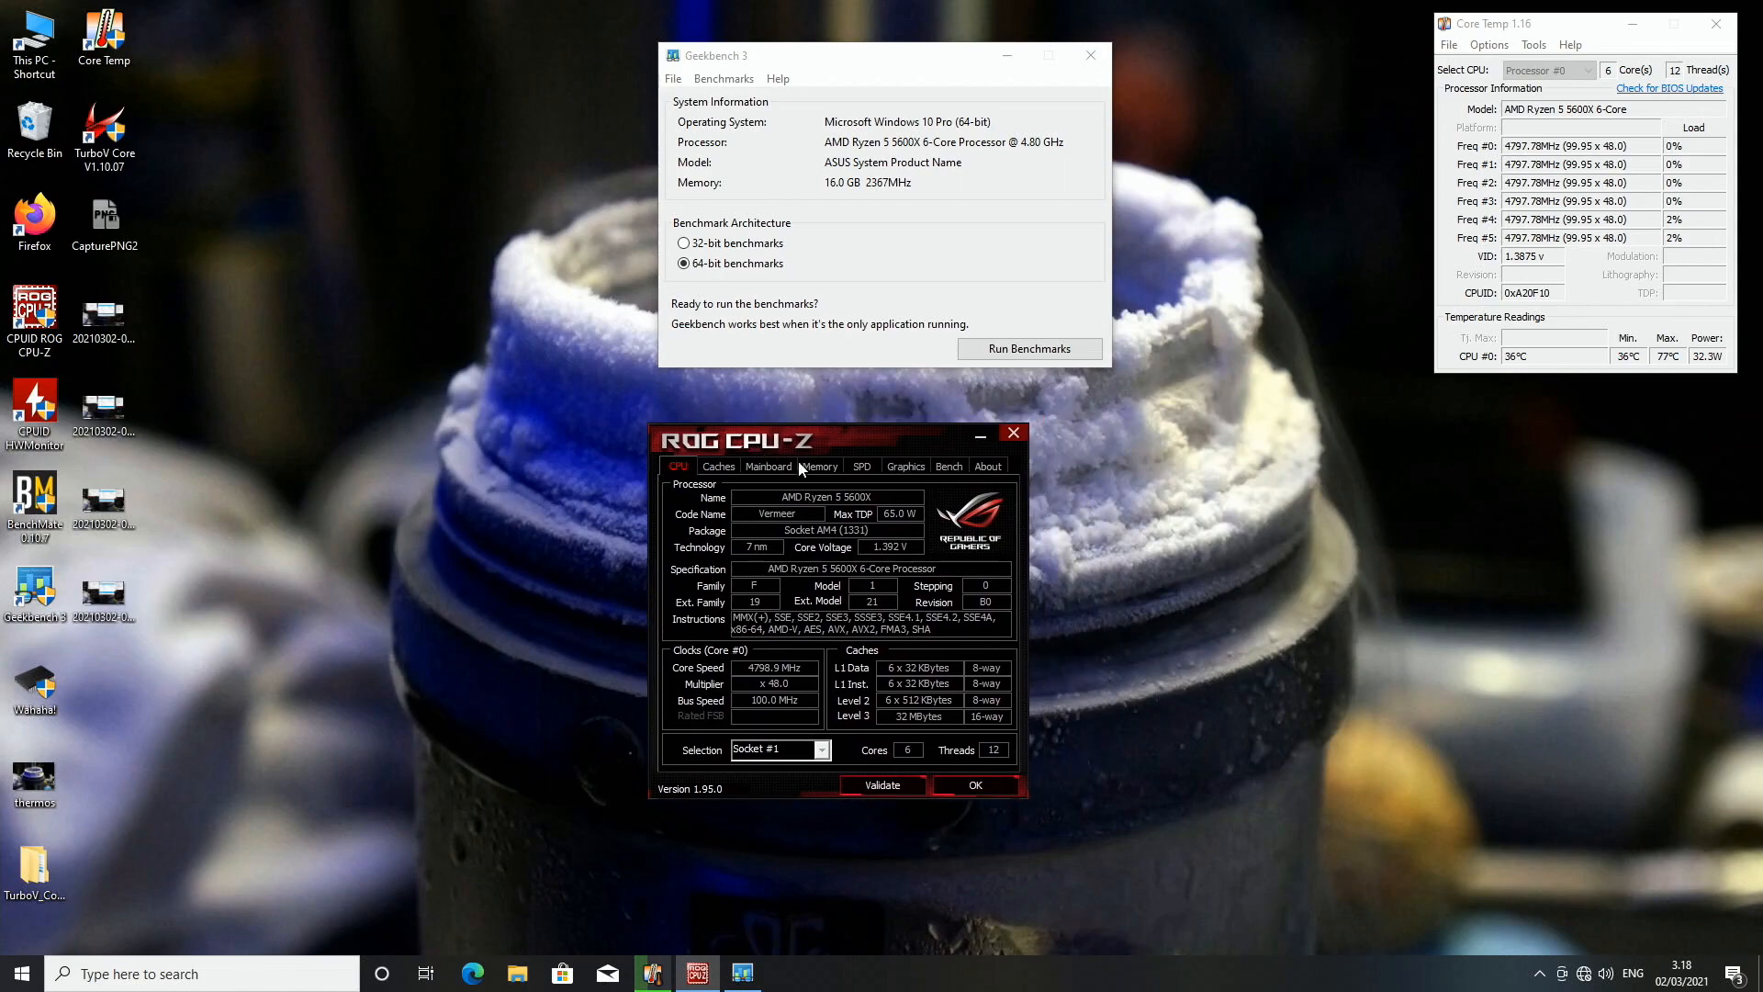
mouse_move(1402, 594)
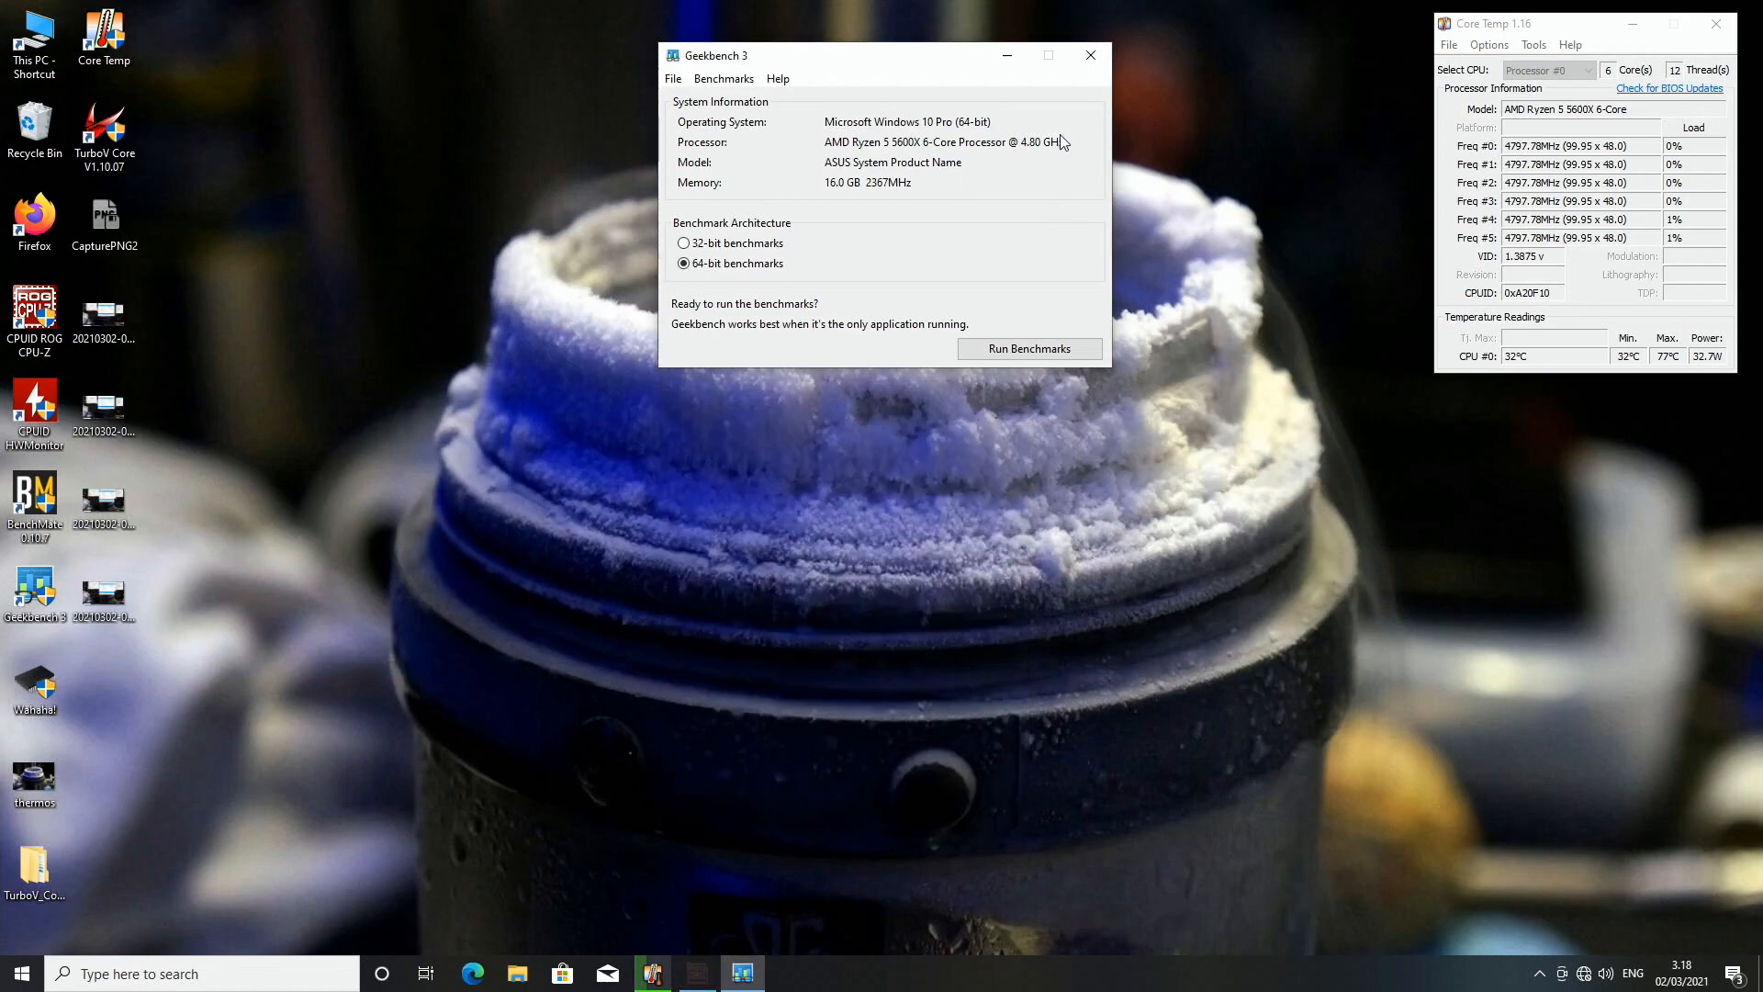
left_click(1087, 56)
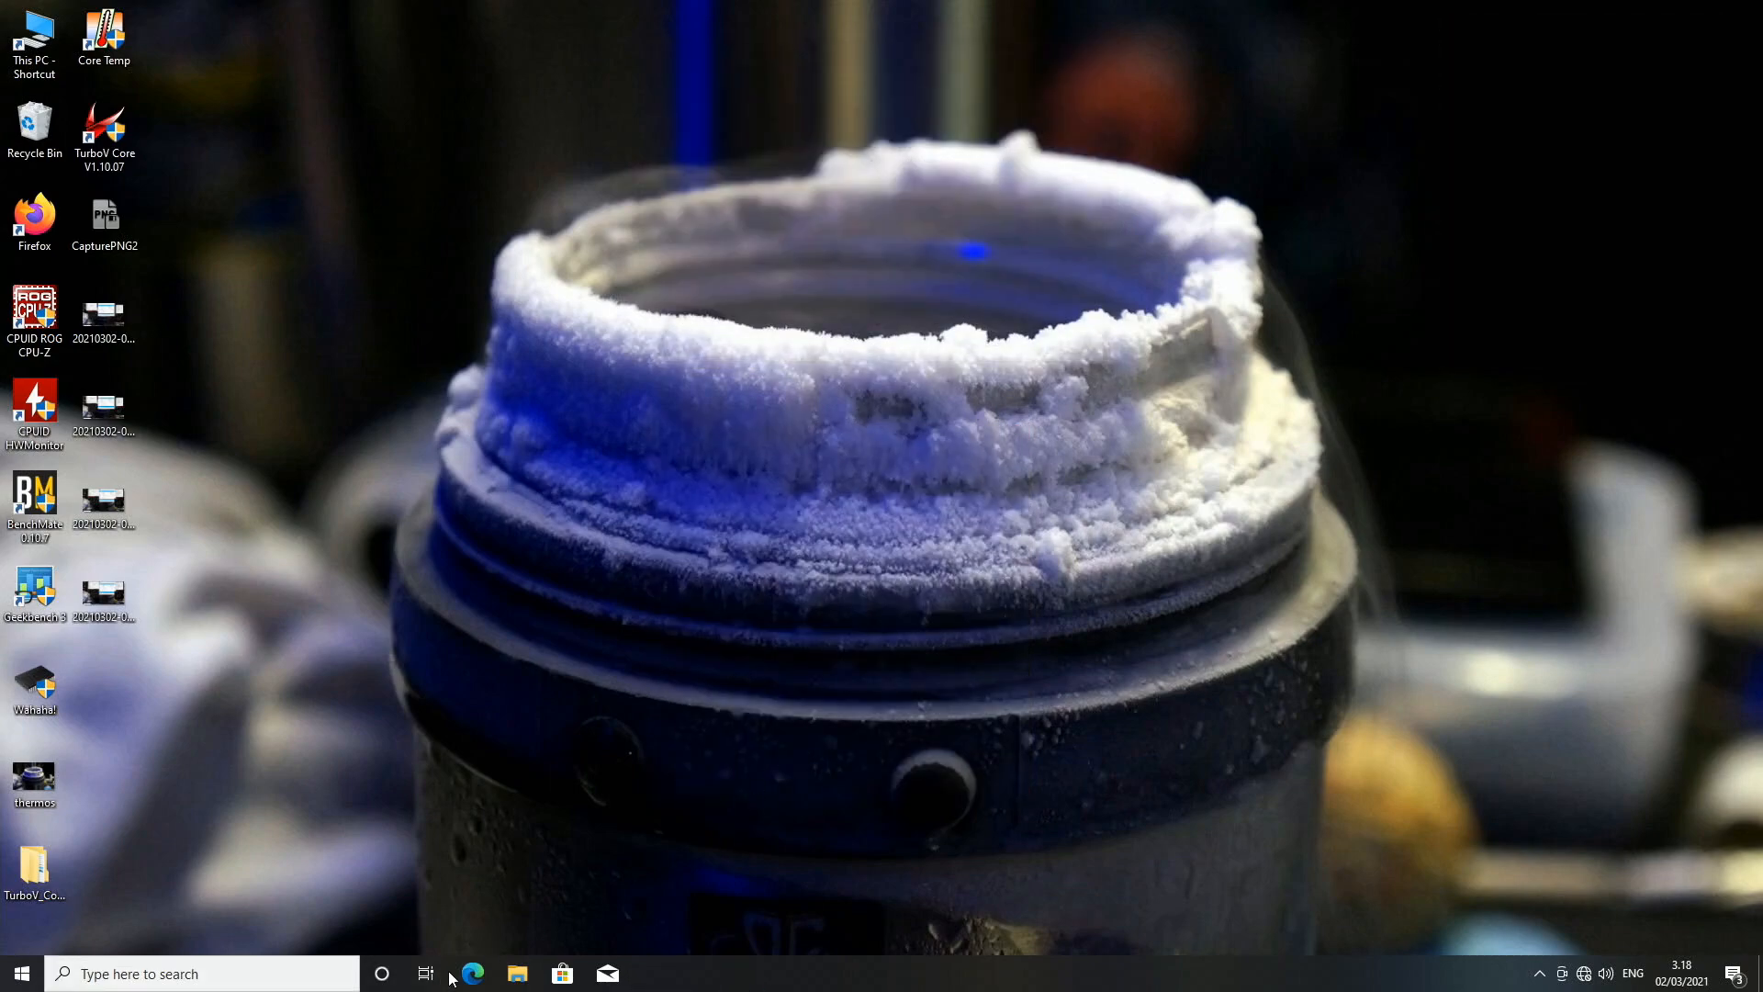
right_click(471, 973)
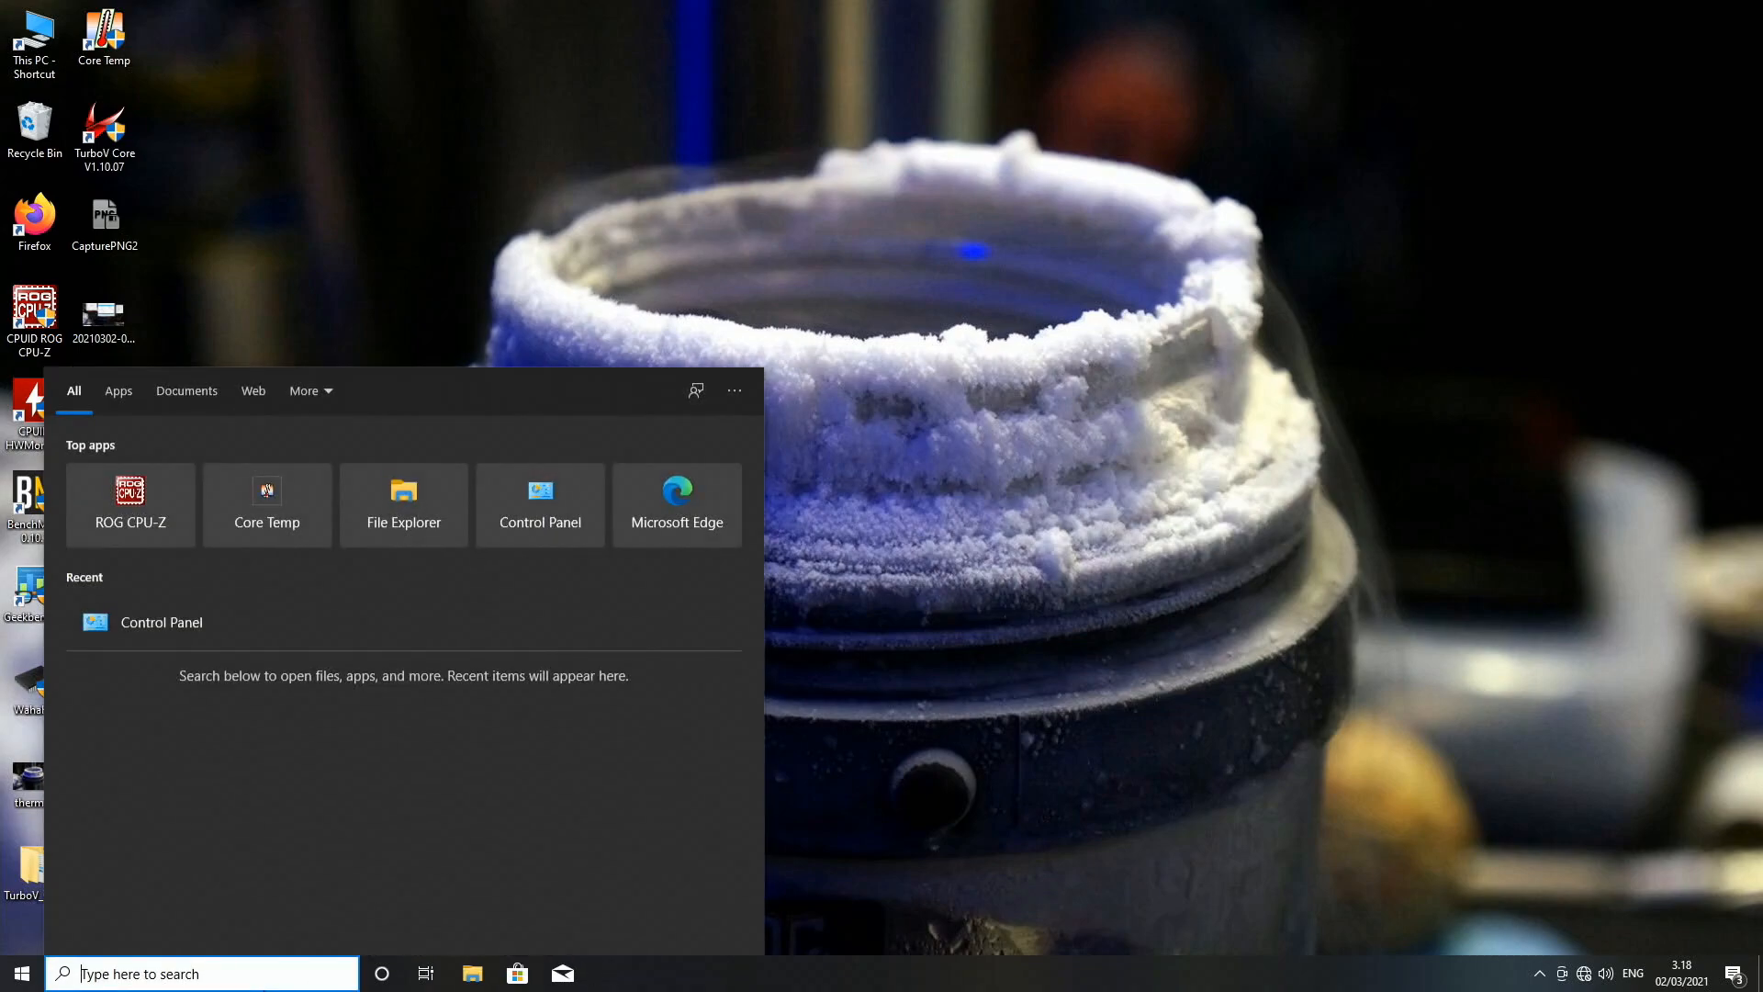
type("msc")
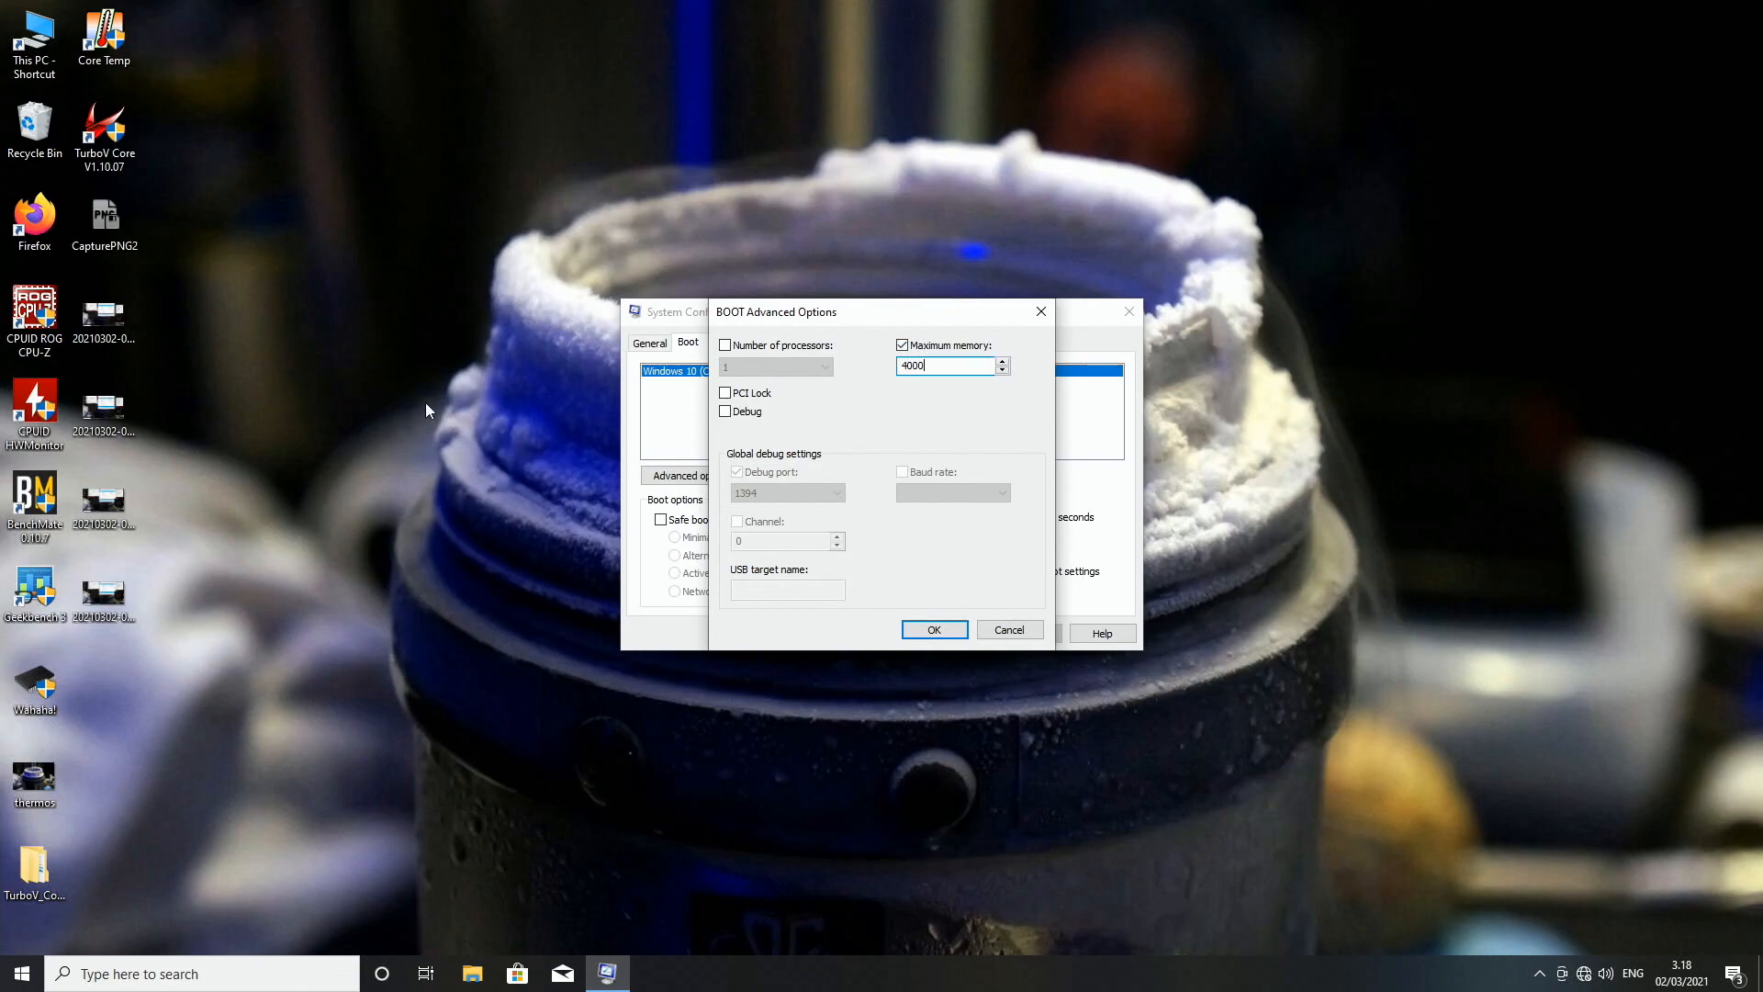
left_click(932, 628)
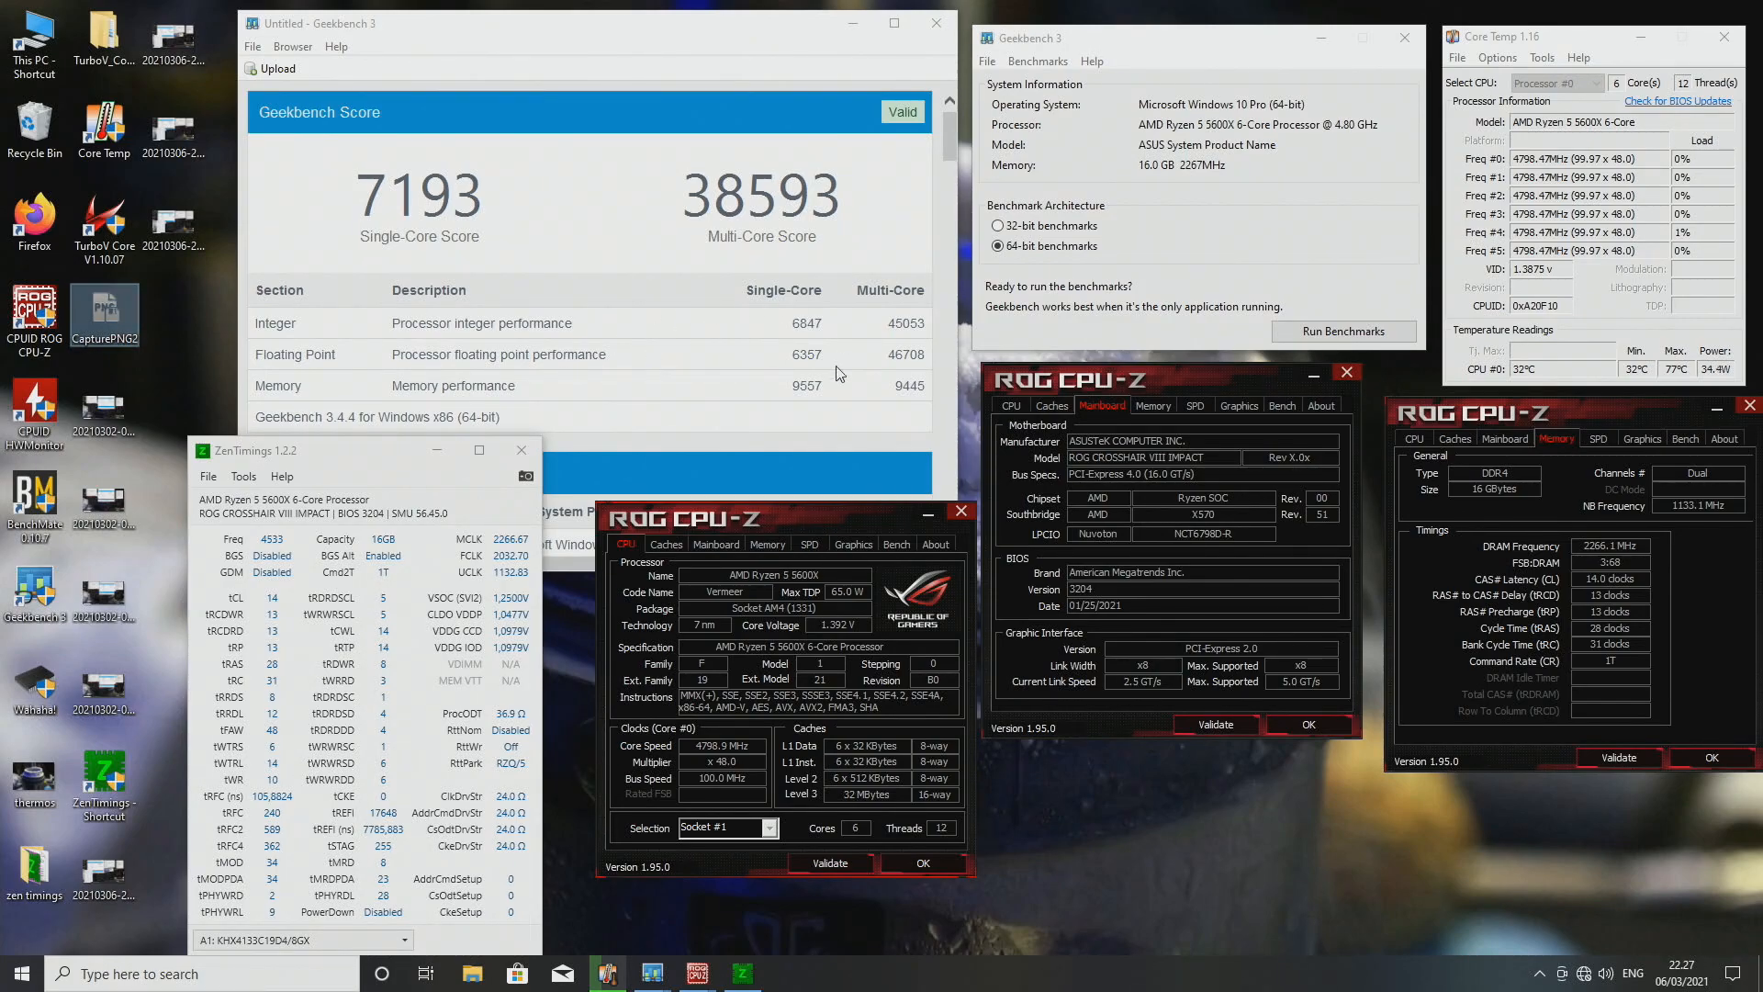
mouse_move(1641, 562)
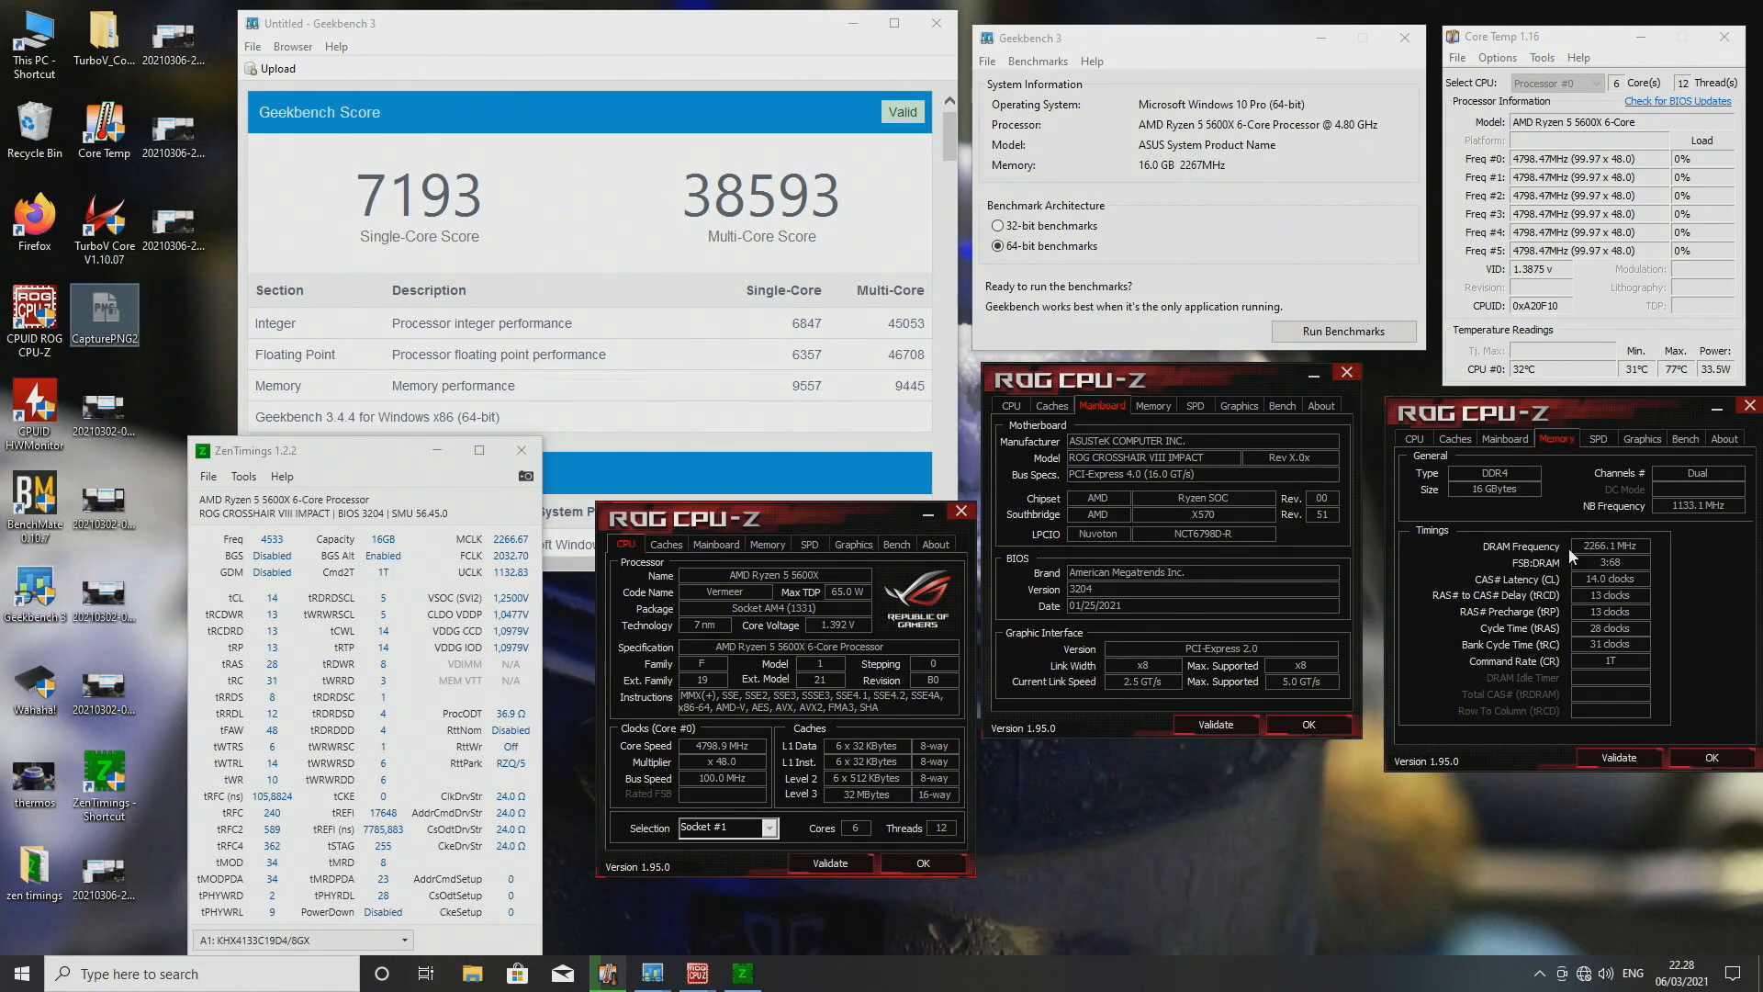
mouse_move(1573, 585)
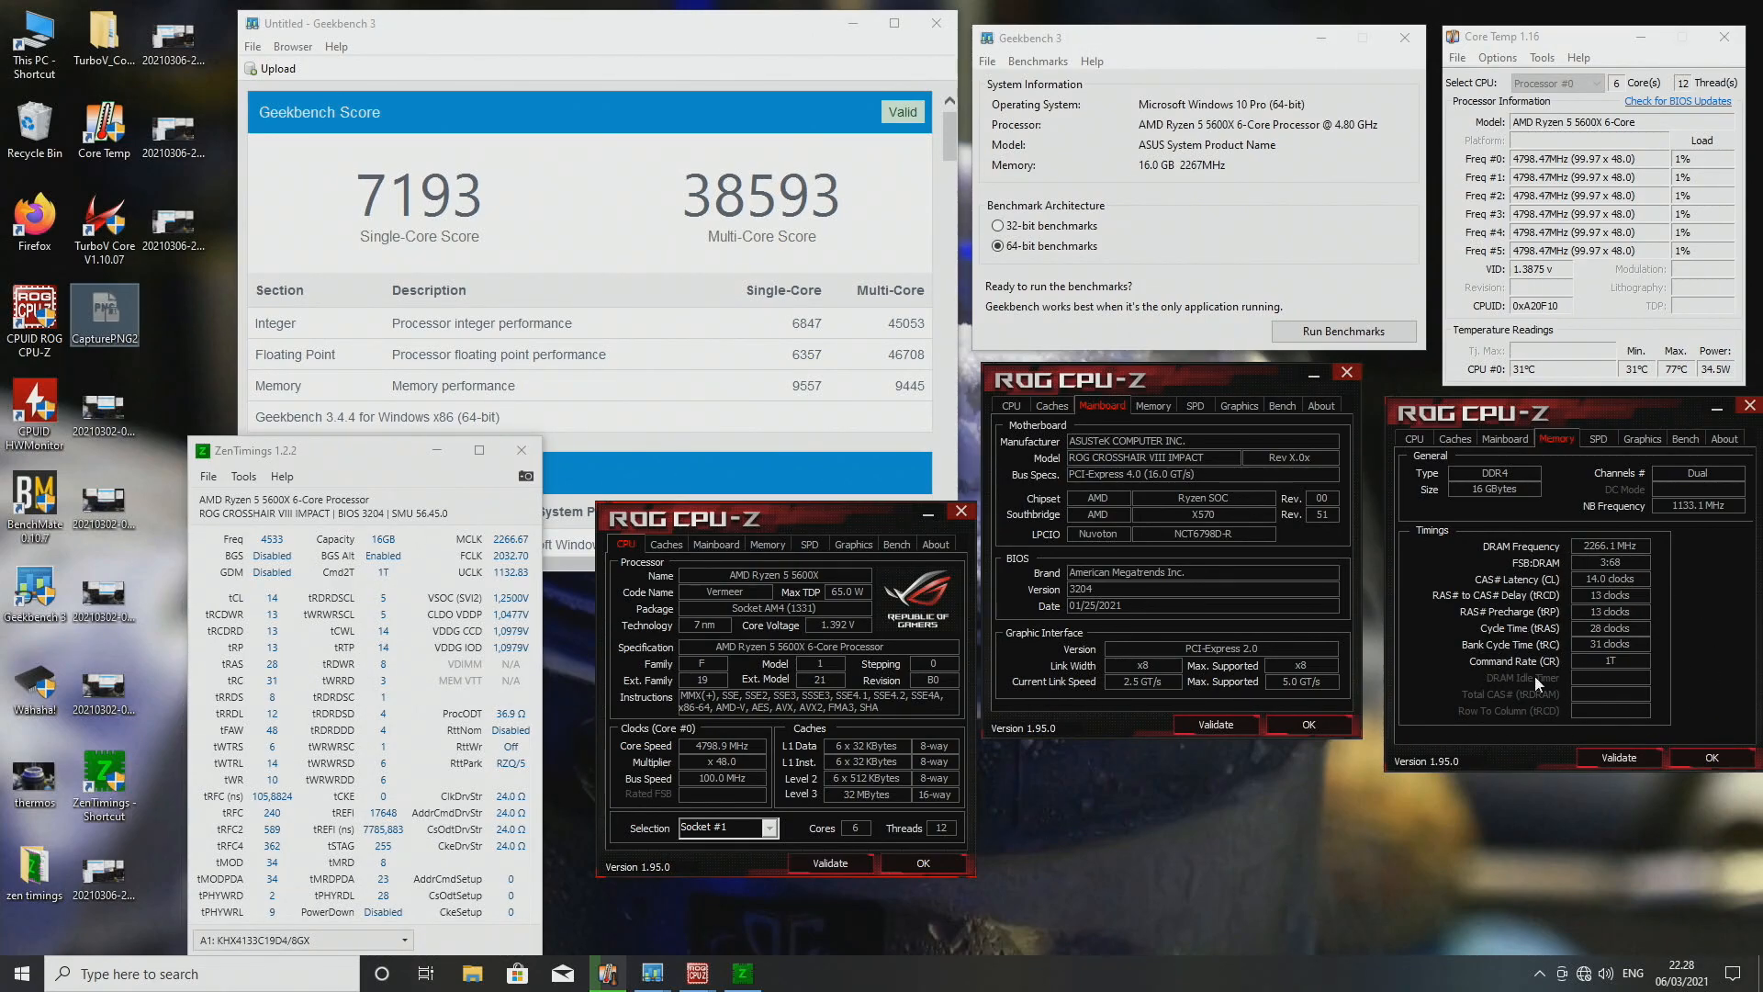
mouse_move(1661, 678)
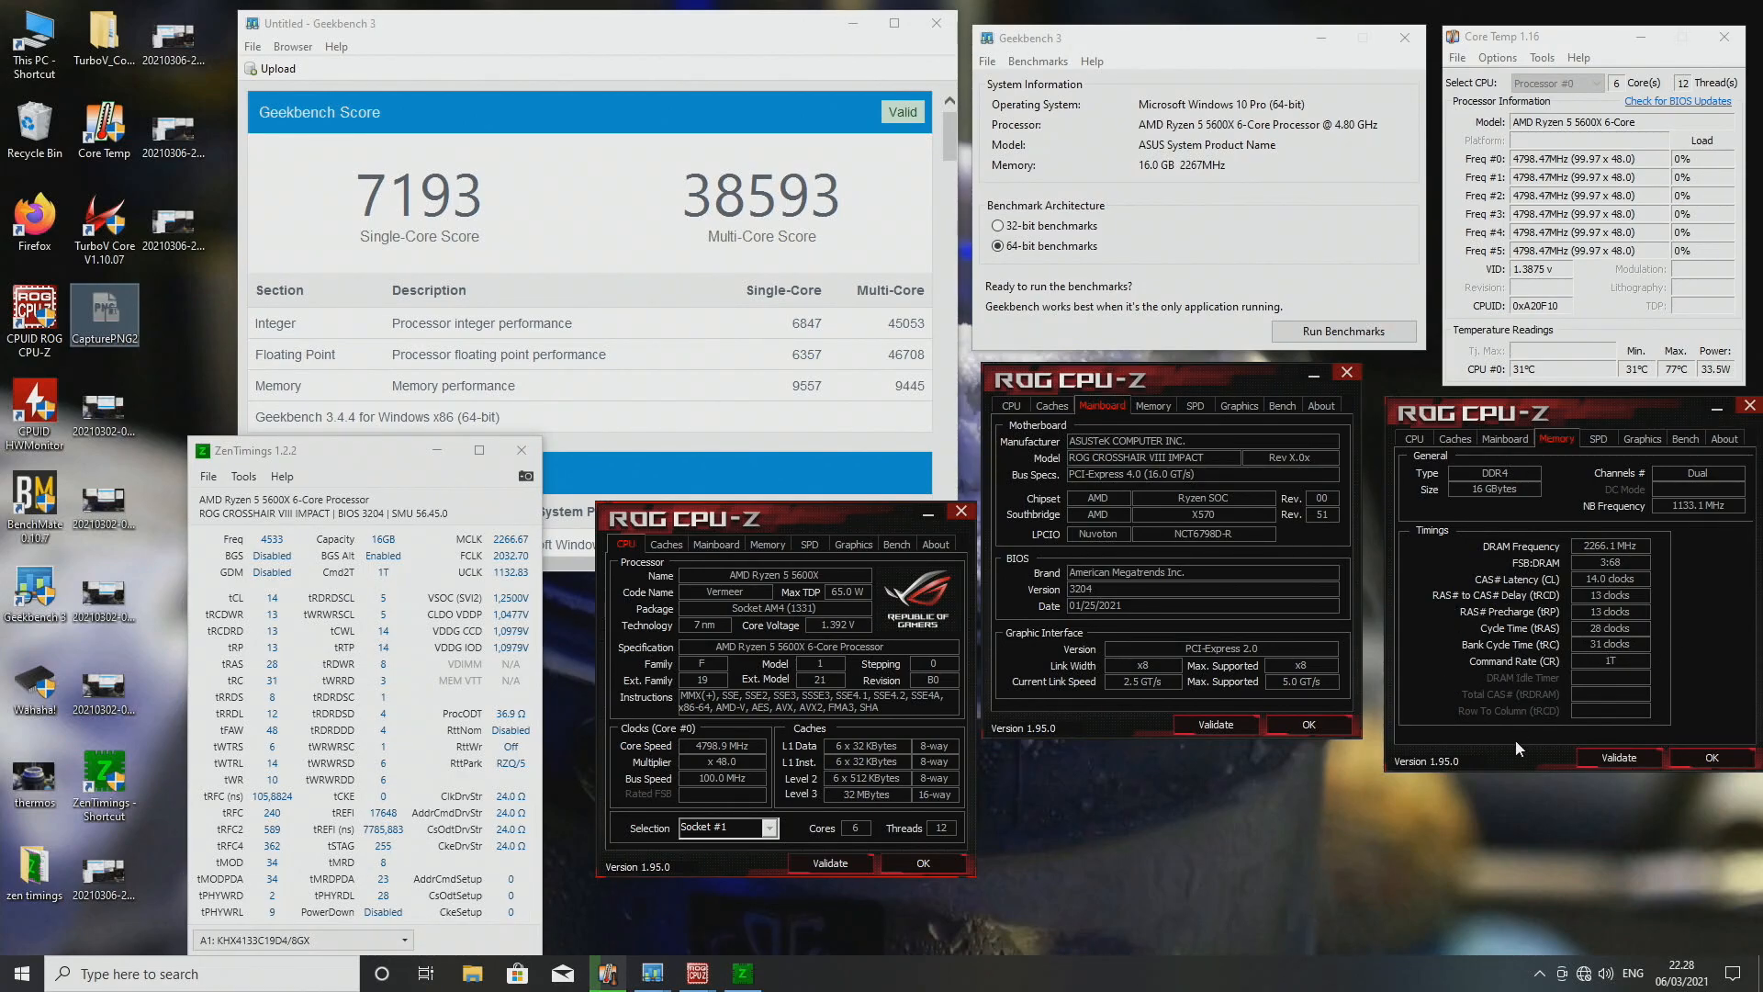
mouse_move(1609, 867)
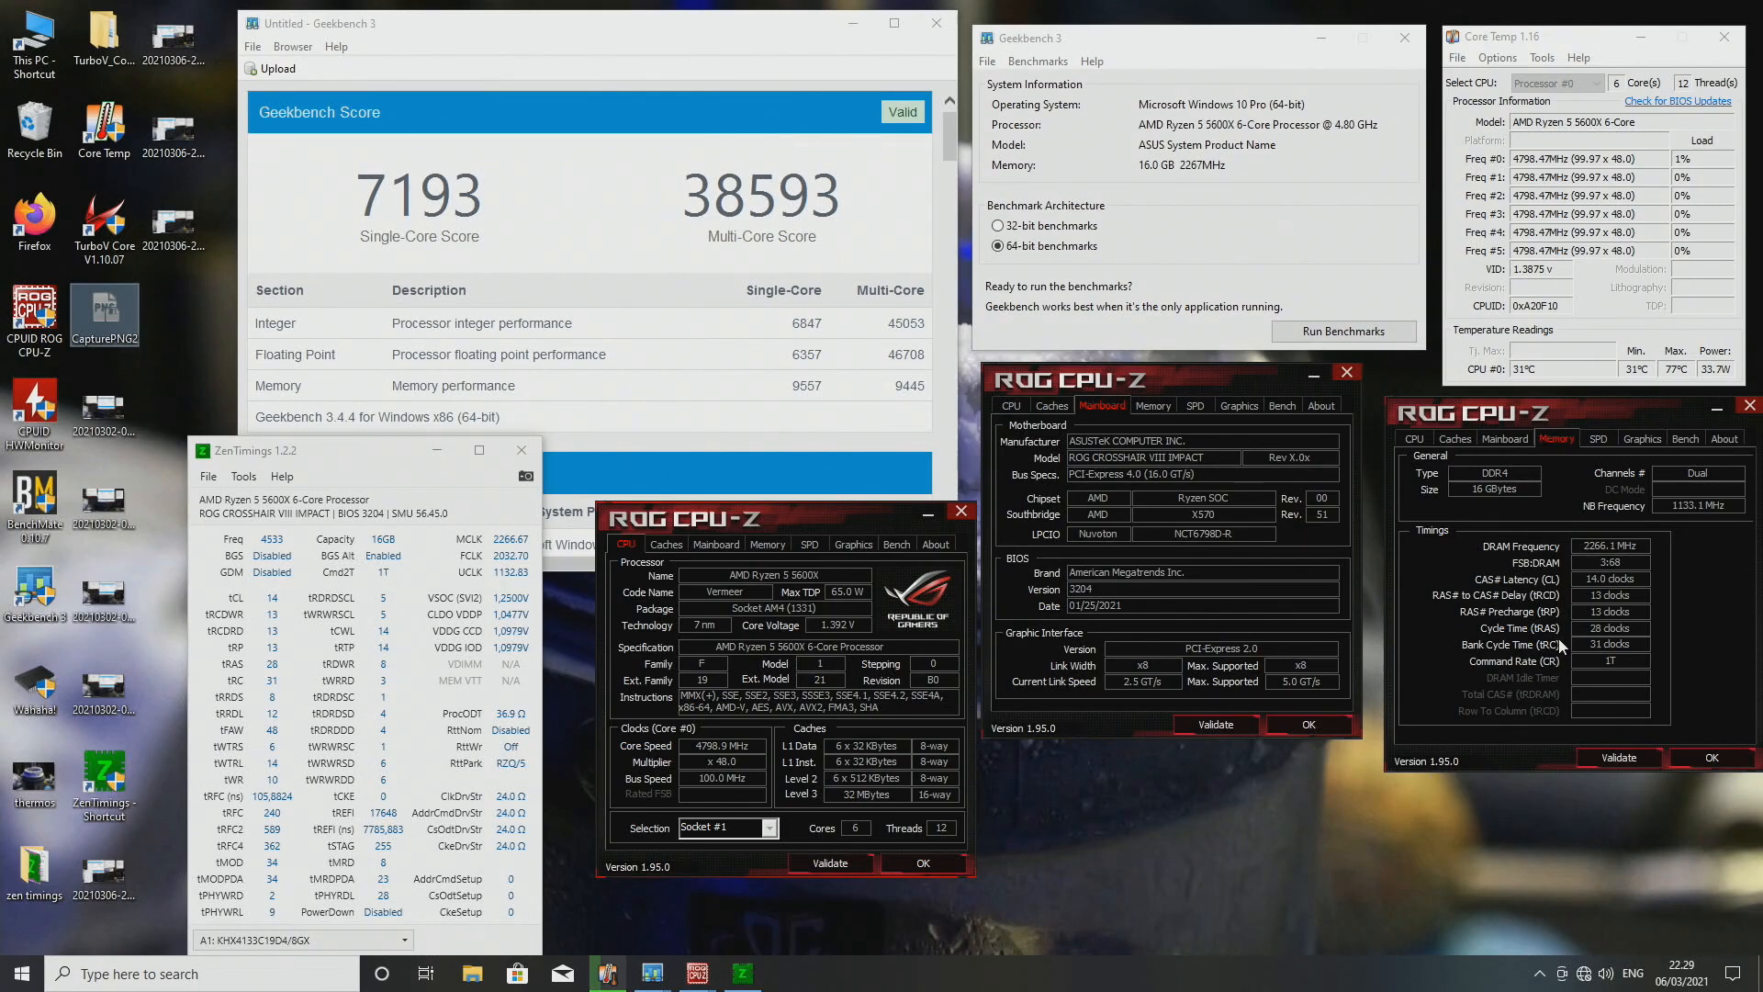
mouse_move(1563, 646)
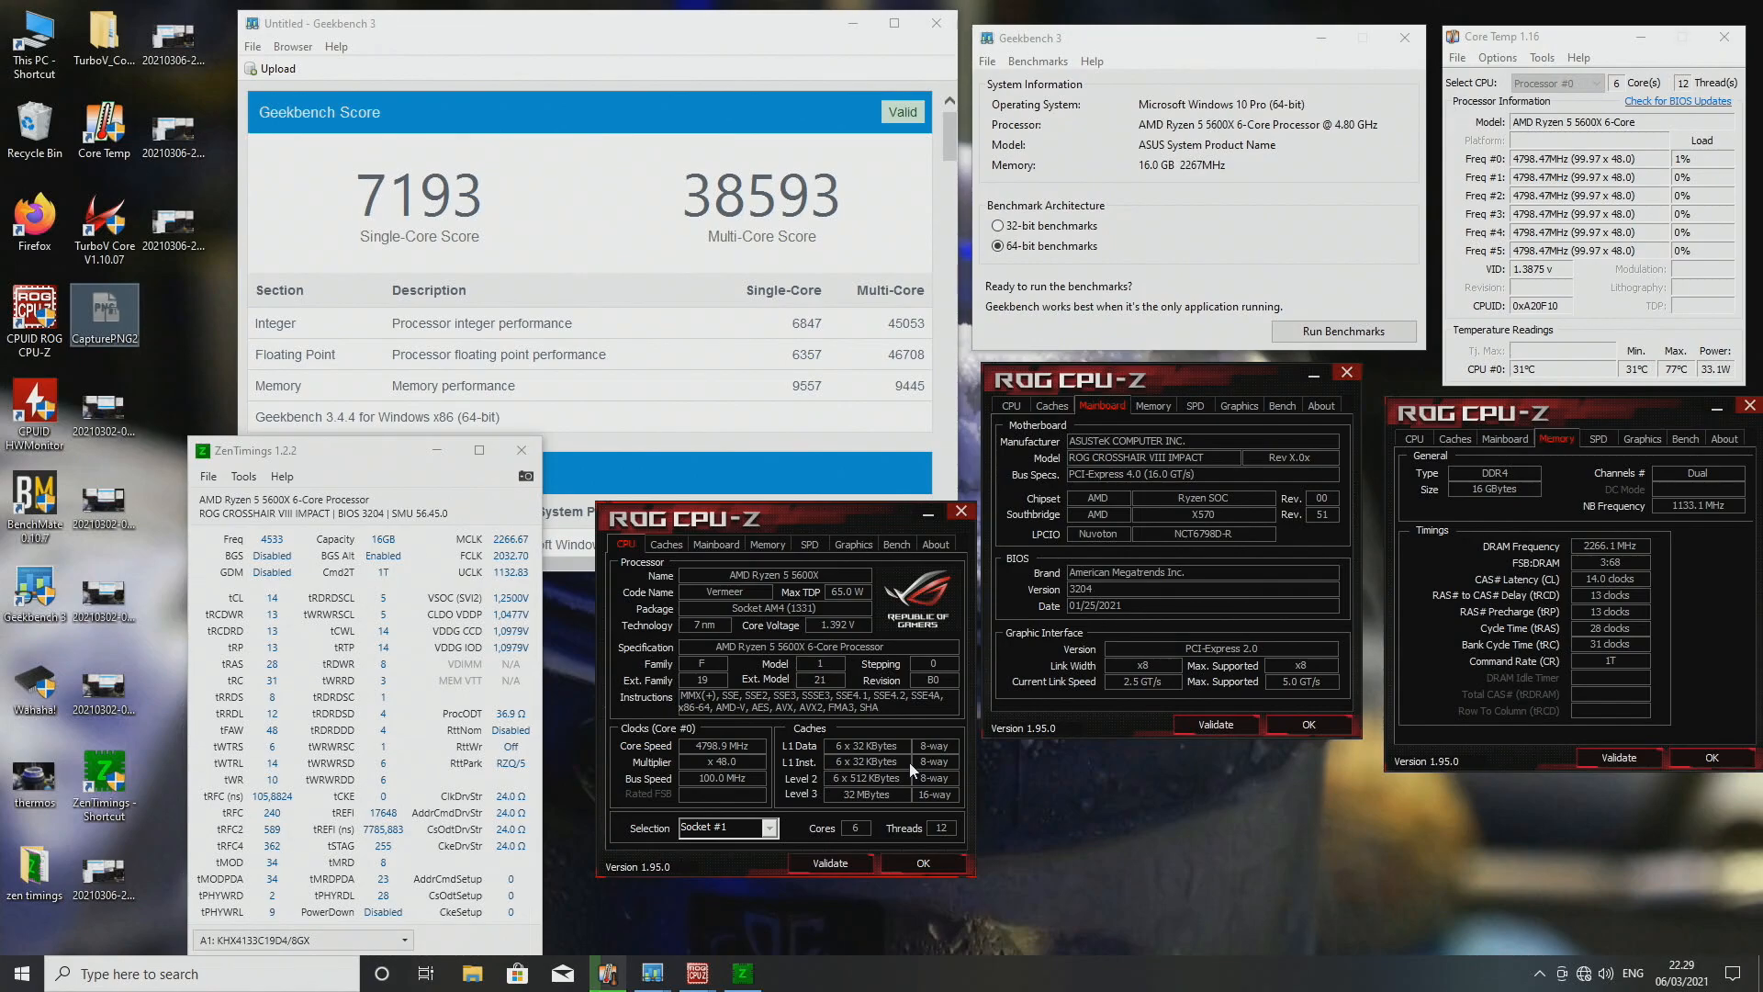
mouse_move(646, 141)
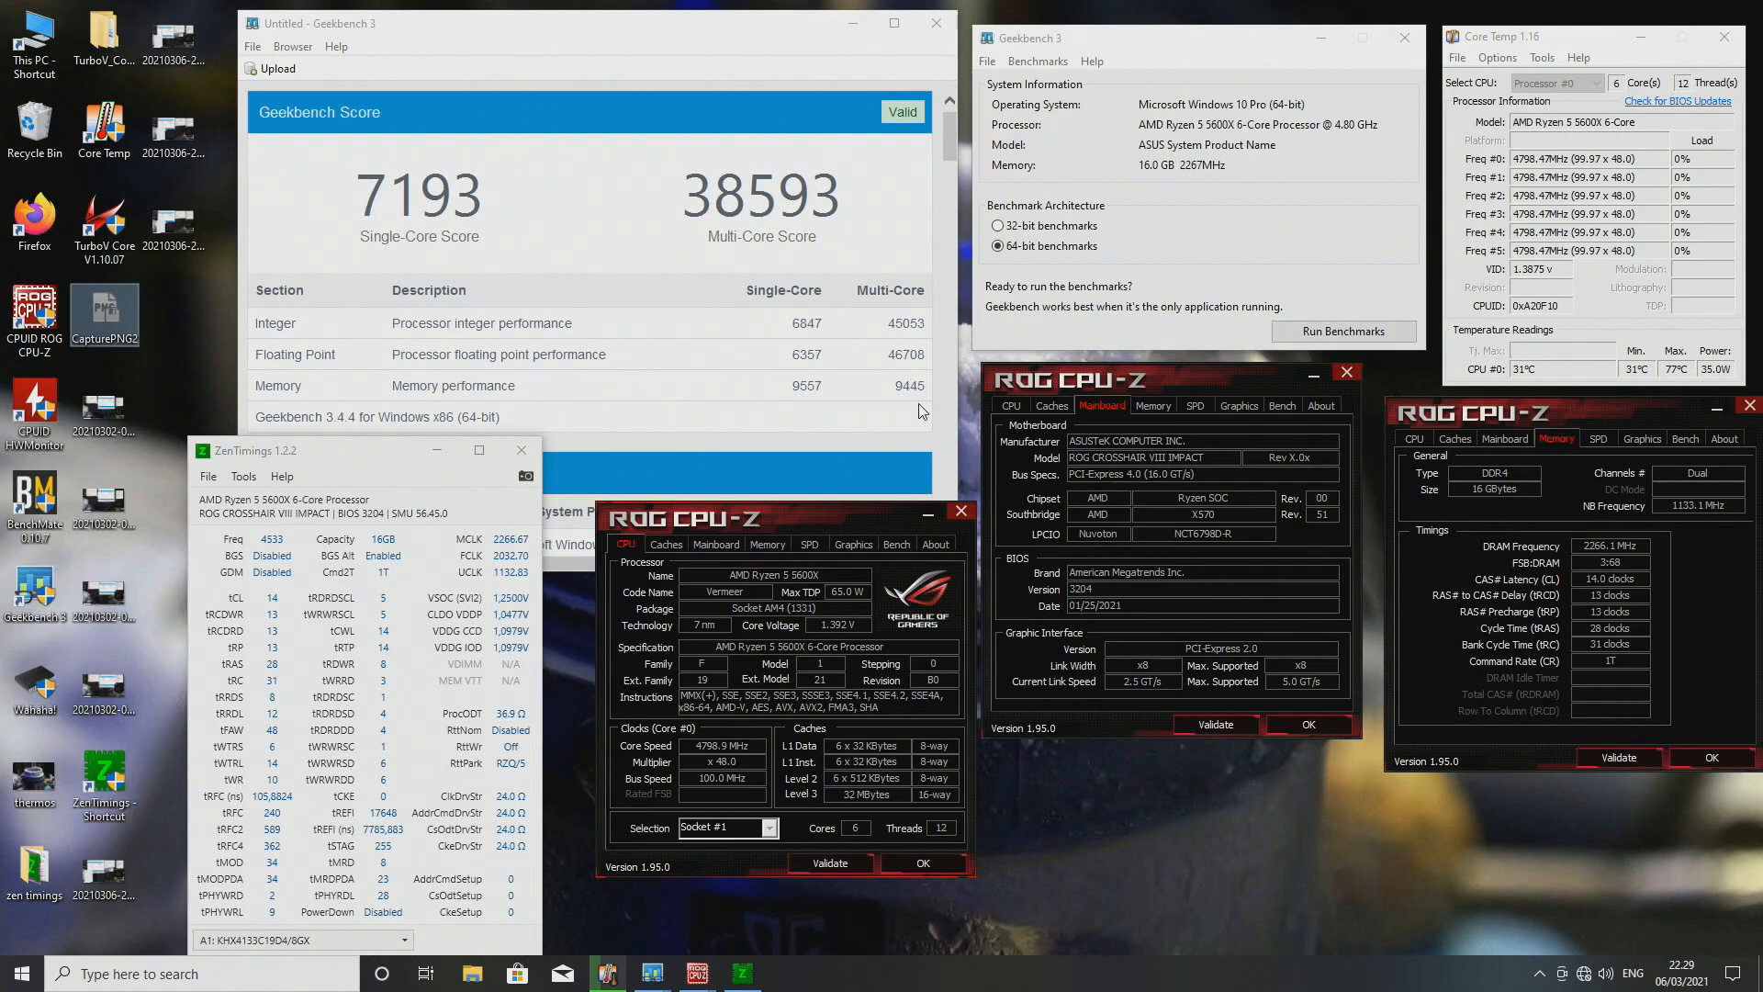
mouse_move(169, 562)
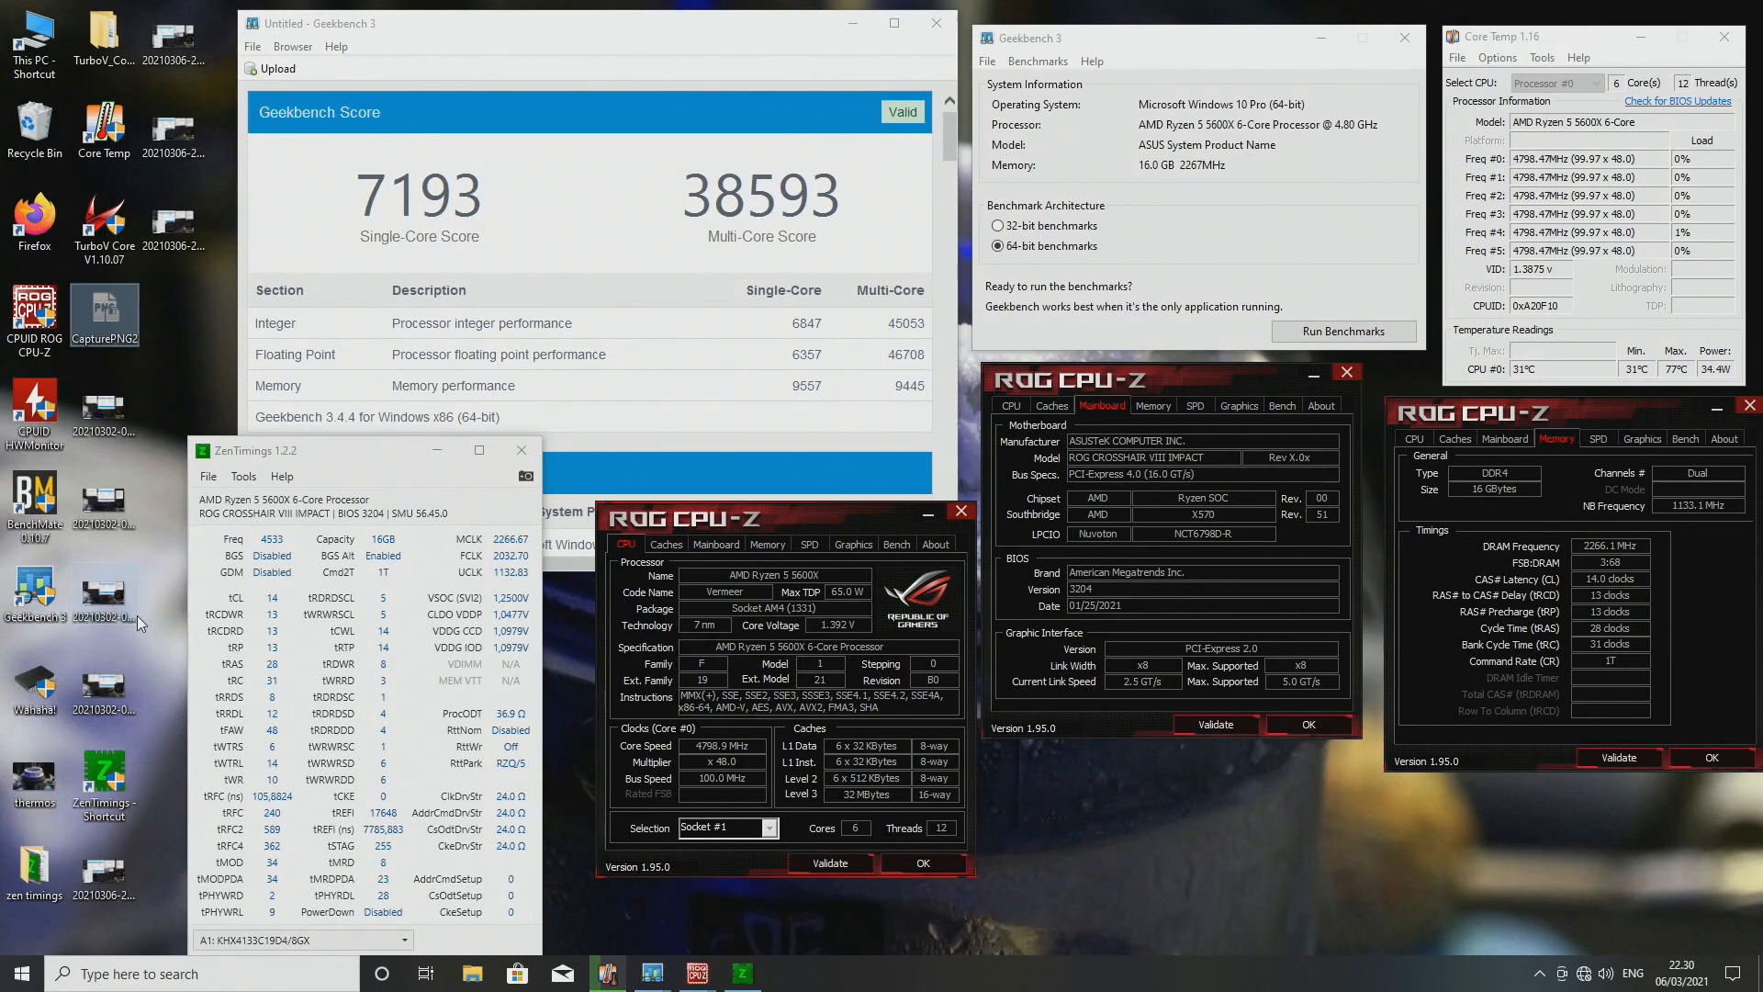
mouse_move(362, 449)
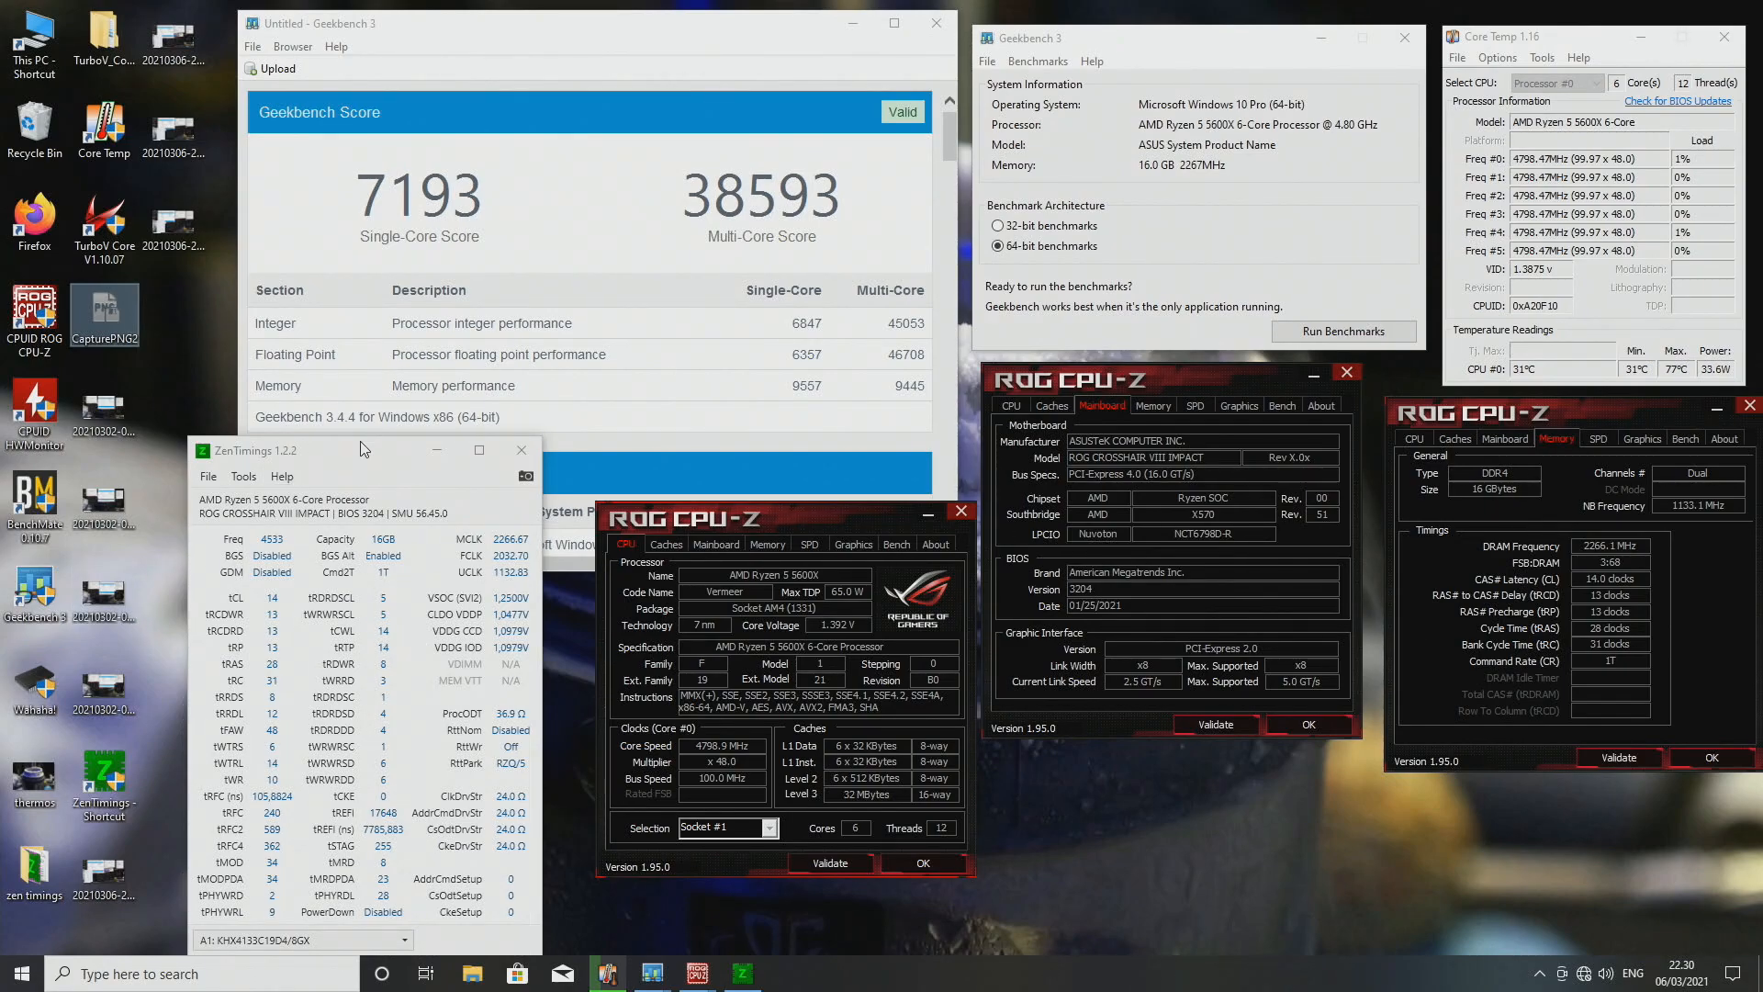